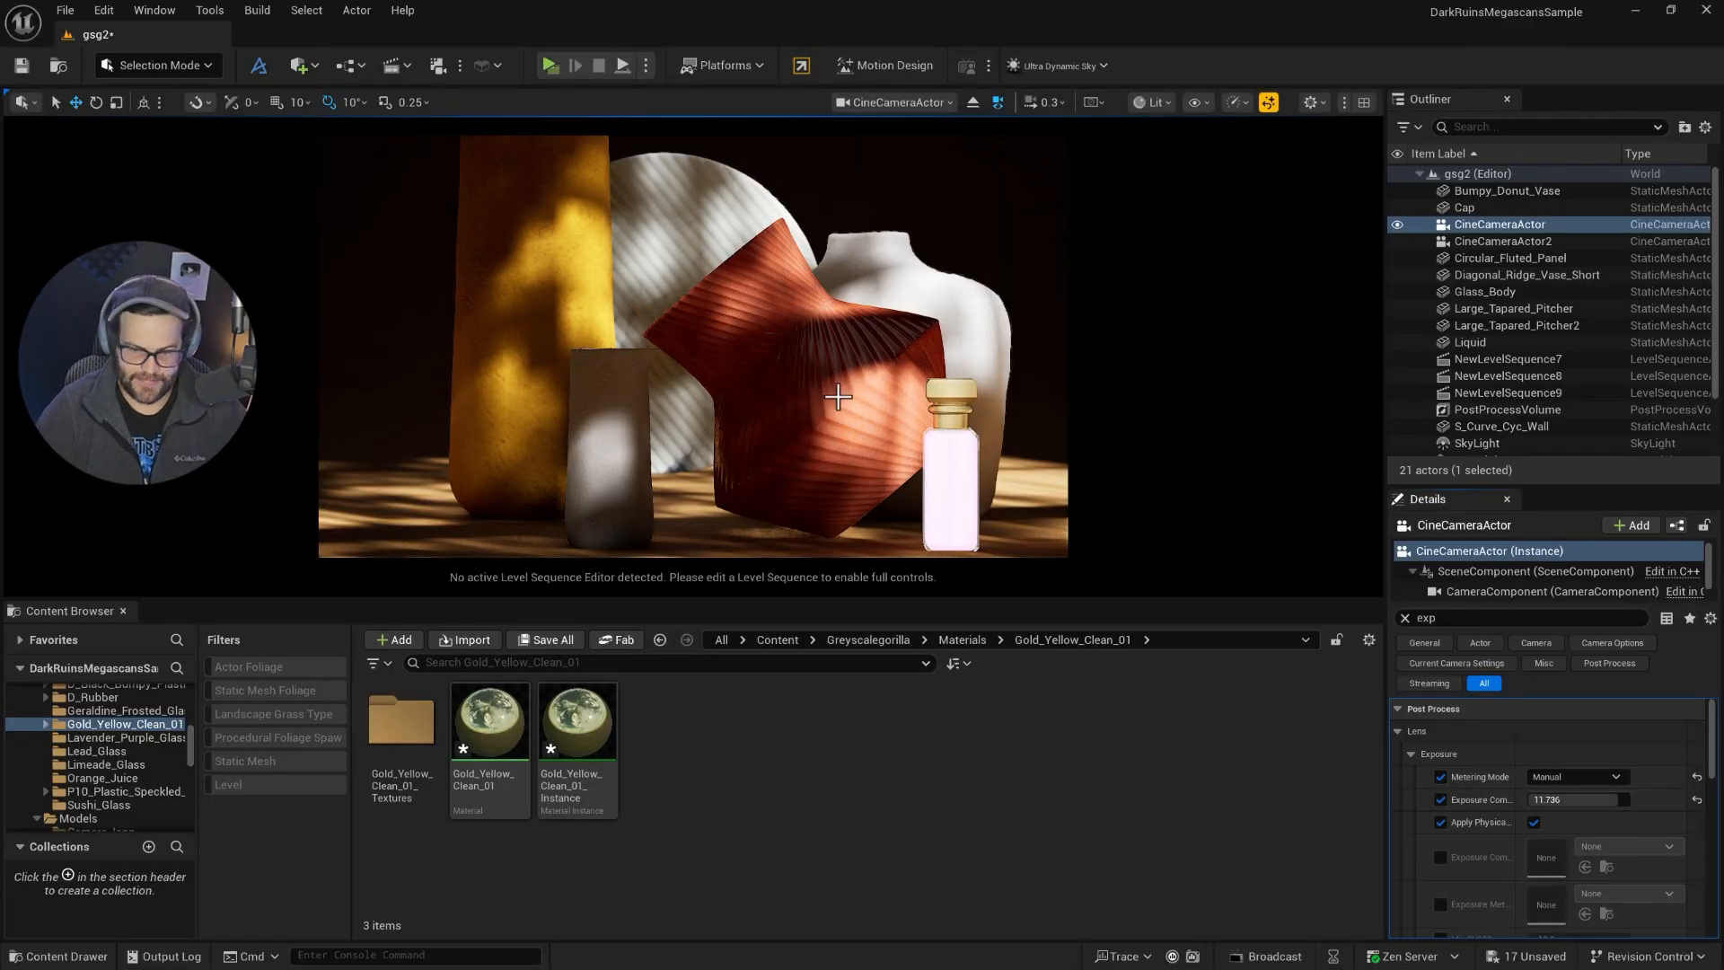
- Switch the viewport view mode to Path Tracing
{"action": "left_click", "coordinate": [1149, 100]}
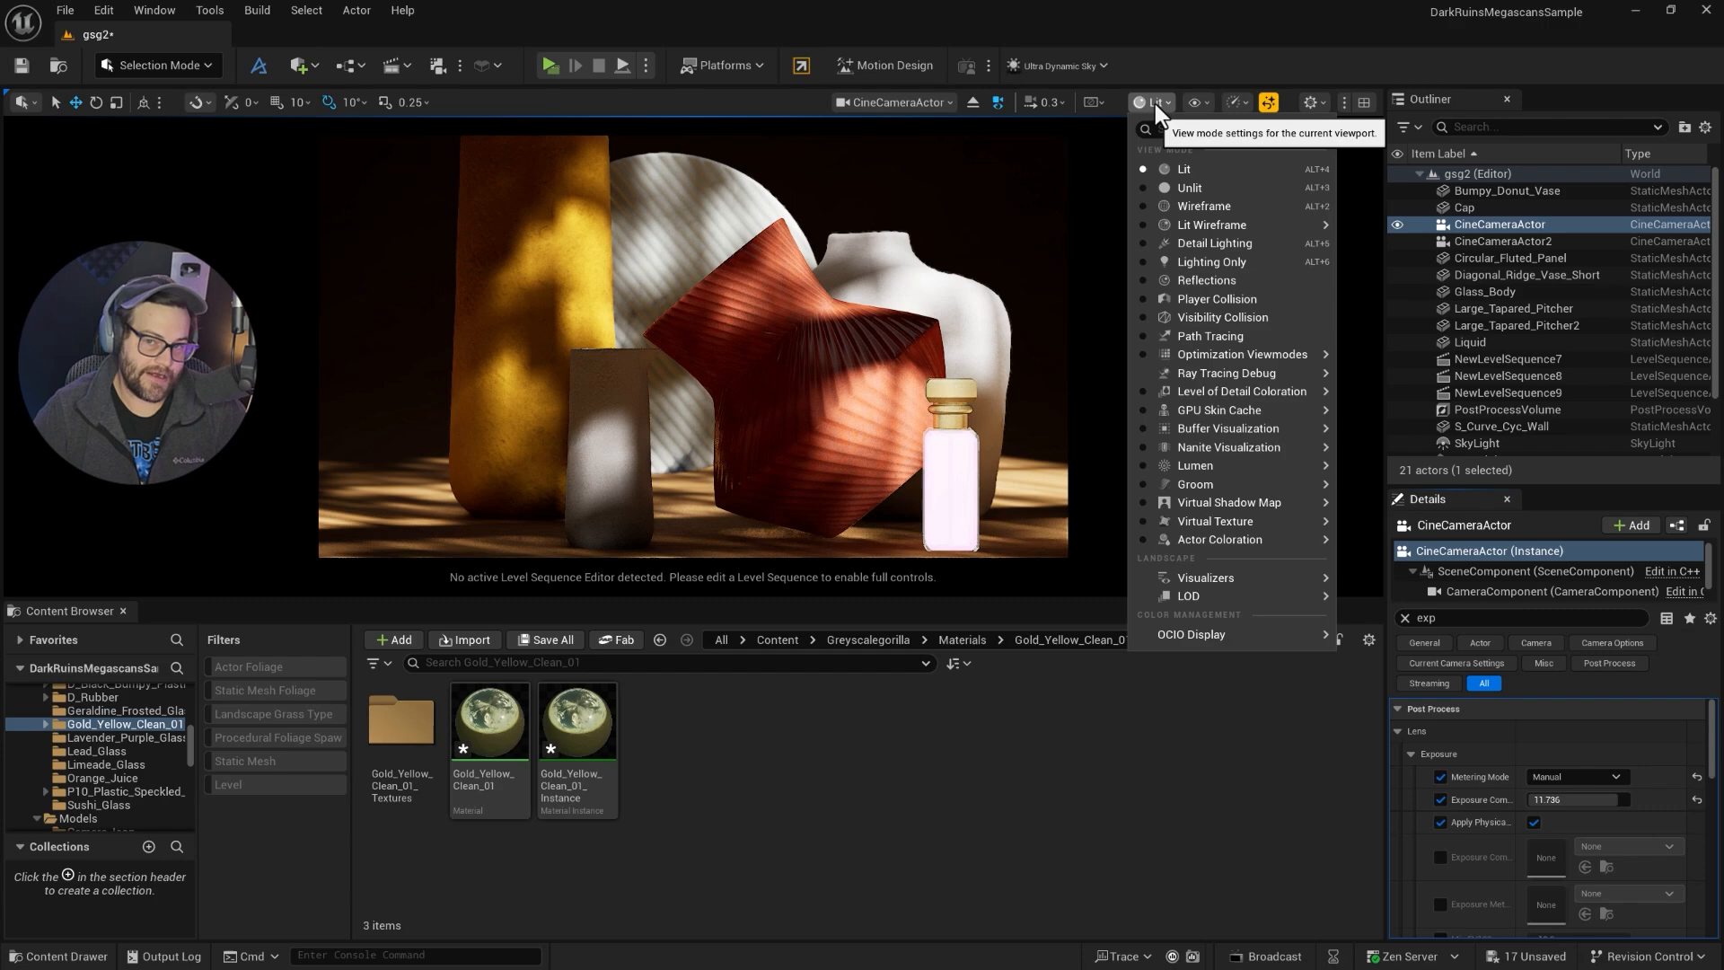
{"action": "left_click", "coordinate": [1210, 336]}
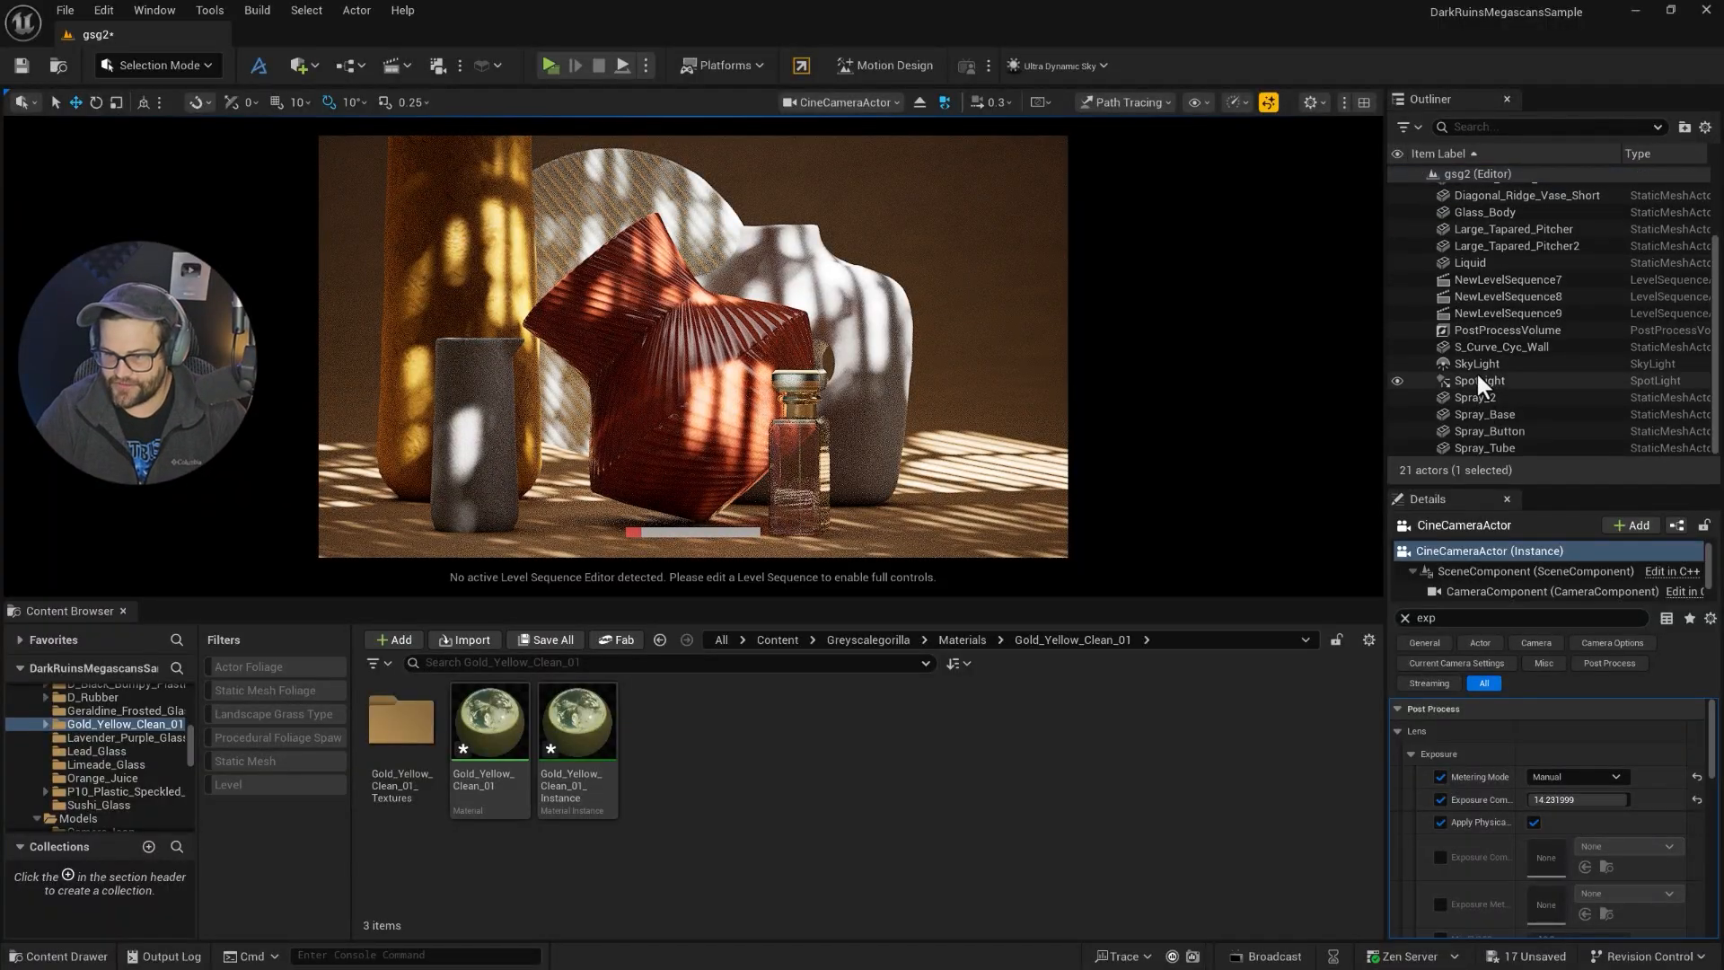
- Select the SpotLight in the Outliner and review its Light settings in Details
{"action": "left_click", "coordinate": [1479, 381]}
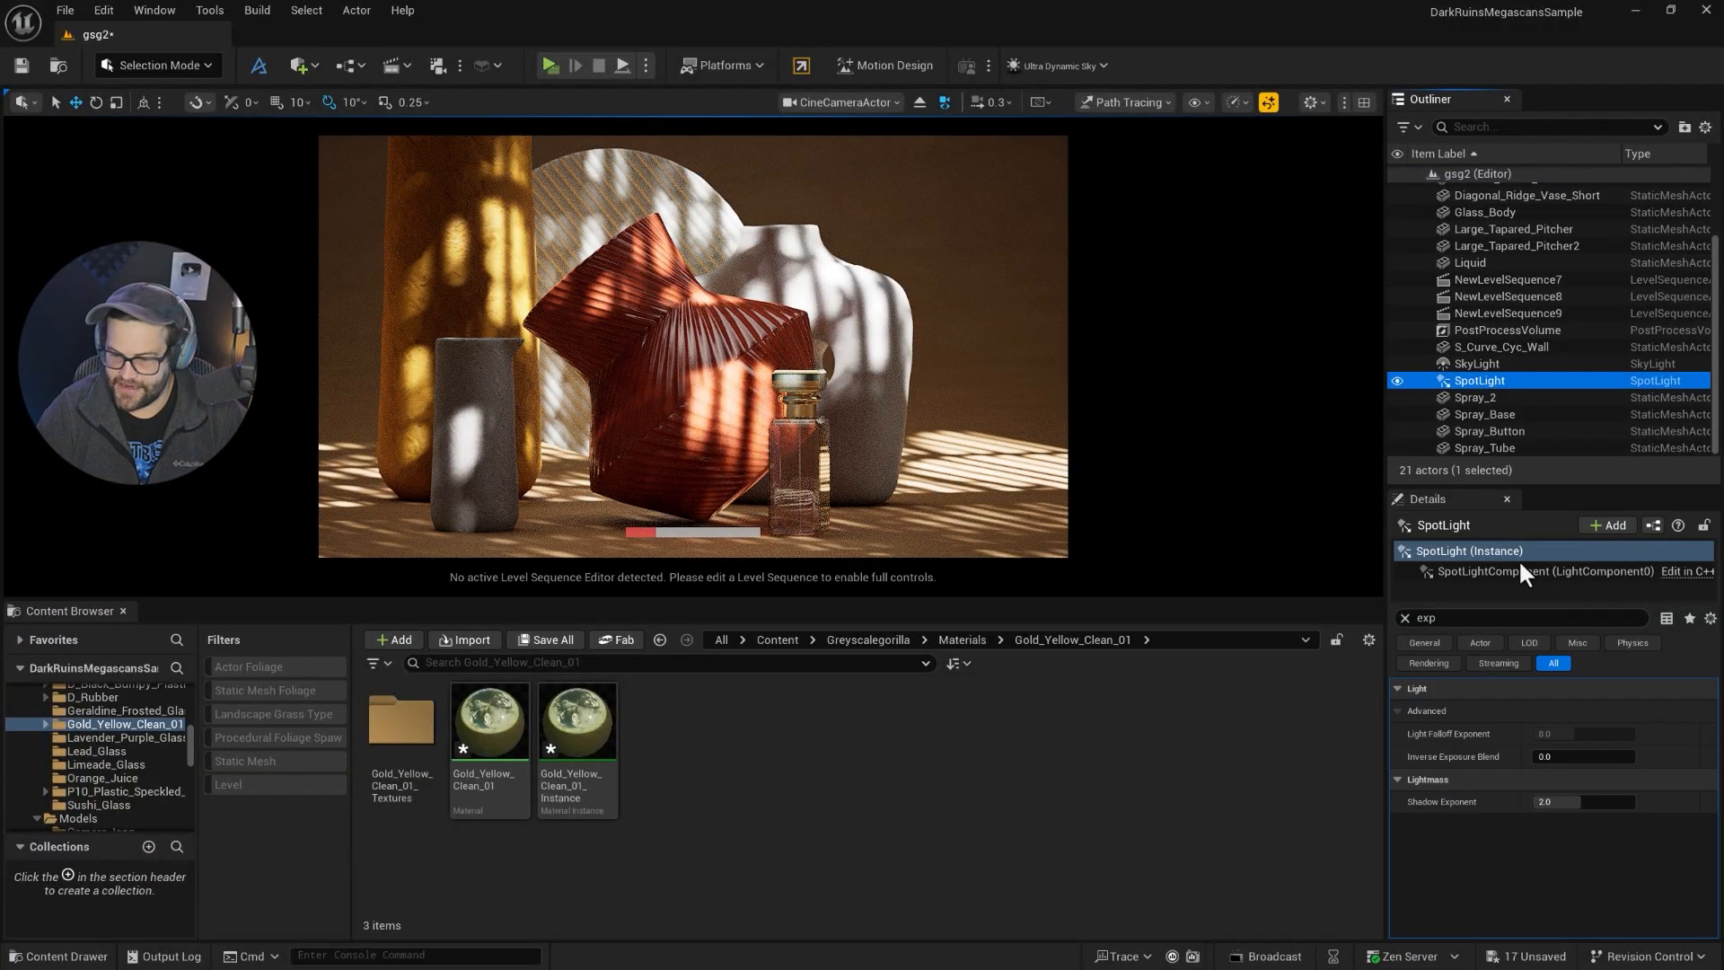
{"action": "left_click", "coordinate": [1402, 617]}
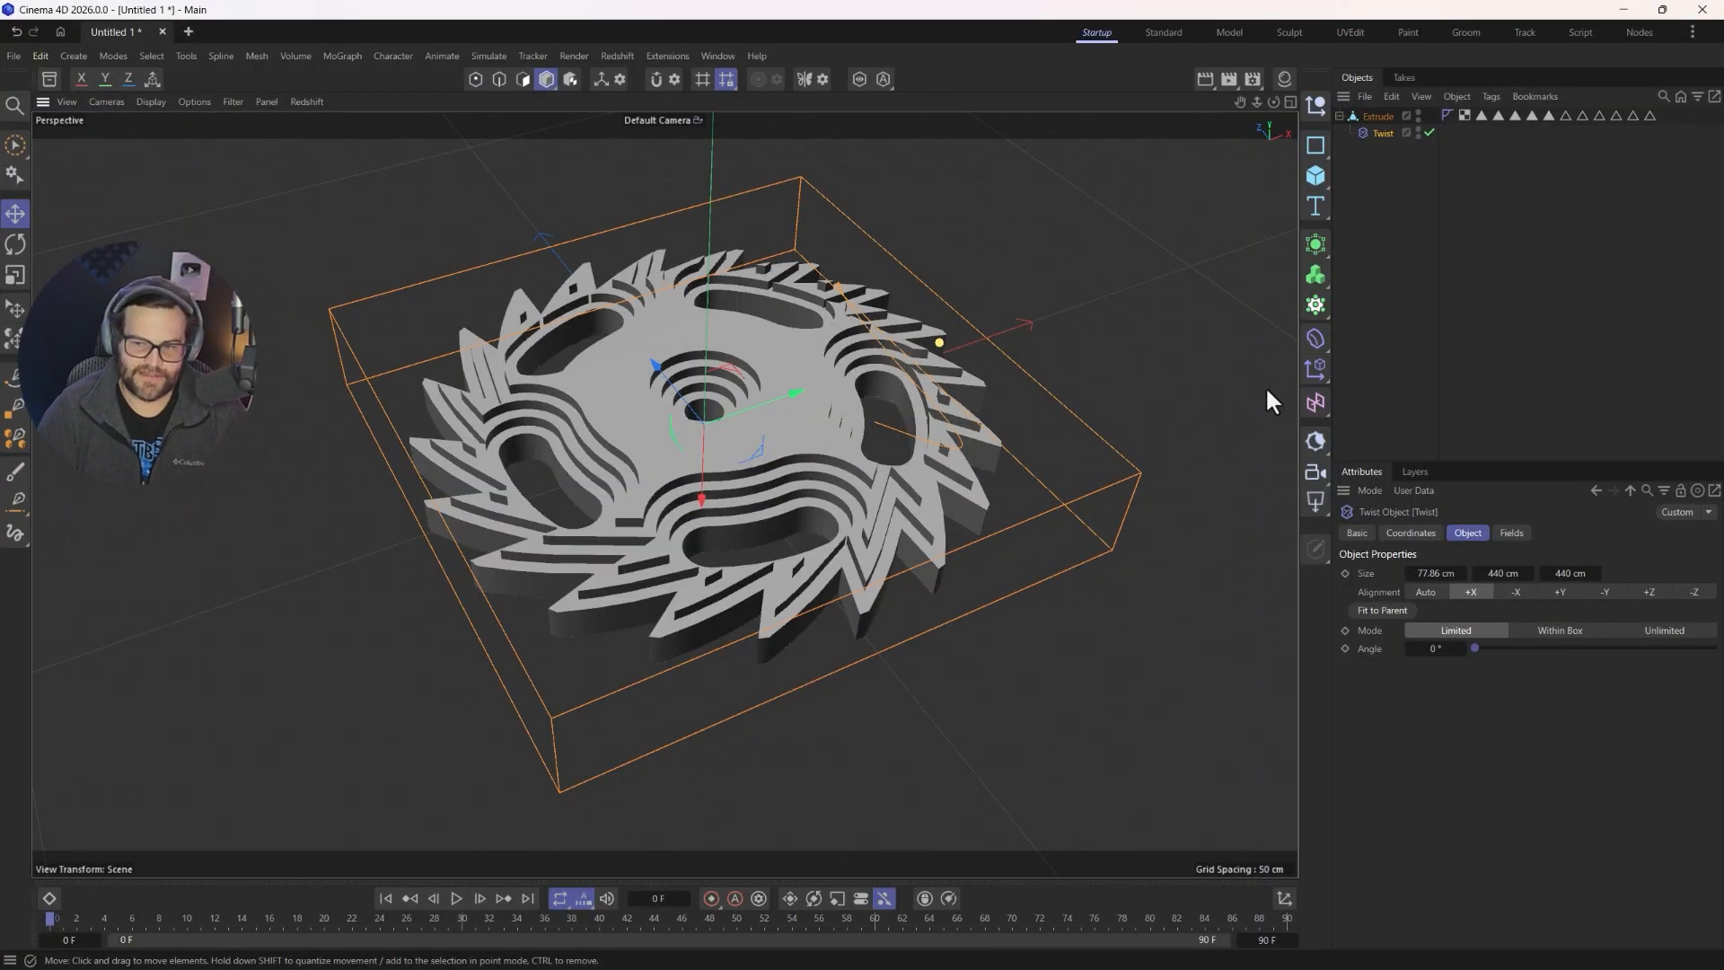
- Set the Twist deformer angle to about 207° and select the Extrude for subdivision smoothing
{"action": "left_click", "coordinate": [1377, 115]}
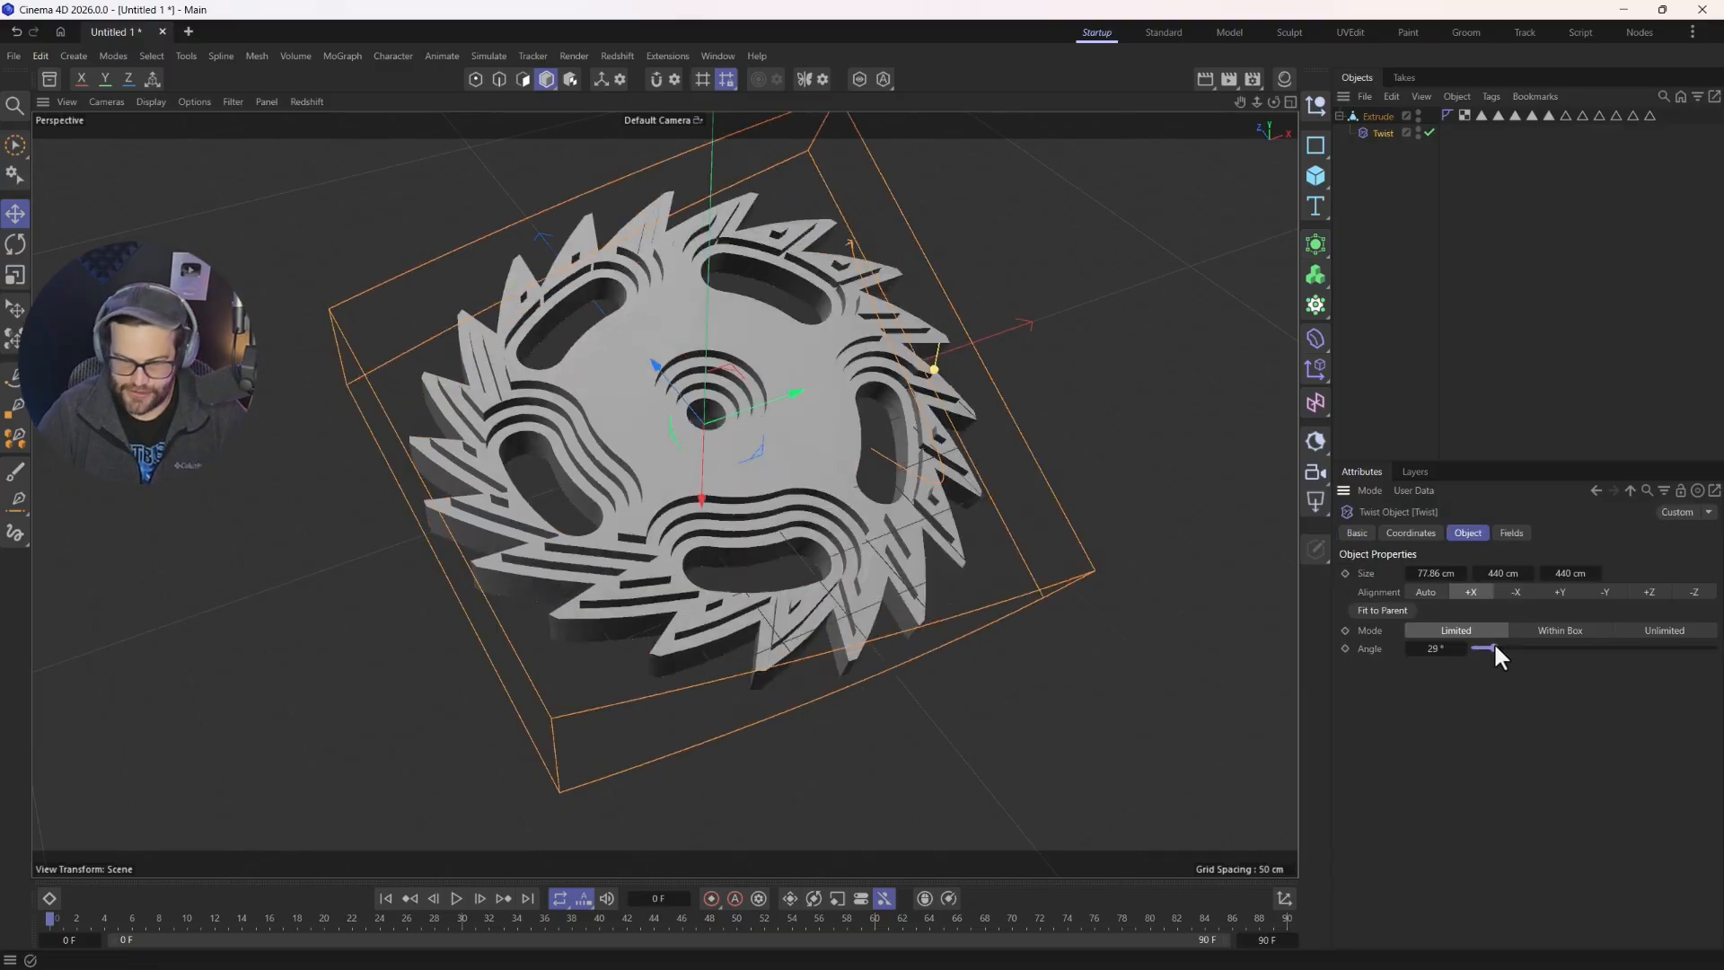
{"action": "left_click_drag", "start_coordinate": [1492, 648], "coordinate": [1612, 648]}
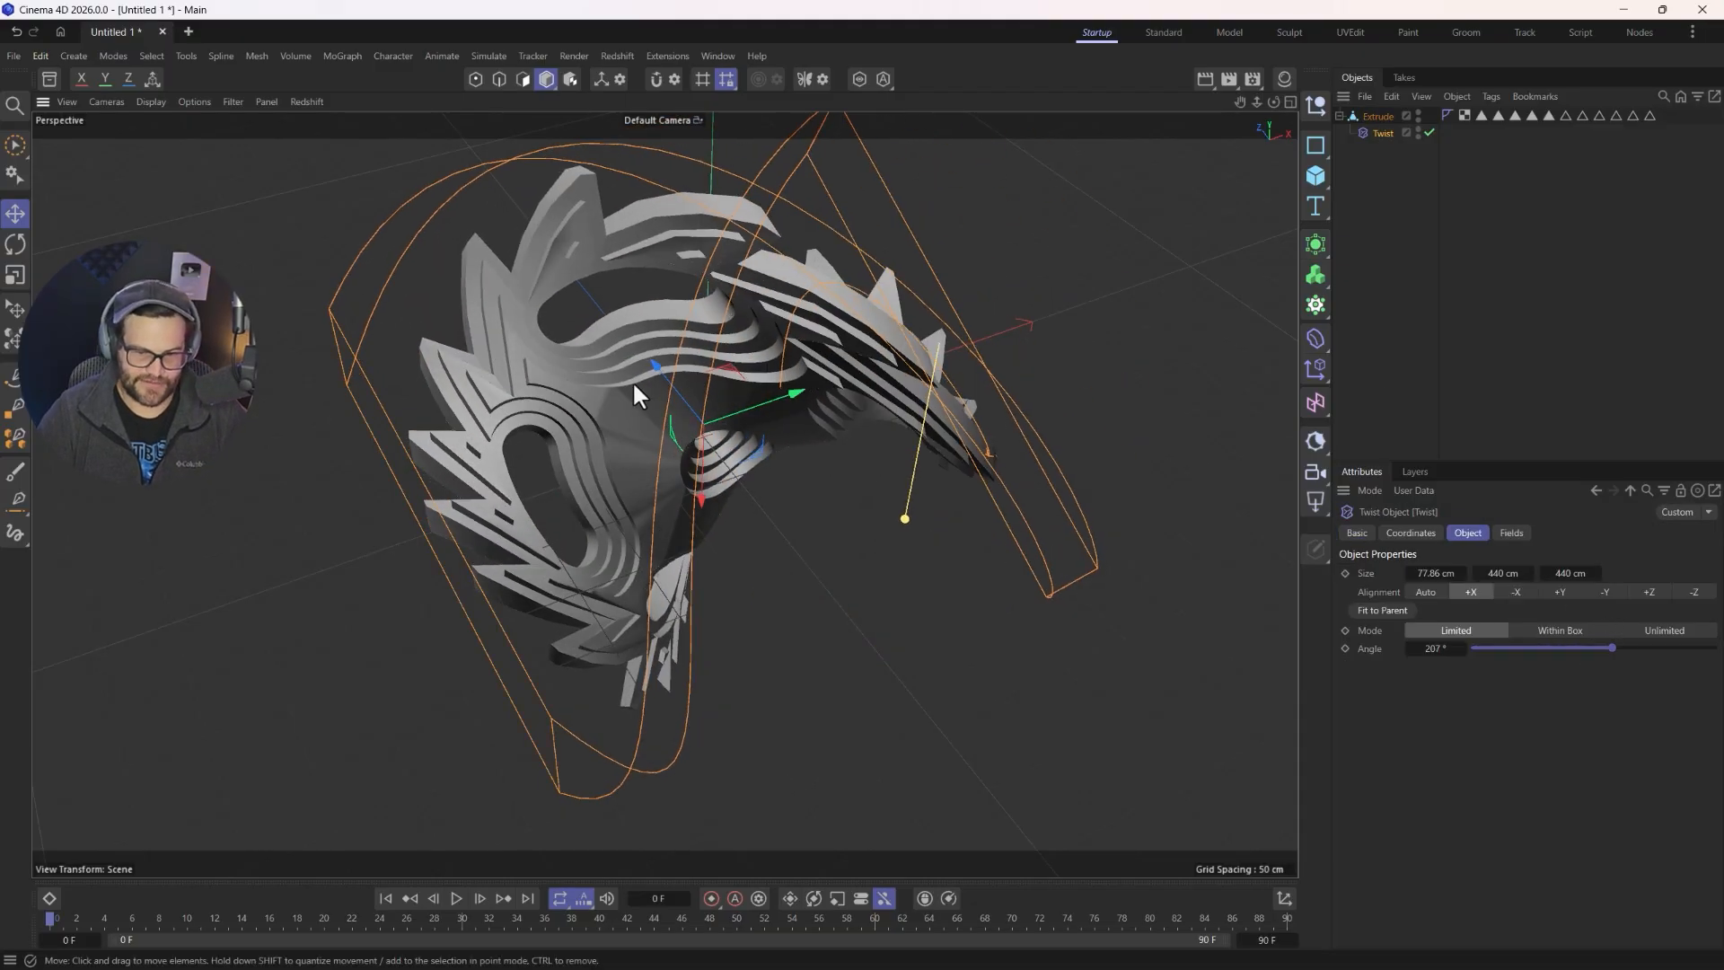
{"action": "left_click", "coordinate": [1377, 115]}
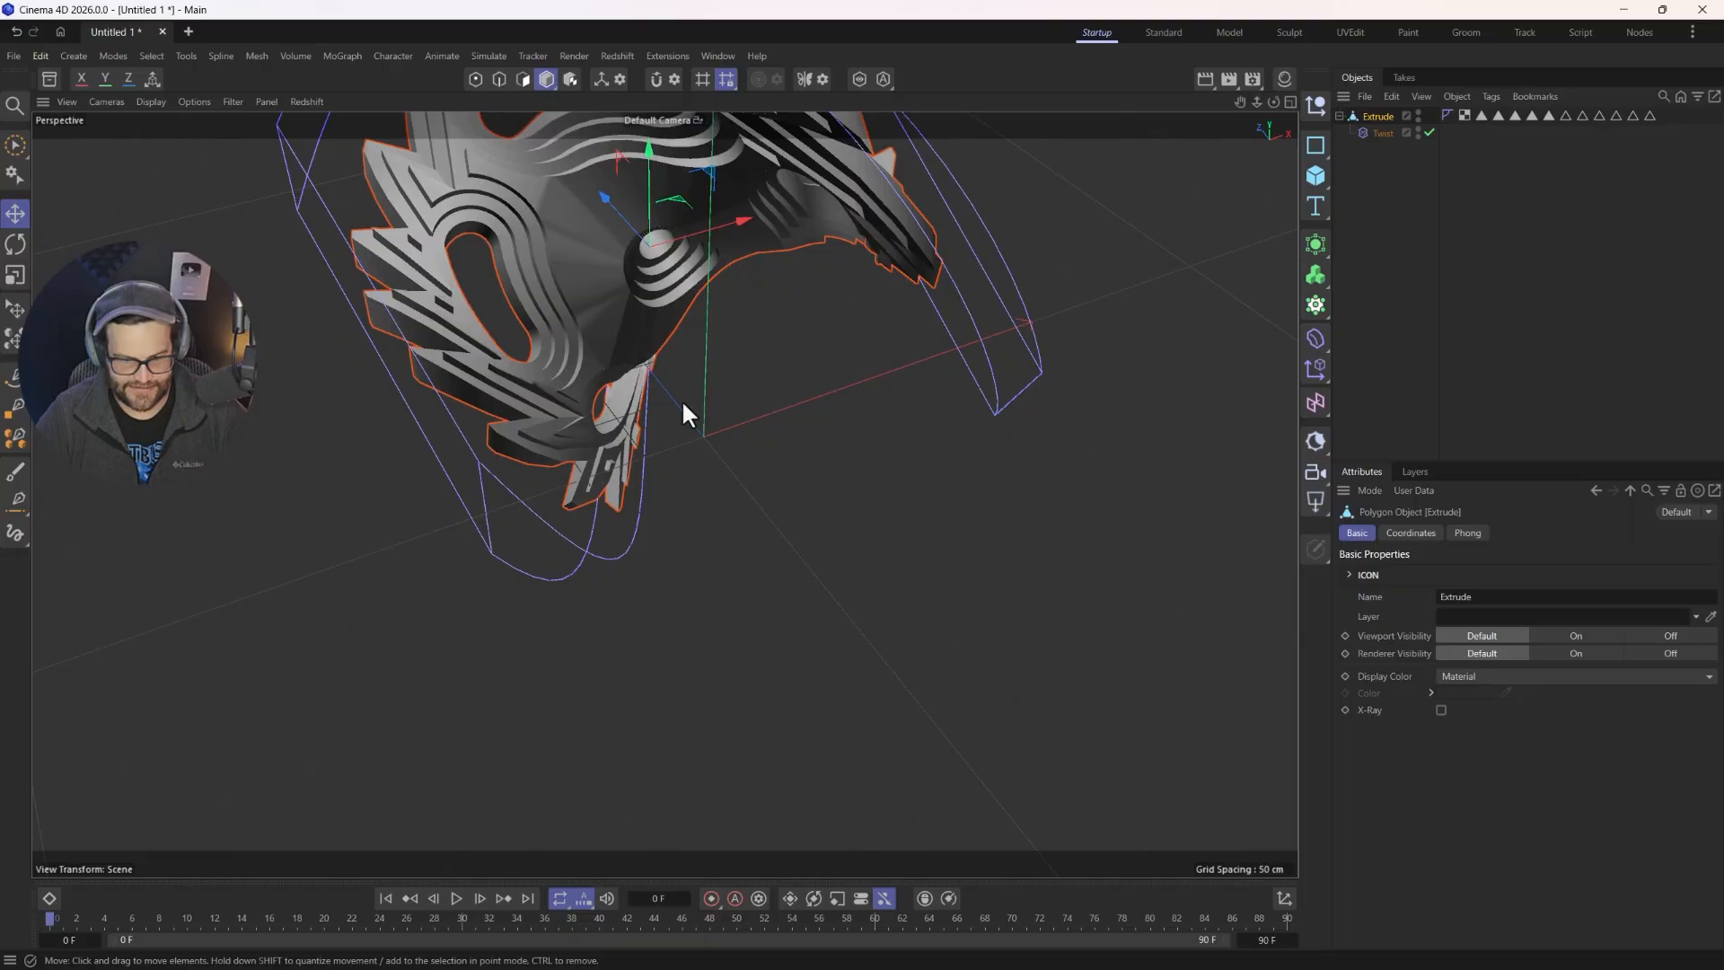
{"action": "left_click_drag", "start_coordinate": [683, 413], "coordinate": [621, 395]}
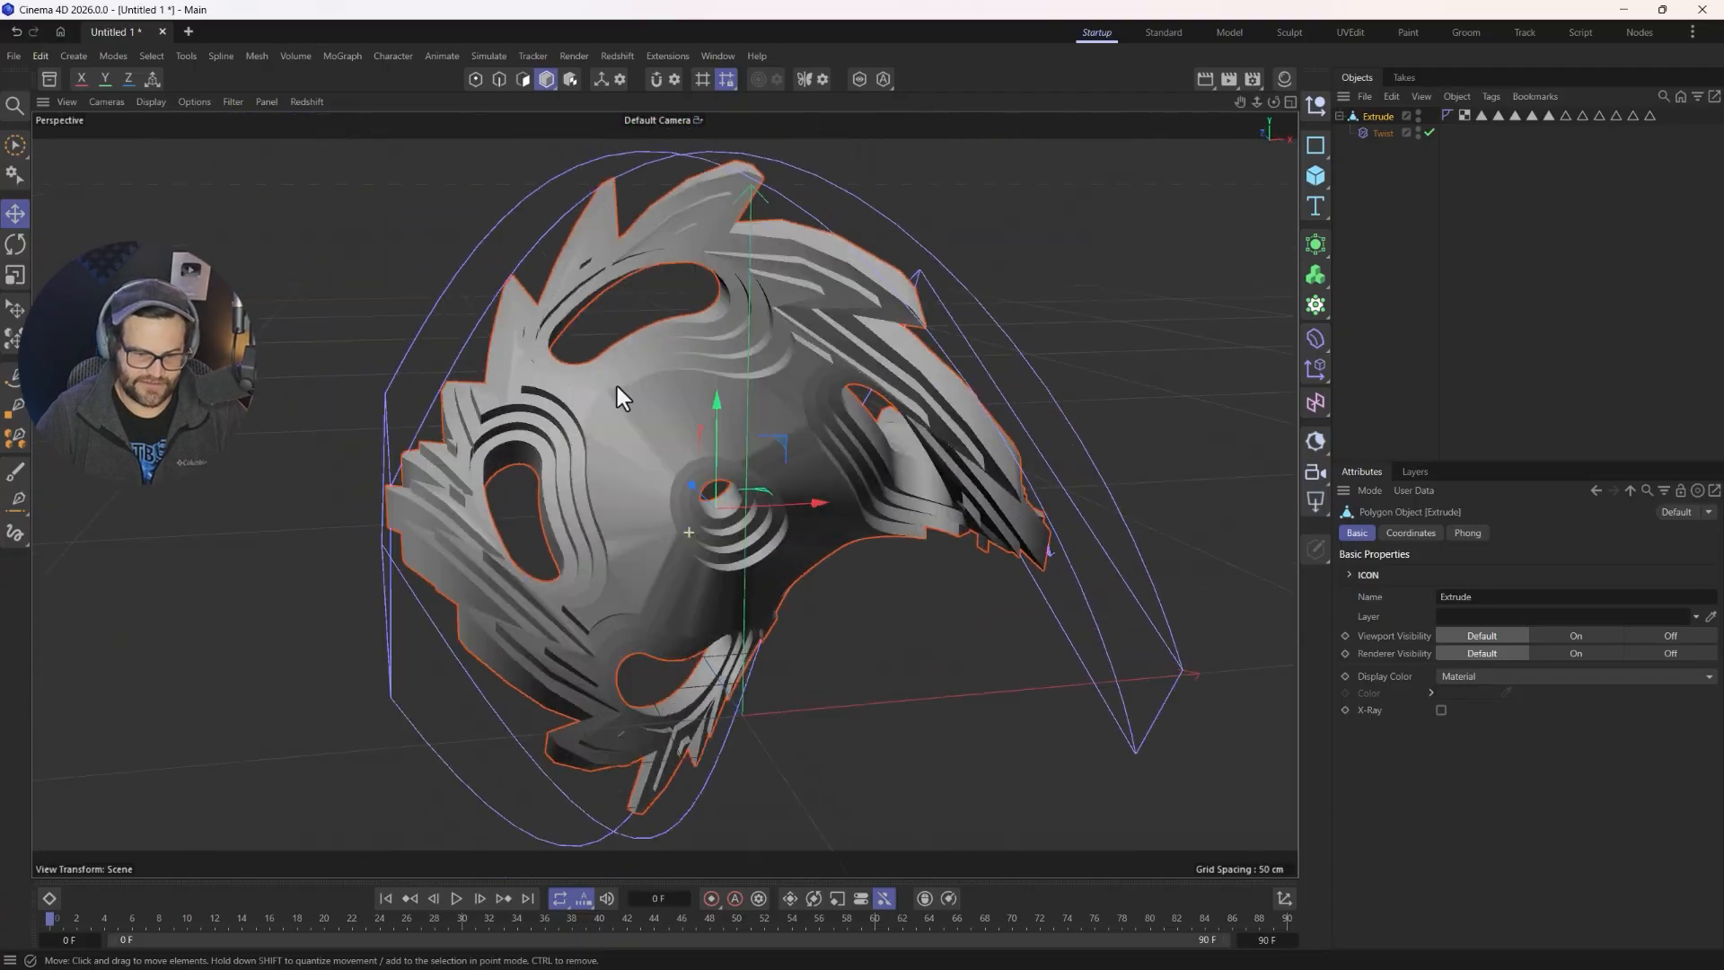
{"action": "left_click_drag", "start_coordinate": [621, 395], "coordinate": [622, 182]}
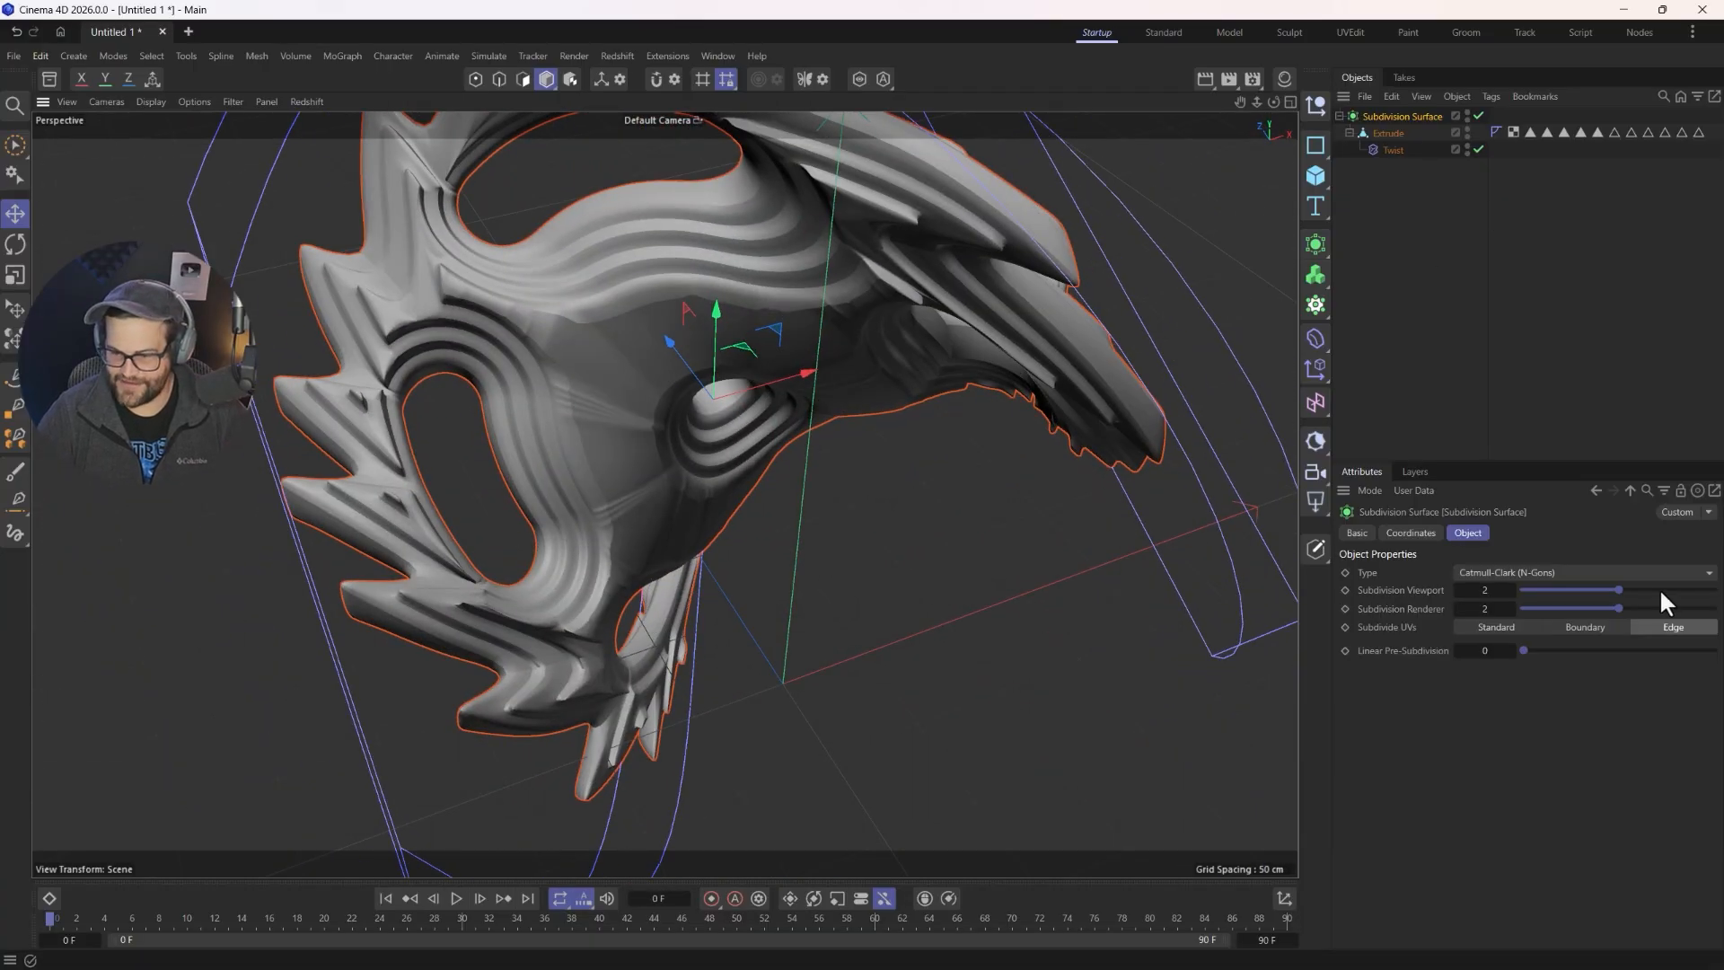
- Raise the Subdivision Surface level to 3 and inspect the smoothed gear
{"action": "left_click_drag", "start_coordinate": [1616, 589], "coordinate": [1659, 588]}
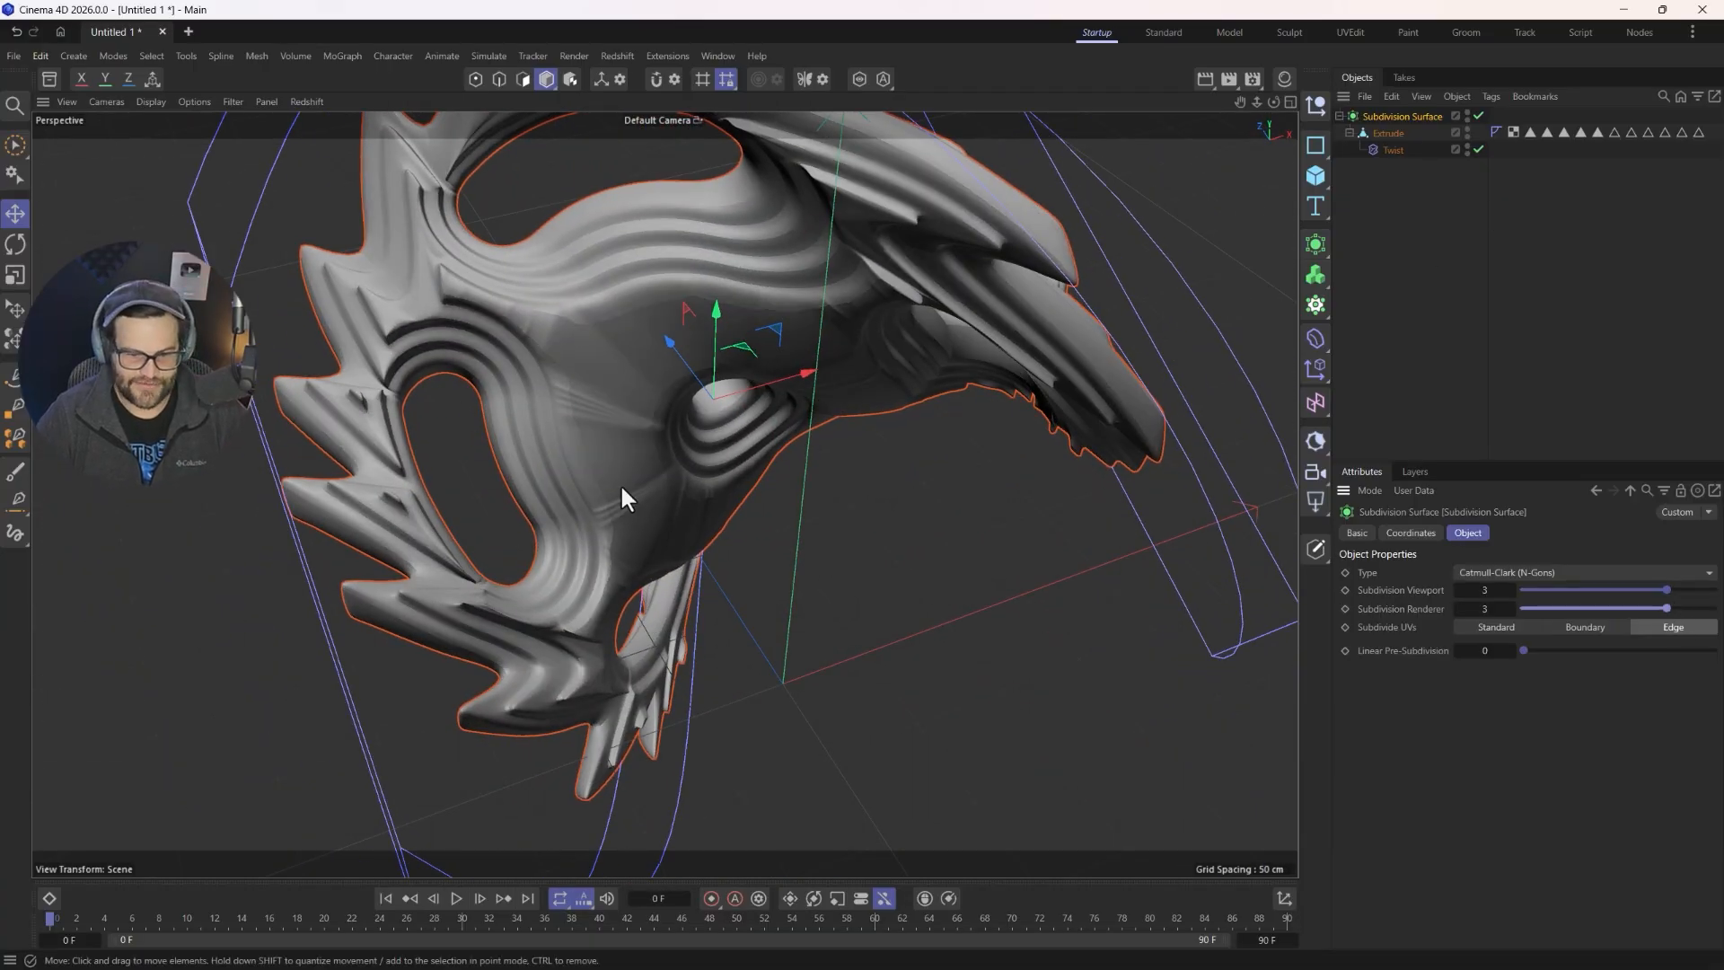
{"action": "left_click_drag", "start_coordinate": [621, 497], "coordinate": [336, 361]}
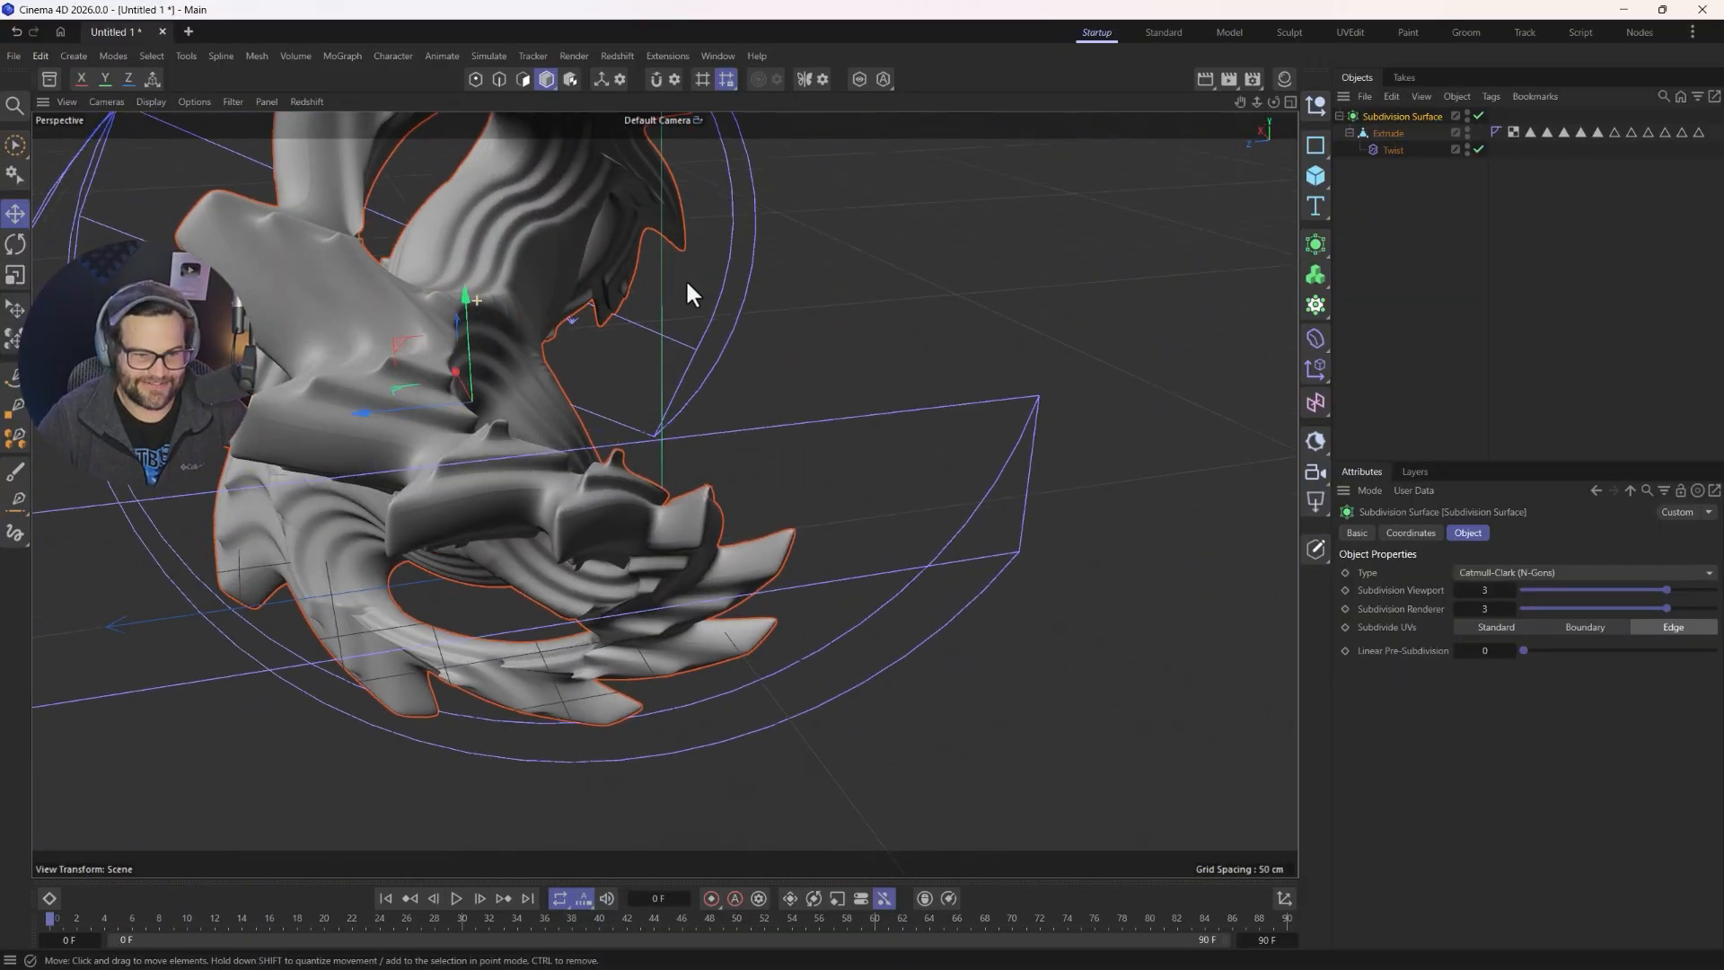
{"action": "left_click_drag", "start_coordinate": [687, 293], "coordinate": [187, 219]}
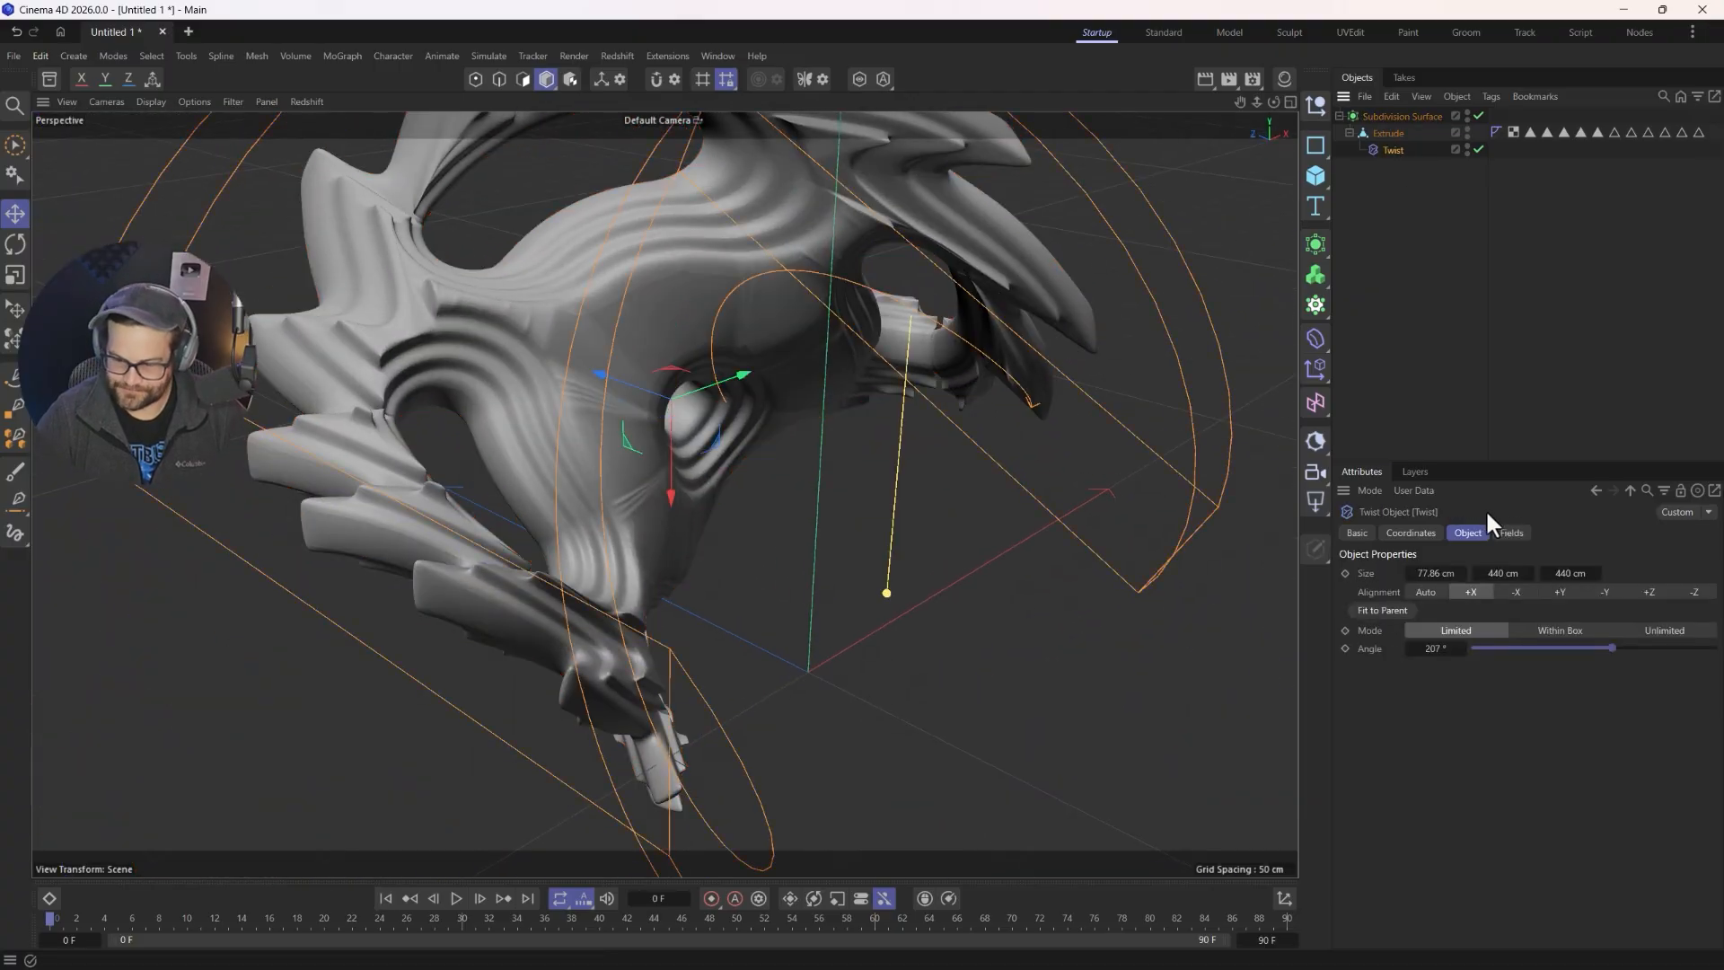
- Ease the Twist angle back down, settling at about 81°
{"action": "left_click_drag", "start_coordinate": [1612, 648], "coordinate": [1573, 648]}
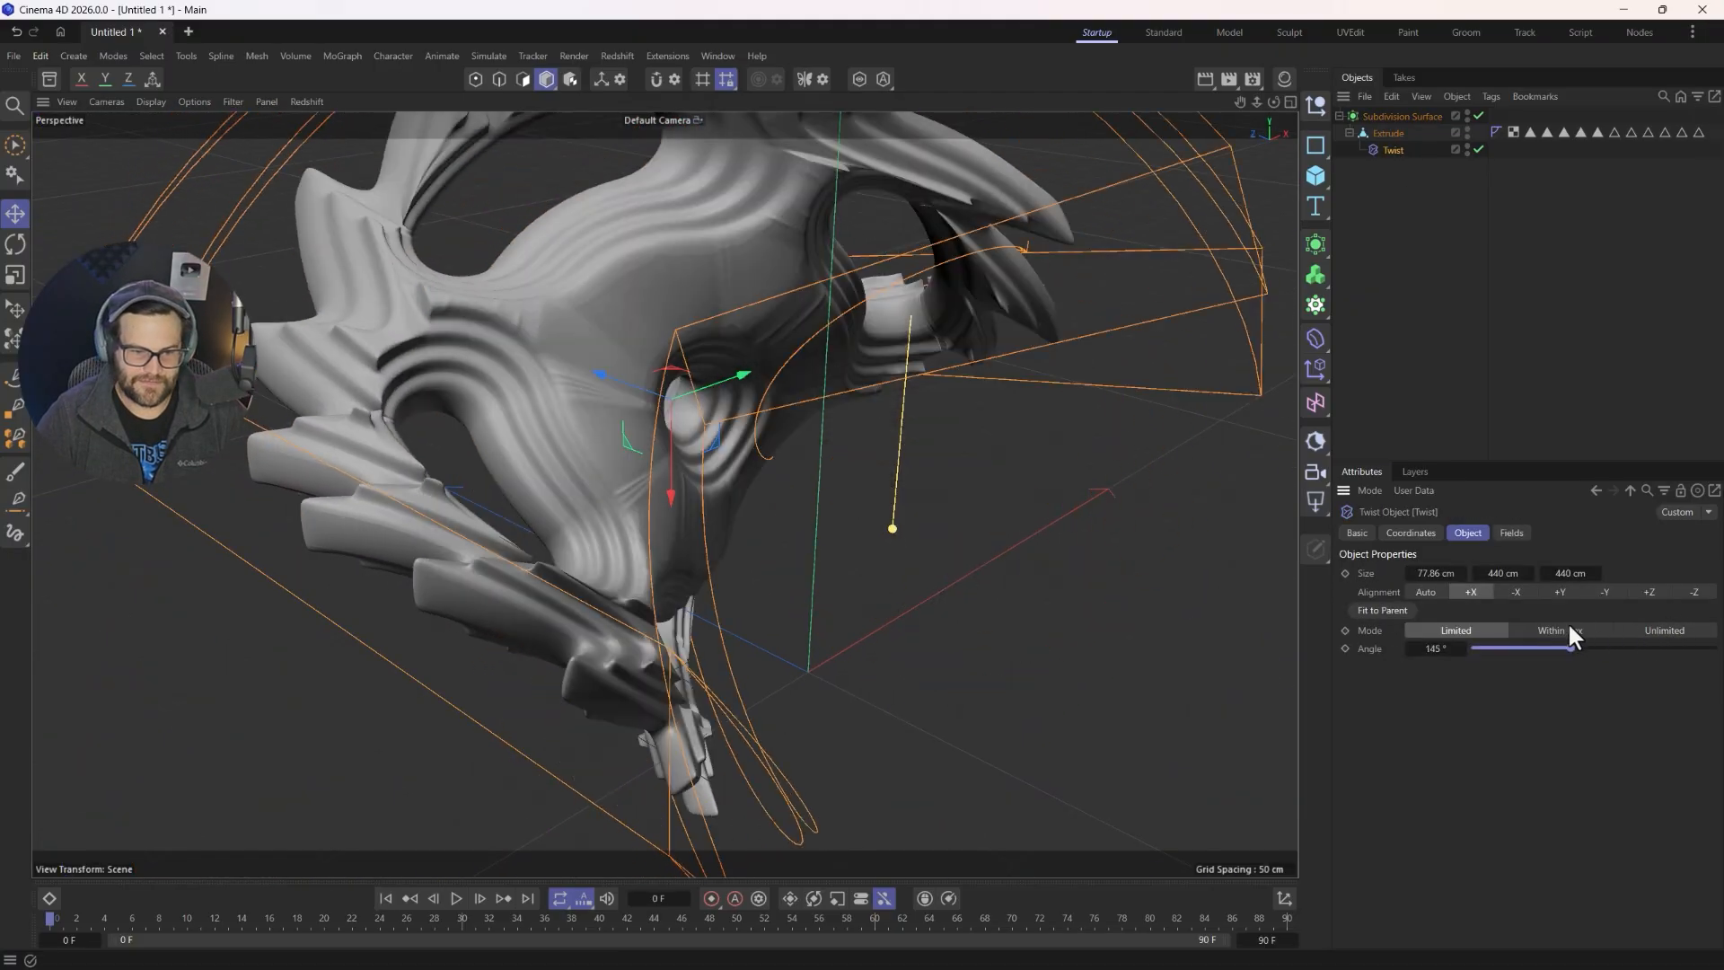
{"action": "left_click_drag", "start_coordinate": [1574, 648], "coordinate": [1509, 649]}
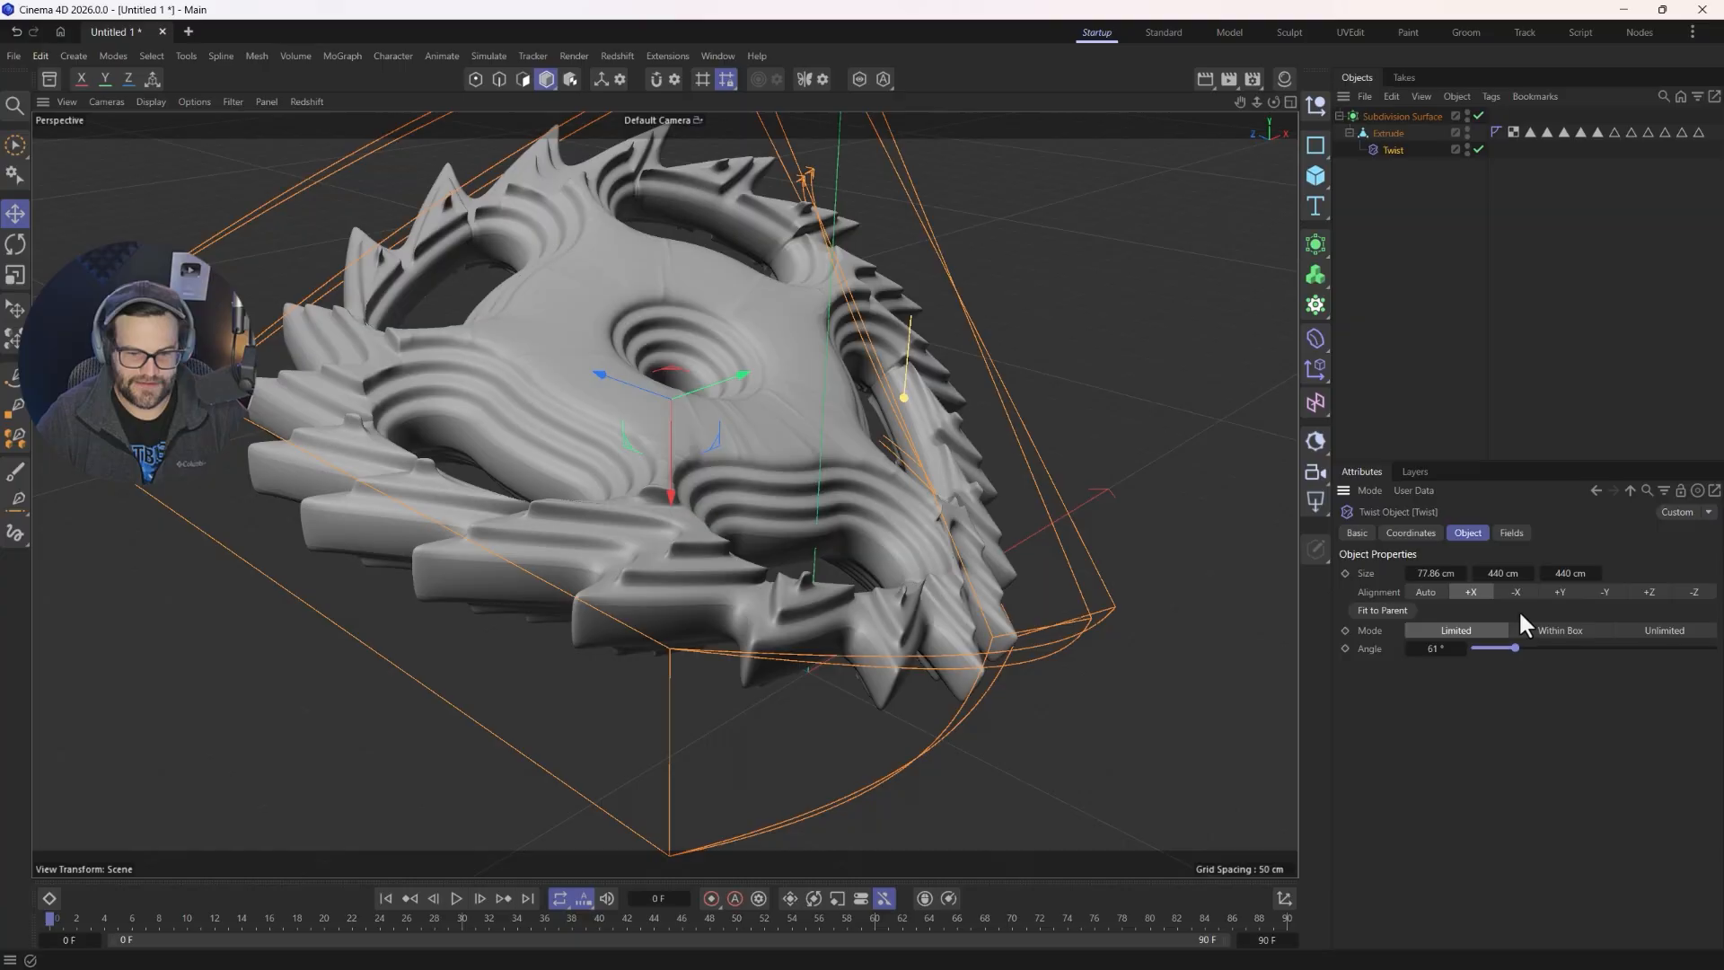
{"action": "left_click_drag", "start_coordinate": [1515, 648], "coordinate": [1531, 648]}
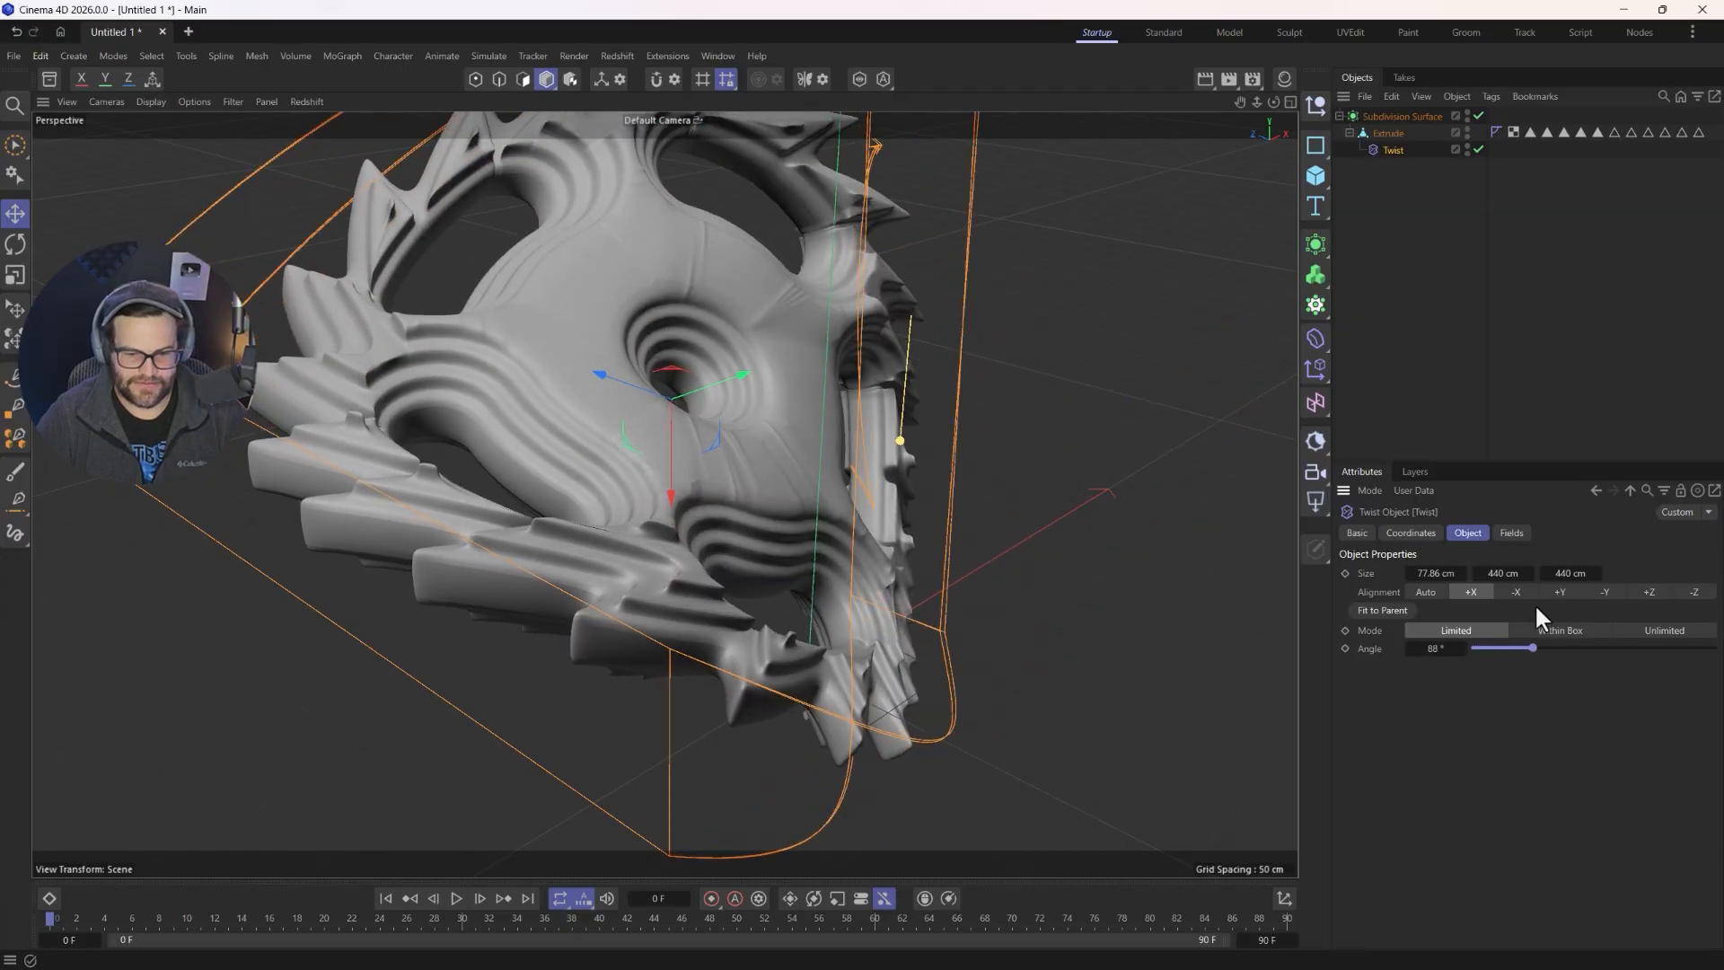
{"action": "left_click_drag", "start_coordinate": [1531, 649], "coordinate": [1506, 648]}
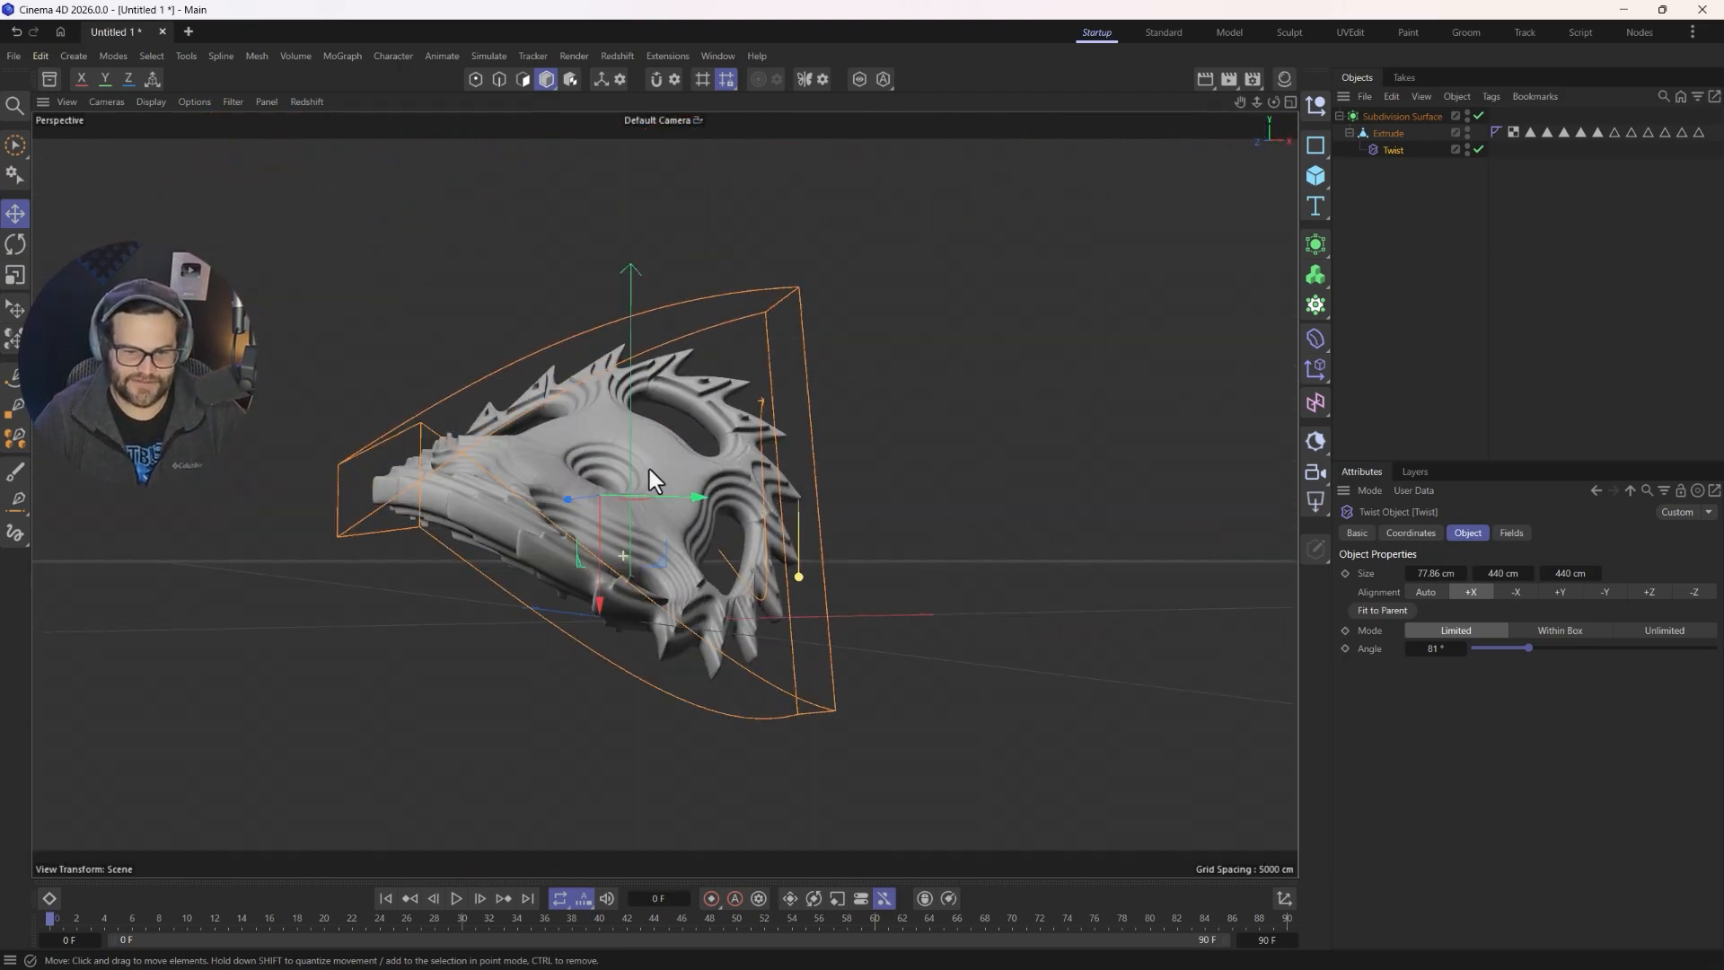
- Bake the Subdivision Surface gear stack into one editable polygon object via Current State to Object
{"action": "left_click", "coordinate": [1401, 115]}
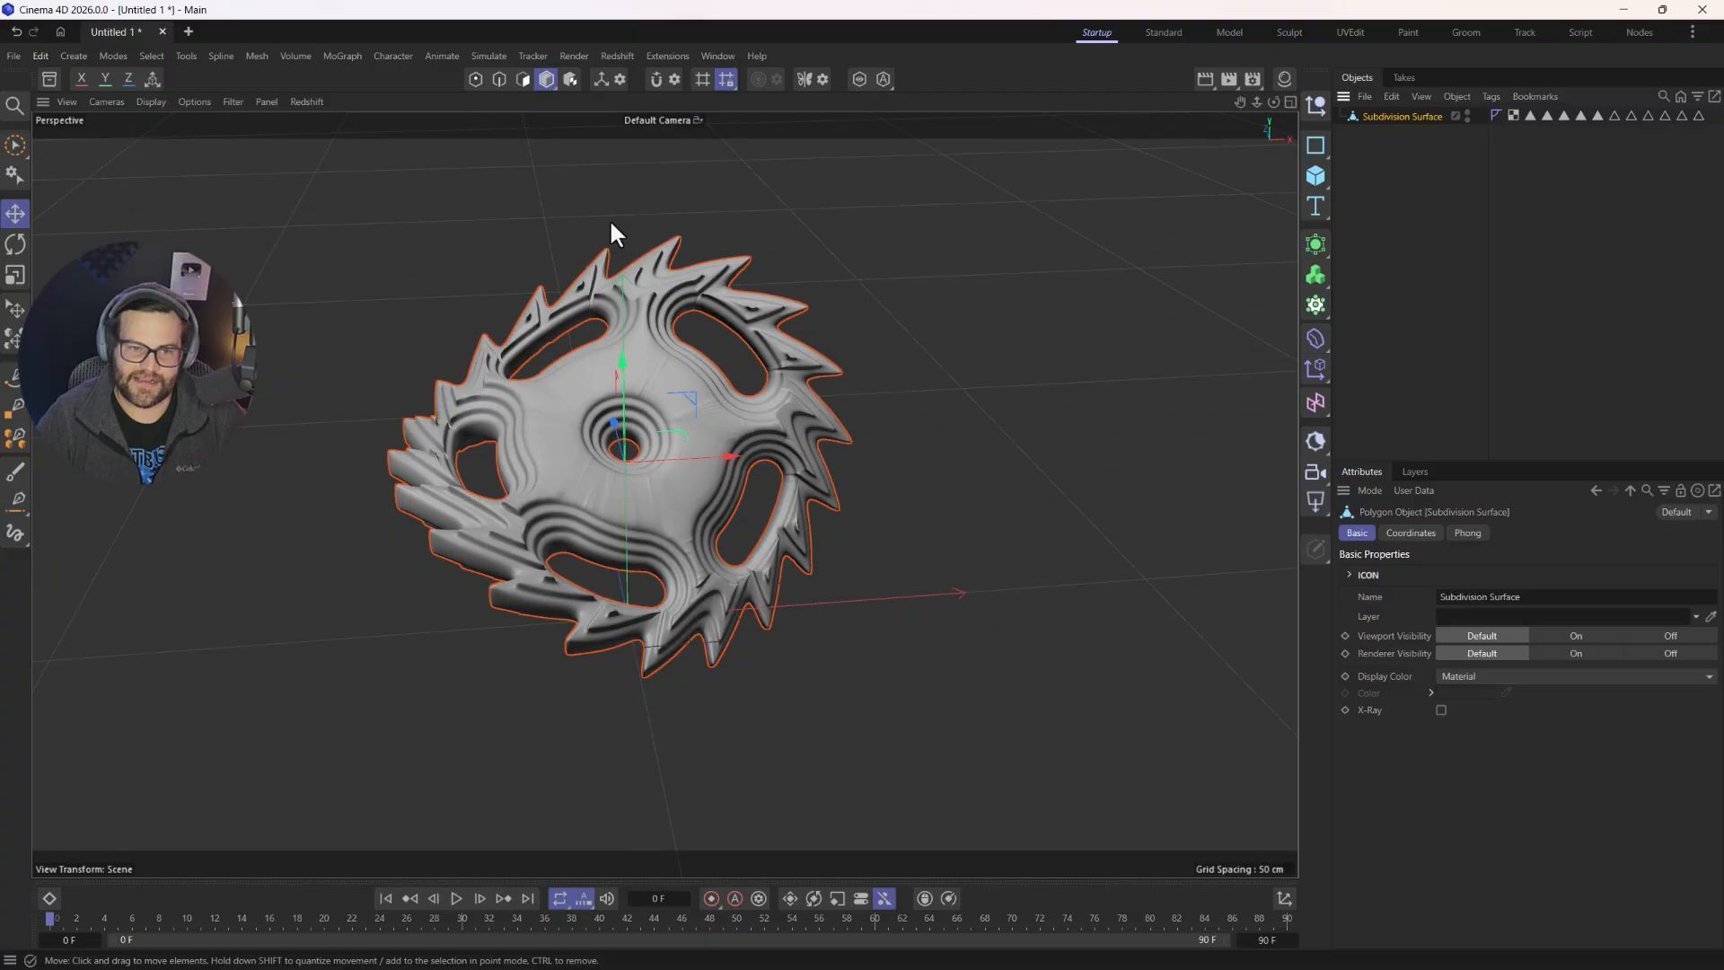
{"action": "mouse_move", "coordinate": [650, 68]}
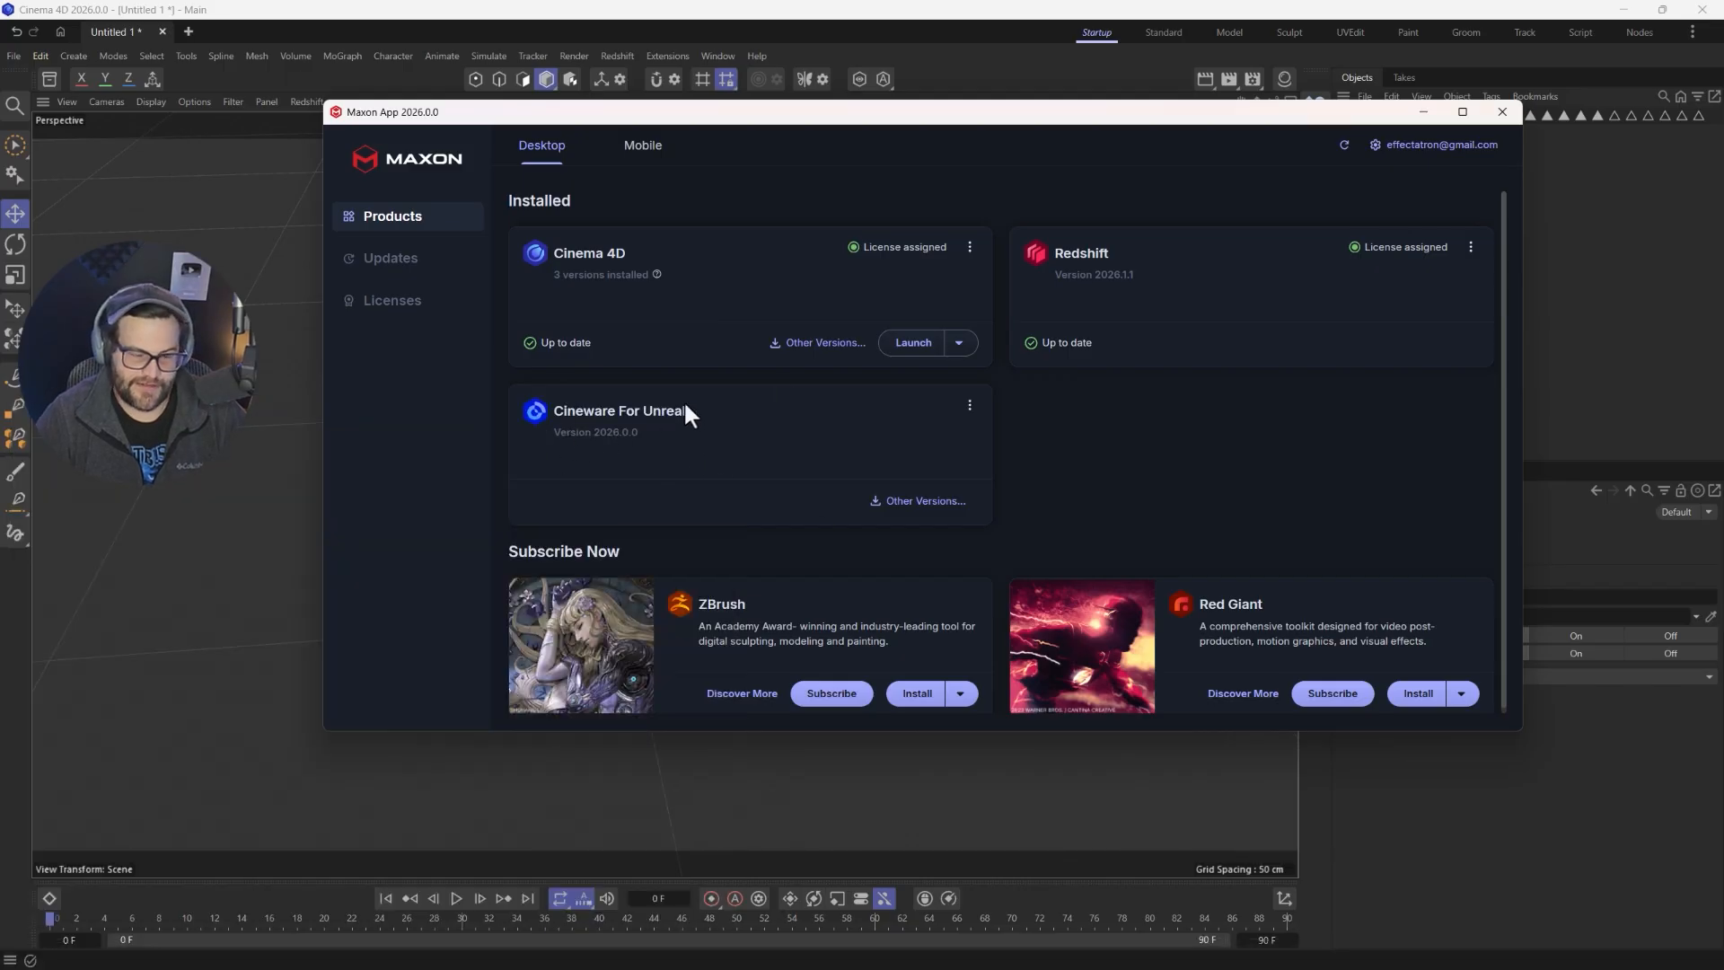
{"action": "left_click", "coordinate": [1501, 111]}
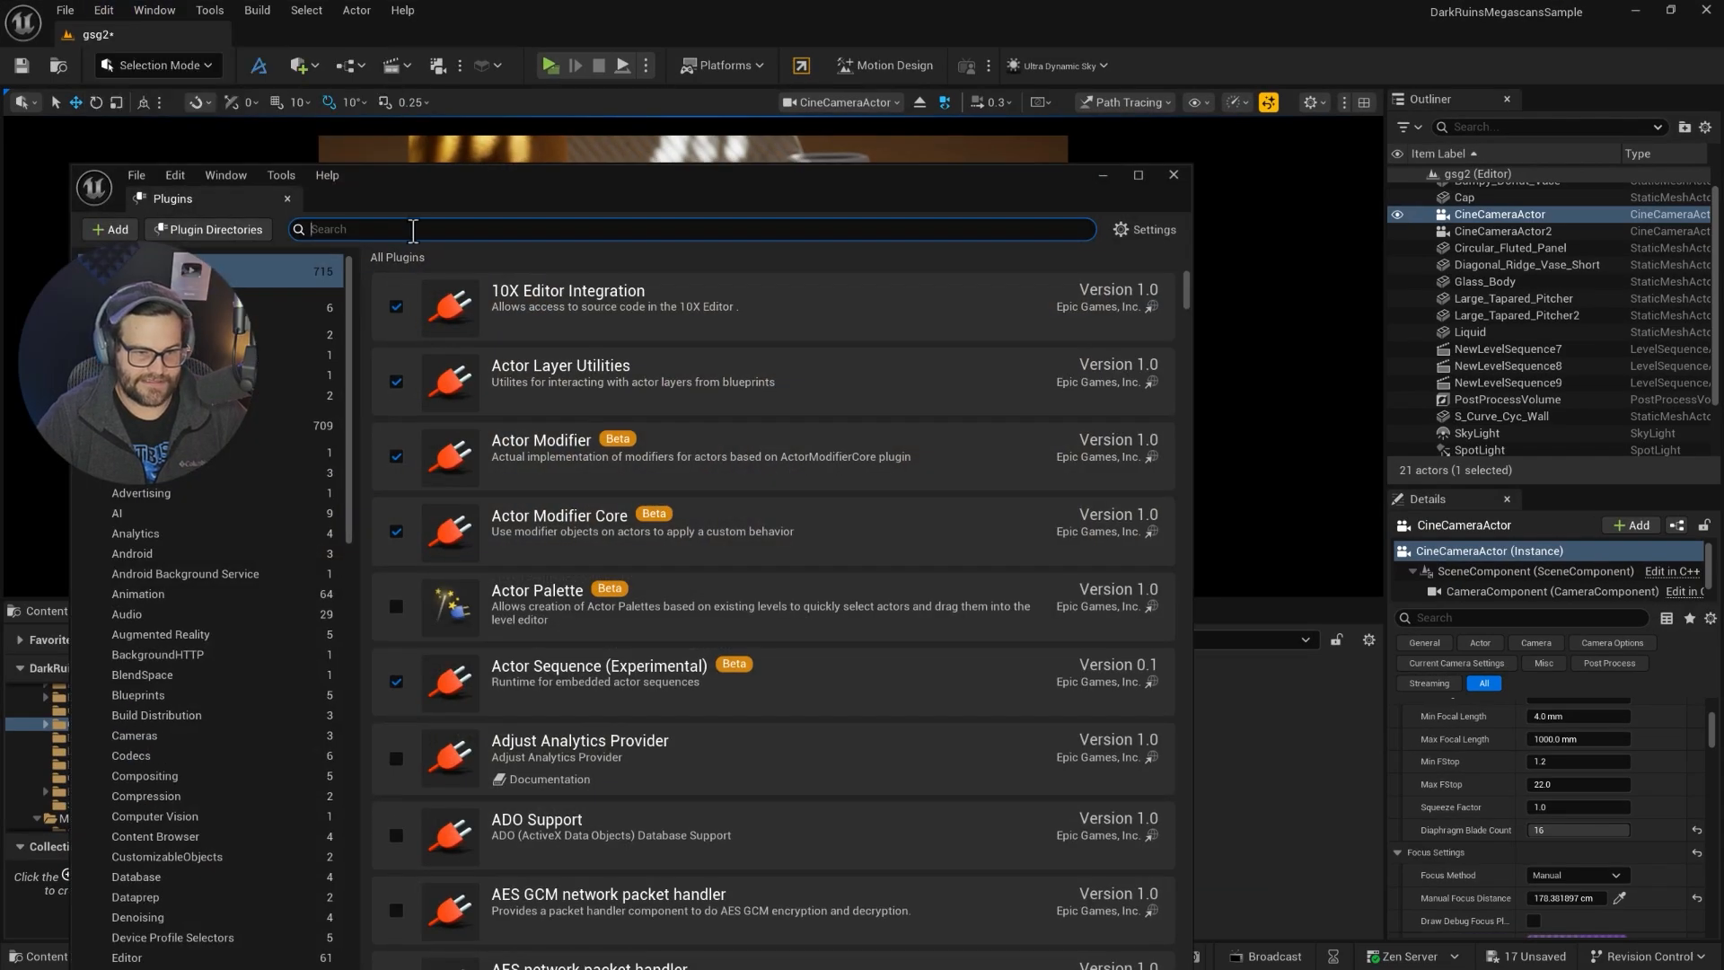
- Filter the plugin list for 'cineware' to show both enabled Cineware by Maxon plugins
{"action": "type", "text": "cineware"}
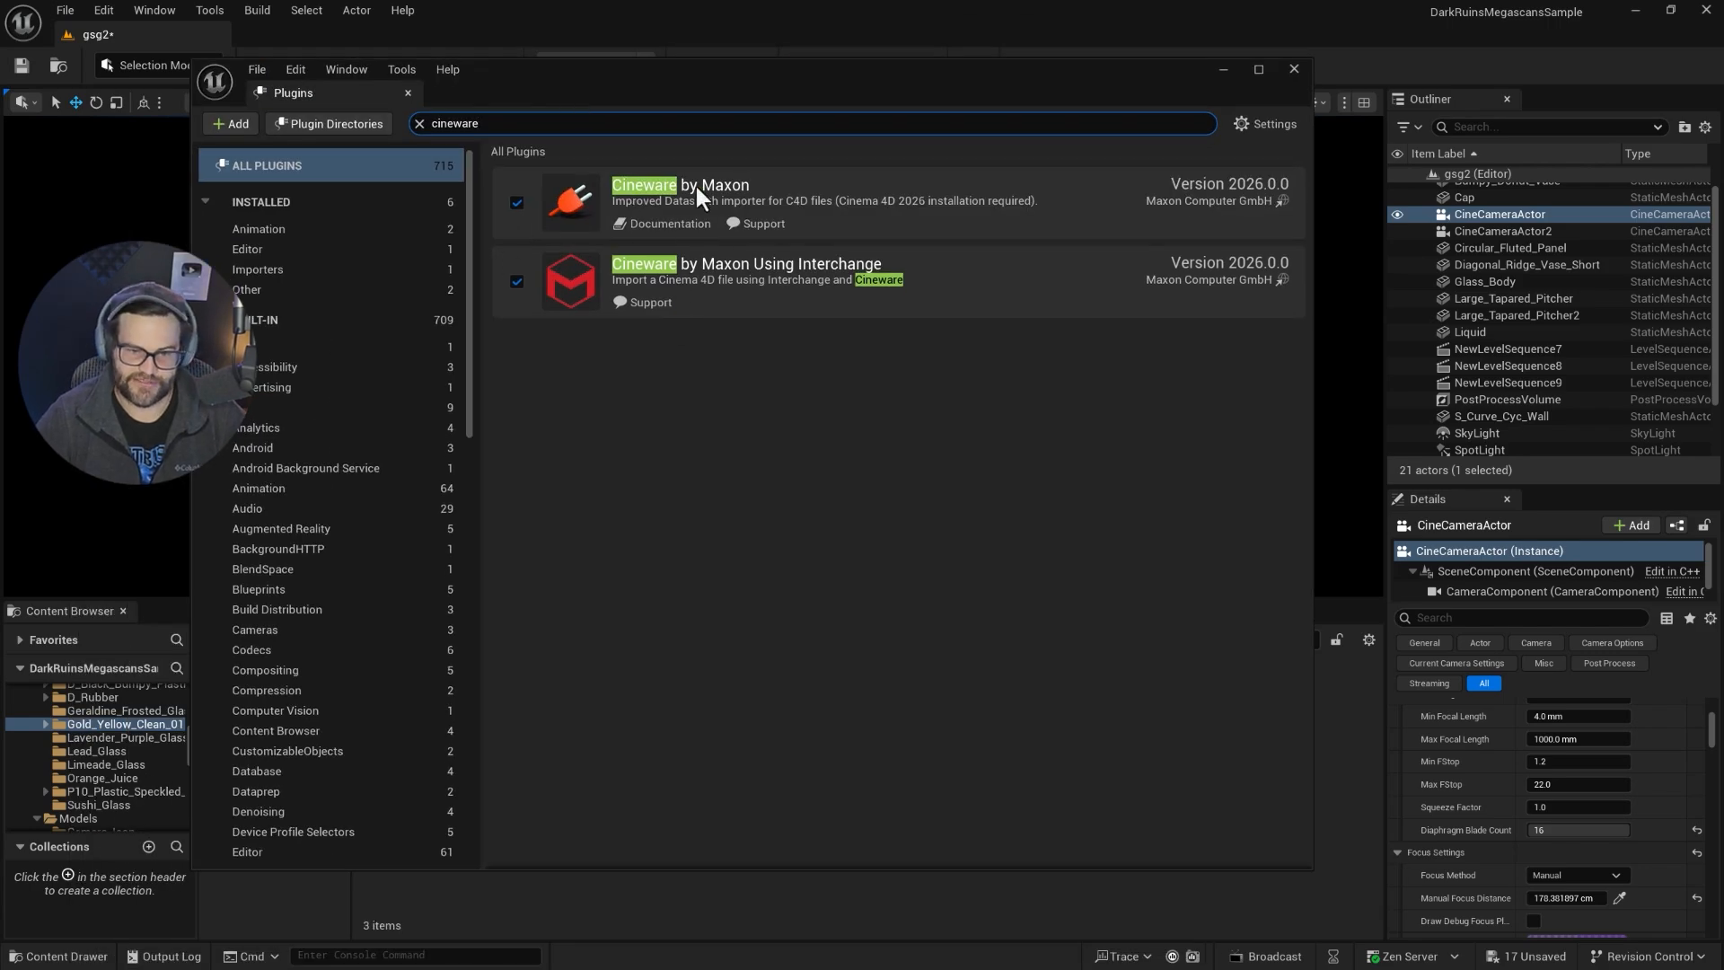
{"action": "mouse_move", "coordinate": [848, 230]}
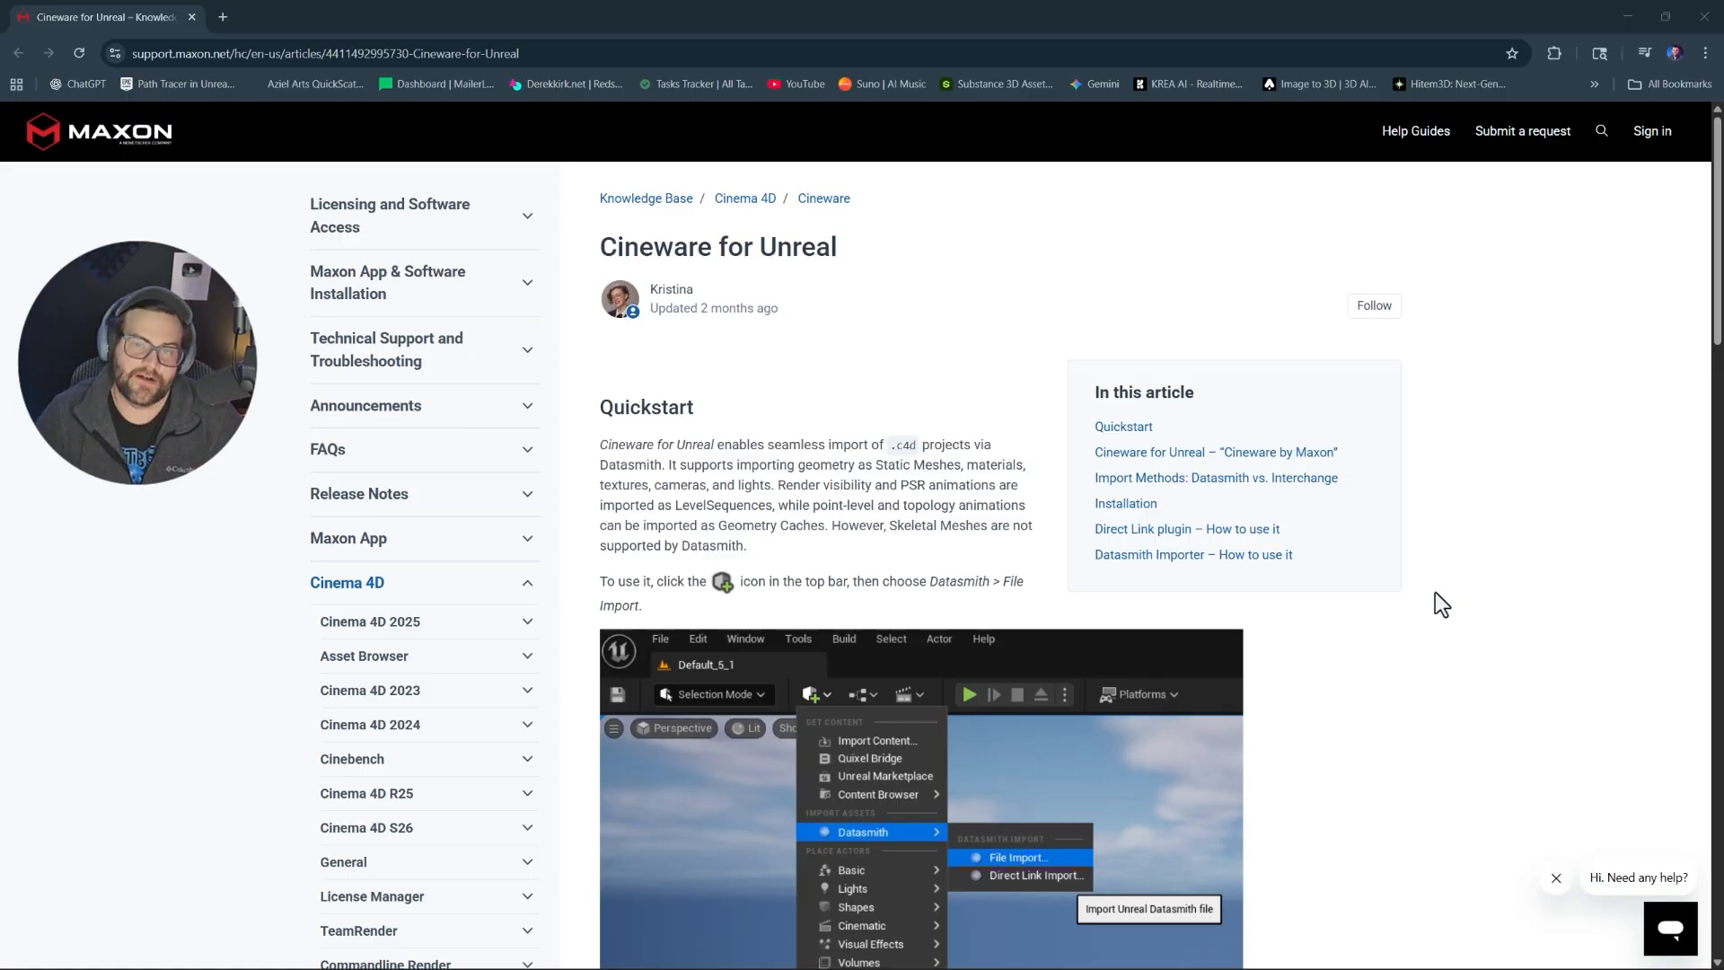
{"action": "scroll", "scroll_direction": "down", "scroll_amount": 3}
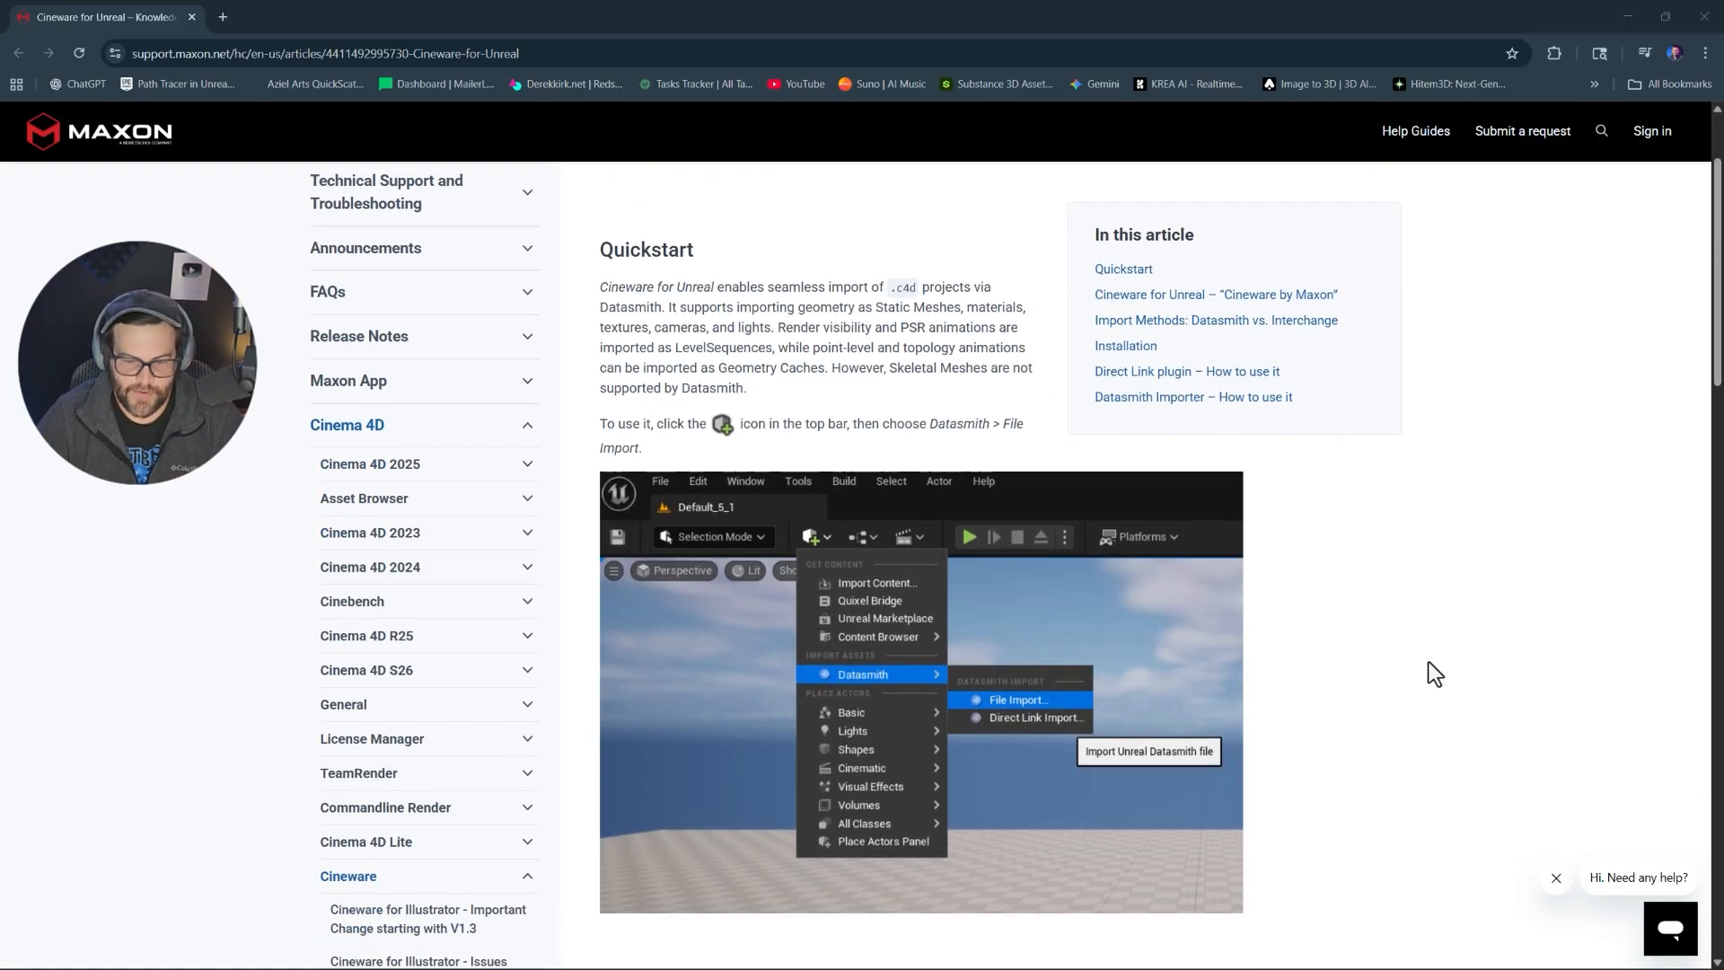
{"action": "scroll", "scroll_direction": "down", "scroll_amount": 3}
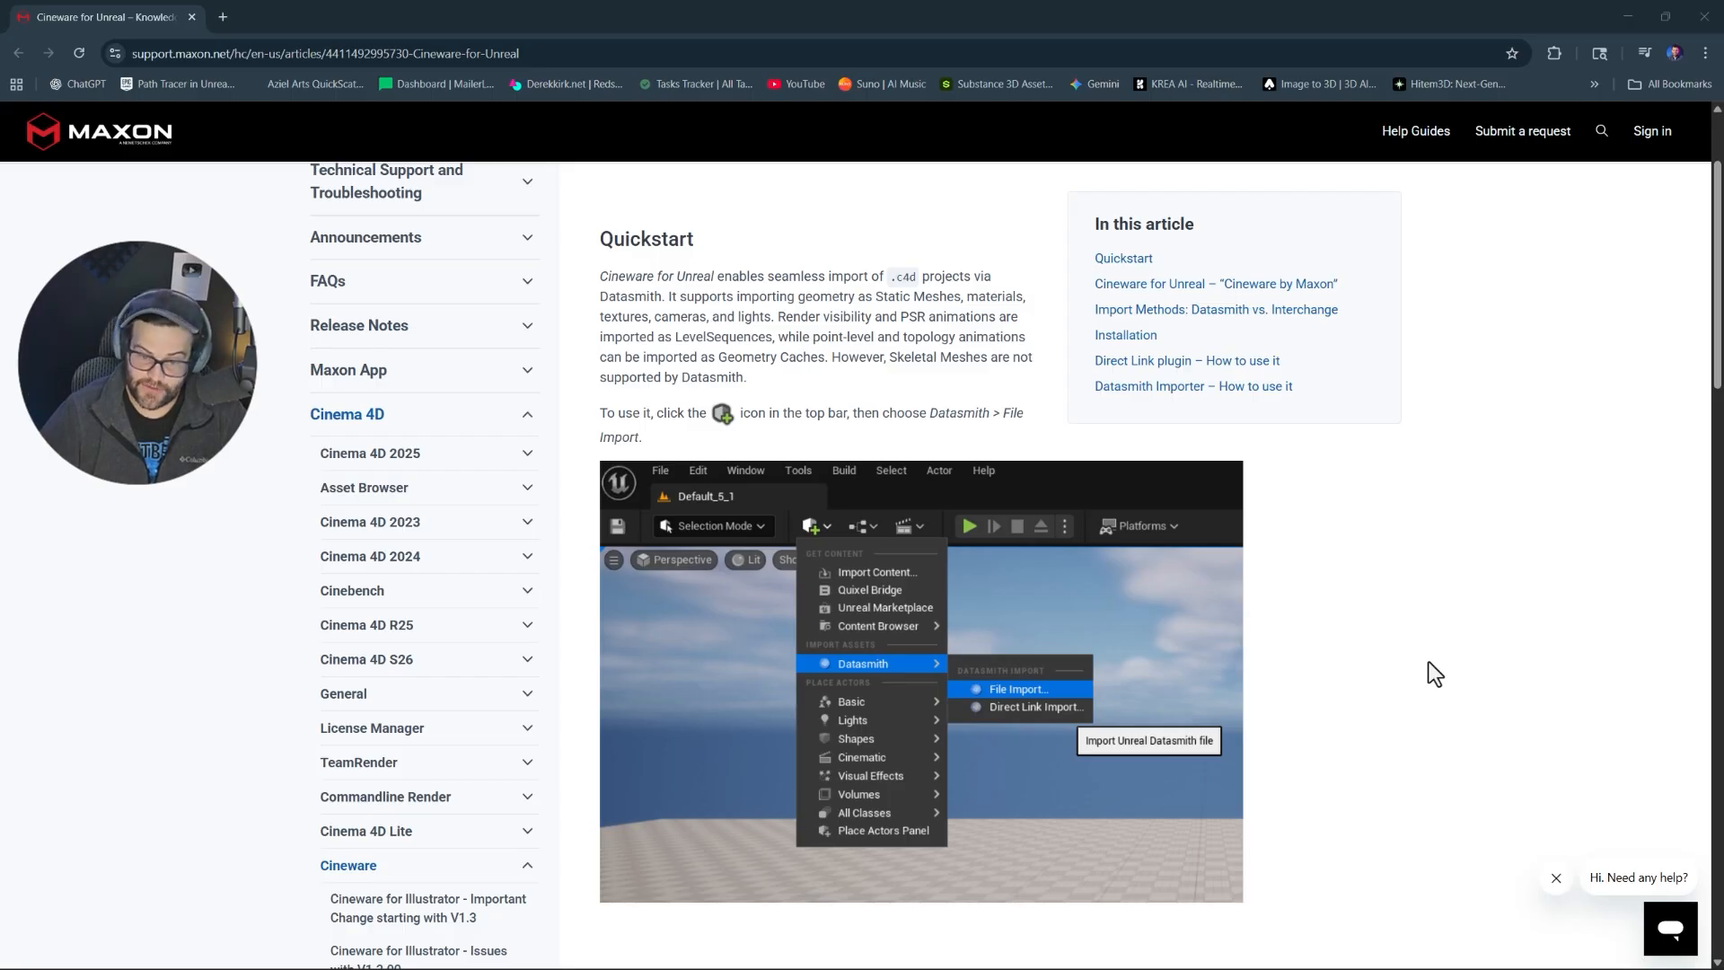
{"action": "scroll", "scroll_direction": "down", "scroll_amount": 3}
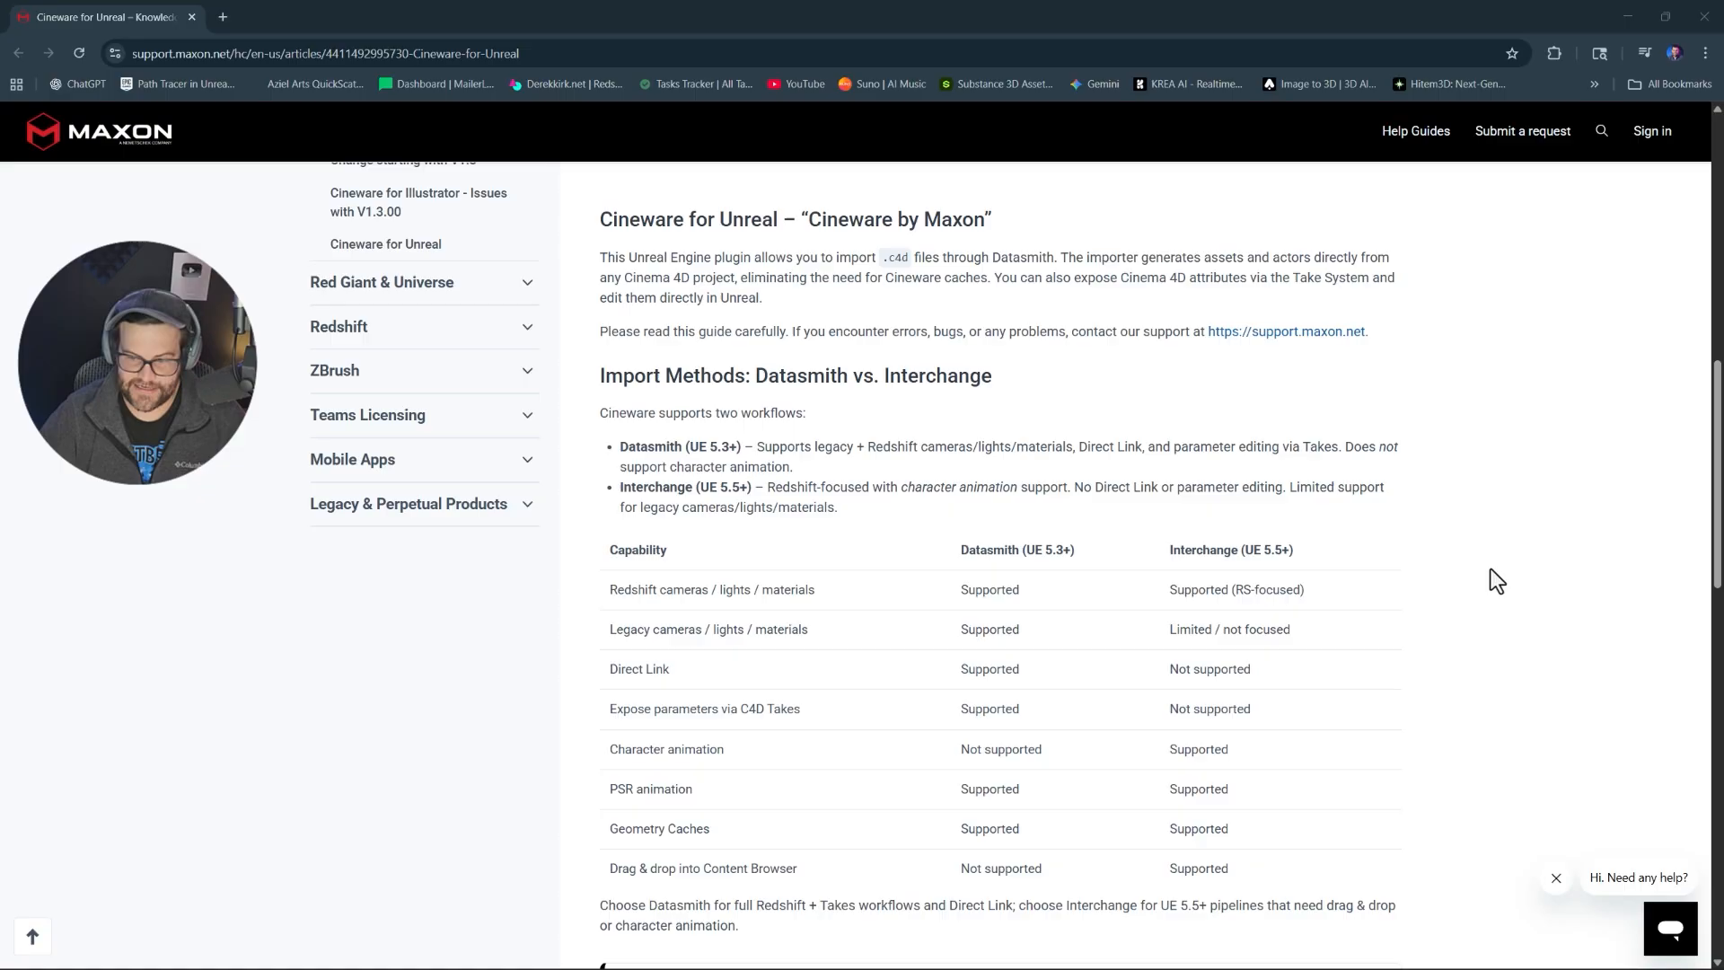
{"action": "scroll", "scroll_direction": "down", "scroll_amount": 3}
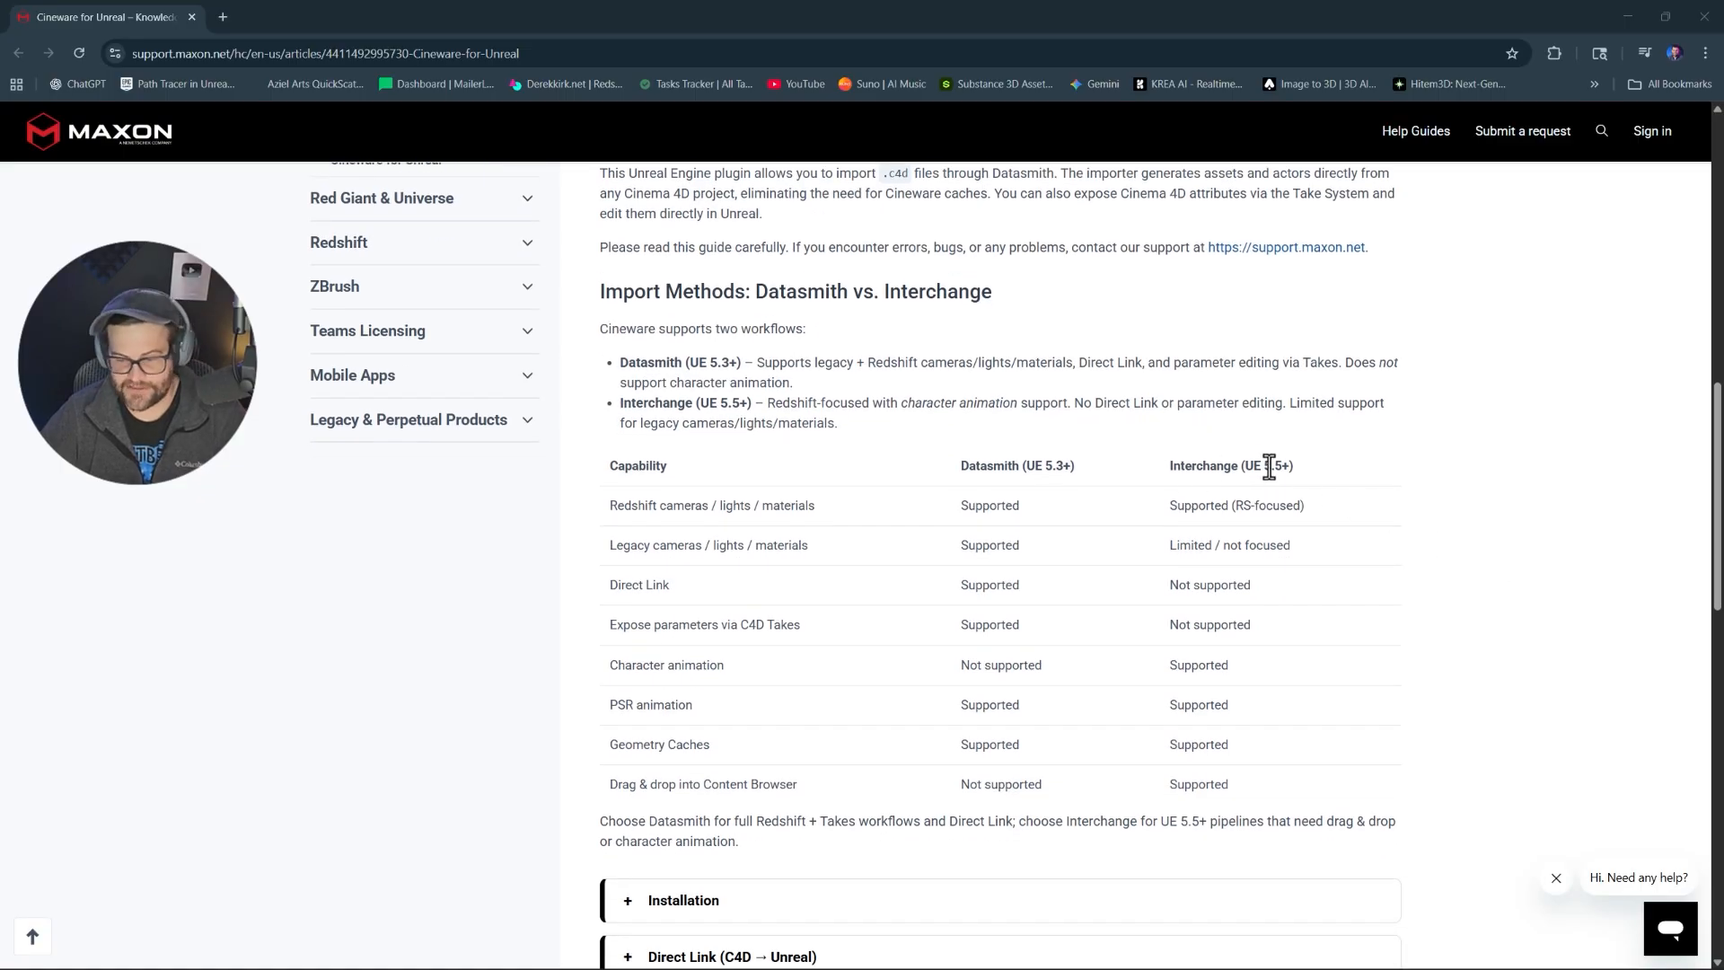
{"action": "mouse_move", "coordinate": [1097, 632]}
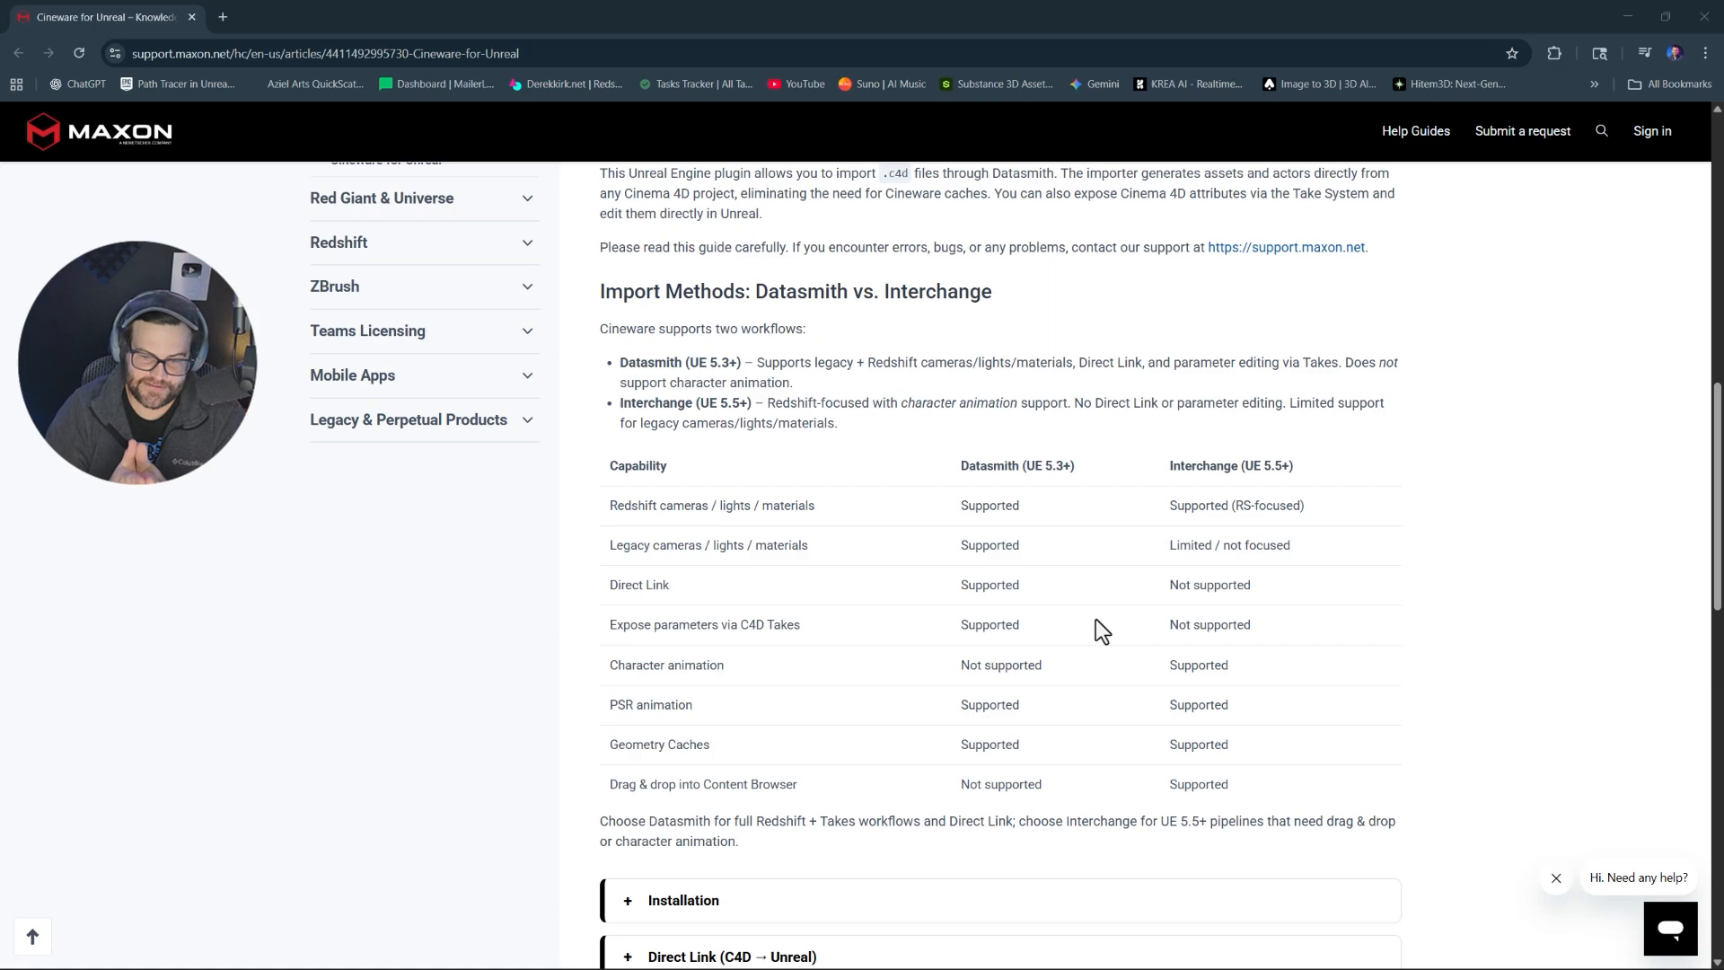
{"action": "mouse_move", "coordinate": [1231, 449]}
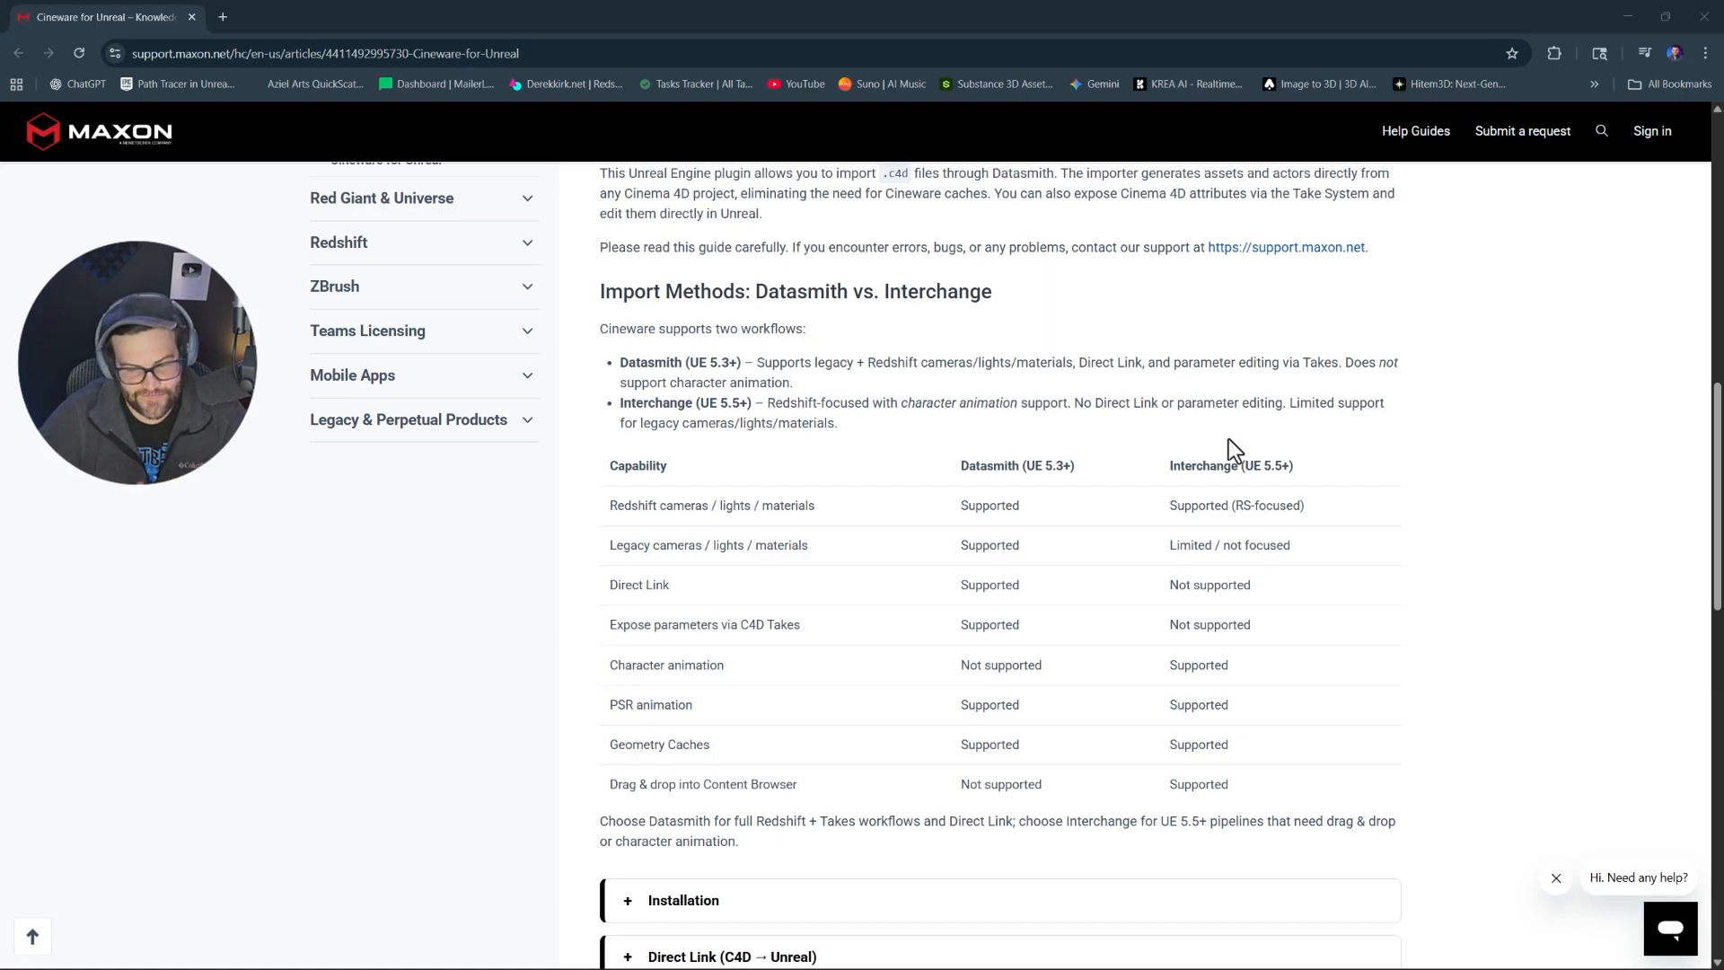
{"action": "left_click_drag", "start_coordinate": [1228, 465], "coordinate": [1373, 505]}
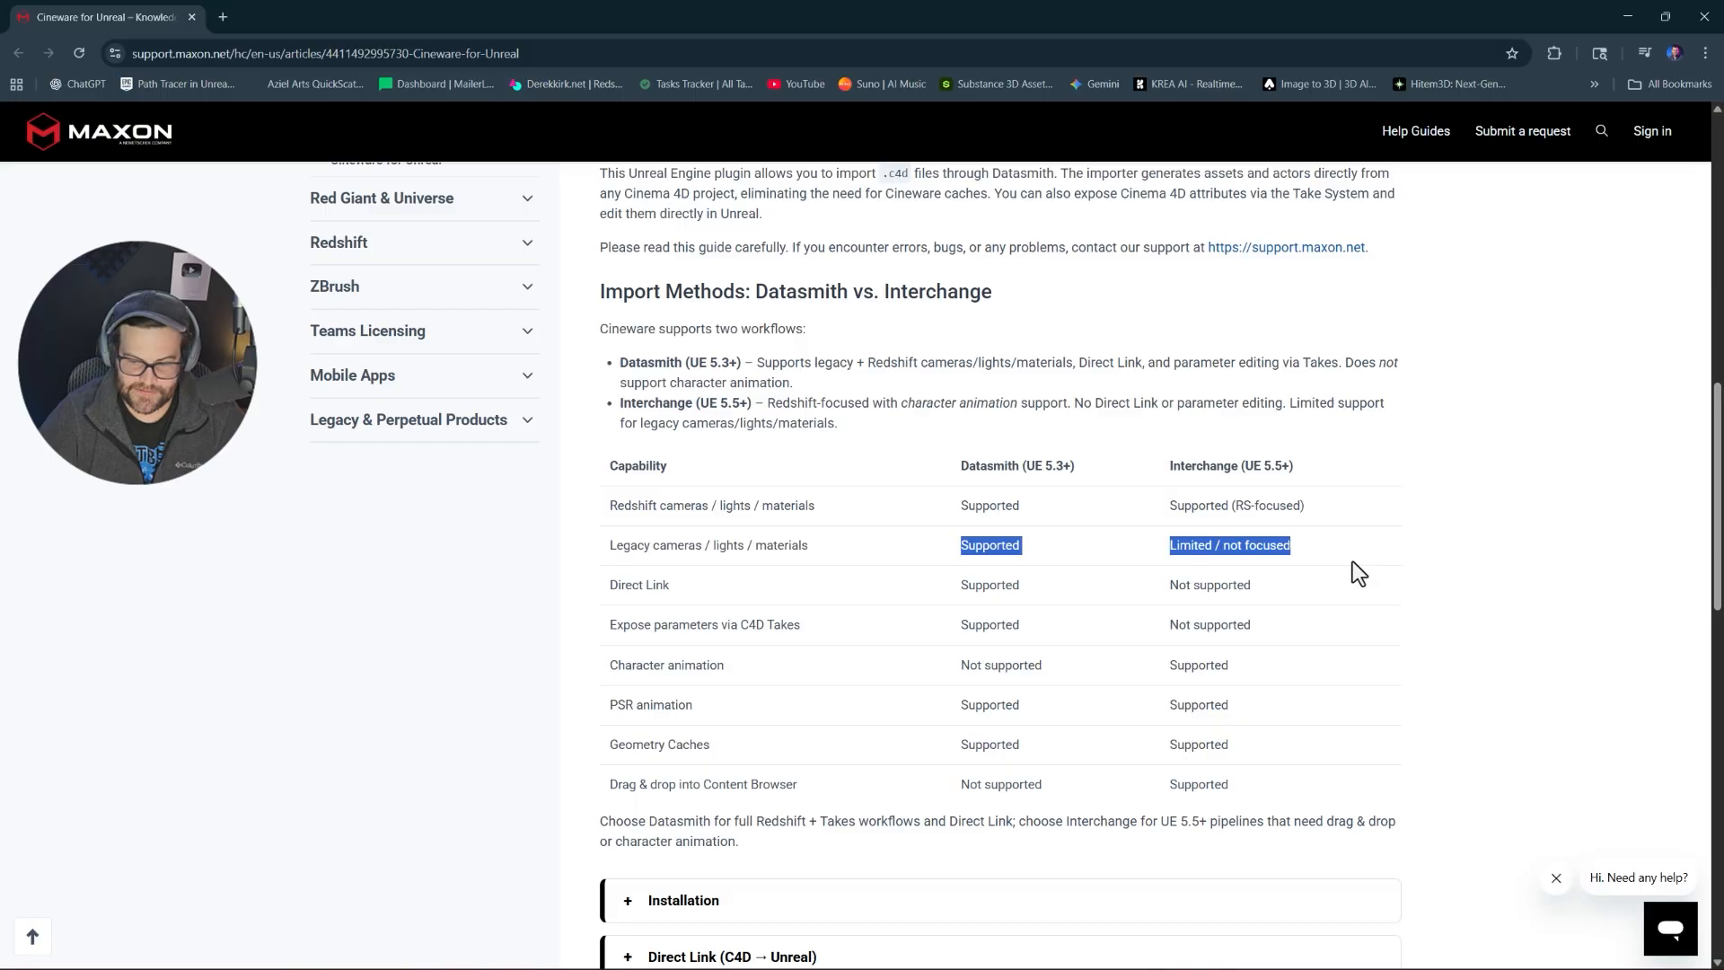
{"action": "left_click", "coordinate": [941, 586]}
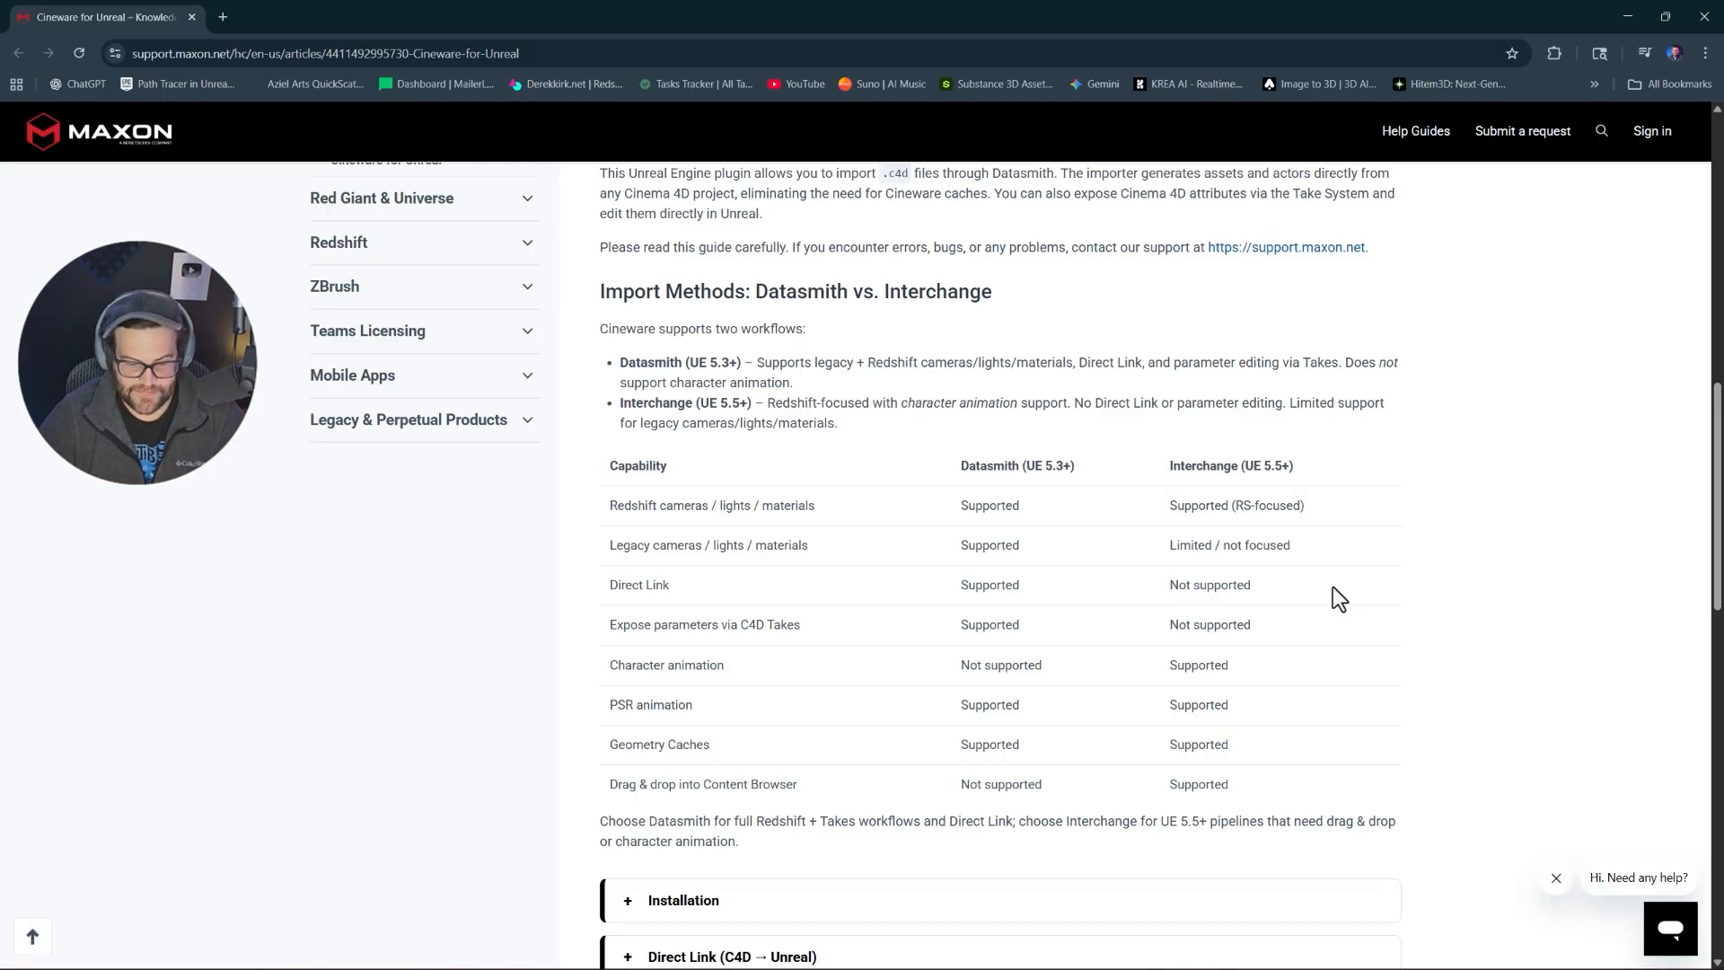
{"action": "mouse_move", "coordinate": [1350, 617]}
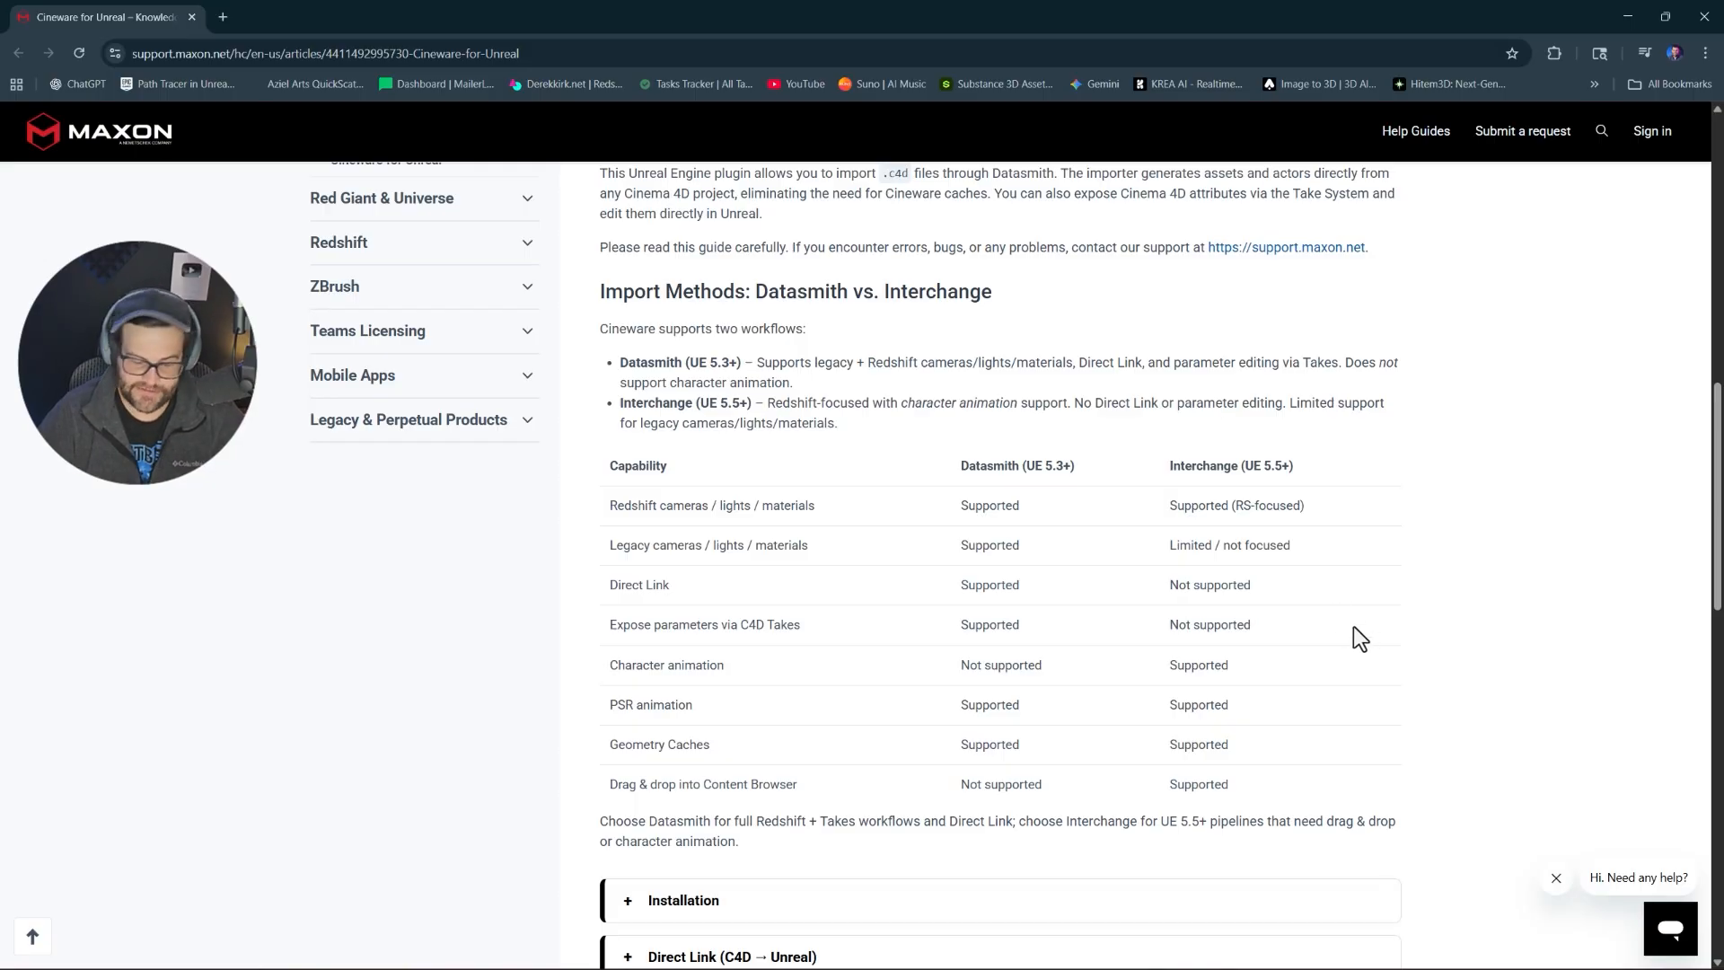
{"action": "double_click", "coordinate": [1185, 664]}
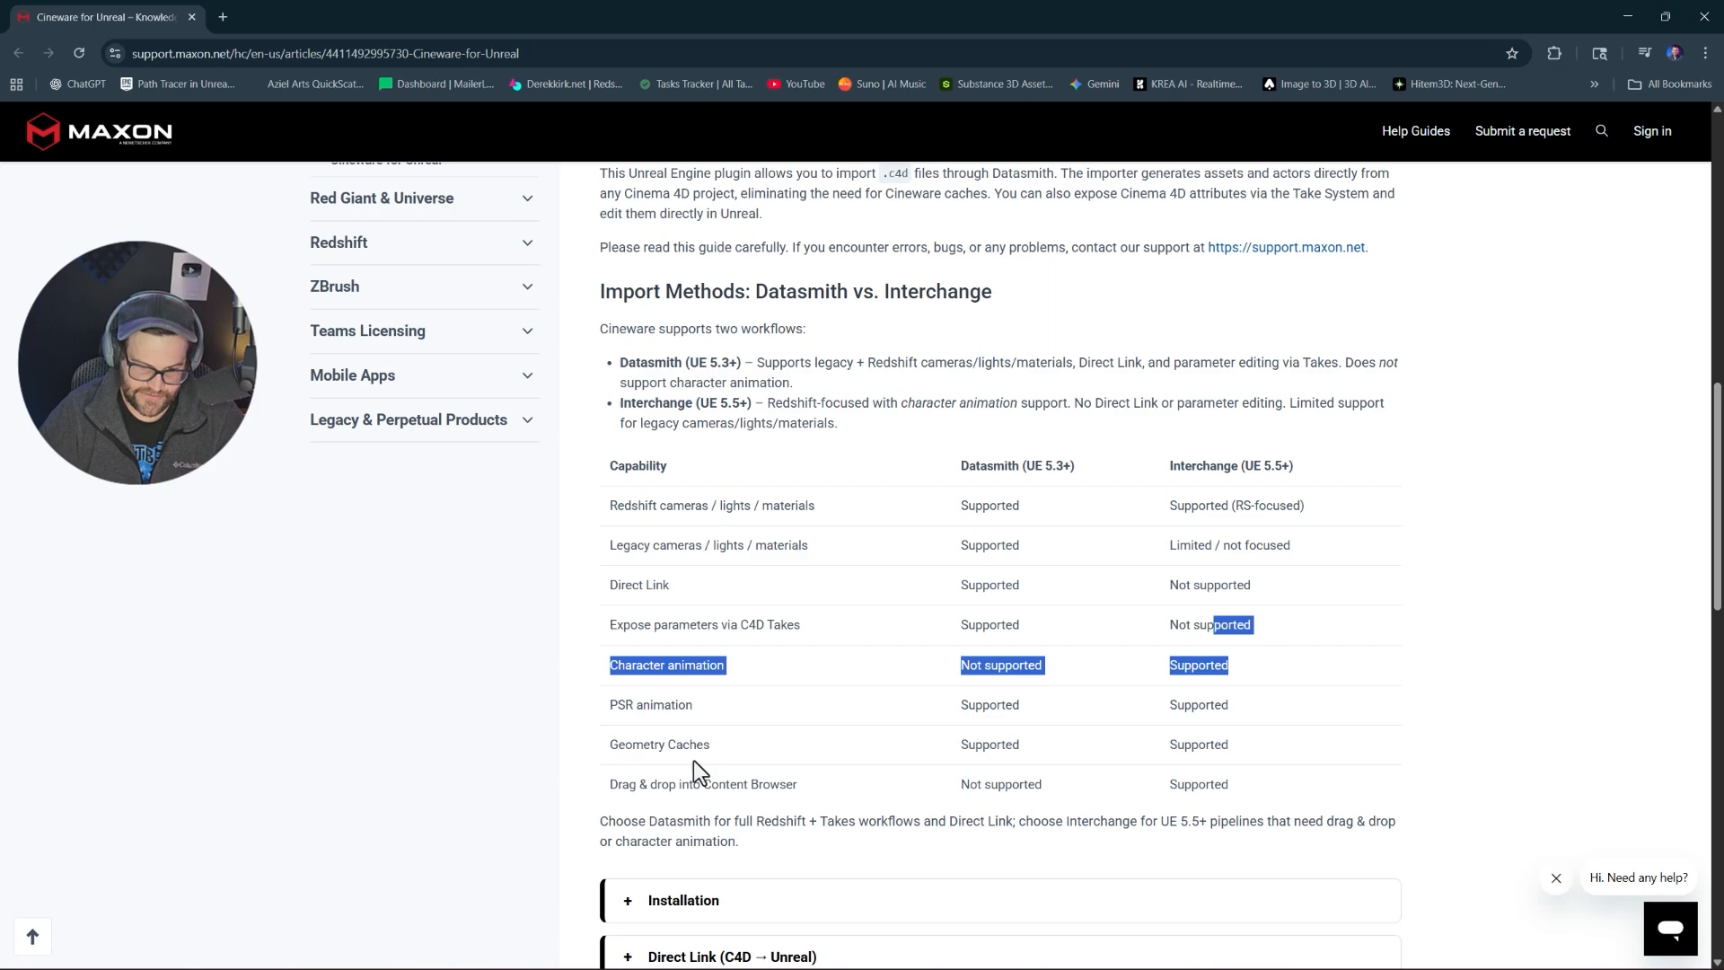
{"action": "mouse_move", "coordinate": [675, 815]}
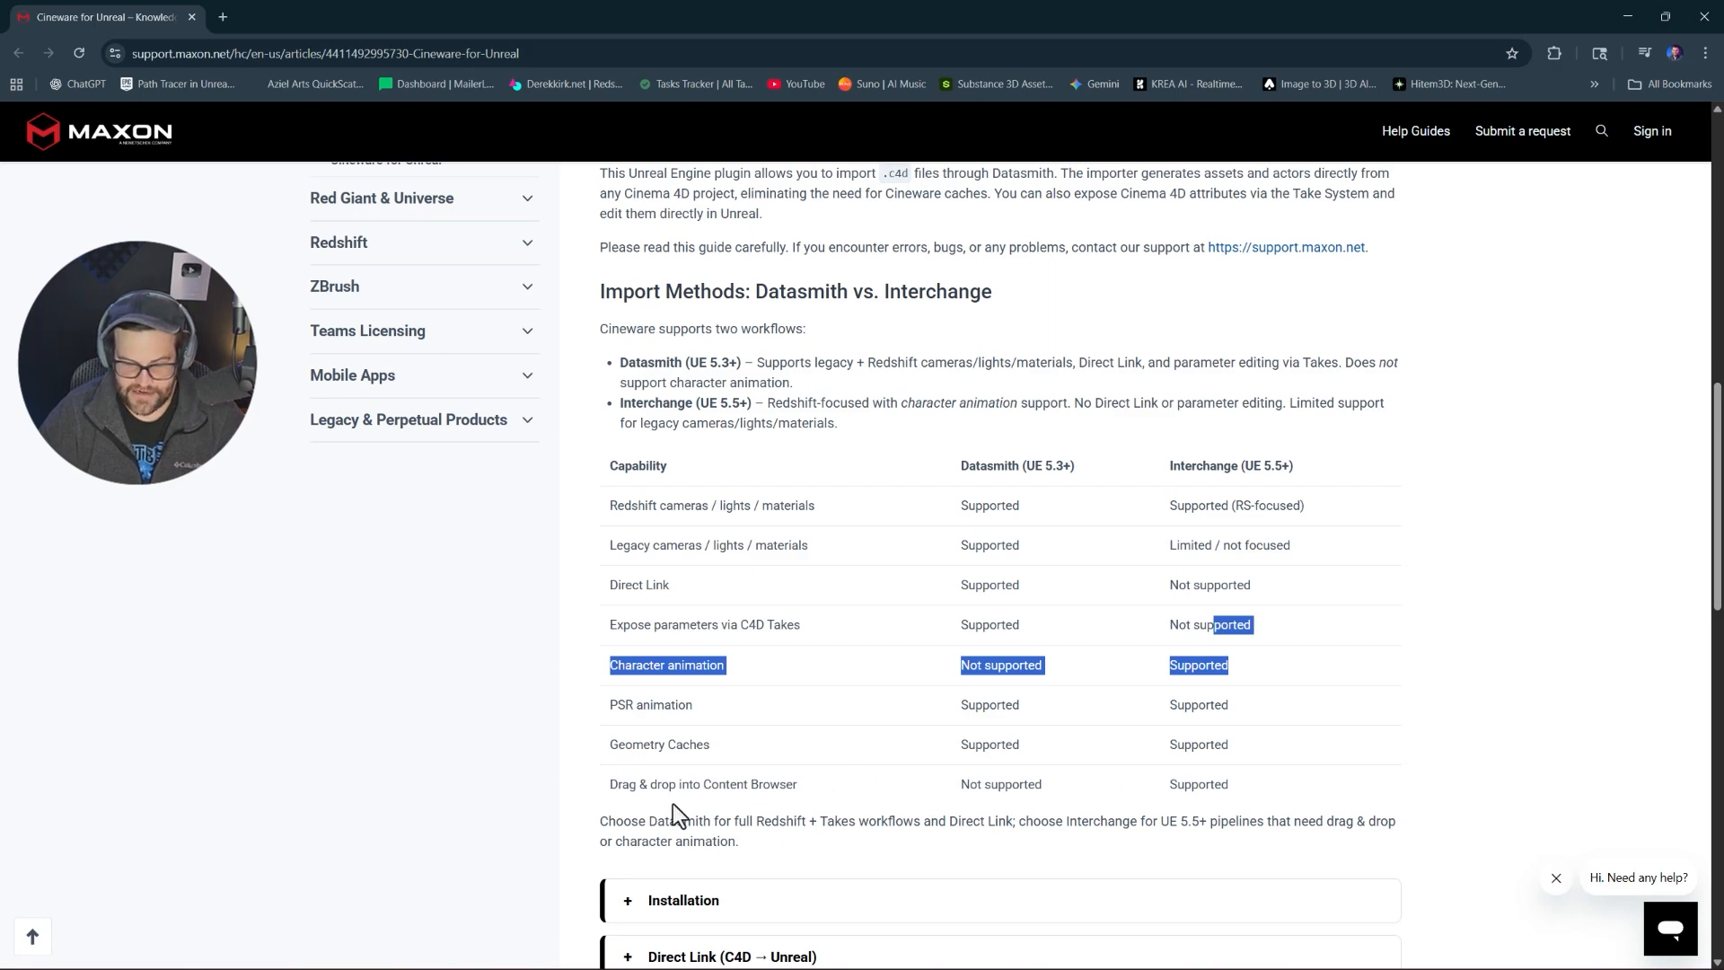
{"action": "scroll", "scroll_direction": "down", "scroll_amount": 3}
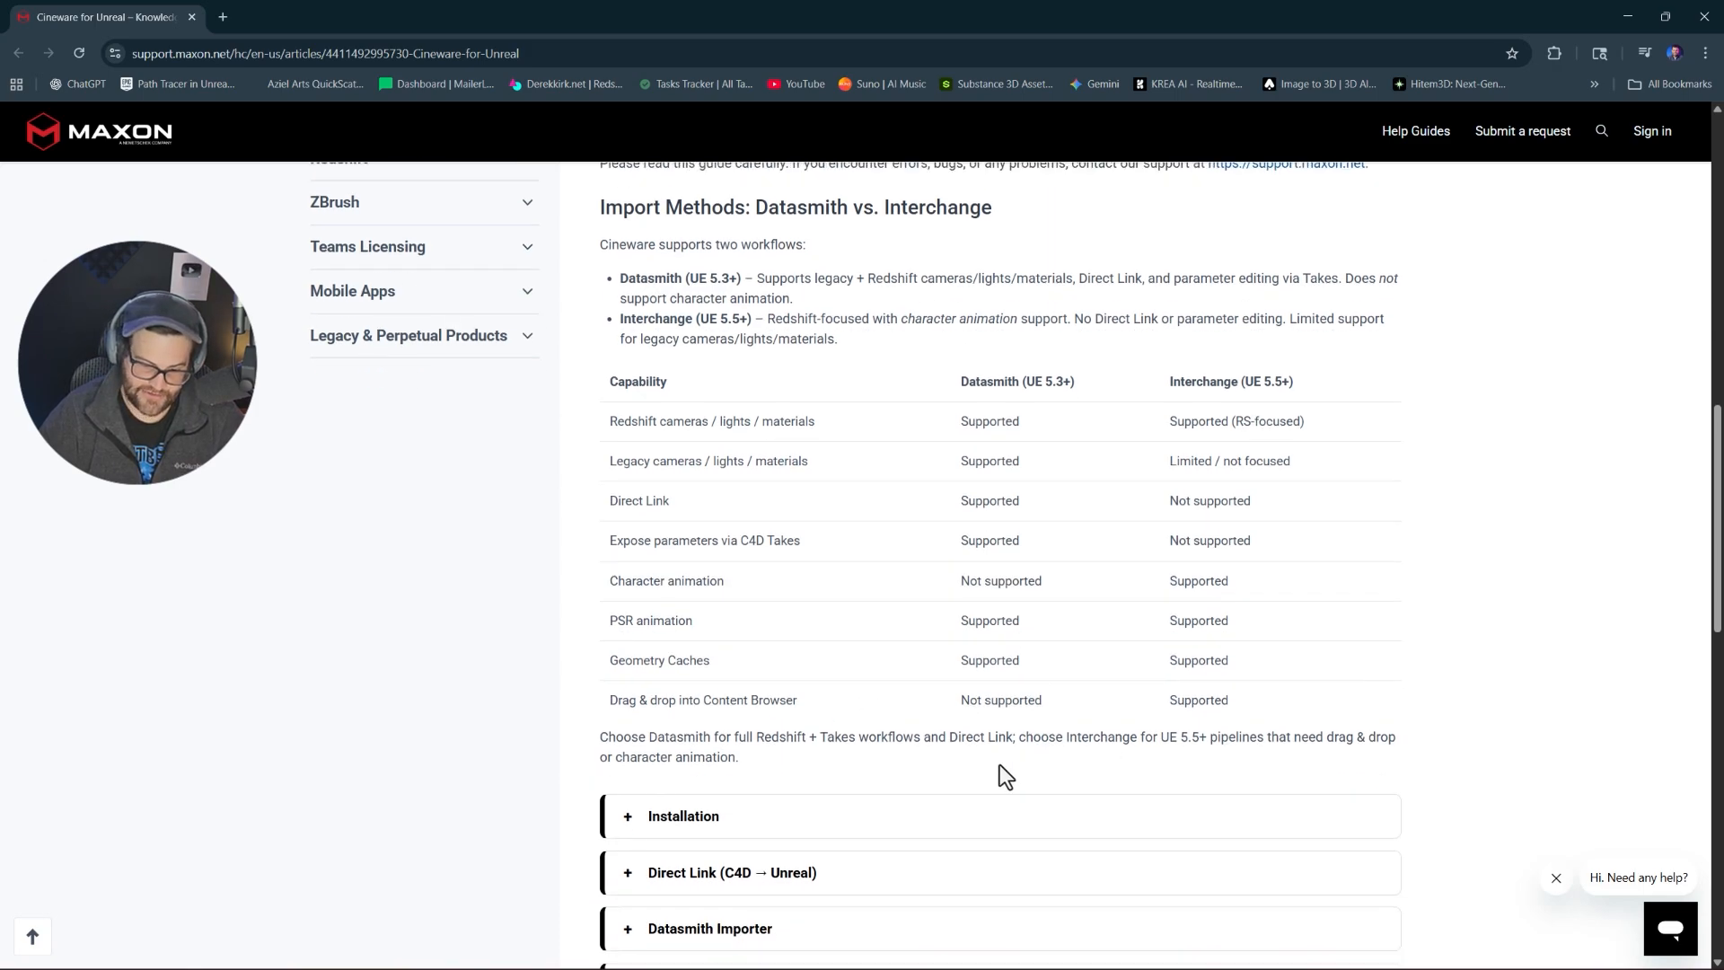
- Expand the Direct Link (C4D → Unreal) section and read through its steps and screenshots
{"action": "left_click", "coordinate": [732, 872]}
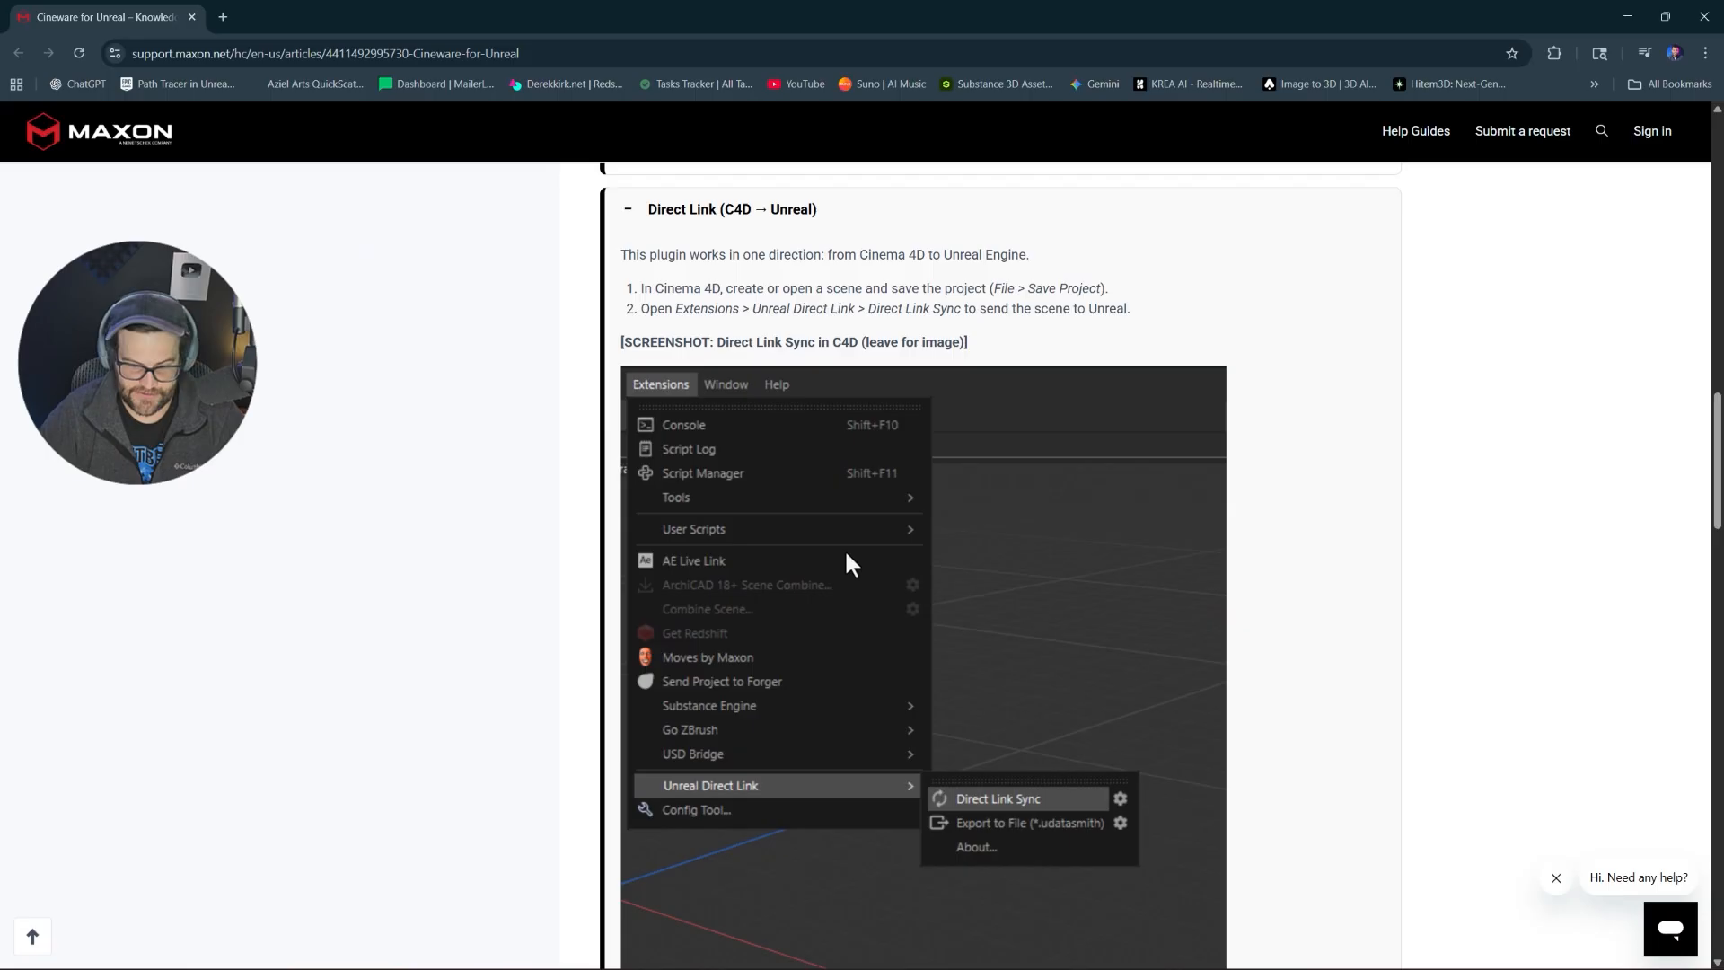
{"action": "scroll", "scroll_direction": "down", "scroll_amount": 3}
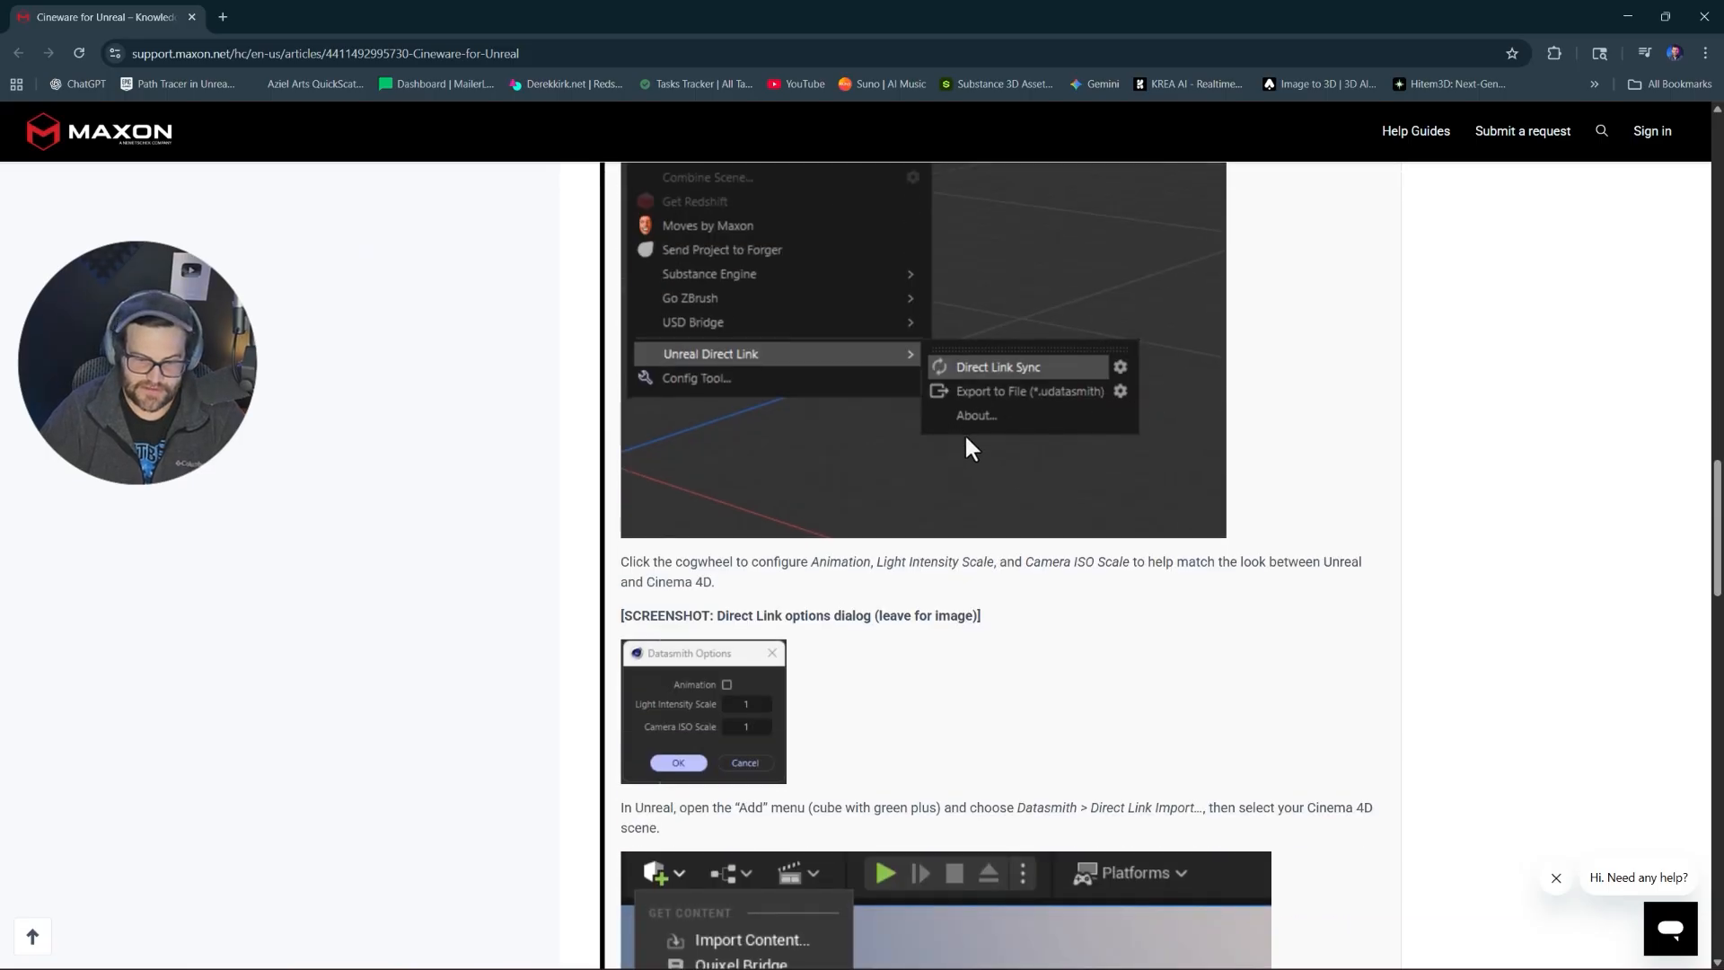
{"action": "scroll", "scroll_direction": "down", "scroll_amount": 3}
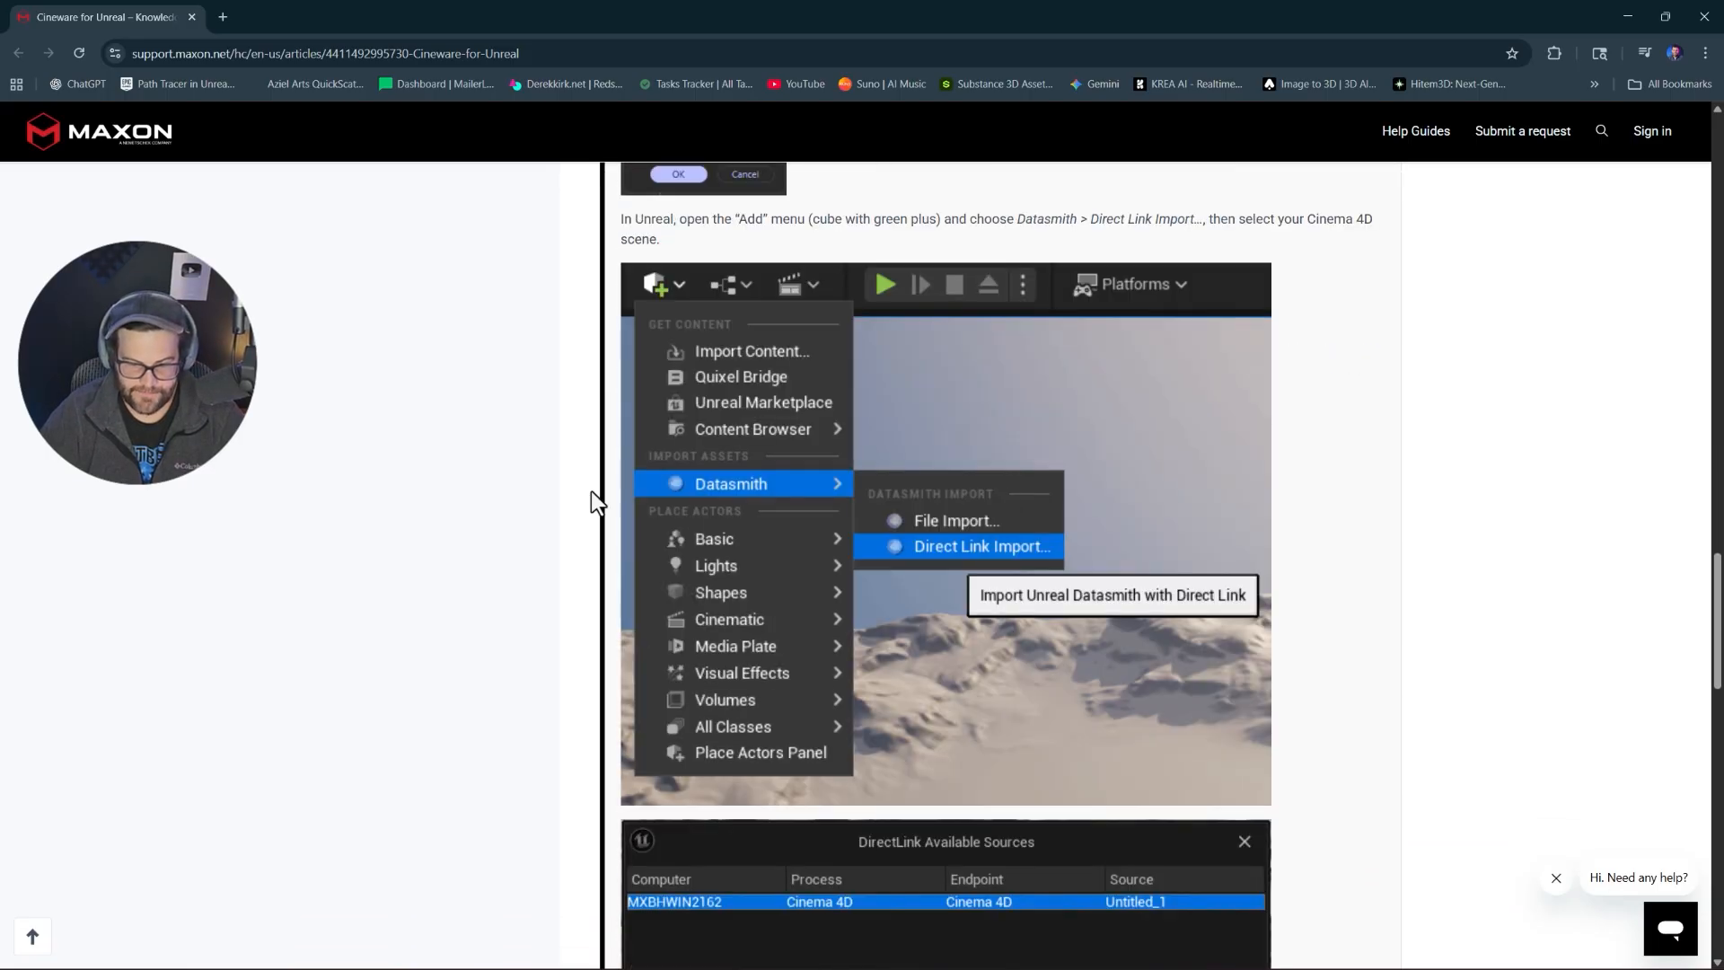
{"action": "scroll", "scroll_direction": "down", "scroll_amount": 3}
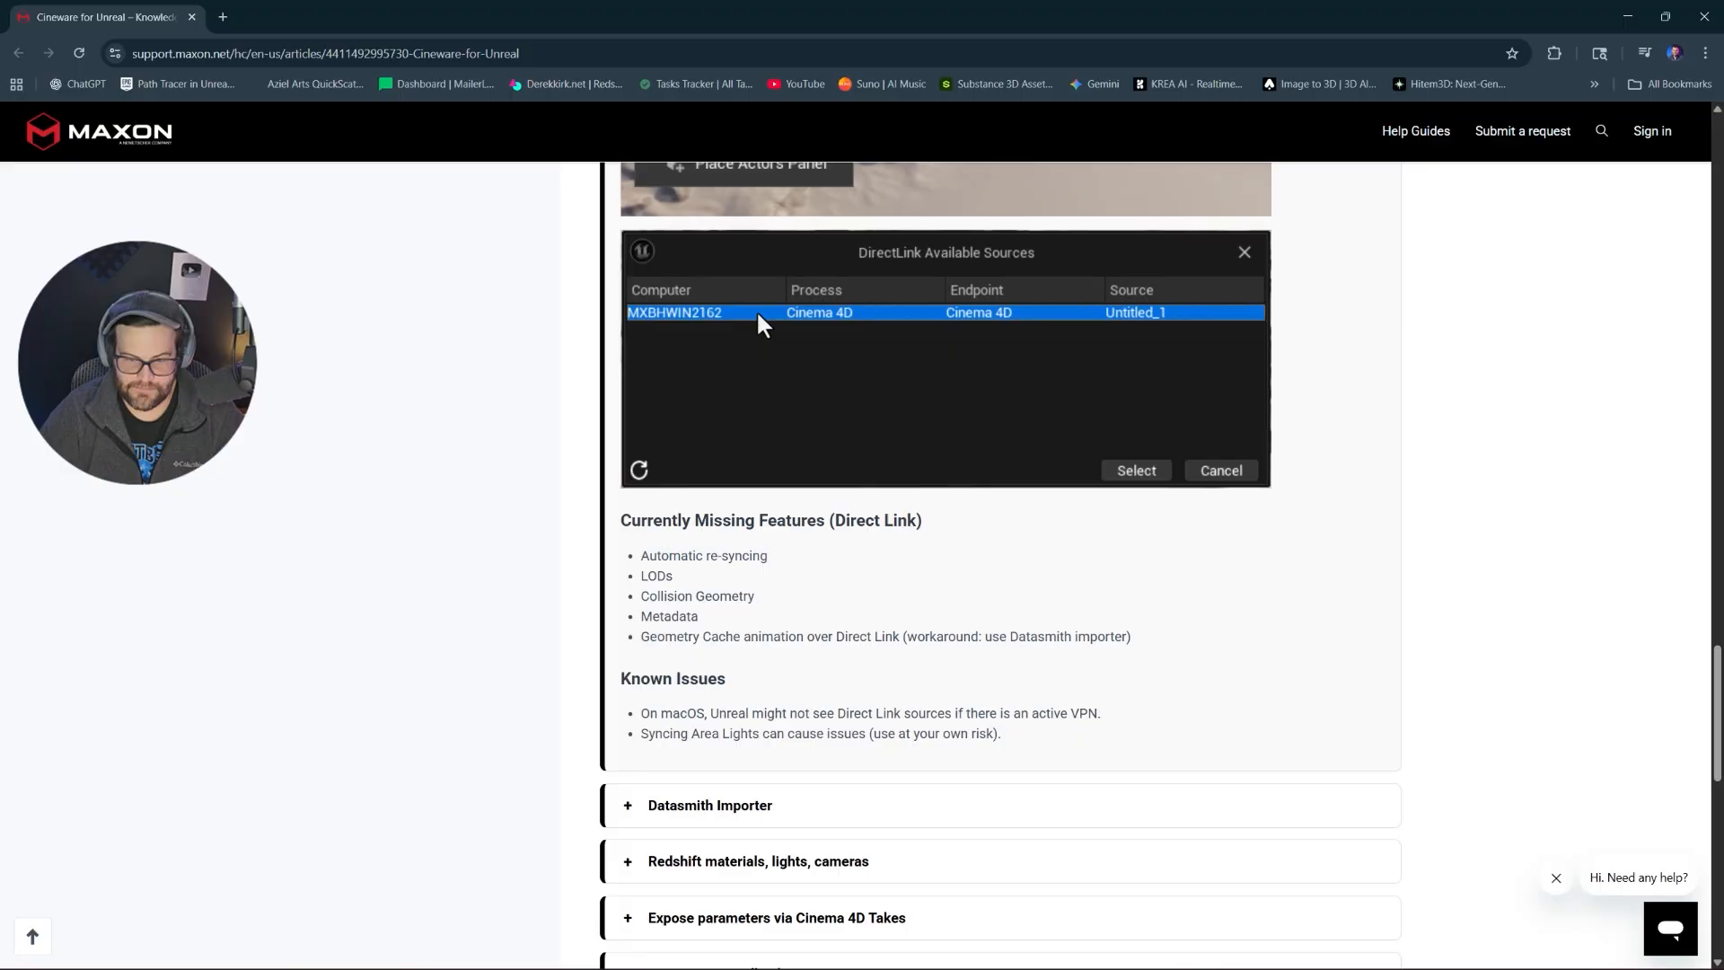
{"action": "scroll", "scroll_direction": "down", "scroll_amount": 3}
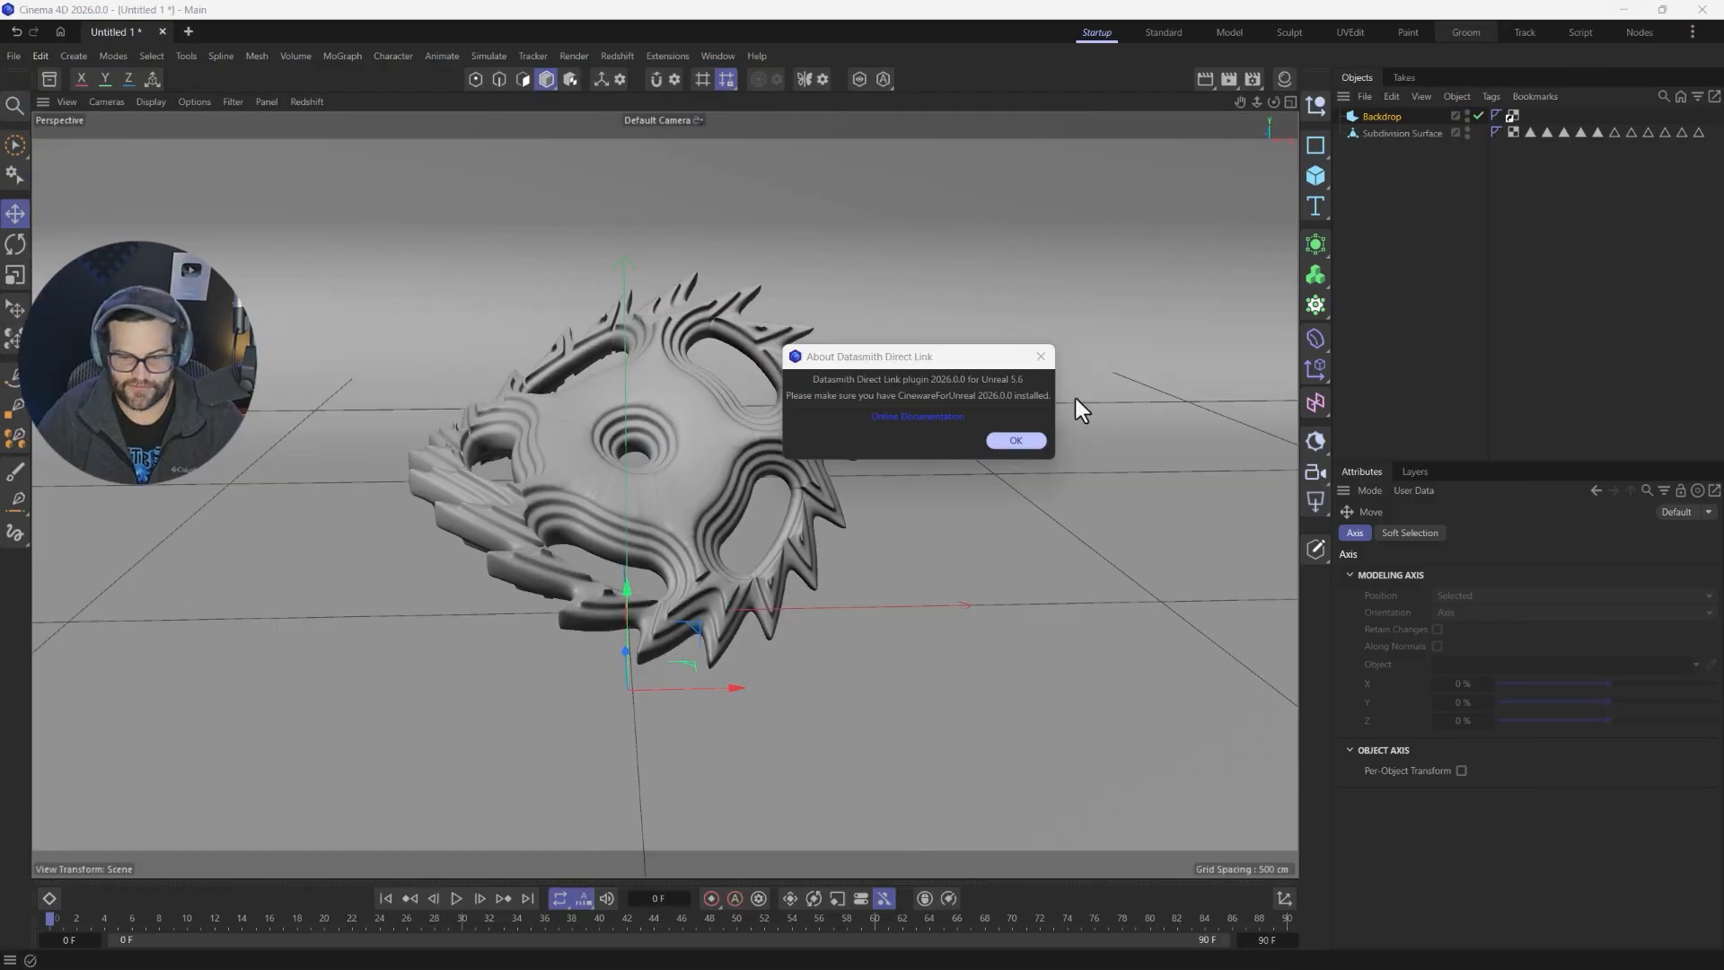
- Dismiss the Datasmith Direct Link notice and start the Redshift IPR render in the viewport
{"action": "left_click", "coordinate": [1015, 440]}
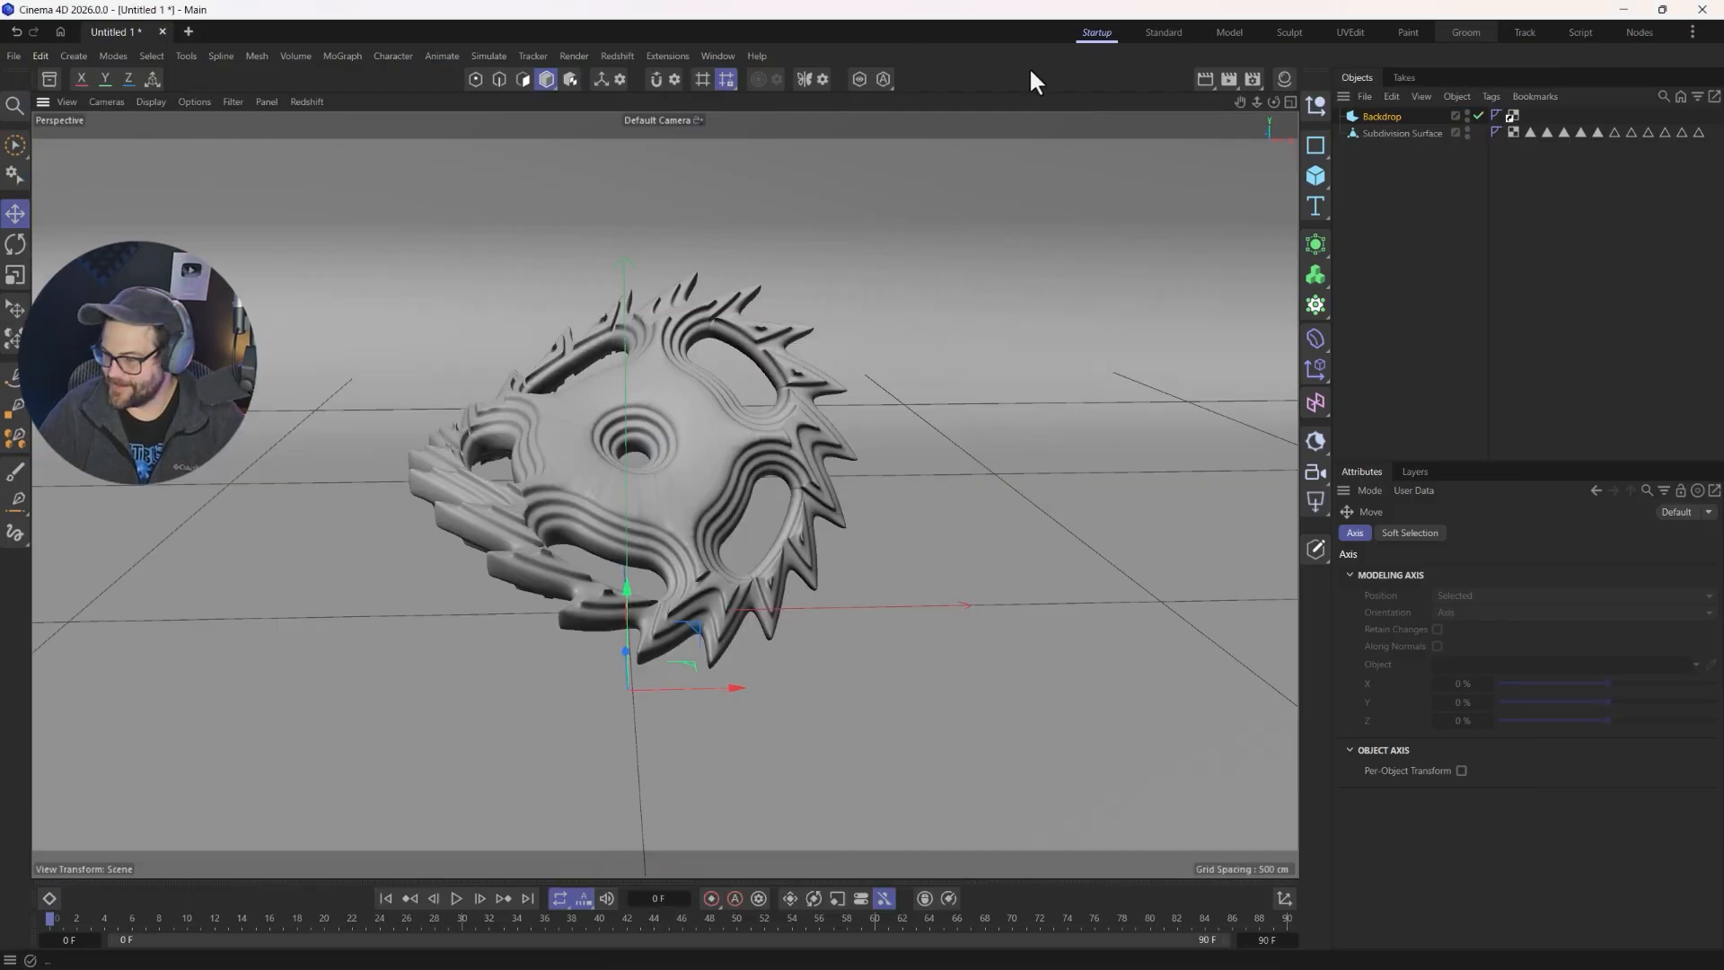
{"action": "mouse_move", "coordinate": [1143, 122]}
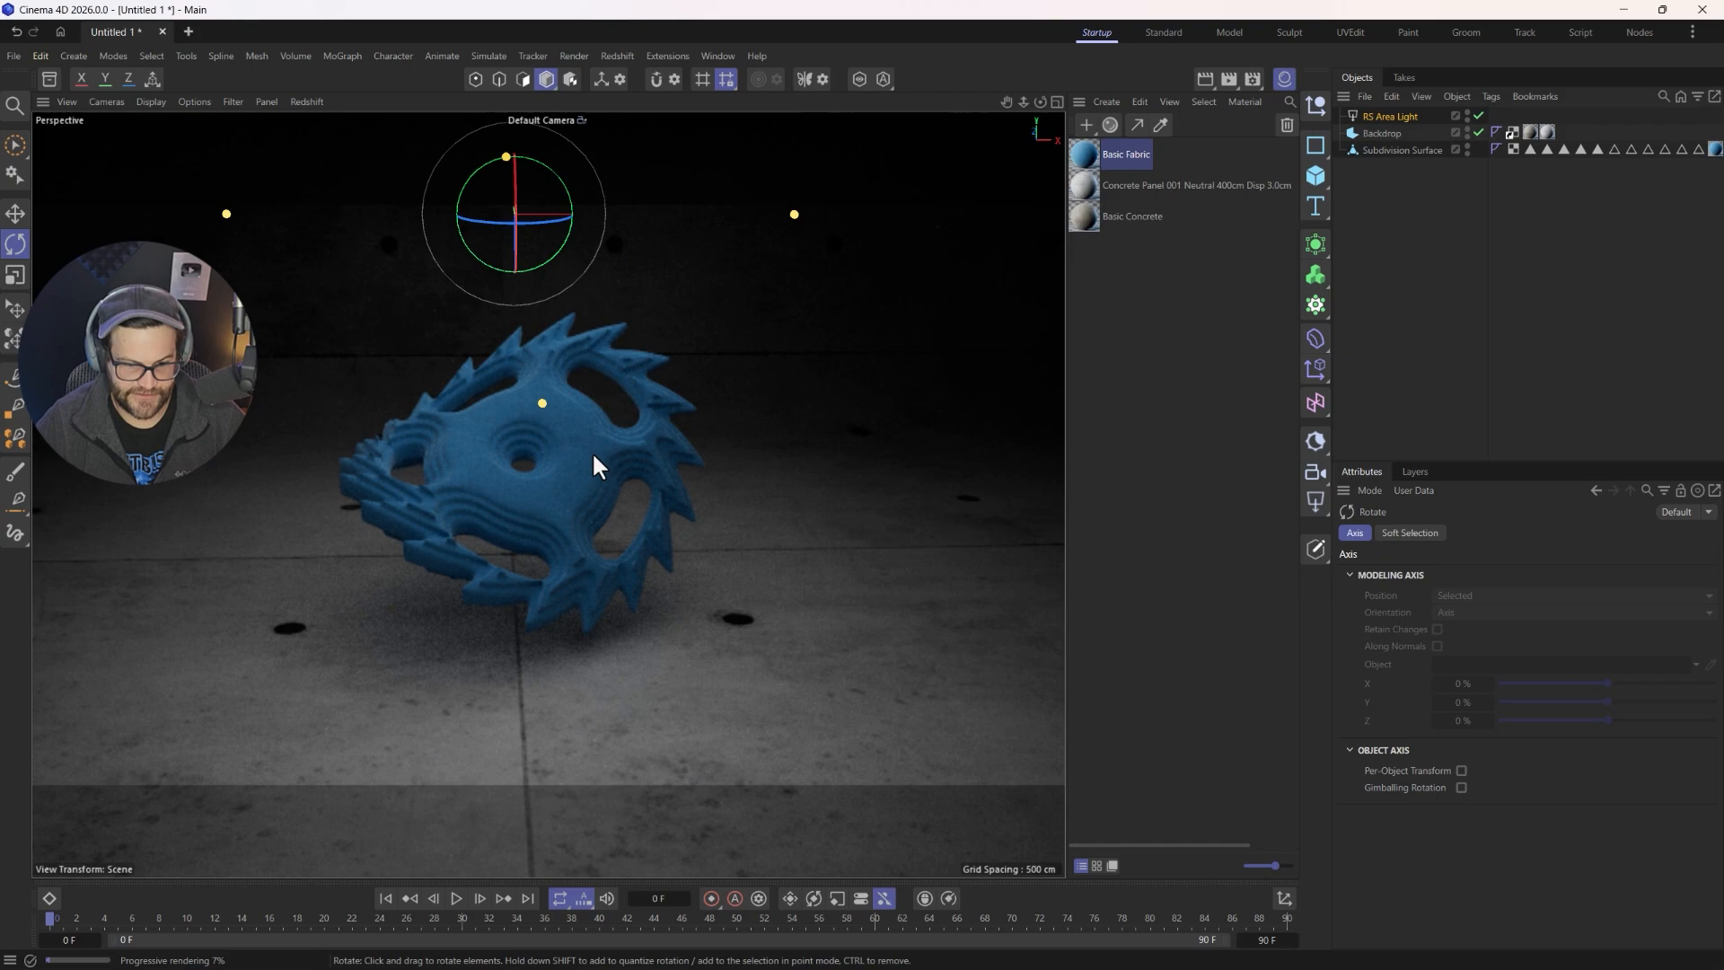
{"action": "left_click", "coordinate": [307, 101]}
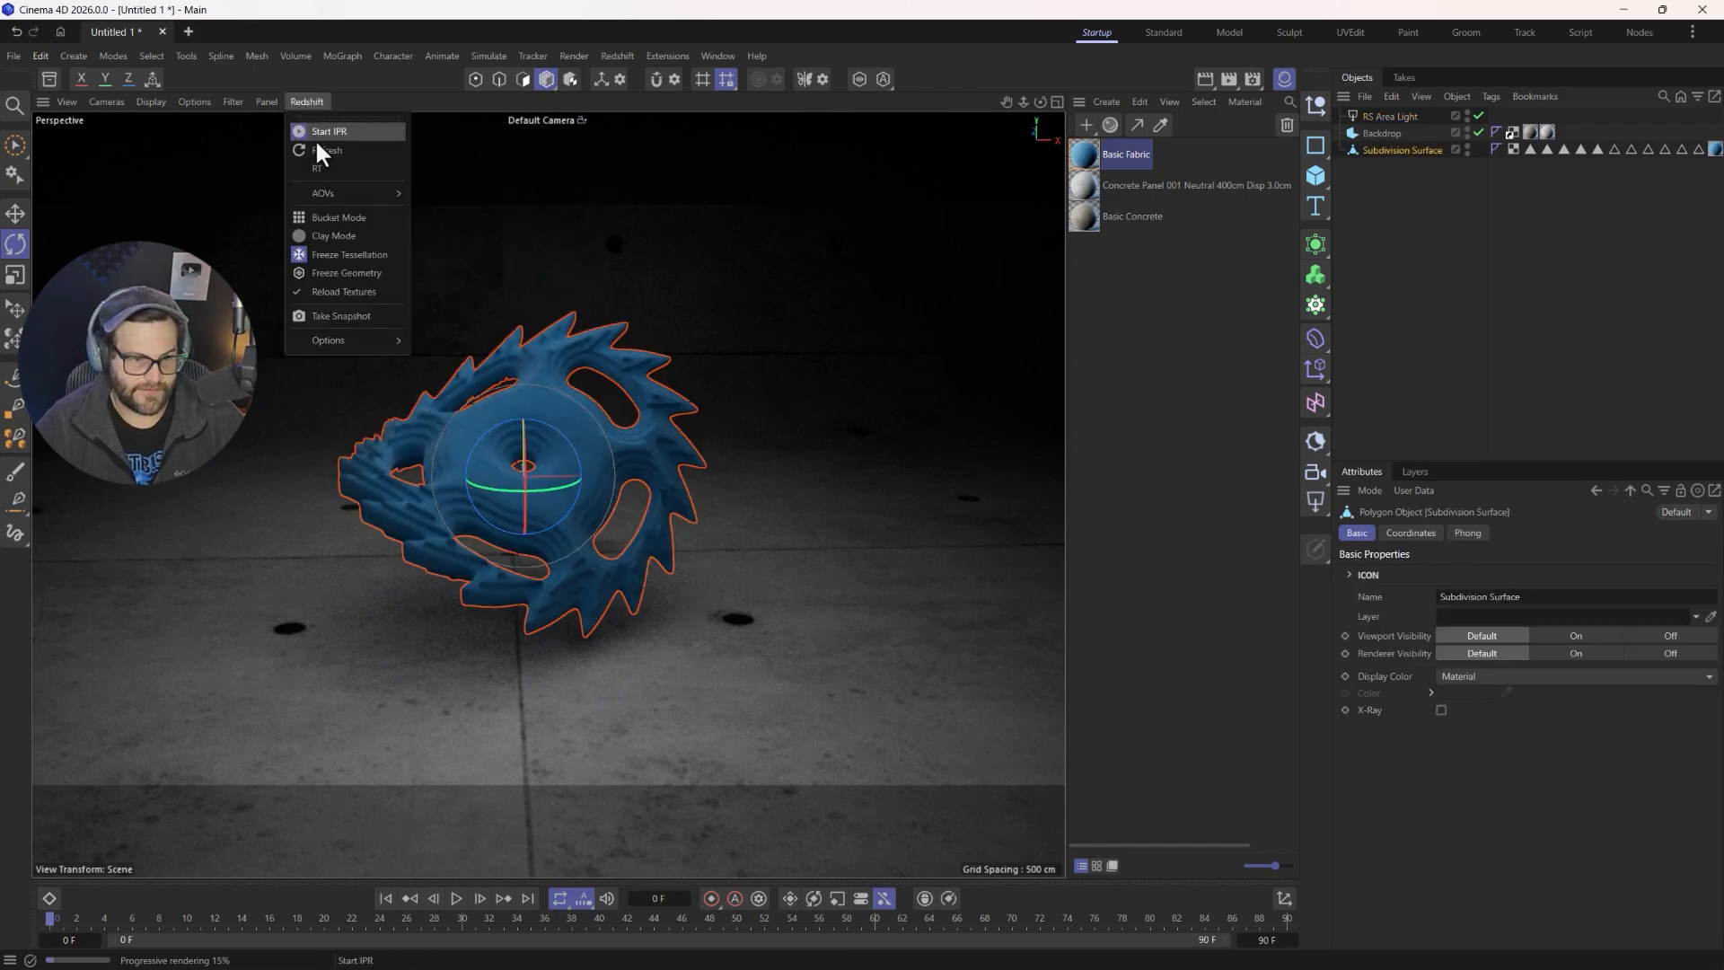
{"action": "left_click", "coordinate": [618, 55]}
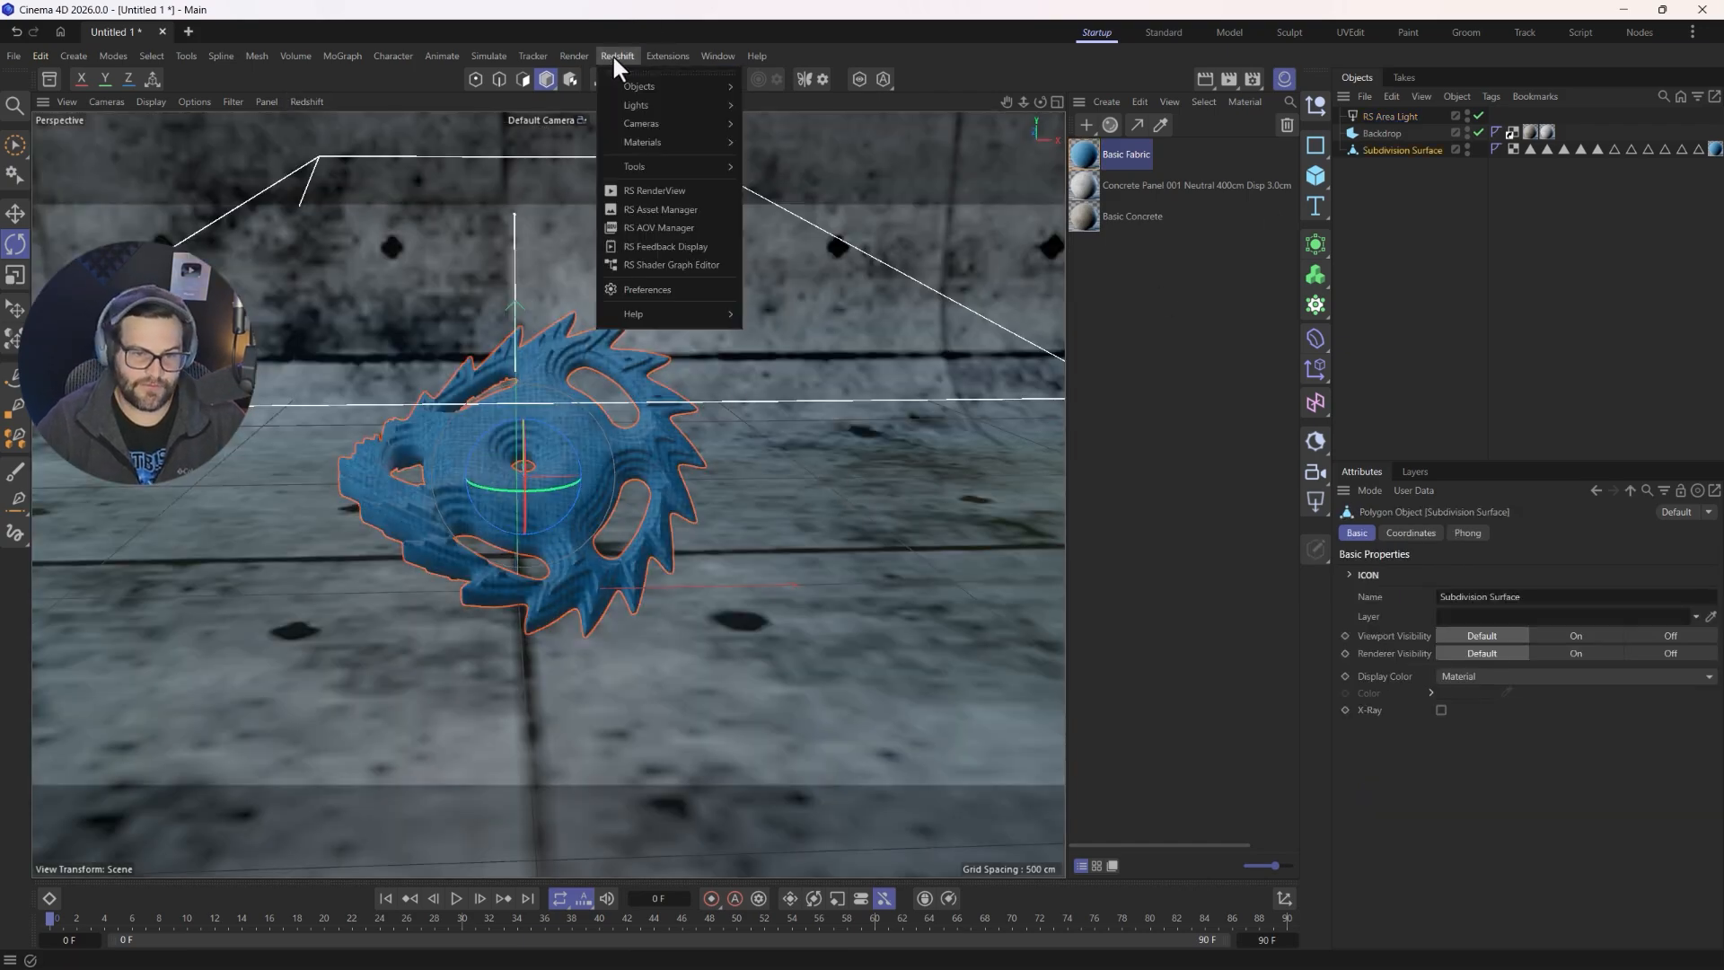
{"action": "left_click", "coordinate": [668, 56]}
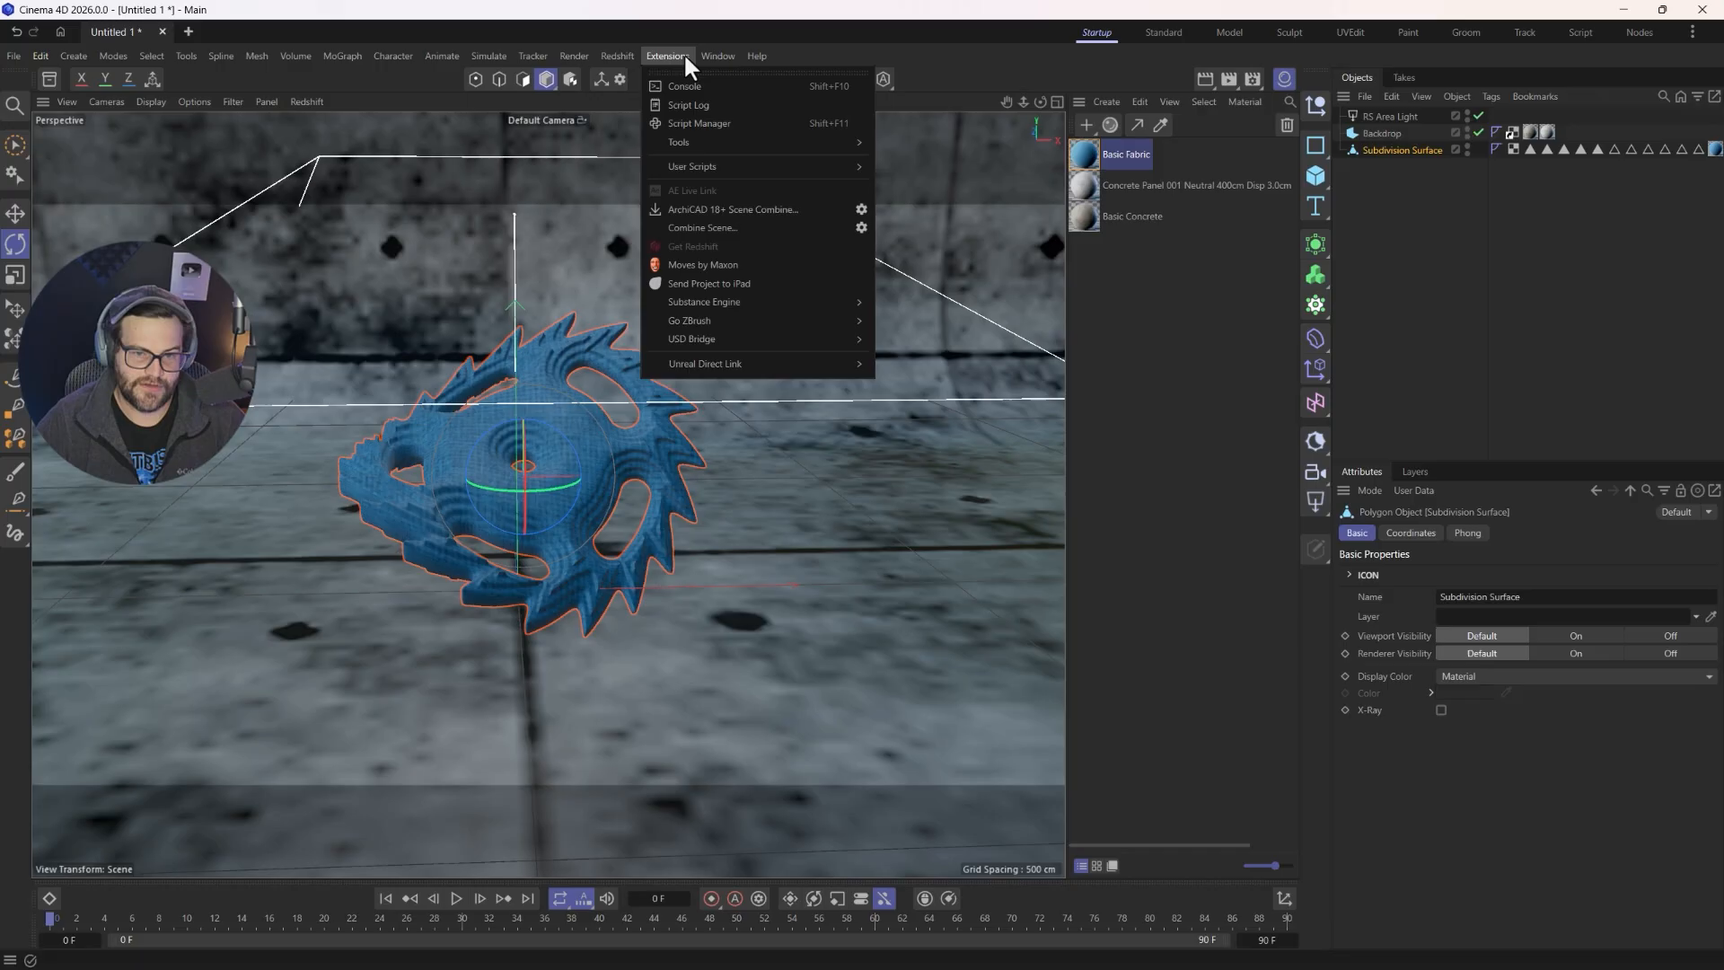
{"action": "mouse_move", "coordinate": [704, 363]}
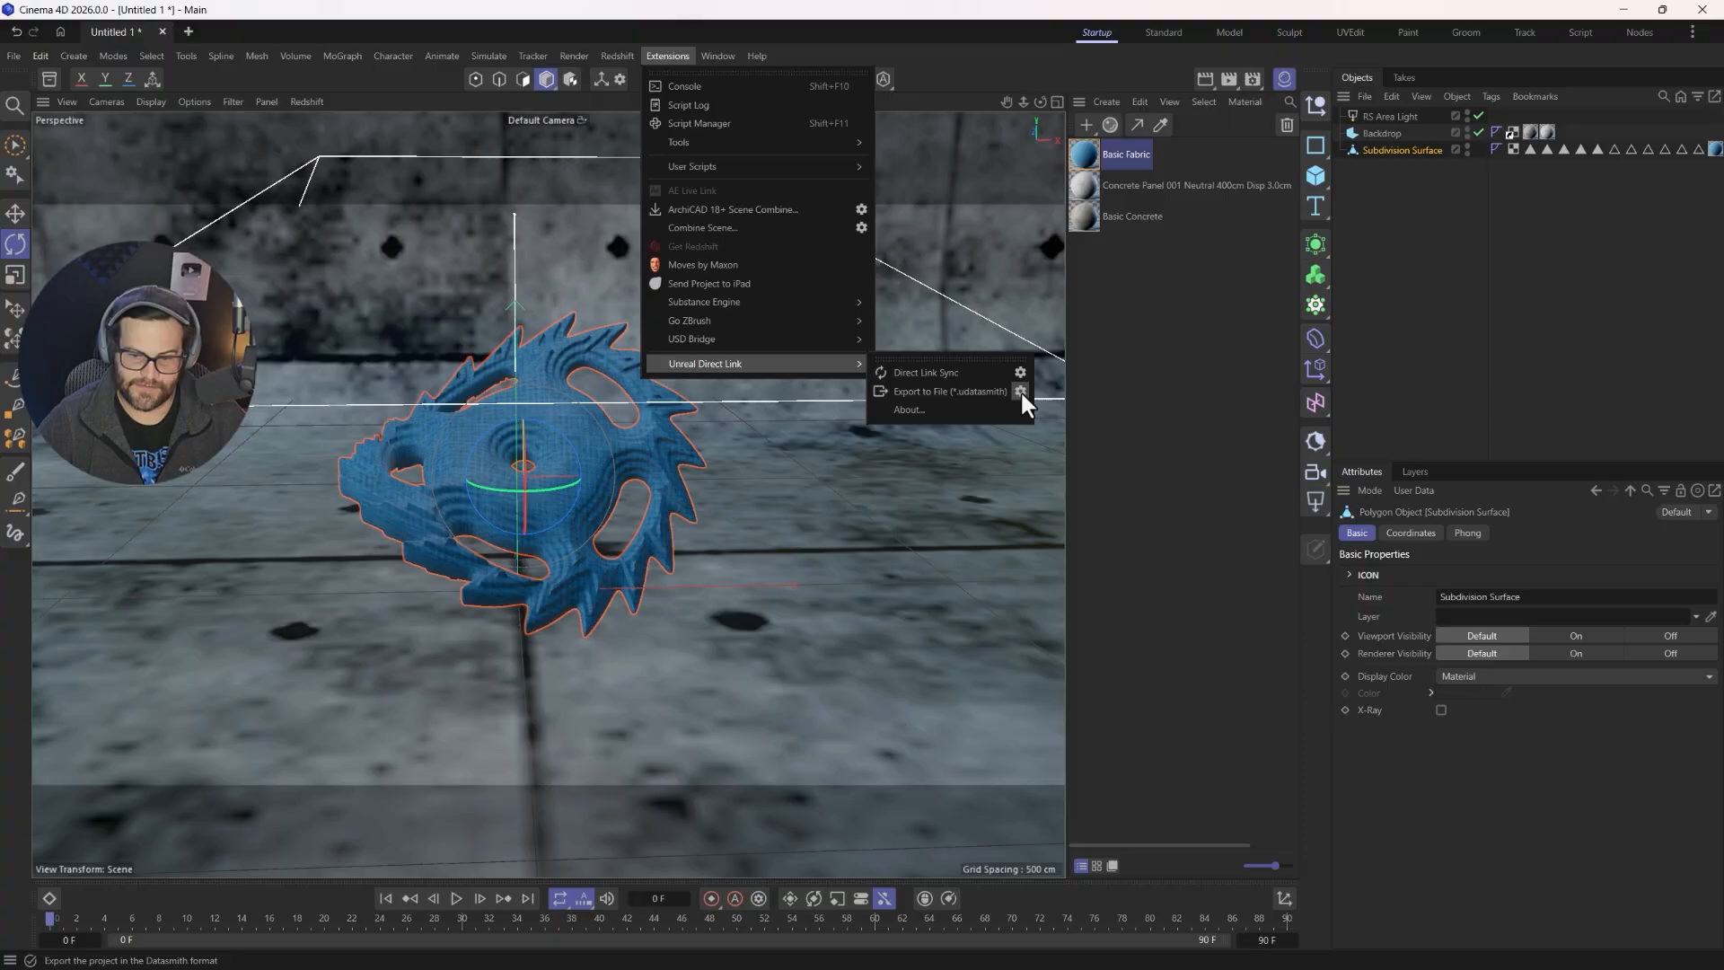
- Export the scene to a .udatasmith file via Unreal Direct Link and confirm the export folder
{"action": "left_click", "coordinate": [948, 392]}
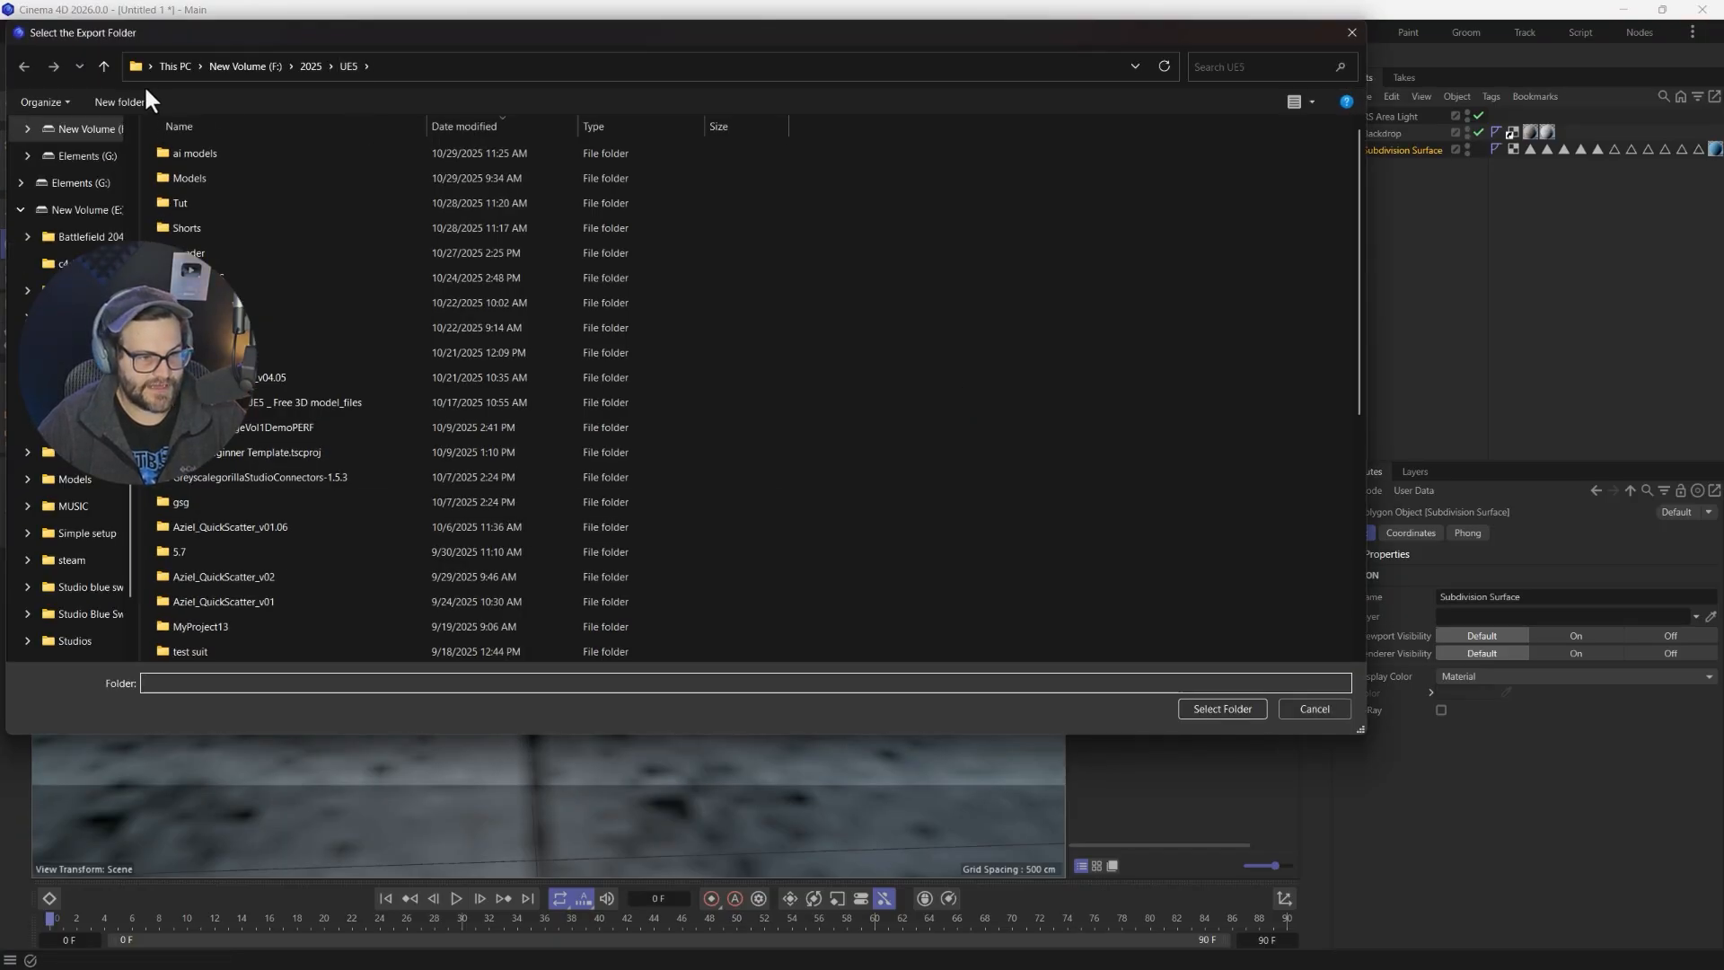
{"action": "left_click", "coordinate": [30, 953]}
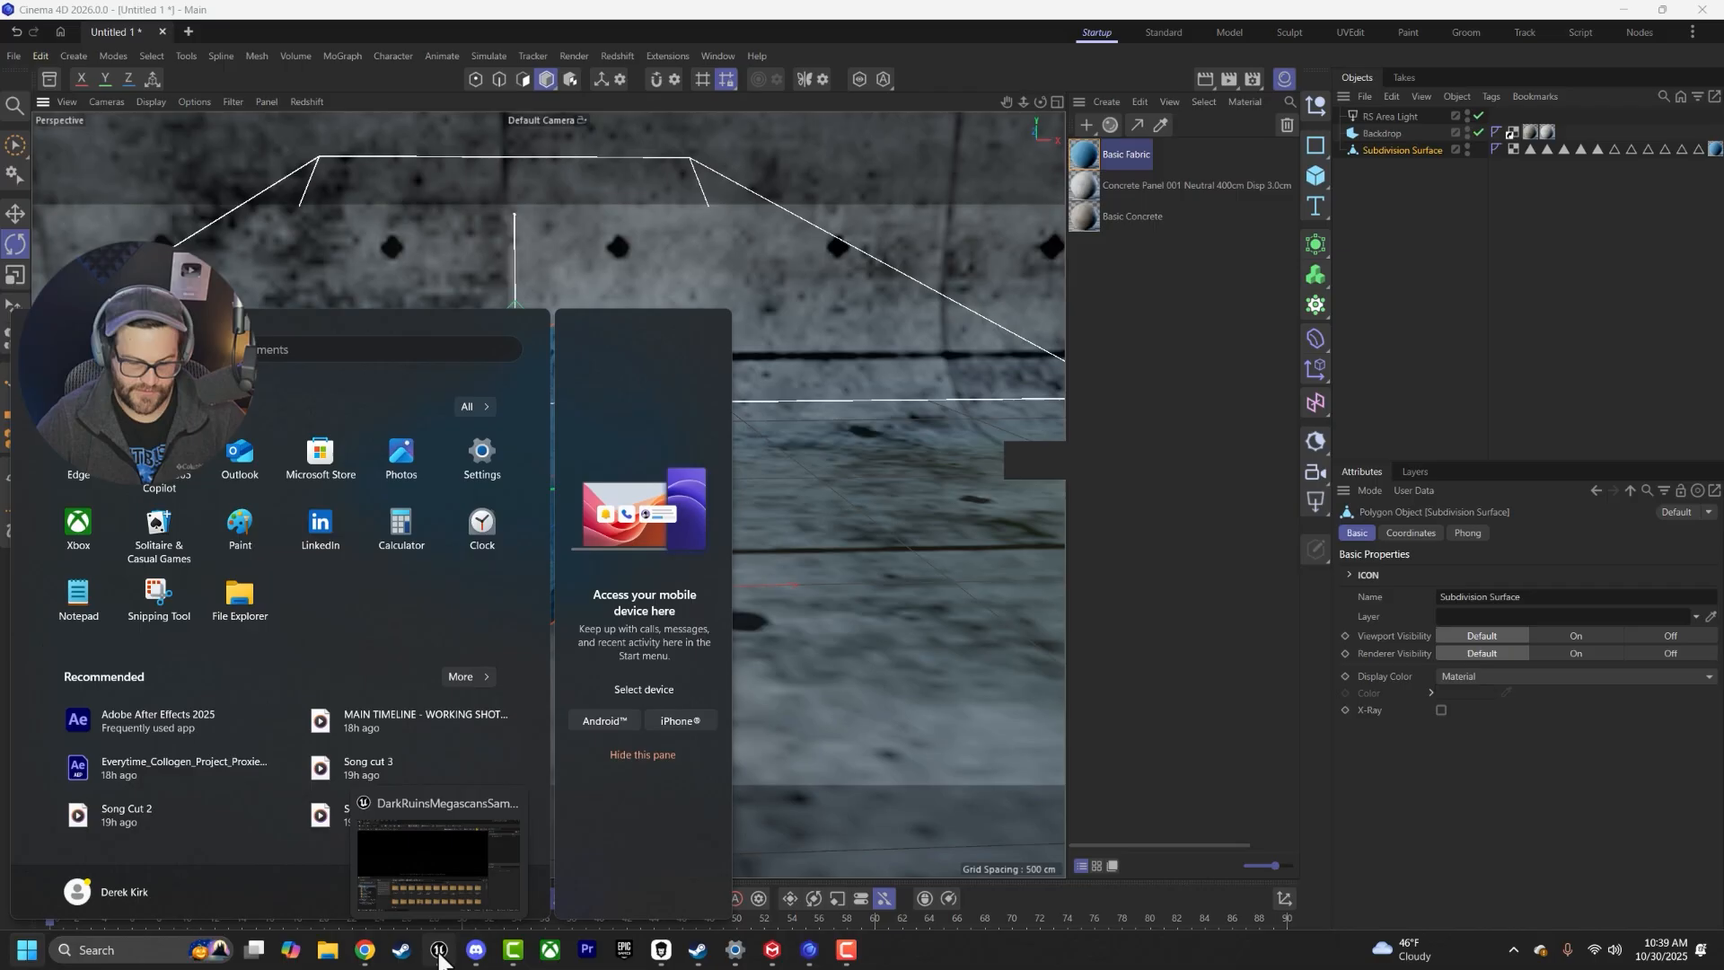
- In Unreal Engine, start a Datasmith file import and choose the exported Cinema 4D scene
{"action": "left_click", "coordinate": [420, 956]}
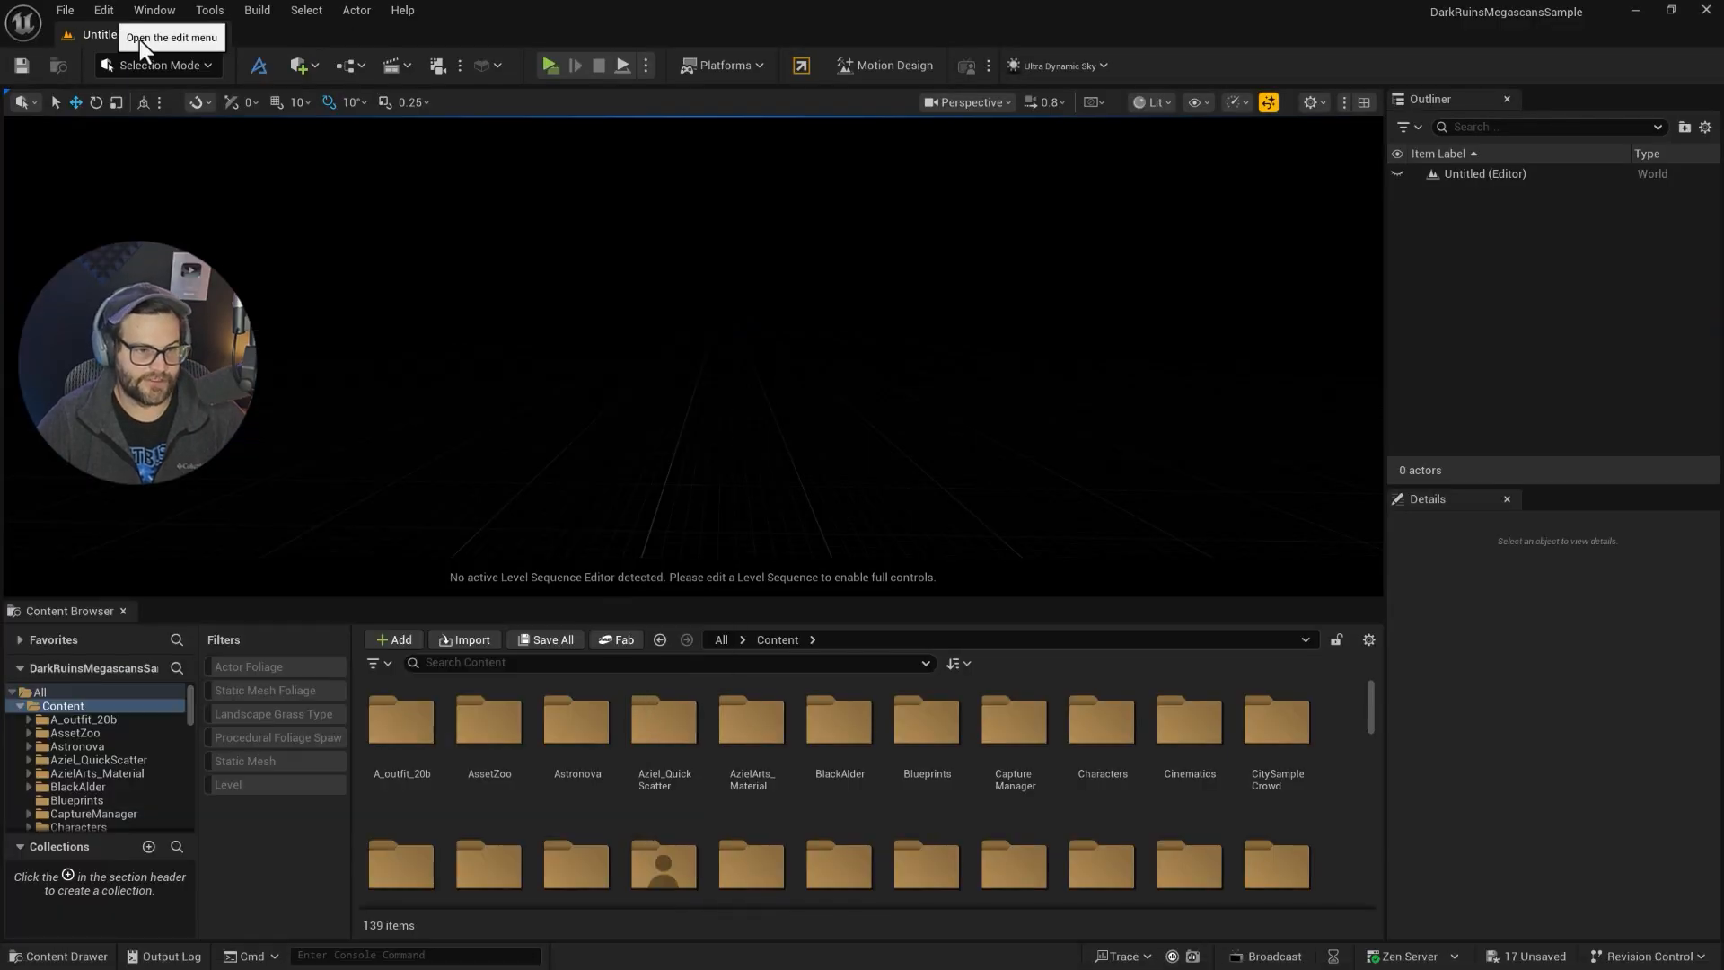
{"action": "left_click", "coordinate": [302, 65]}
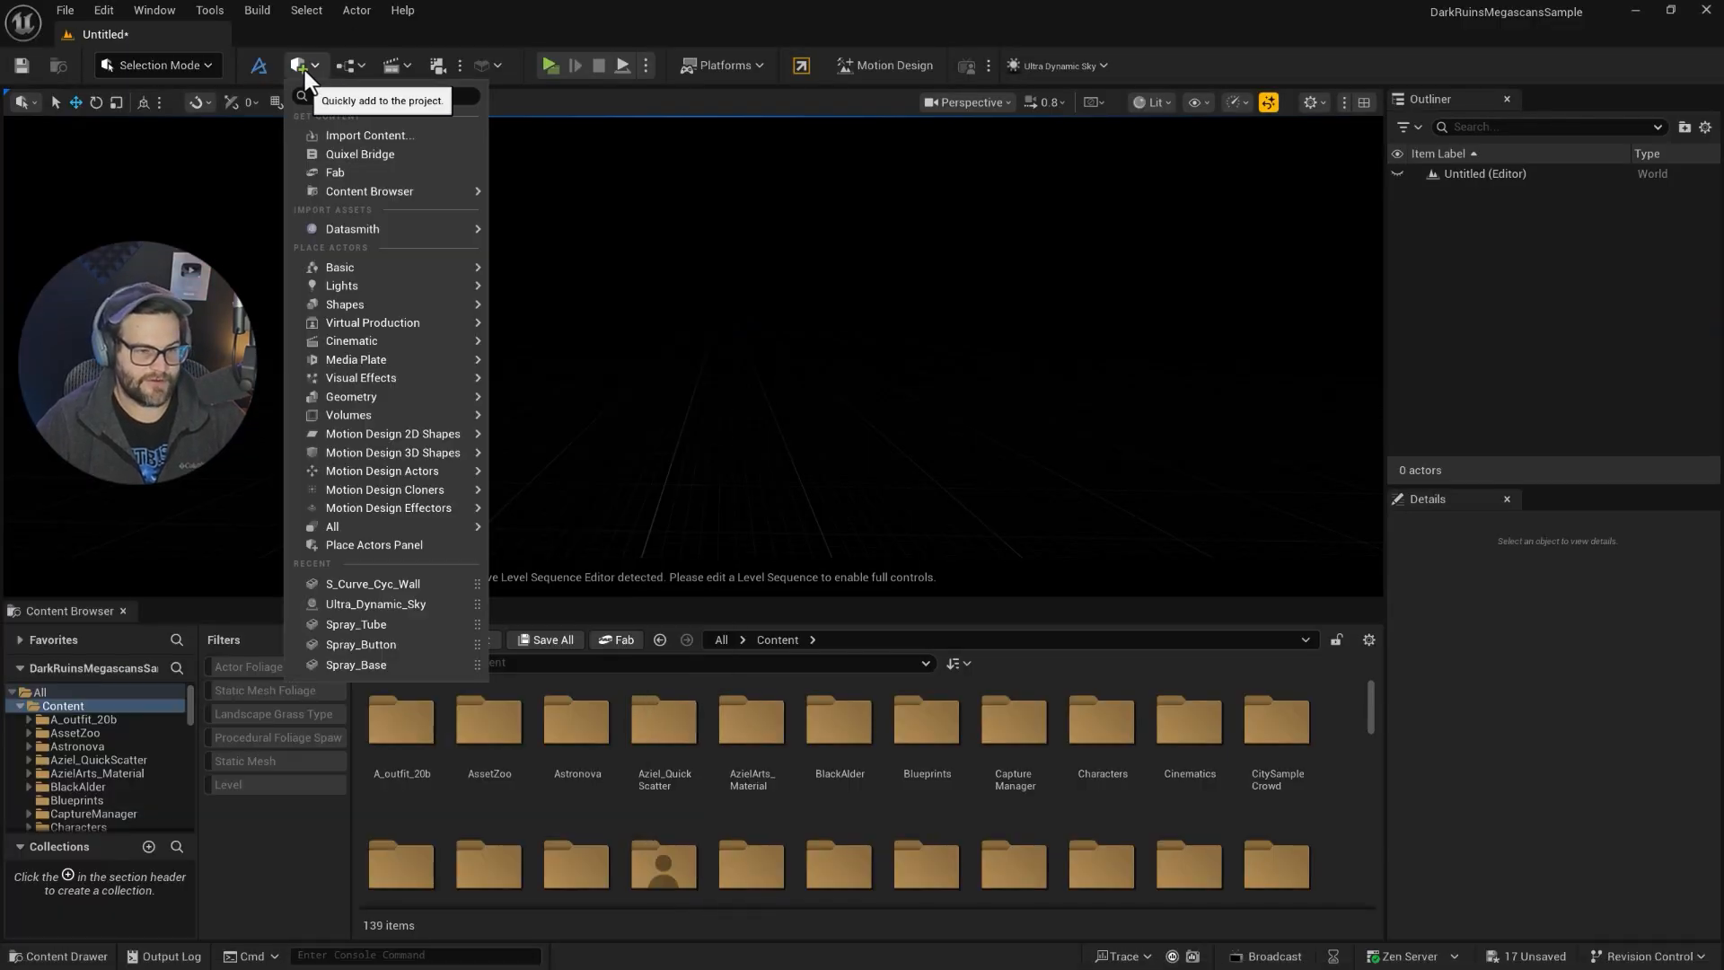
{"action": "mouse_move", "coordinate": [352, 230]}
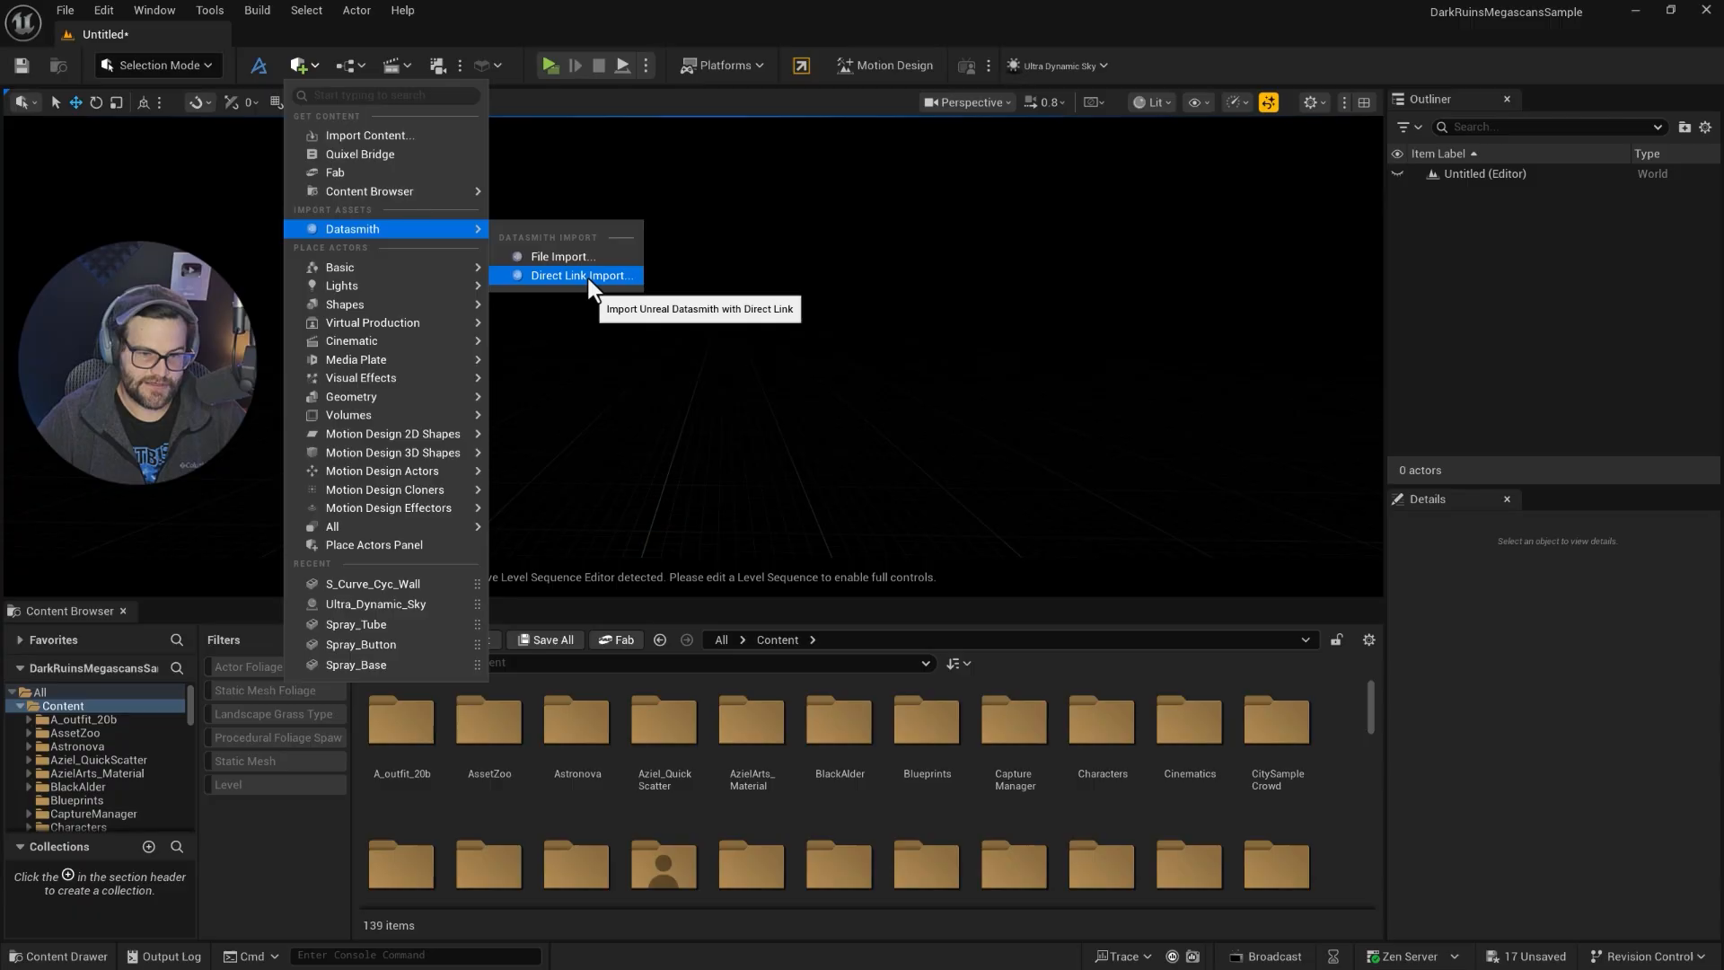
{"action": "left_click", "coordinate": [564, 255]}
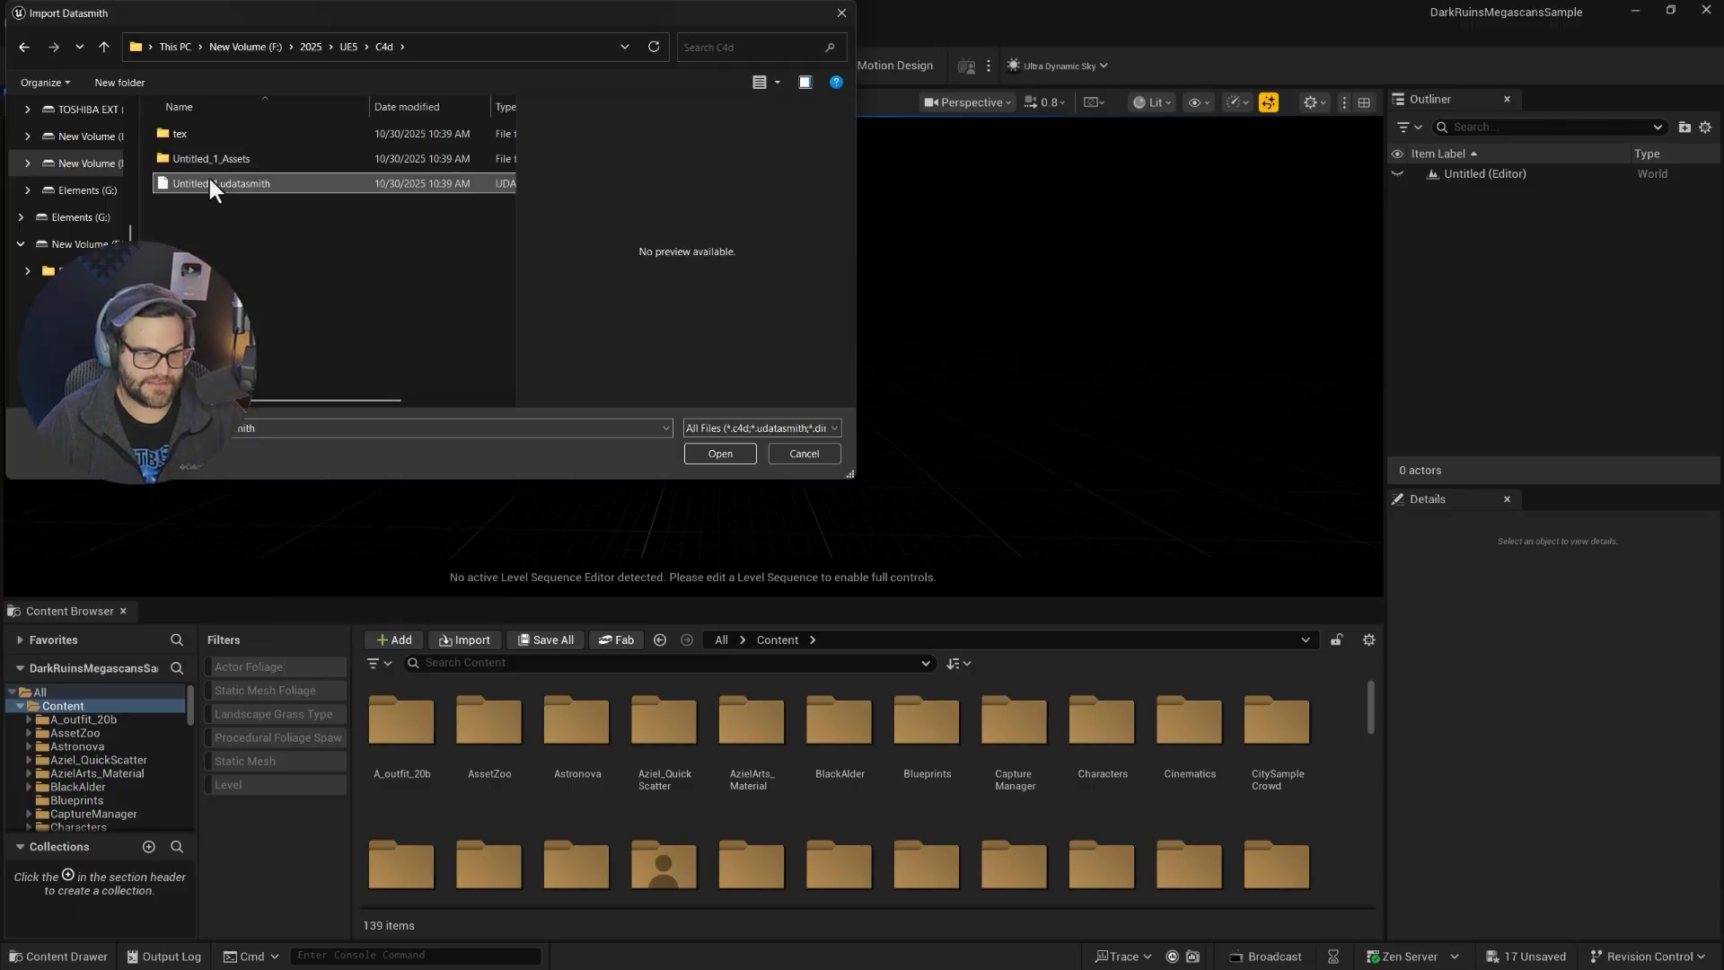
{"action": "left_click", "coordinate": [720, 453]}
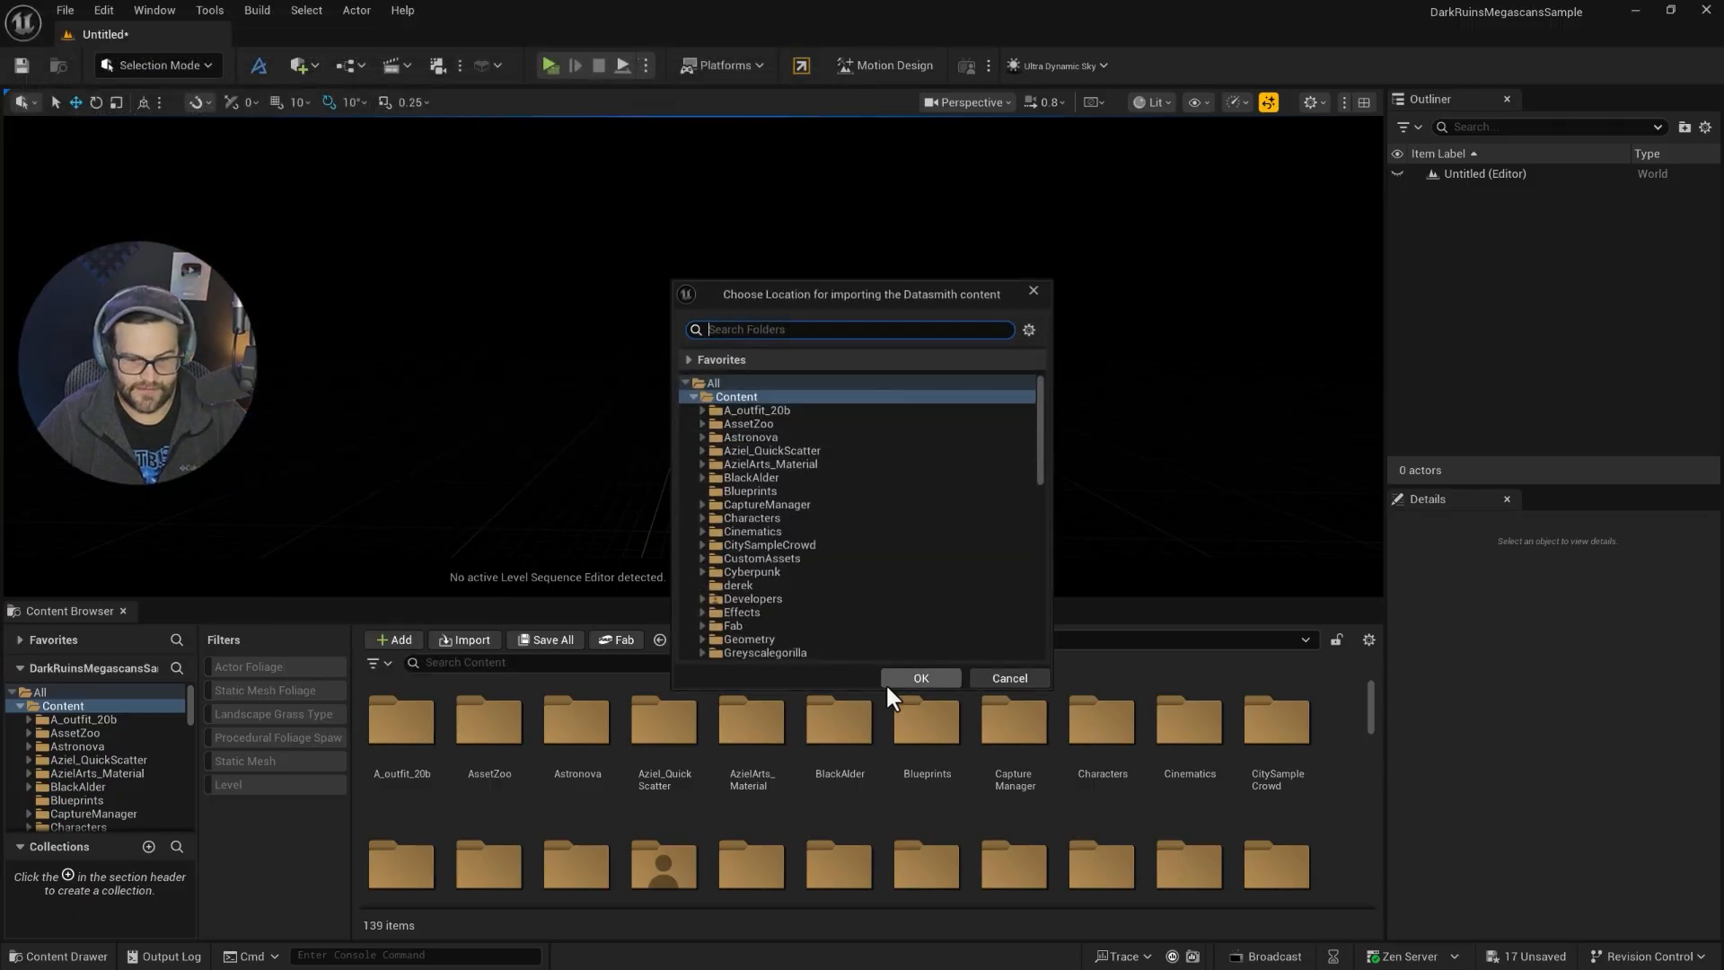
- Import to the derek folder with geometry, materials, lights, cameras and animations enabled
{"action": "left_click", "coordinate": [736, 585]}
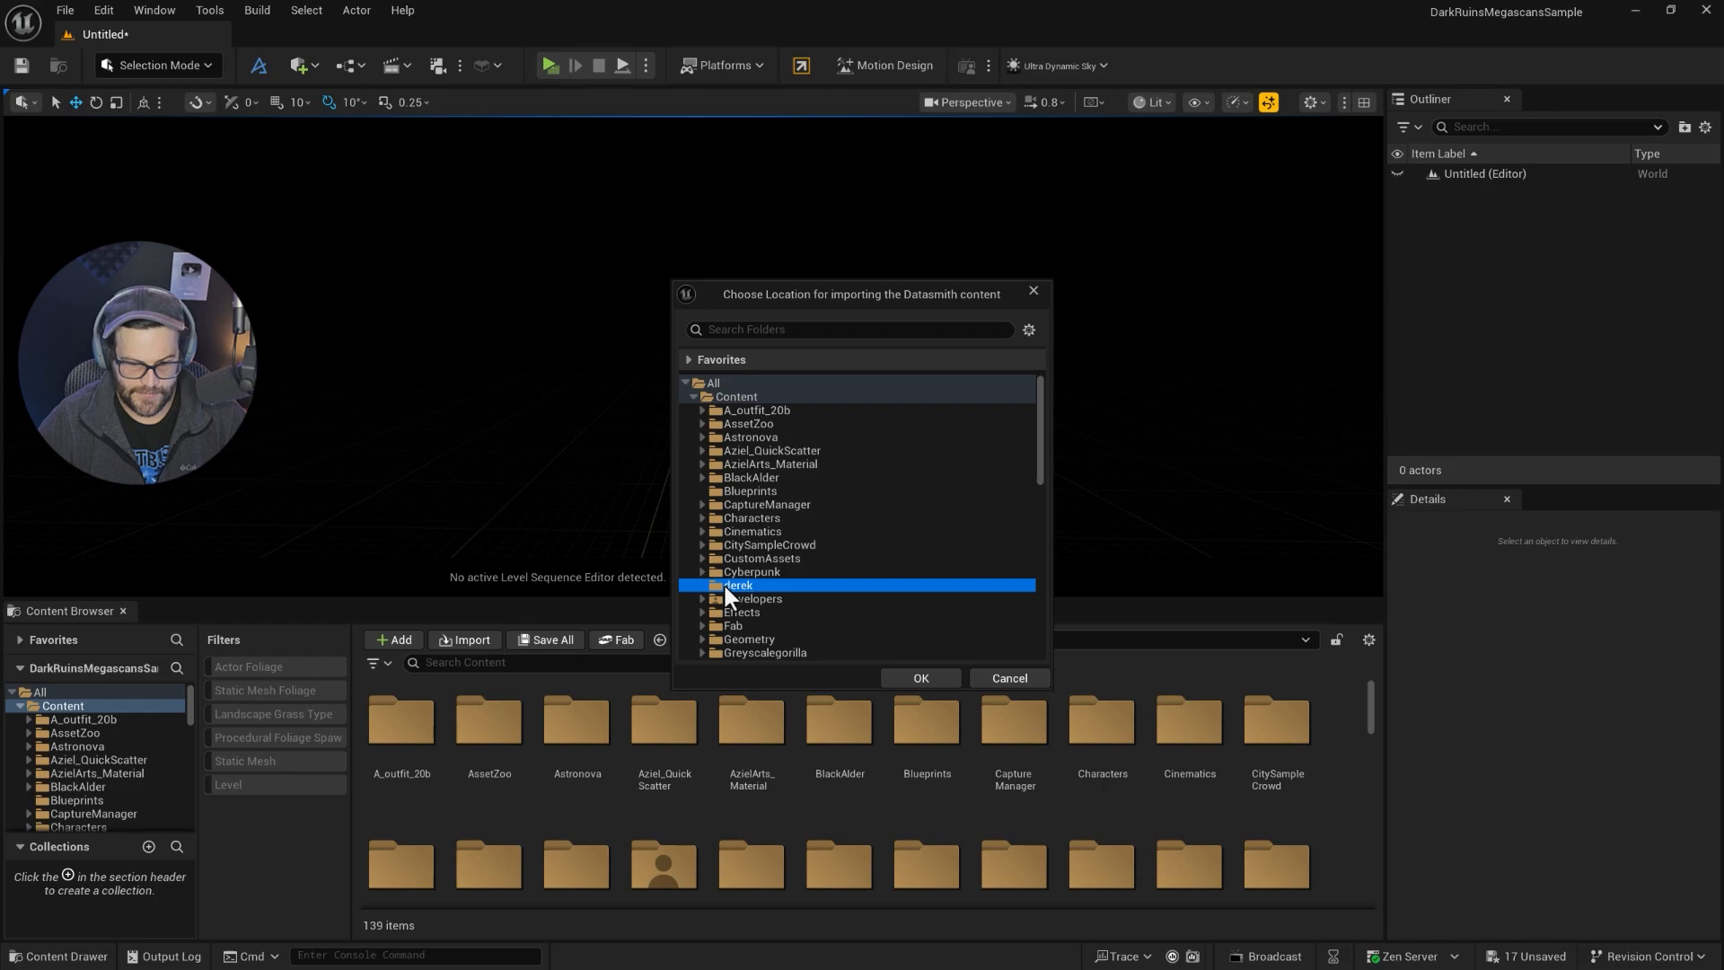
{"action": "left_click", "coordinate": [921, 677]}
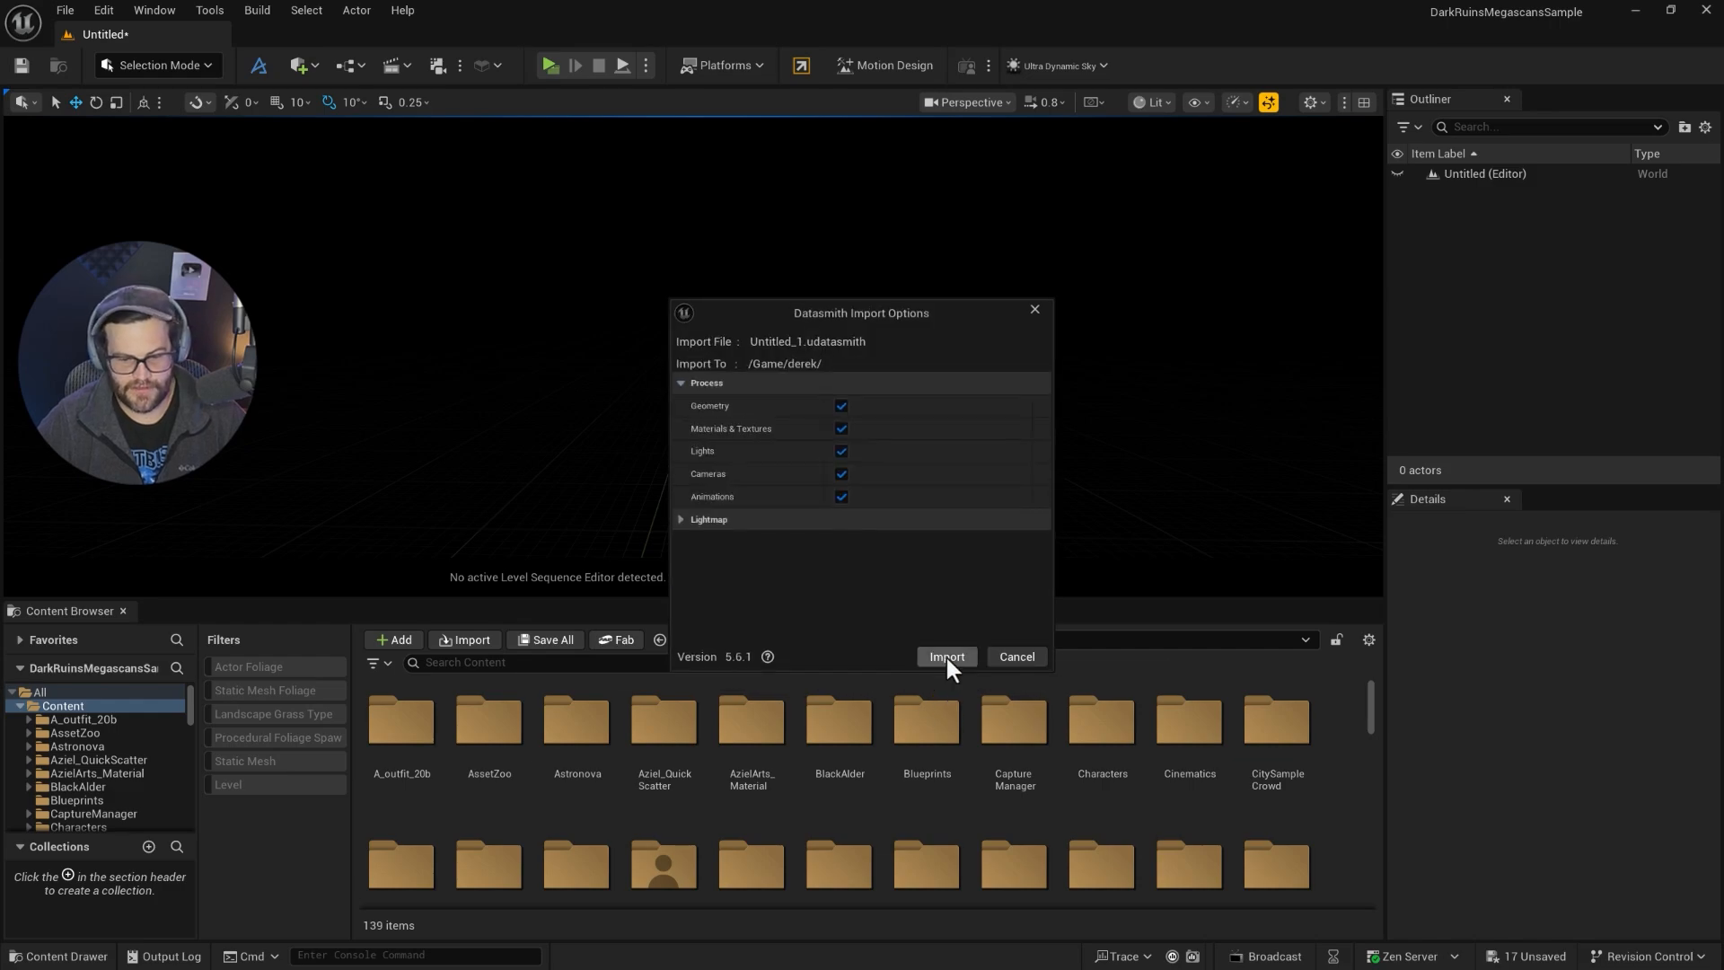
{"action": "left_click", "coordinate": [708, 519]}
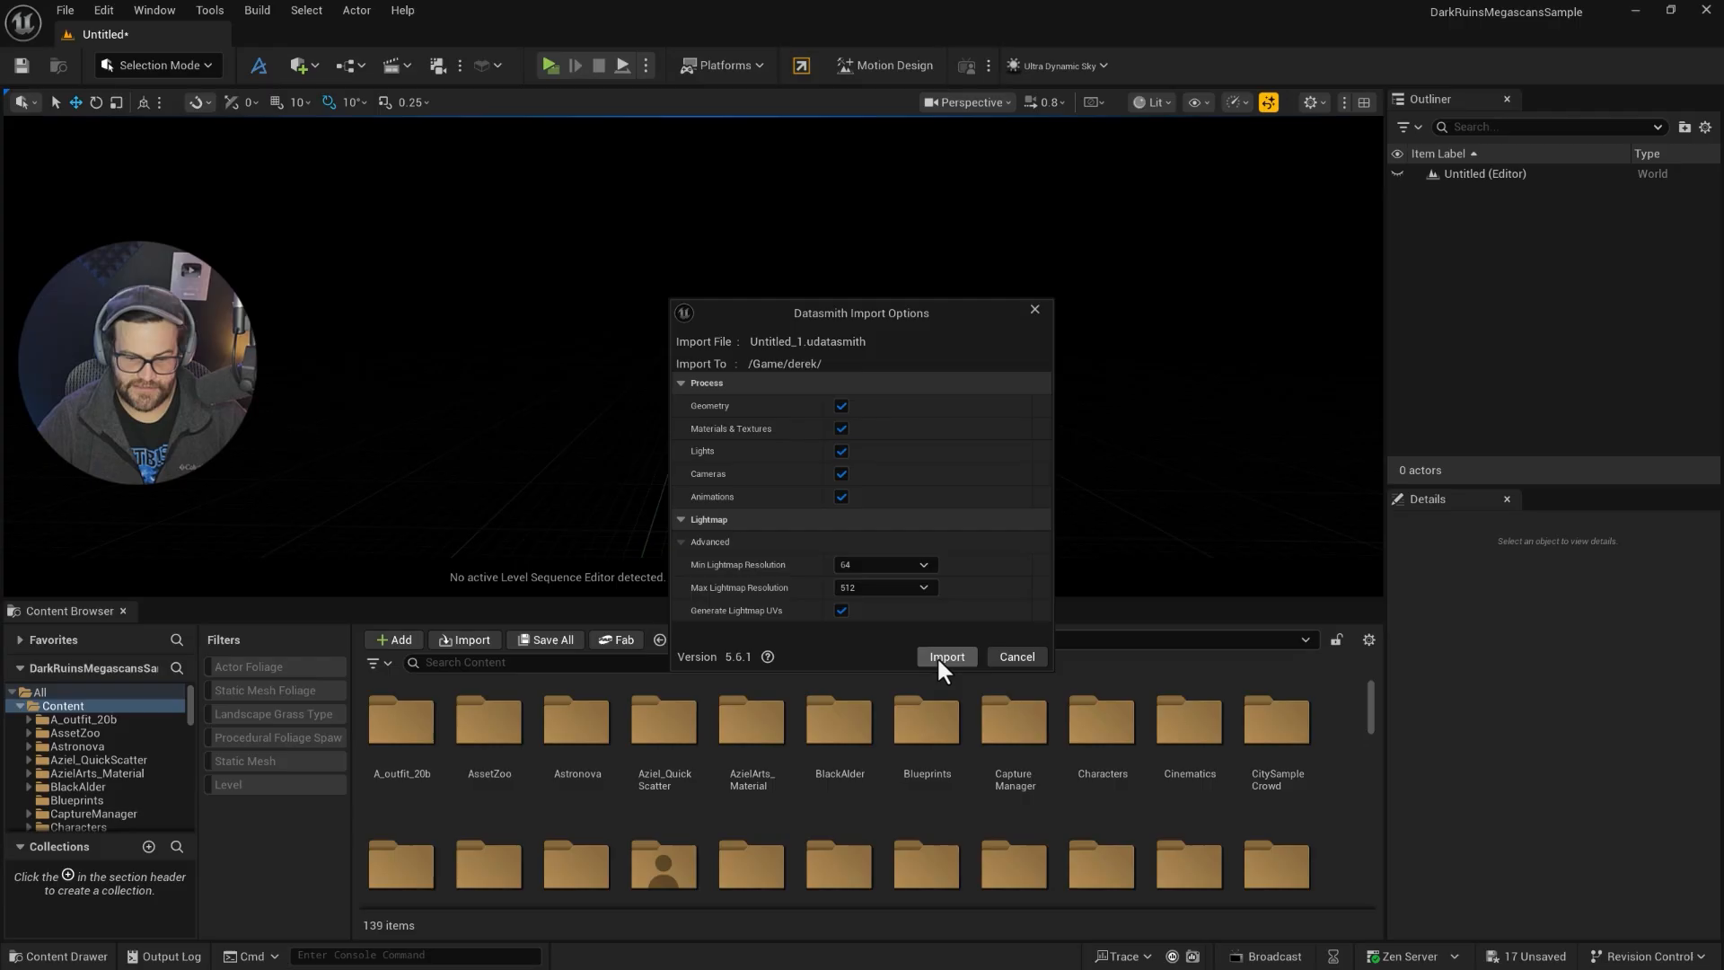
{"action": "left_click", "coordinate": [946, 657]}
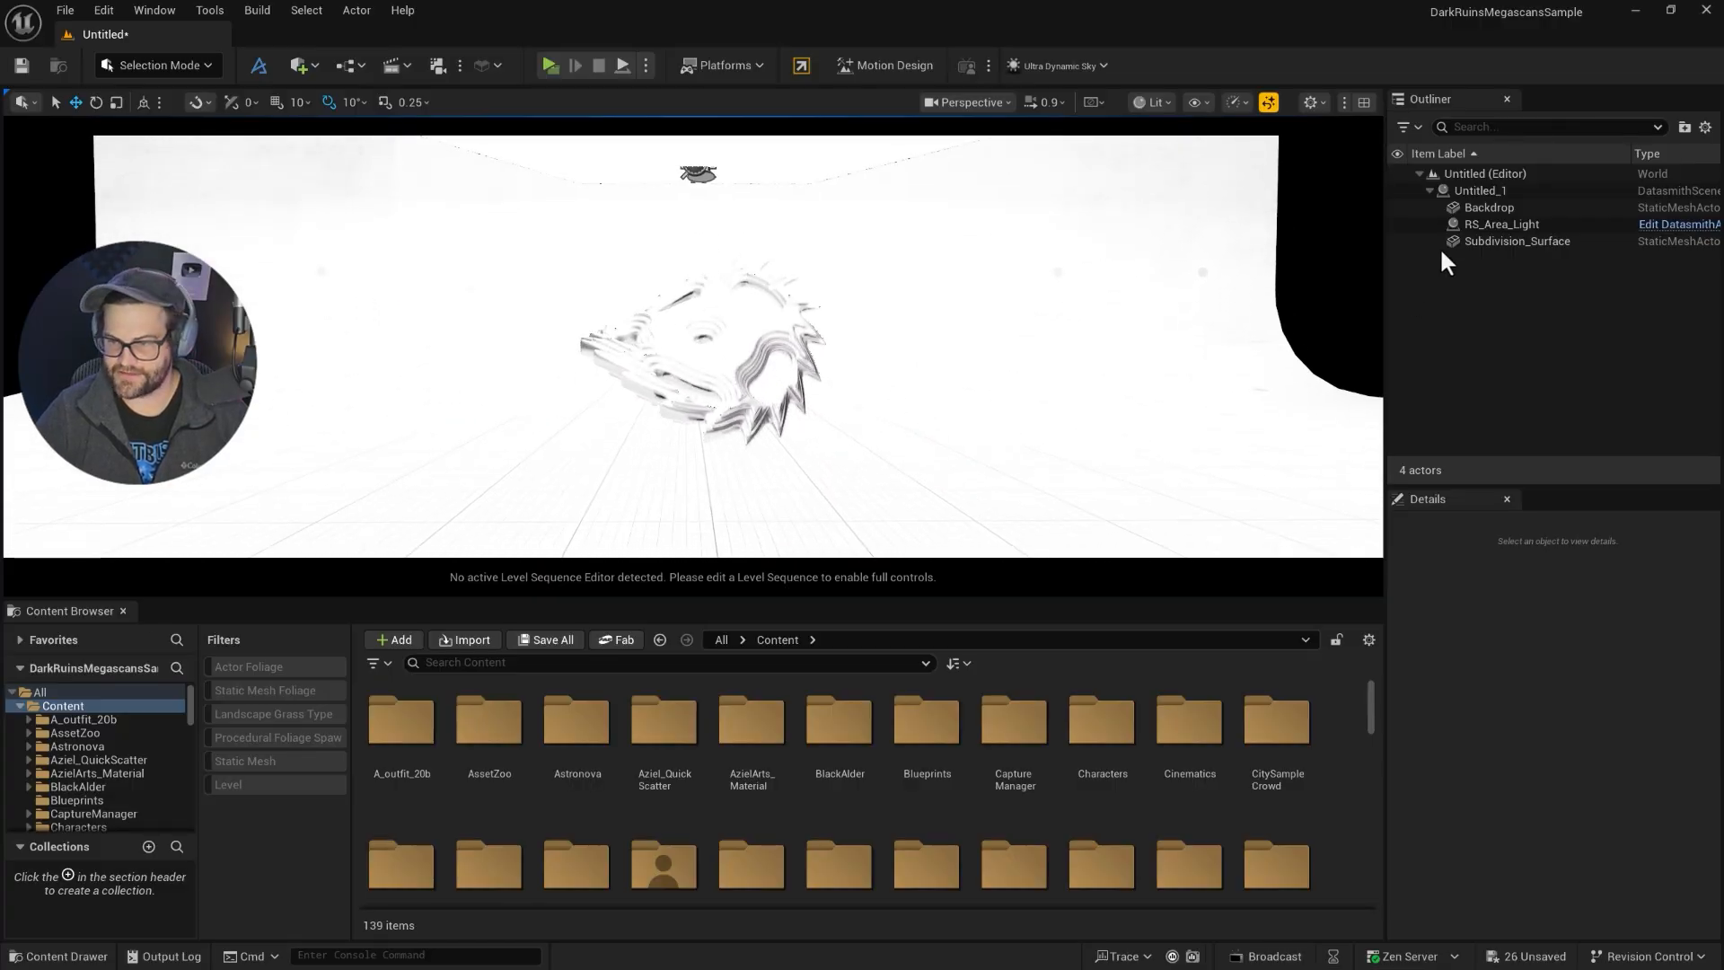
- Review the Basic Fabric RS Standard material's nodes and colour in Cinema 4D, then close the Node Editor
{"action": "left_click", "coordinate": [1500, 223]}
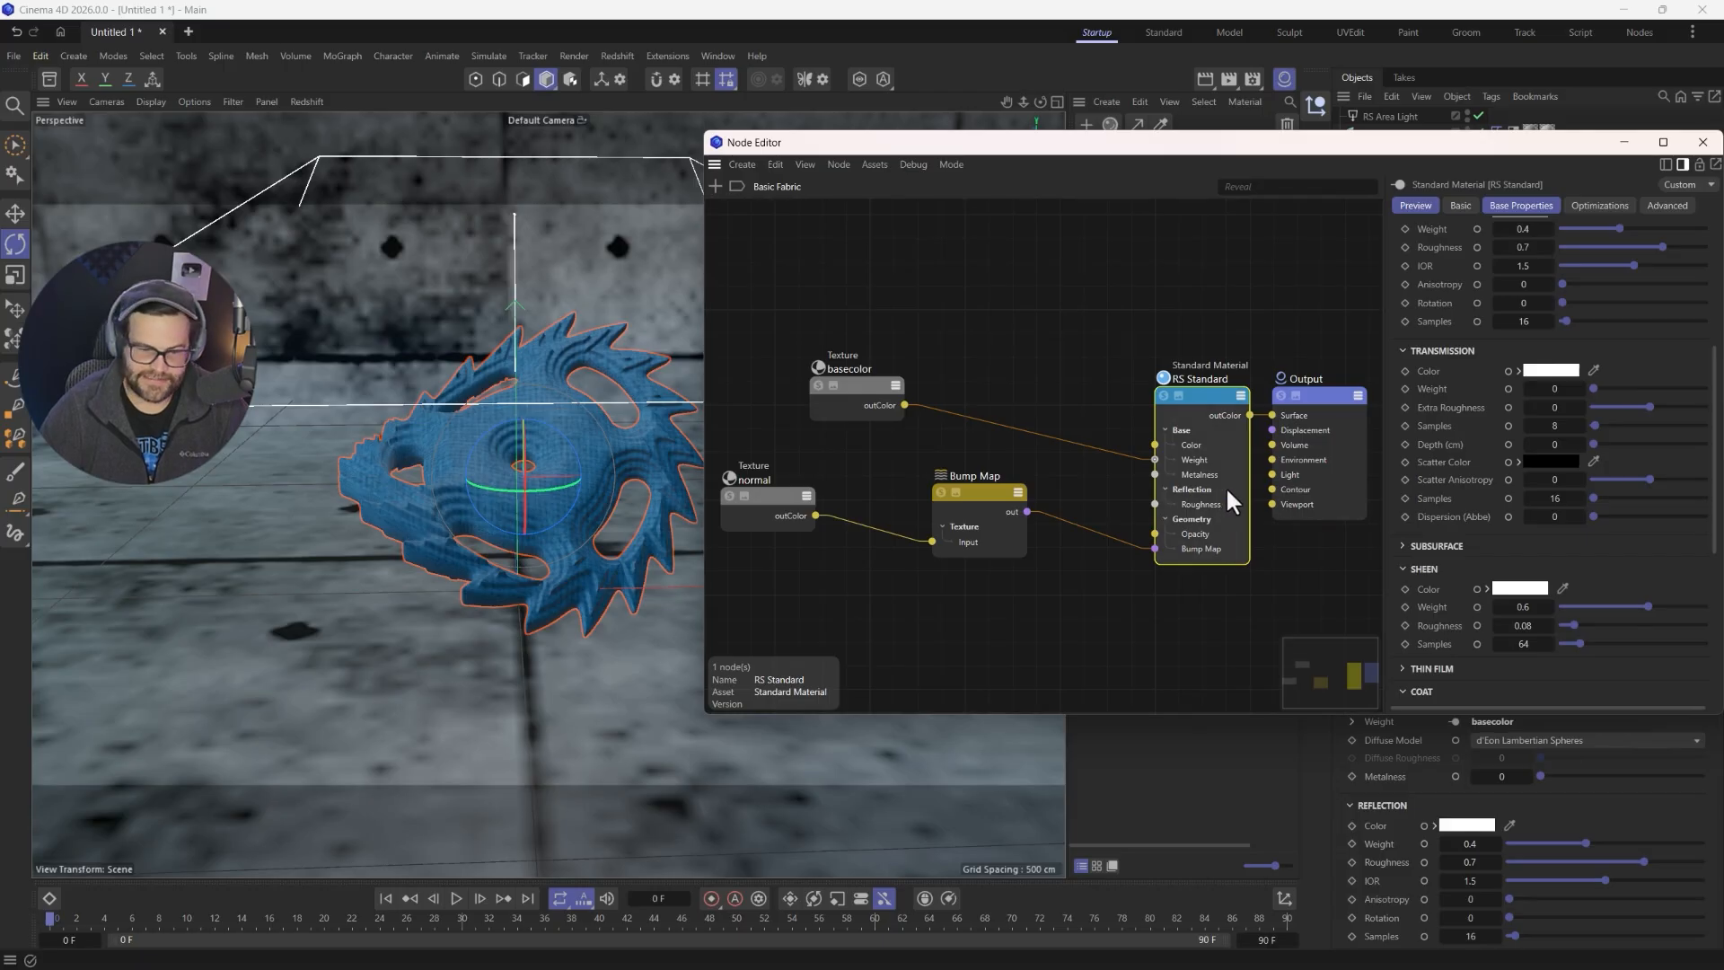
{"action": "scroll", "scroll_direction": "down", "scroll_amount": 3}
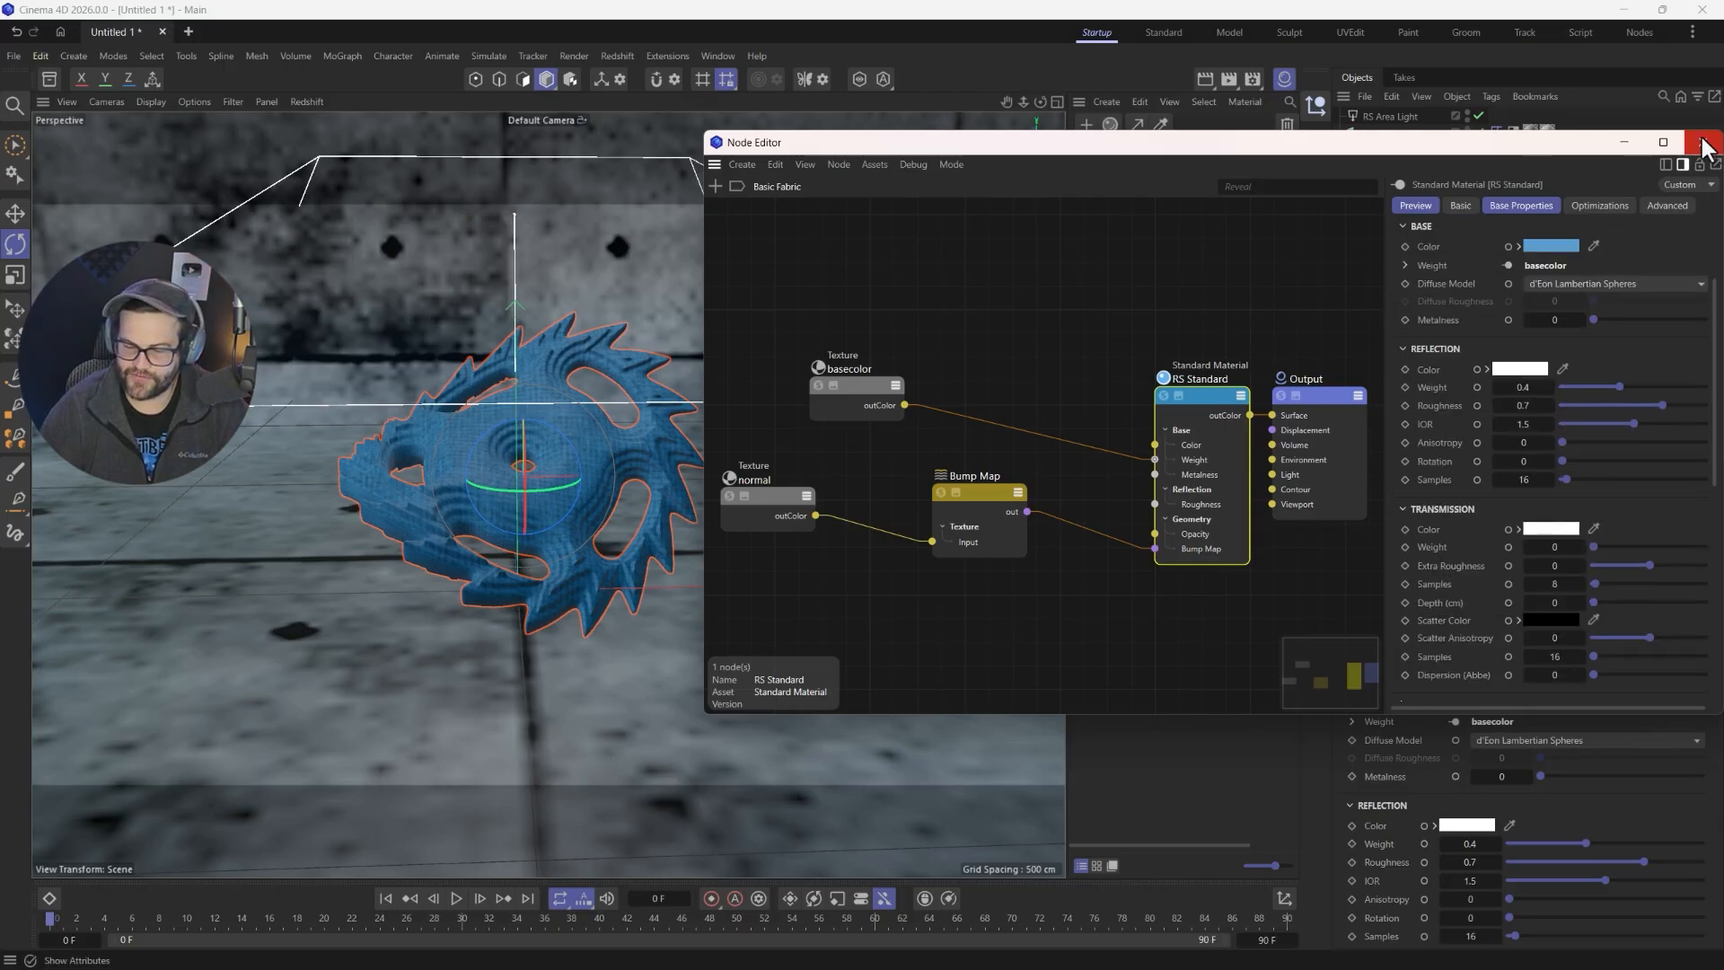
{"action": "left_click", "coordinate": [1700, 144]}
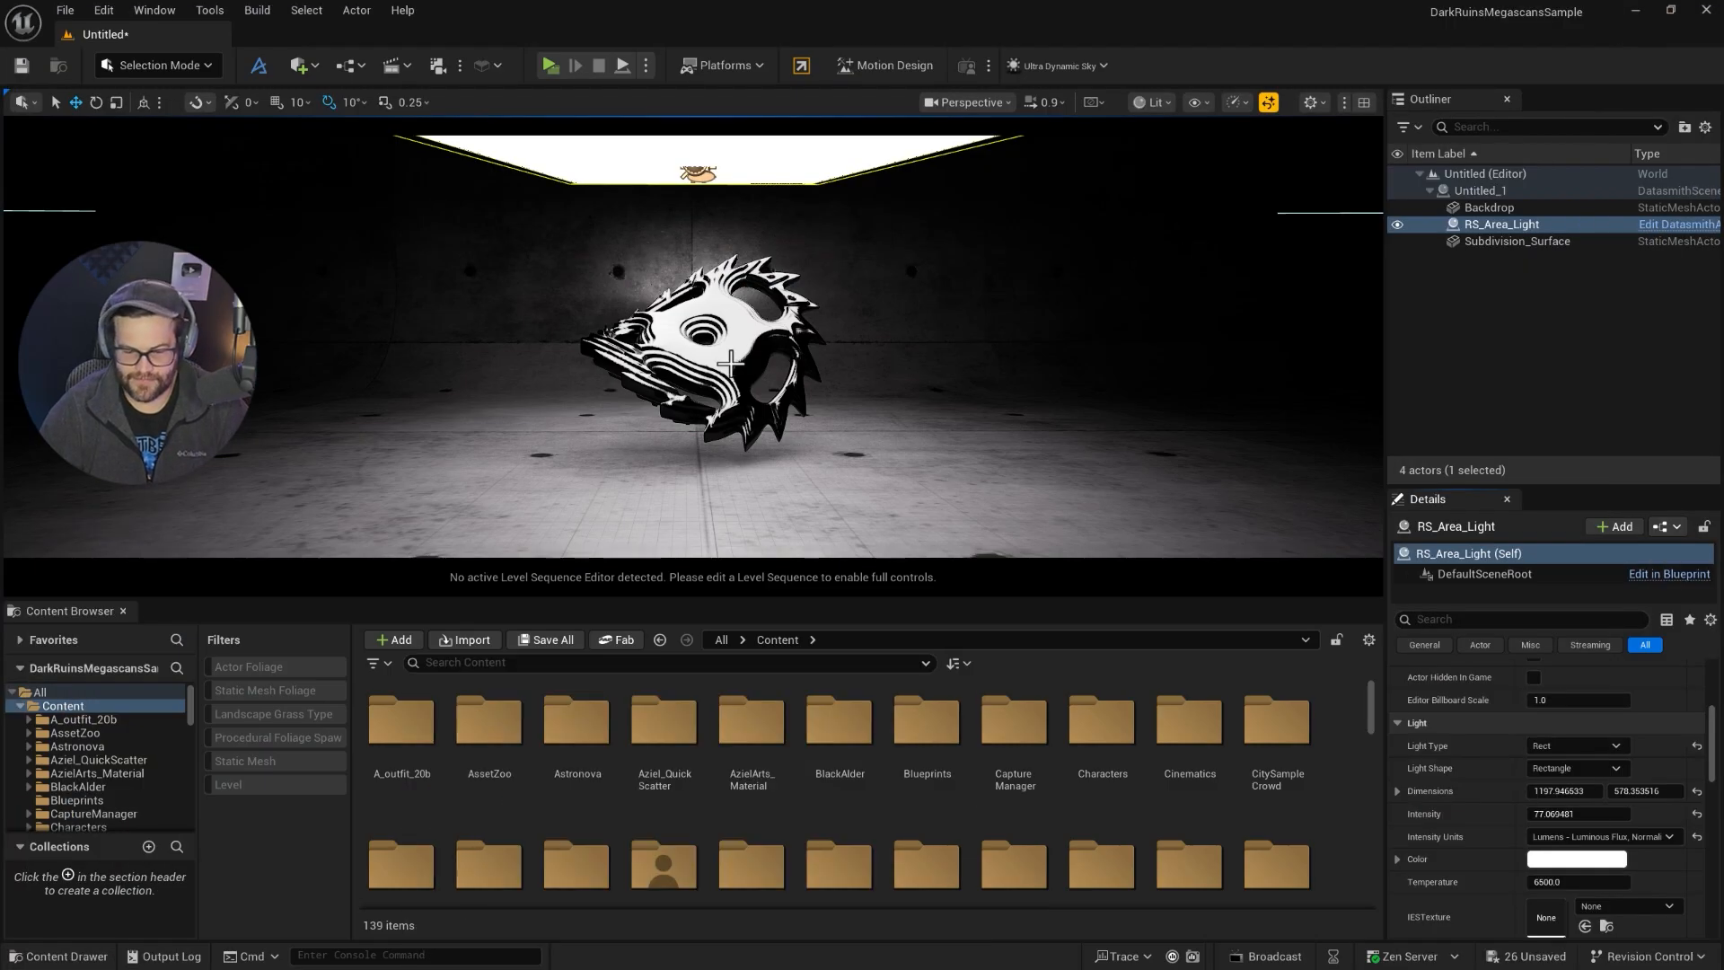
{"action": "mouse_move", "coordinate": [729, 149]}
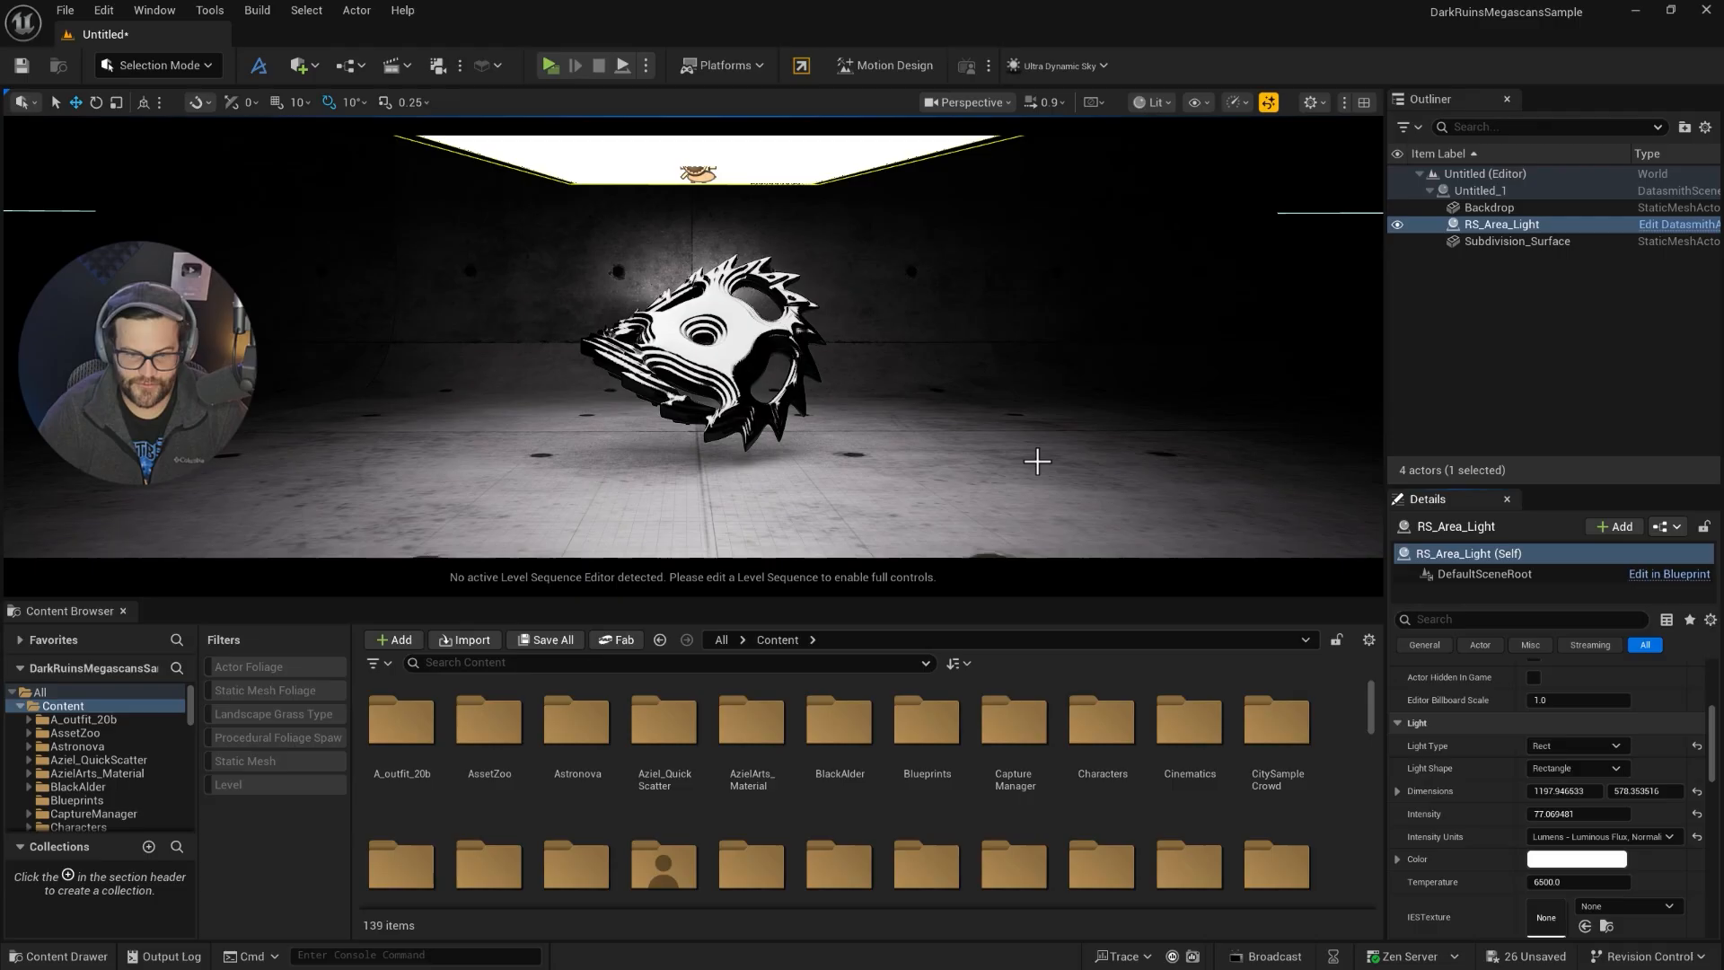
{"action": "mouse_move", "coordinate": [592, 291]}
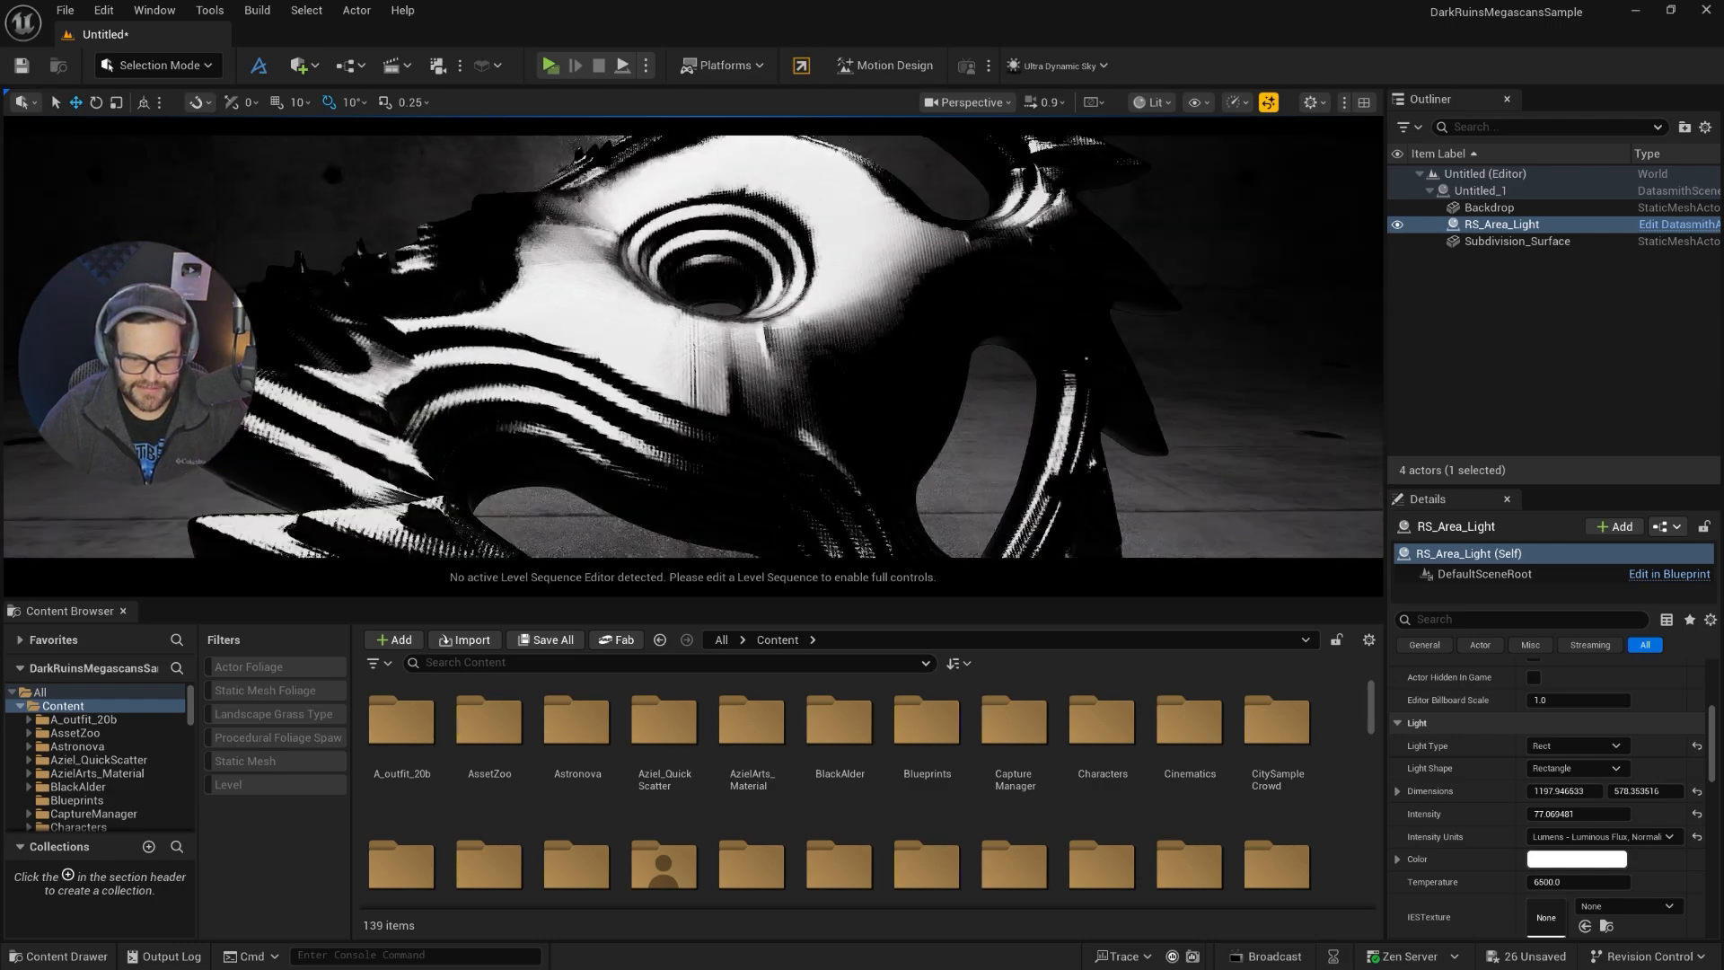
- Select the Subdivision_Surface gear mesh and browse to its Basic_Fabric material in the Content Browser
{"action": "left_click", "coordinate": [1515, 240]}
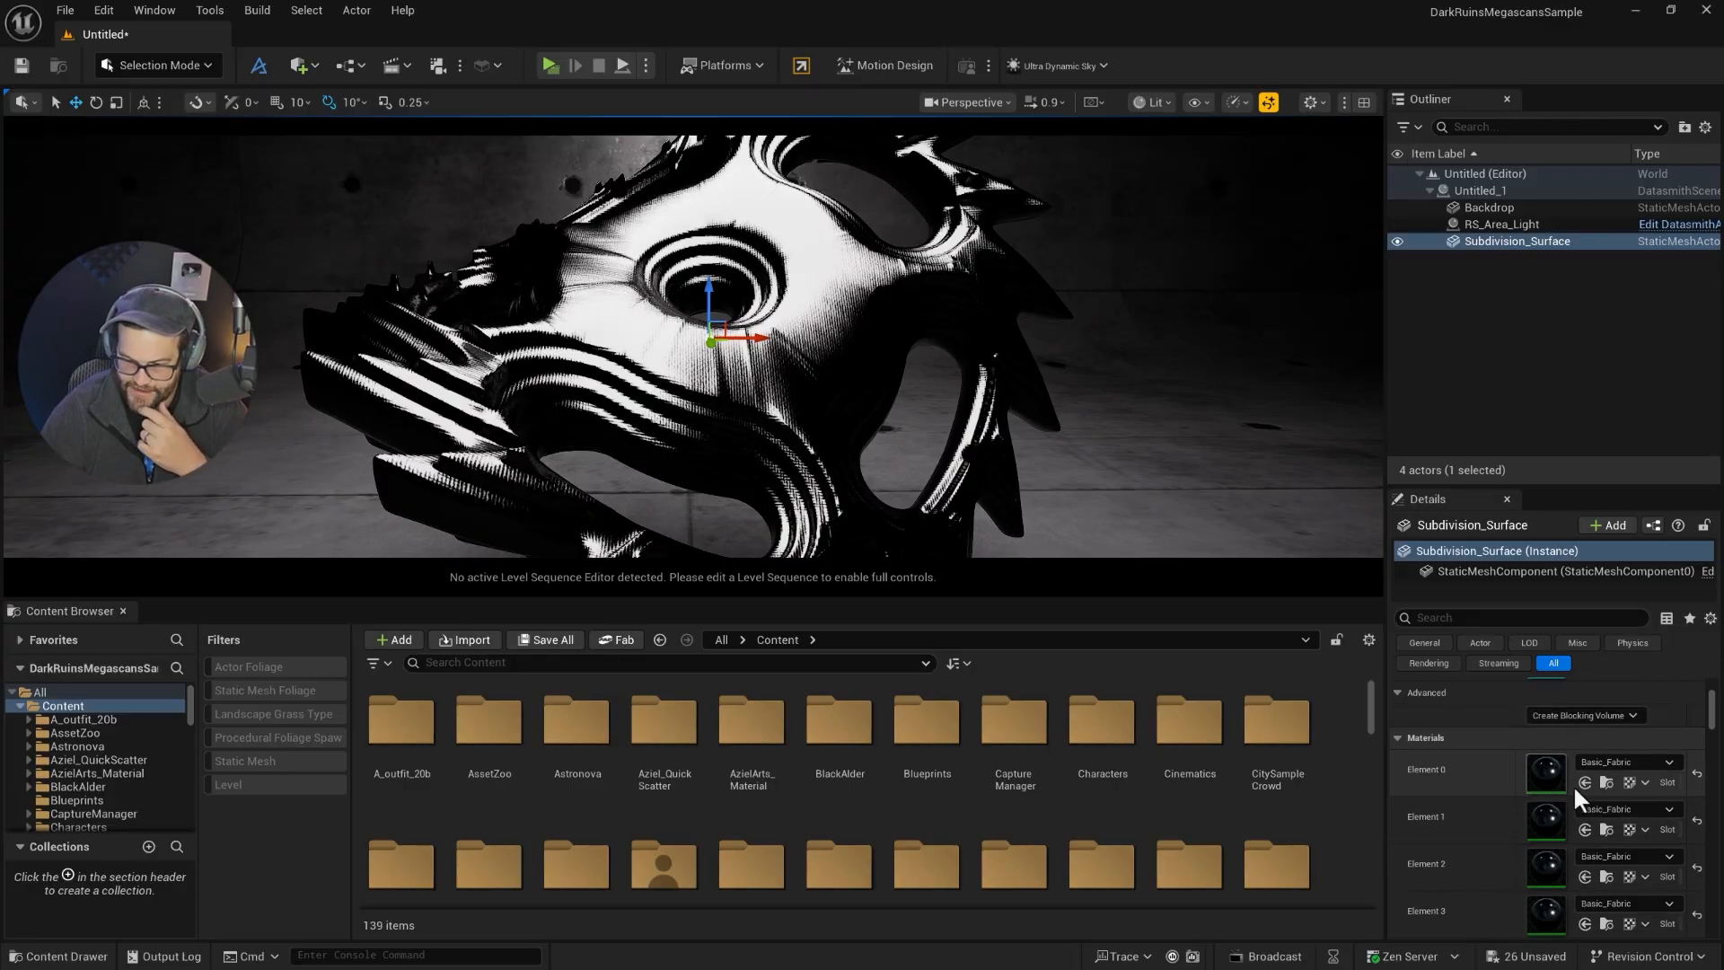
{"action": "mouse_move", "coordinate": [1612, 787]}
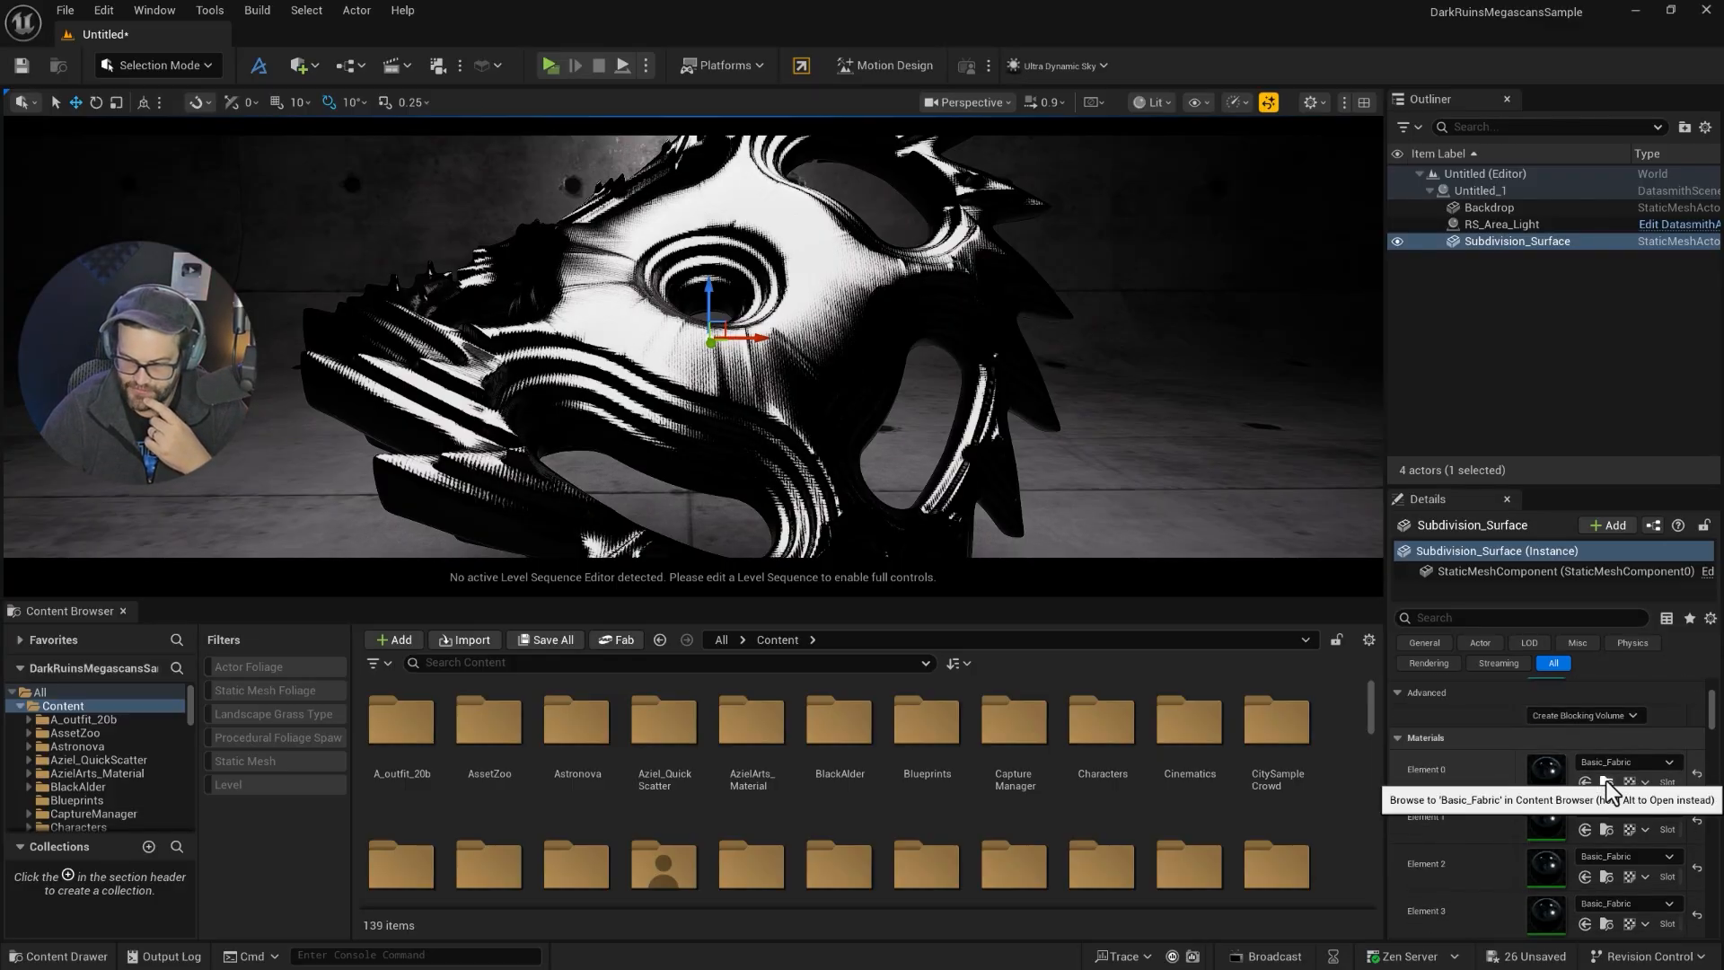
{"action": "left_click", "coordinate": [1606, 777]}
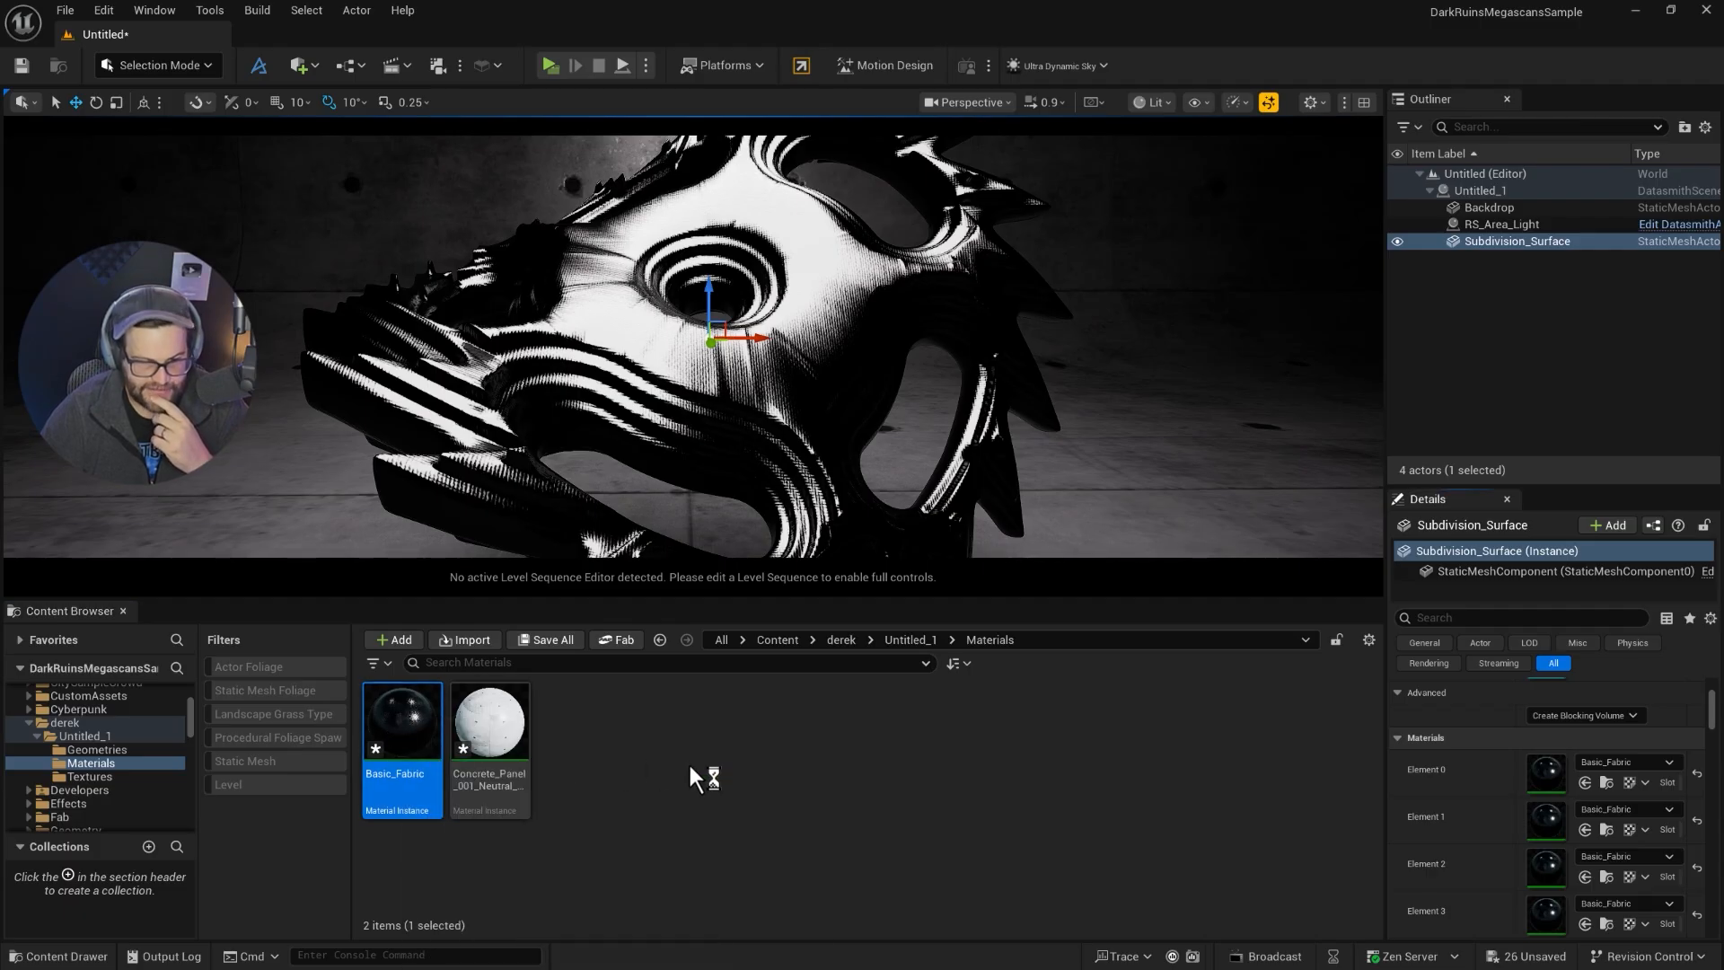
- Set the Basic_Fabric instance's DiffuseWeight to 1.0 so the gear turns light blue
{"action": "double_click", "coordinate": [403, 718]}
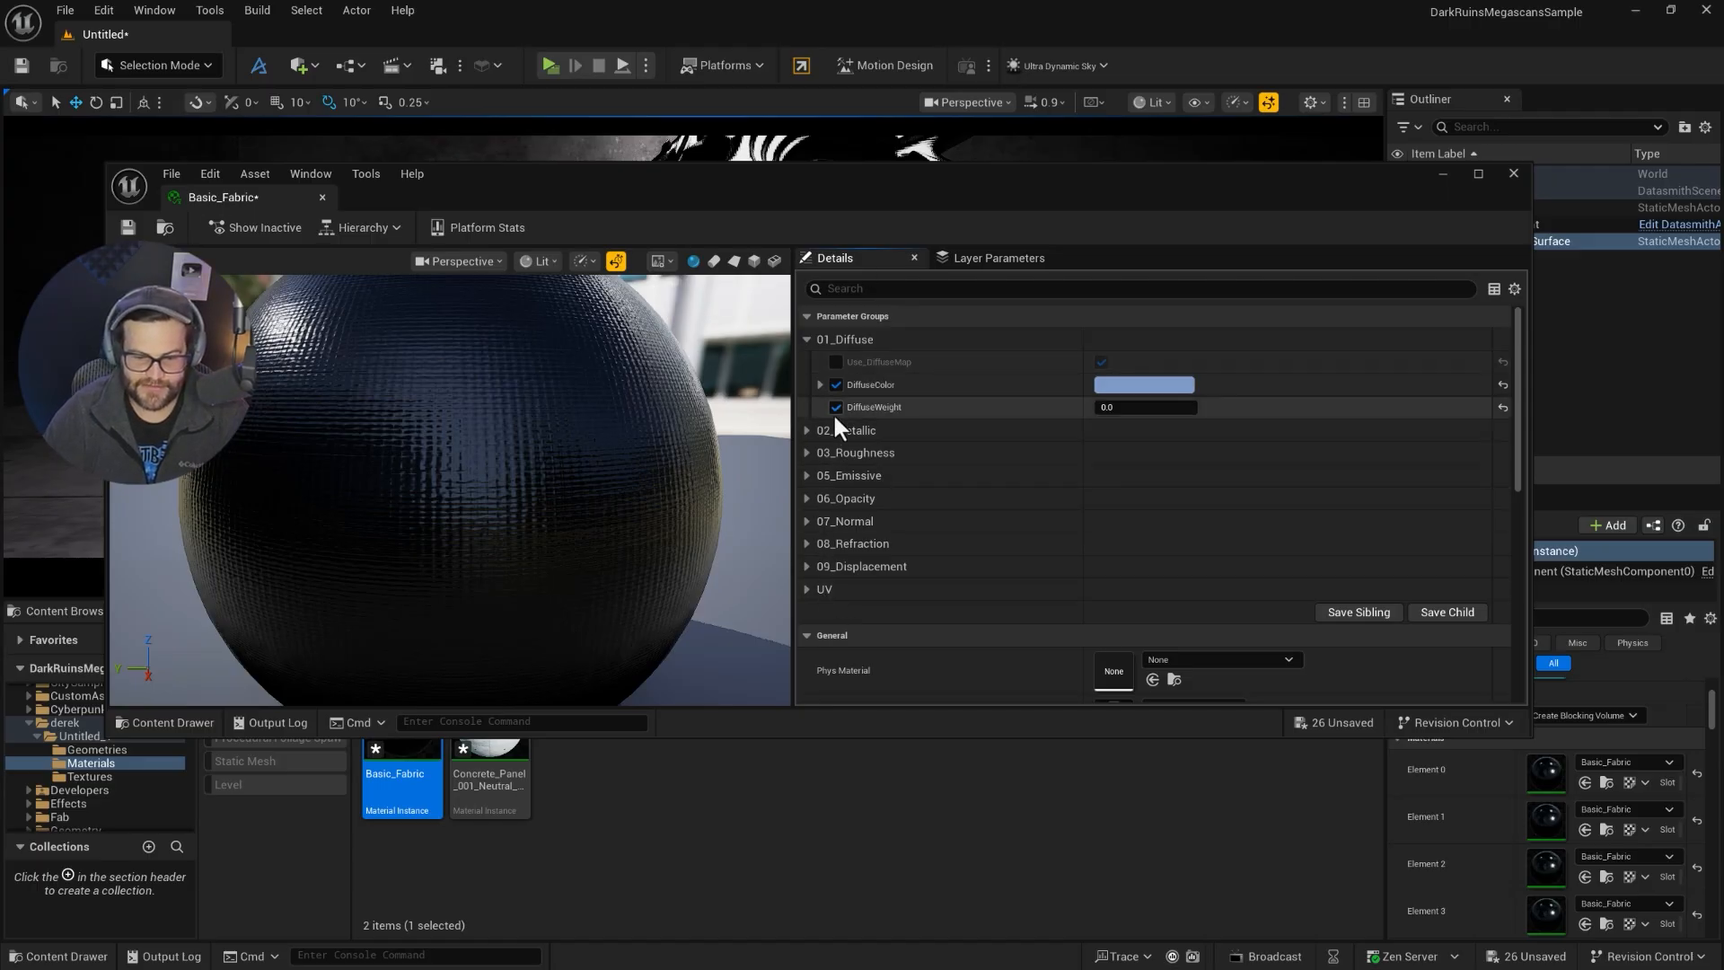
{"action": "left_click", "coordinate": [1144, 405]}
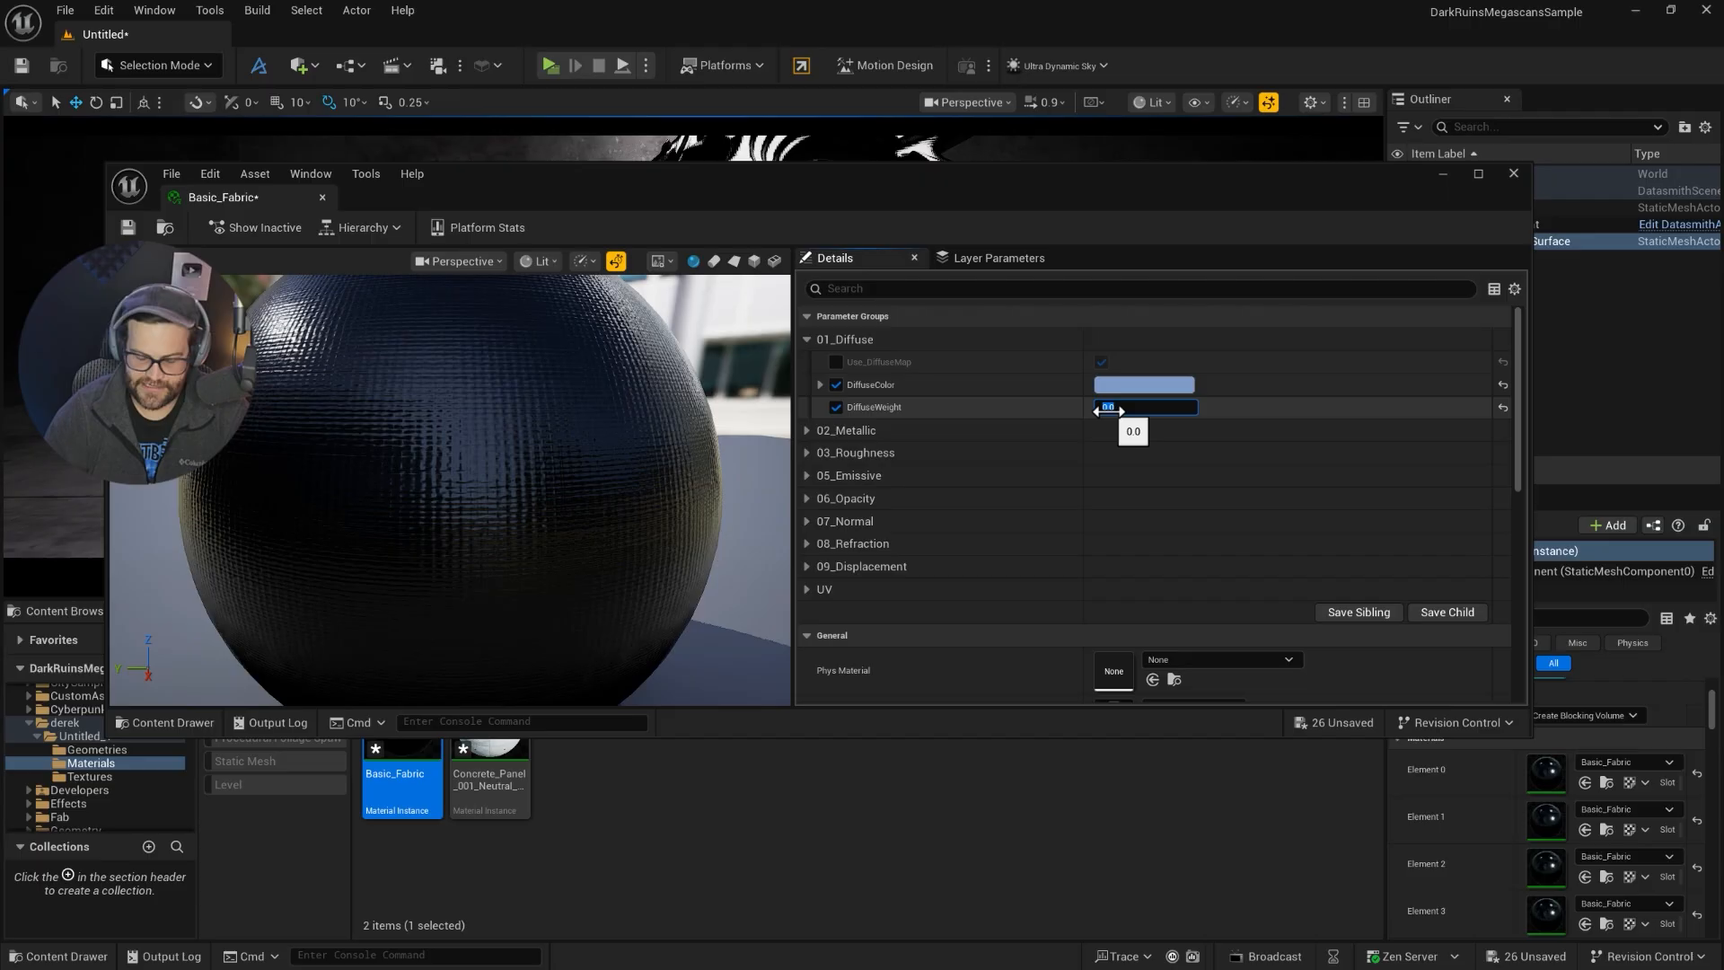
{"action": "type", "text": "1.0"}
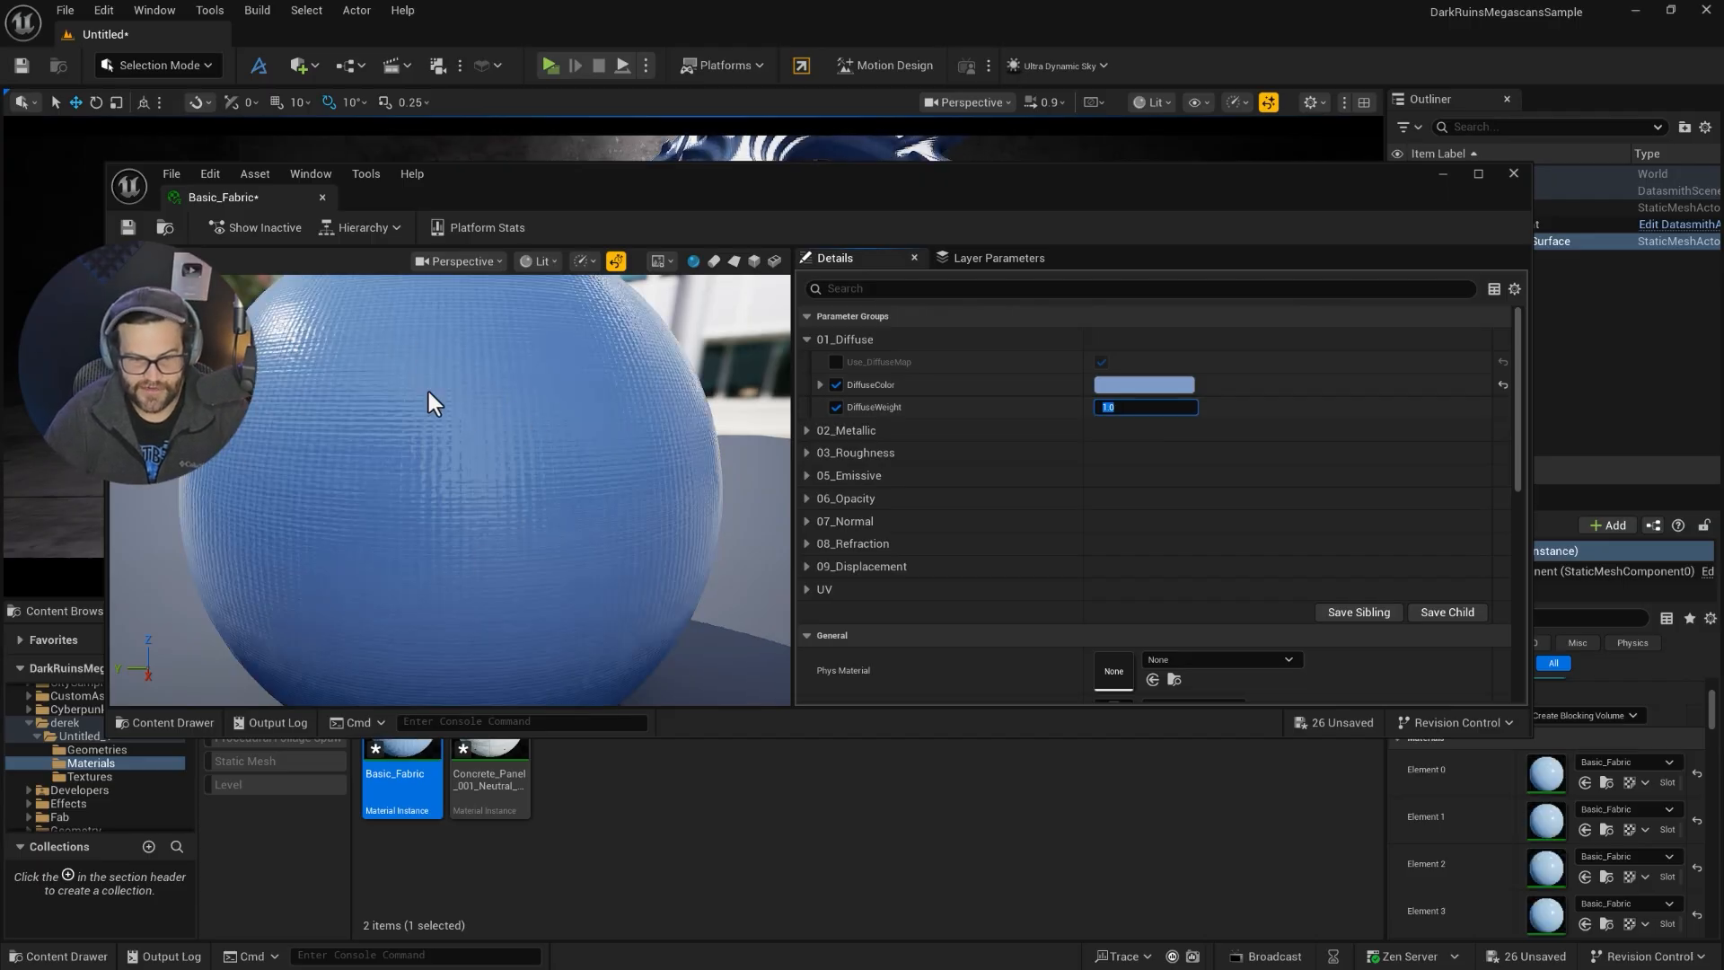
- Try the Use_RoughnessMap override on Basic_Fabric, then turn it back off
{"action": "left_click", "coordinate": [808, 453]}
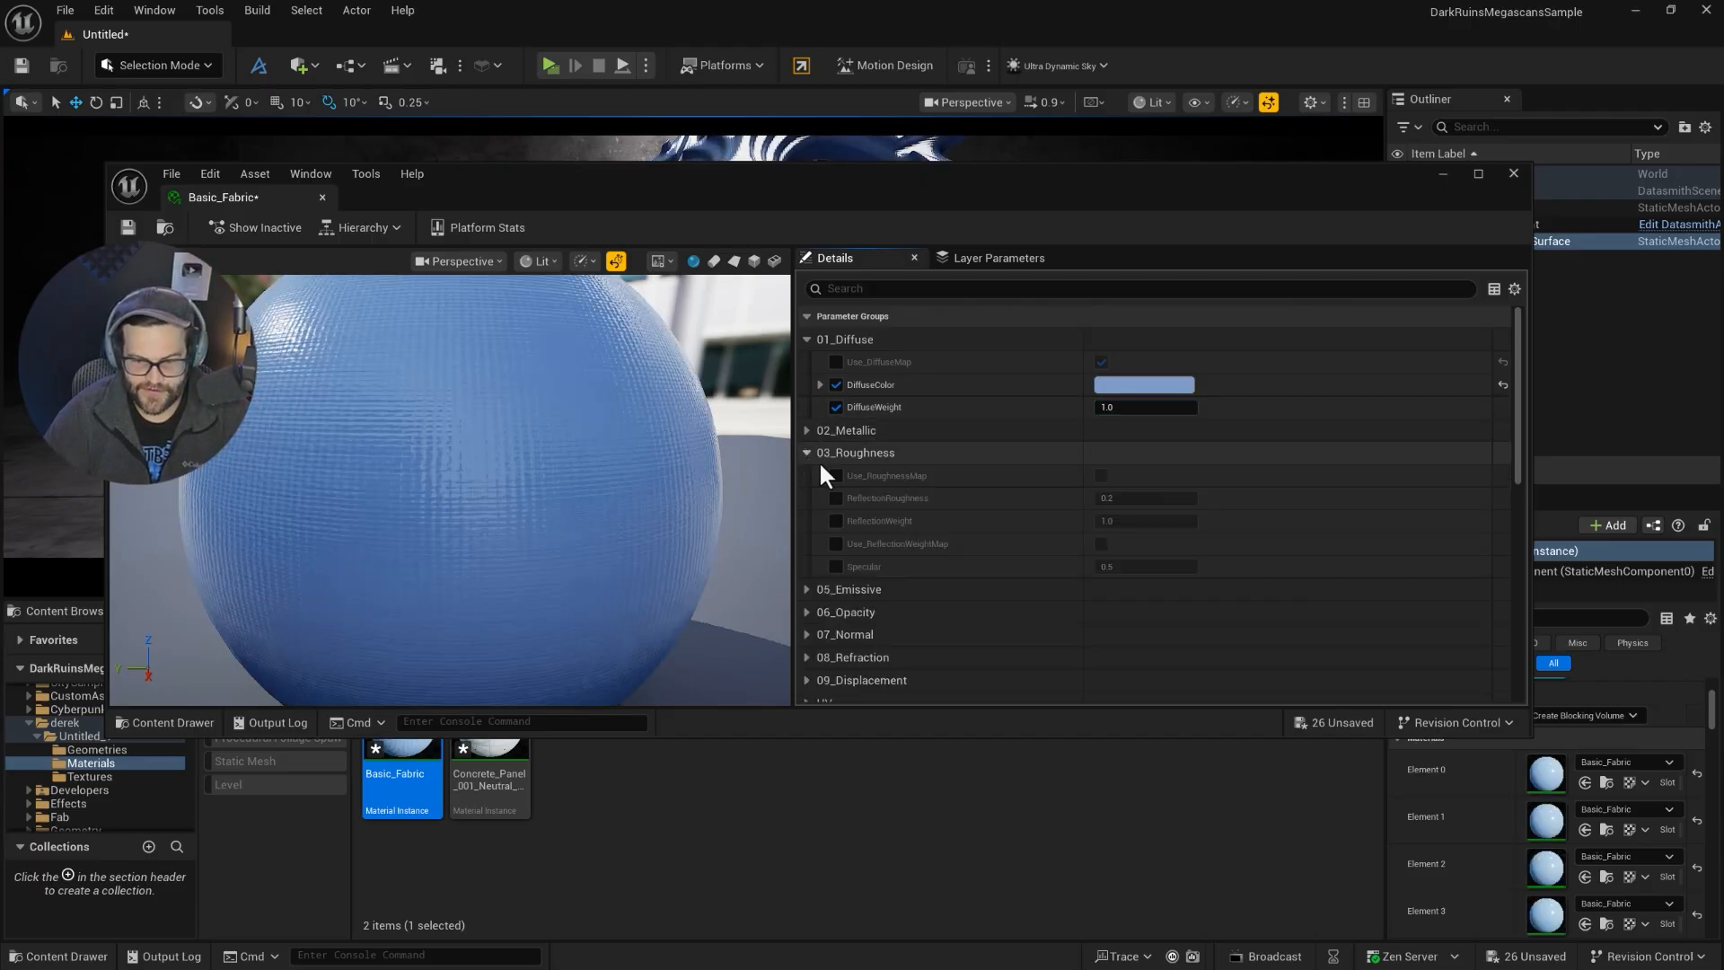
{"action": "left_click", "coordinate": [835, 474]}
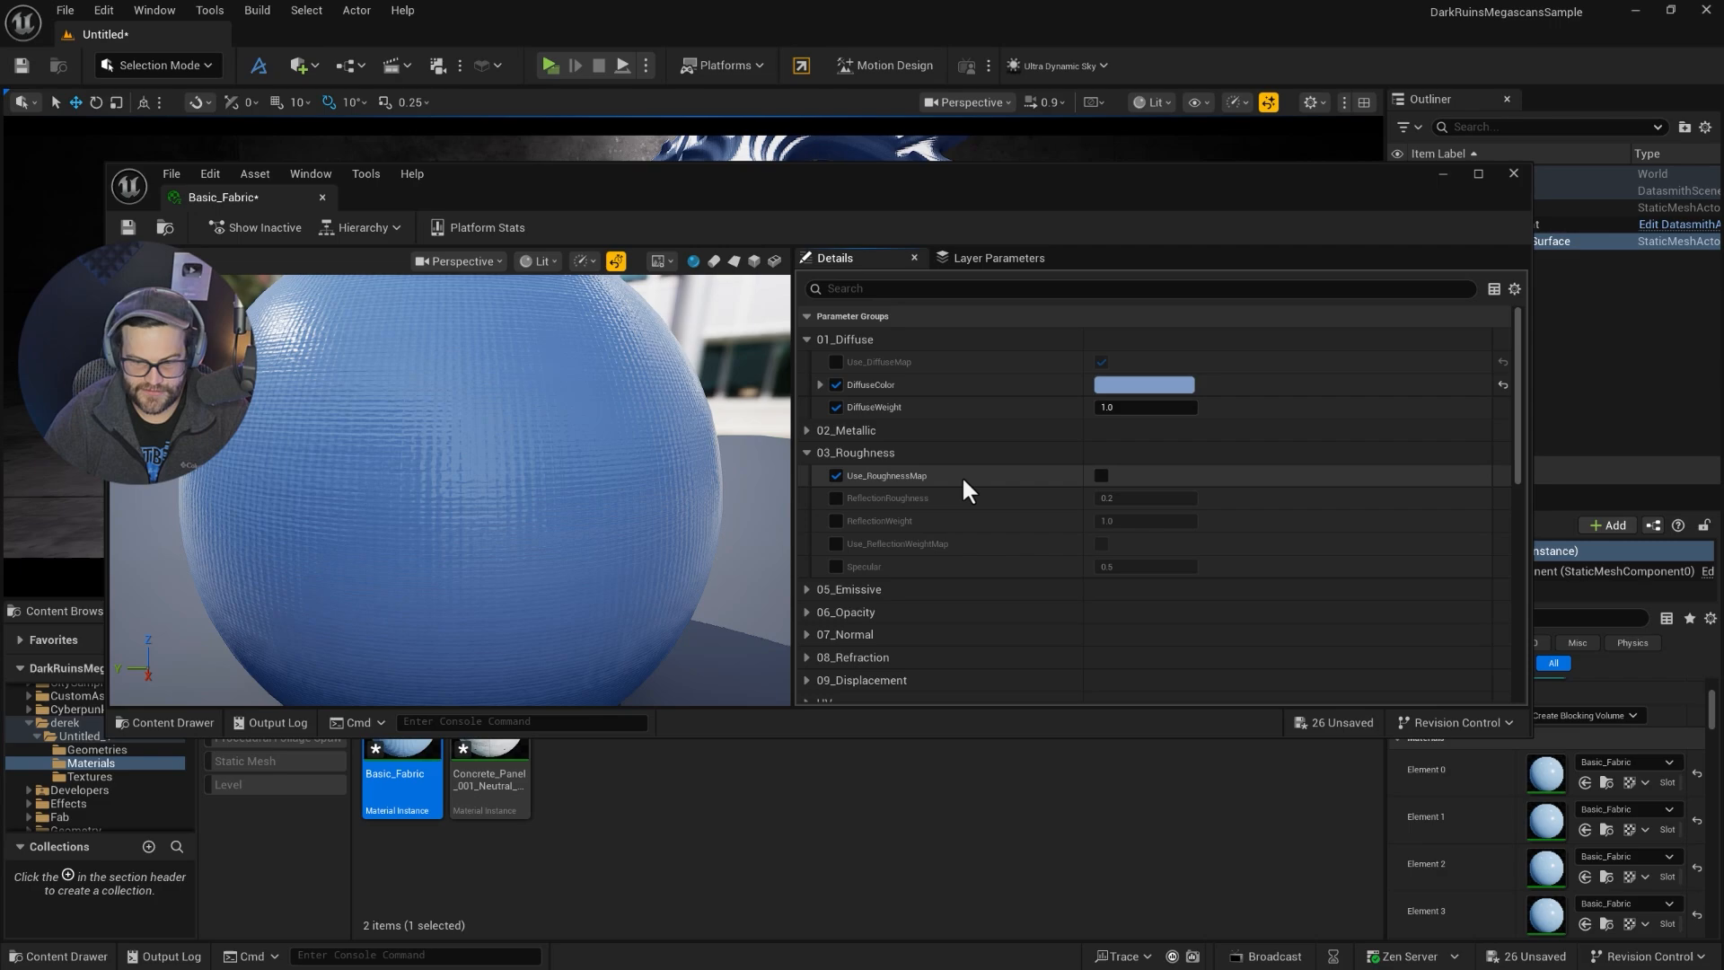
{"action": "left_click", "coordinate": [1100, 474]}
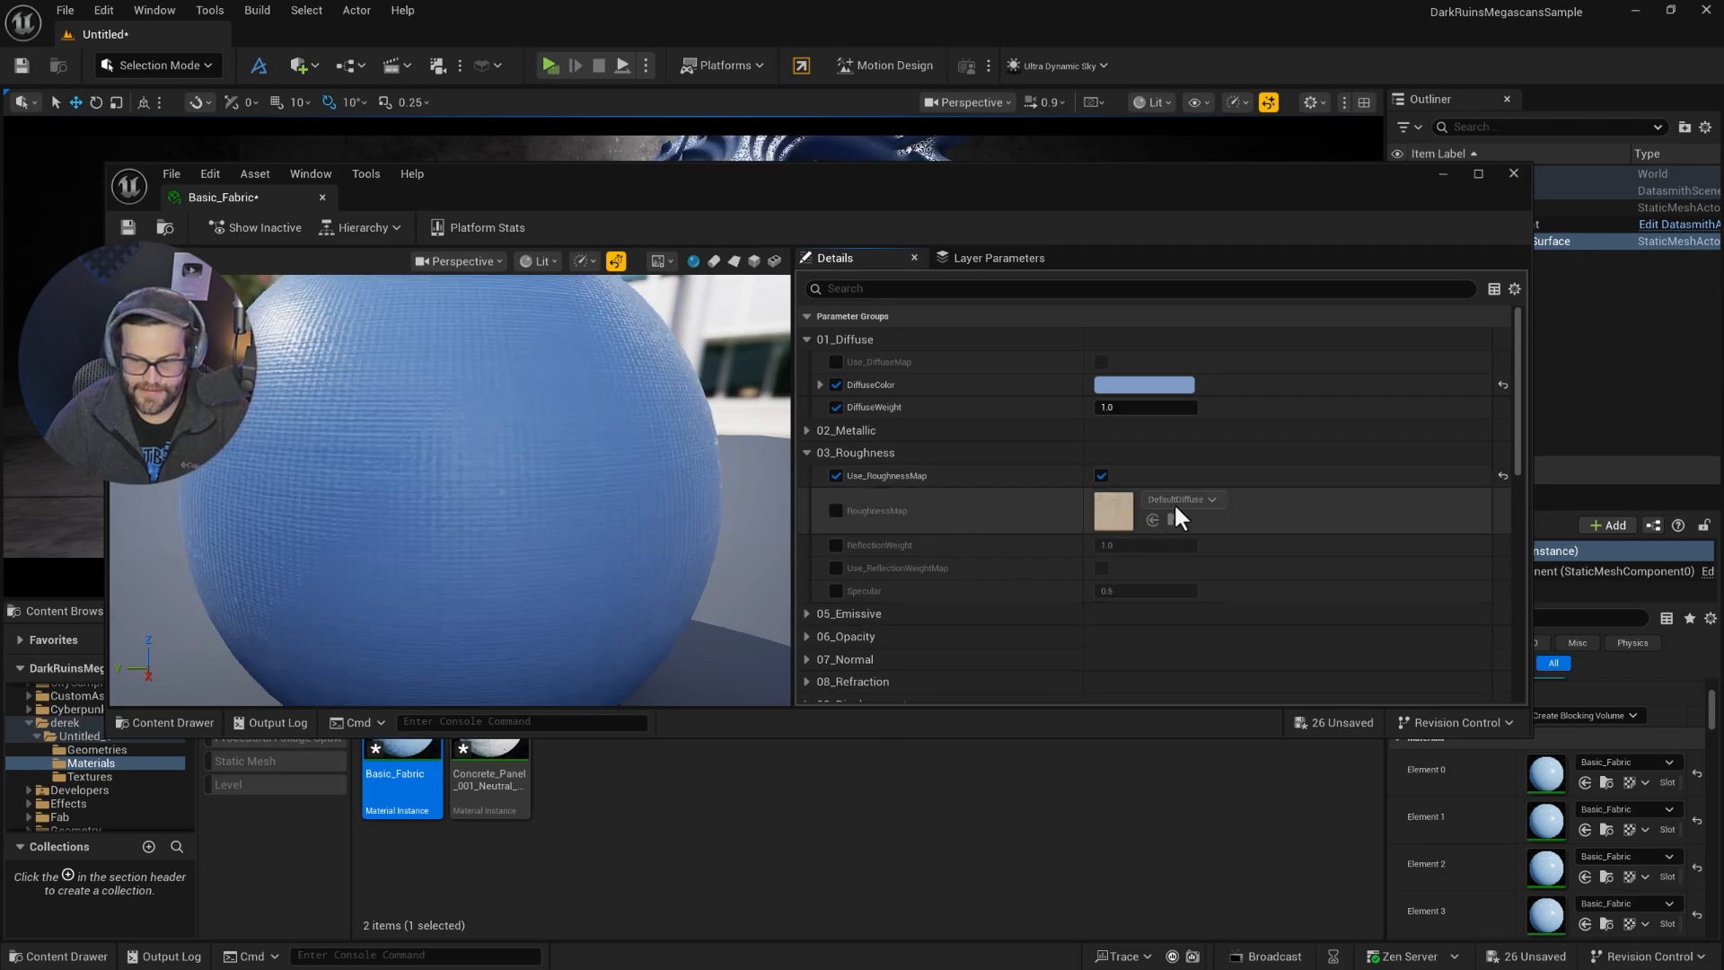
{"action": "left_click", "coordinate": [1181, 499]}
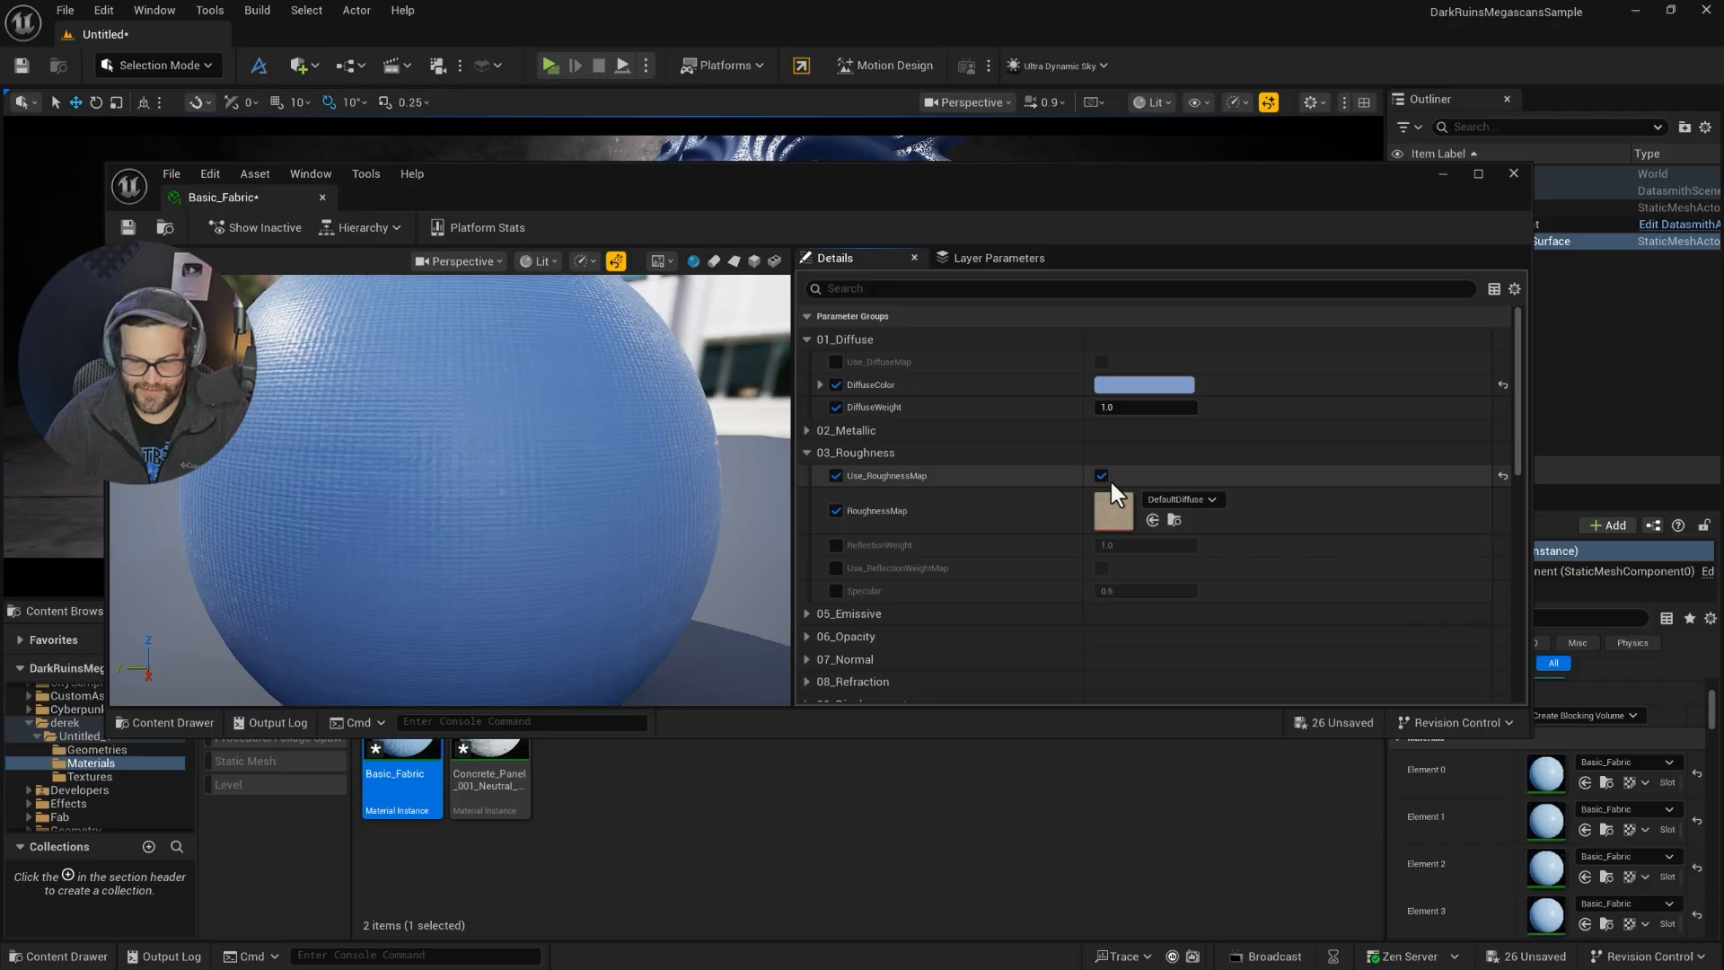
{"action": "left_click", "coordinate": [1101, 474]}
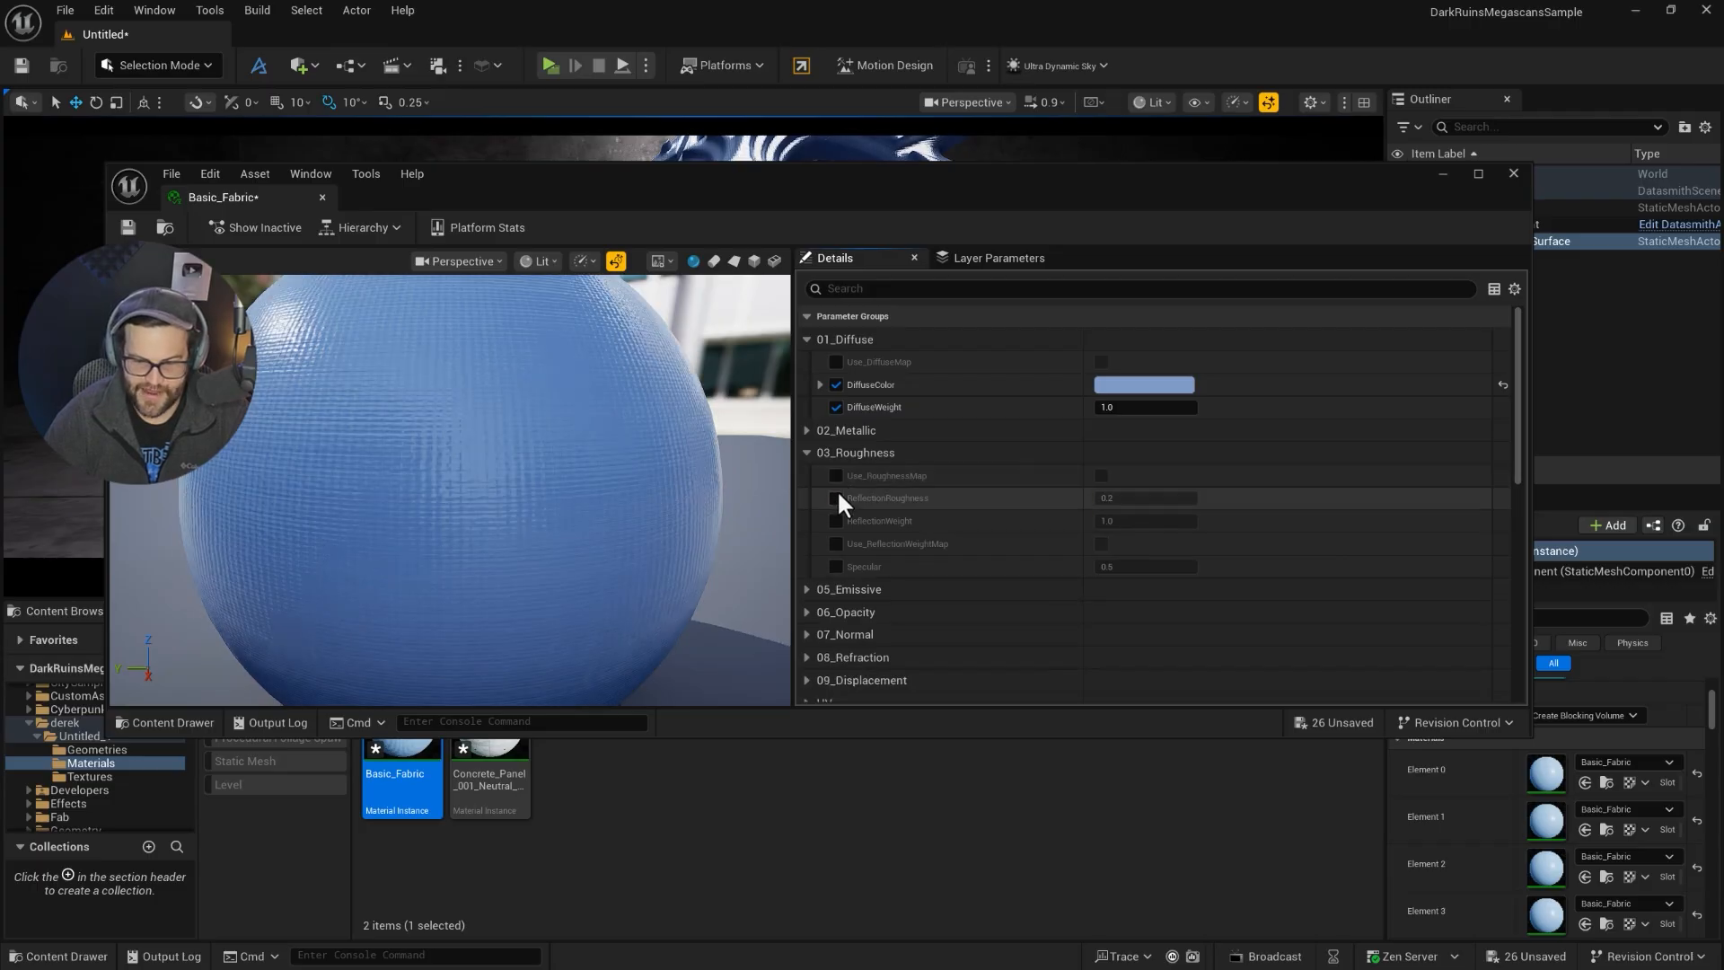
{"action": "left_click", "coordinate": [833, 498]}
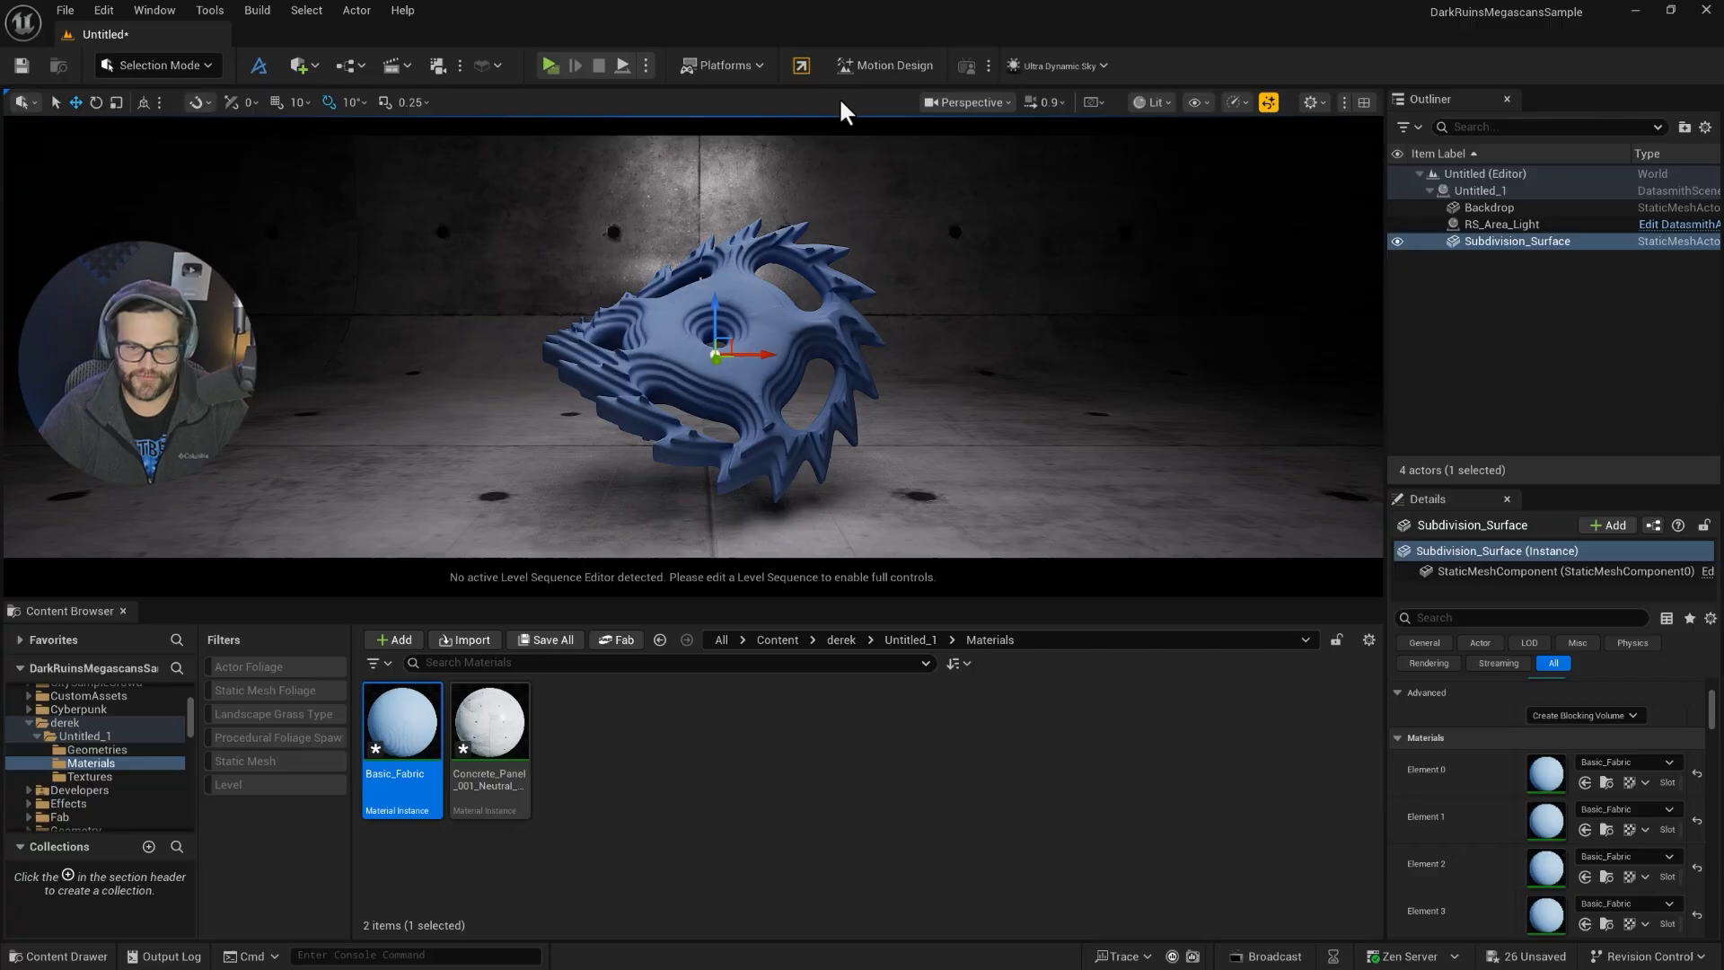
{"action": "mouse_move", "coordinate": [298, 64]}
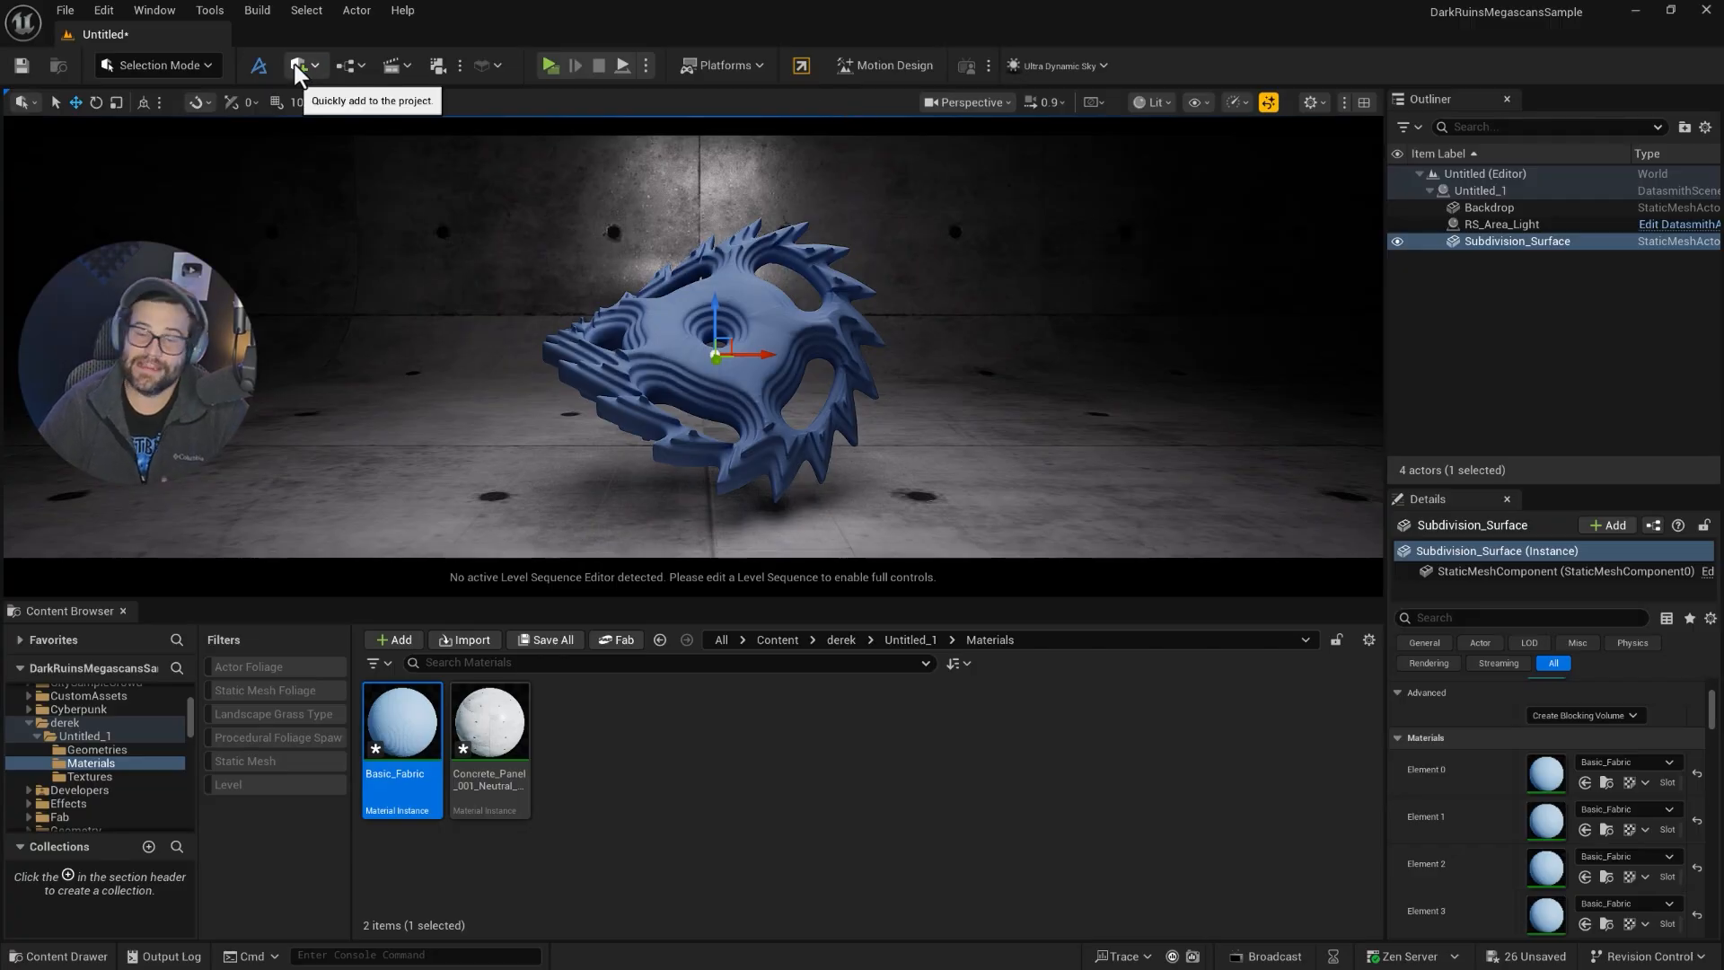
- Bring up the Quickly Add to the Project list to place a Post Process Volume
{"action": "left_click", "coordinate": [298, 65]}
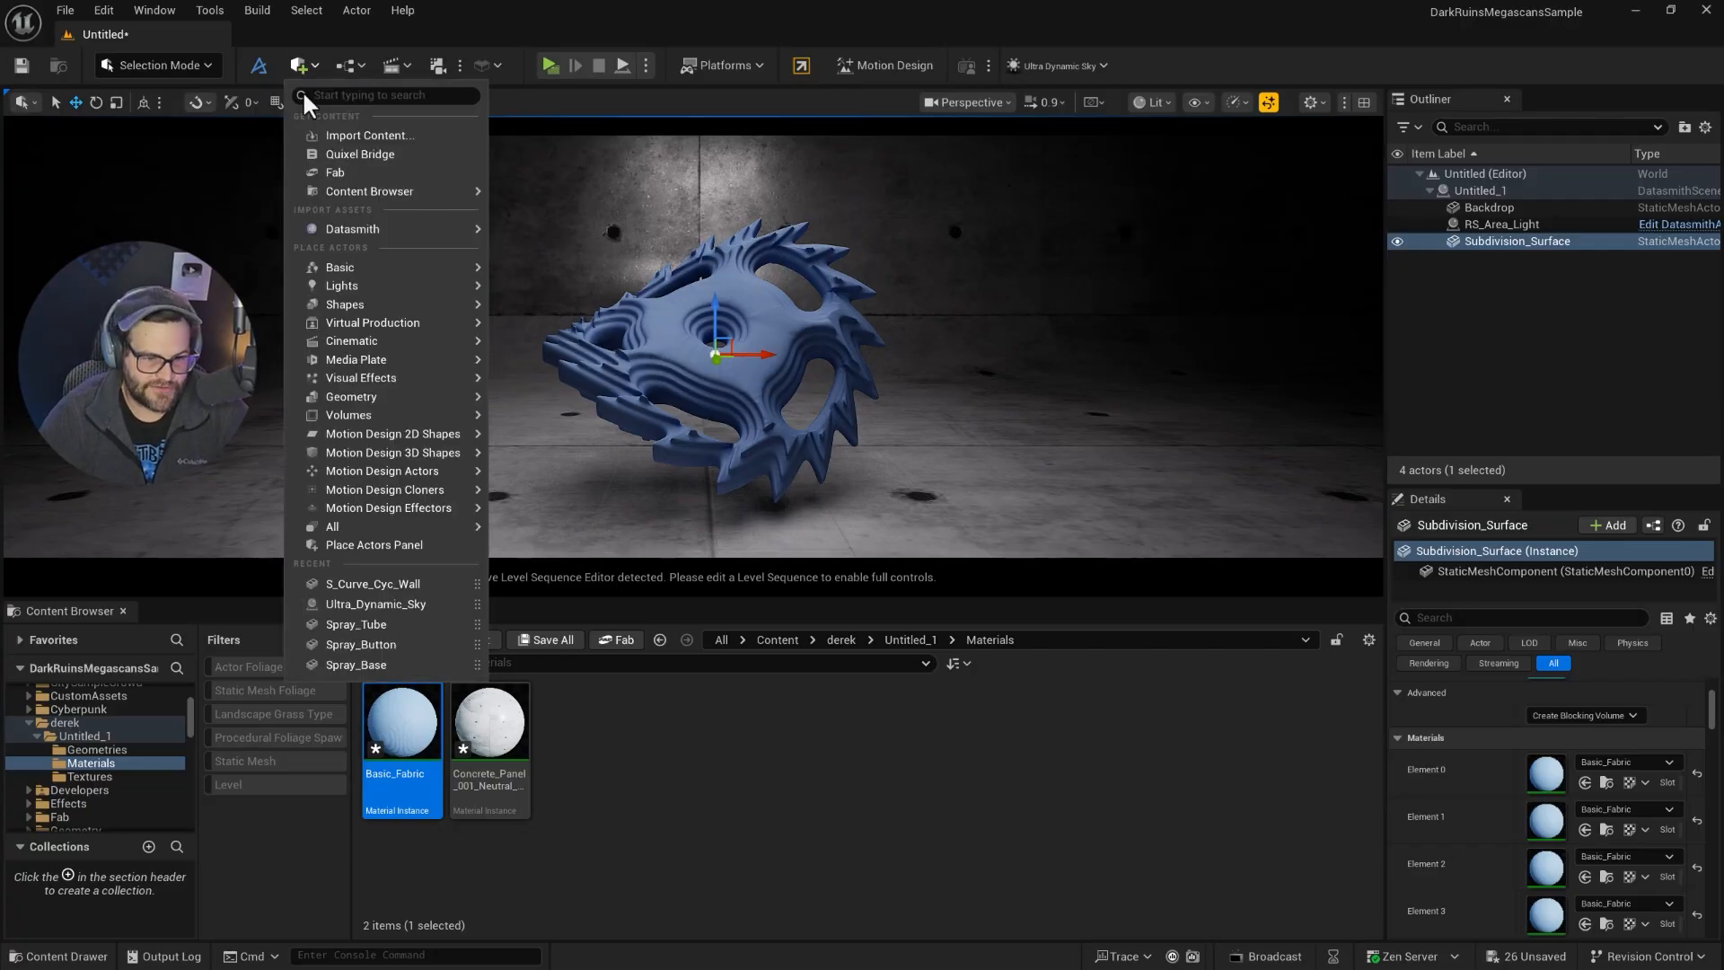
{"action": "mouse_move", "coordinate": [352, 395]}
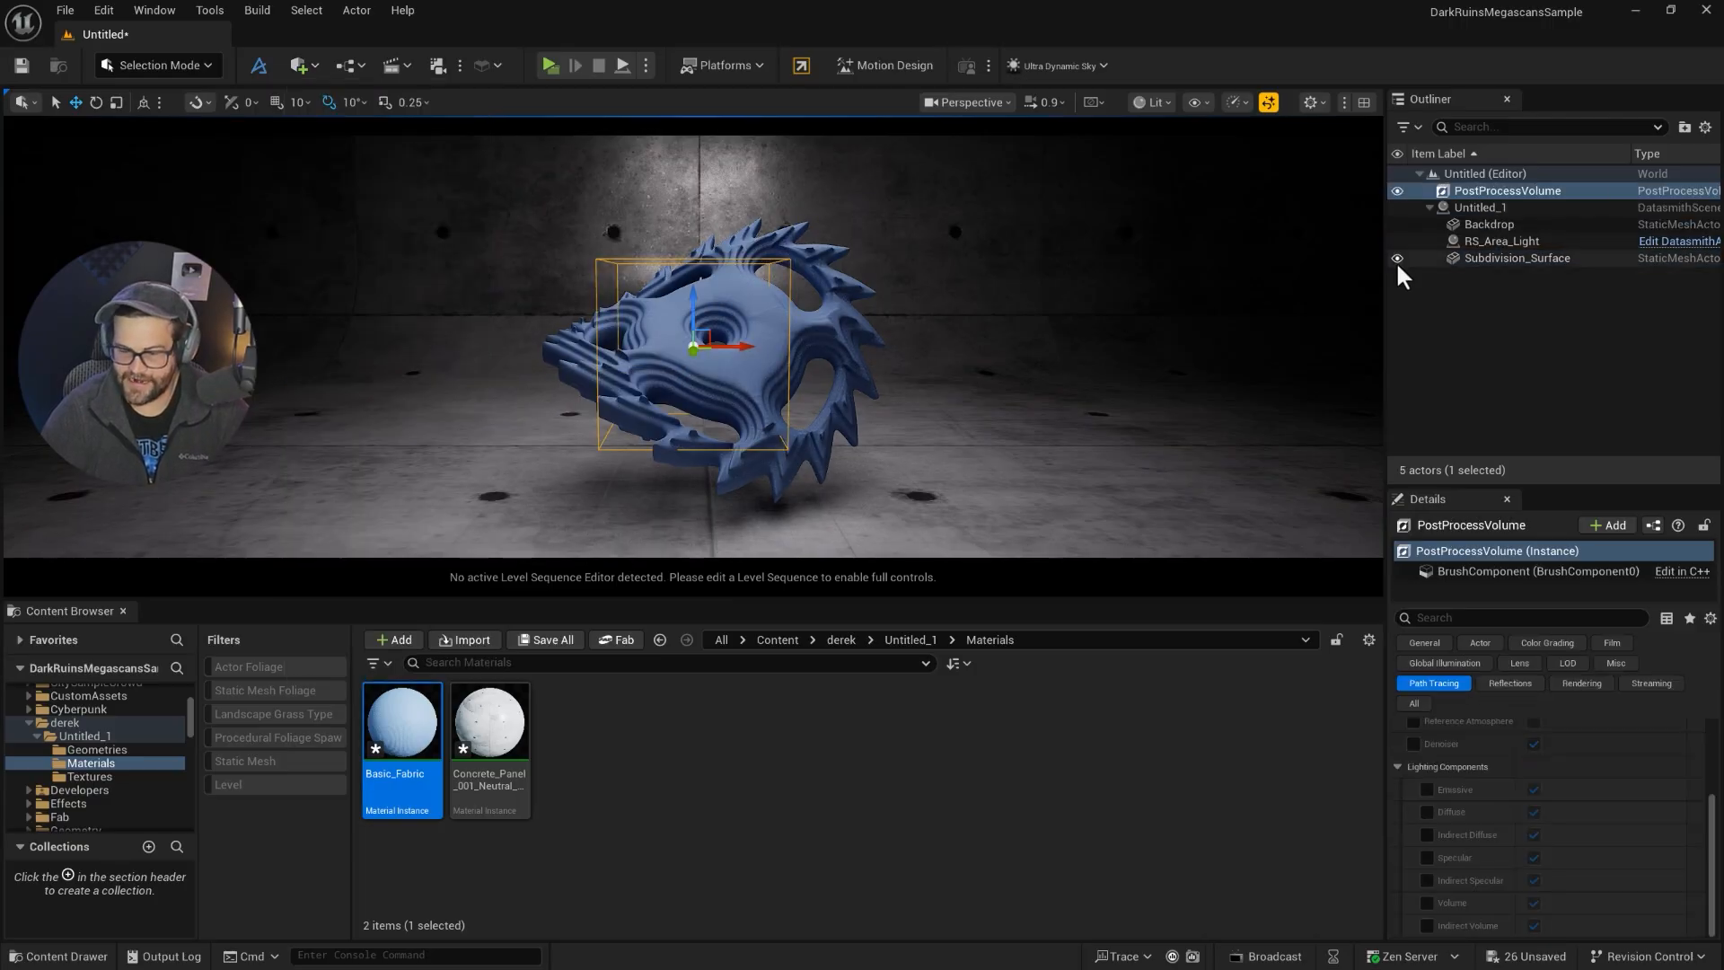
{"action": "mouse_move", "coordinate": [1397, 258]}
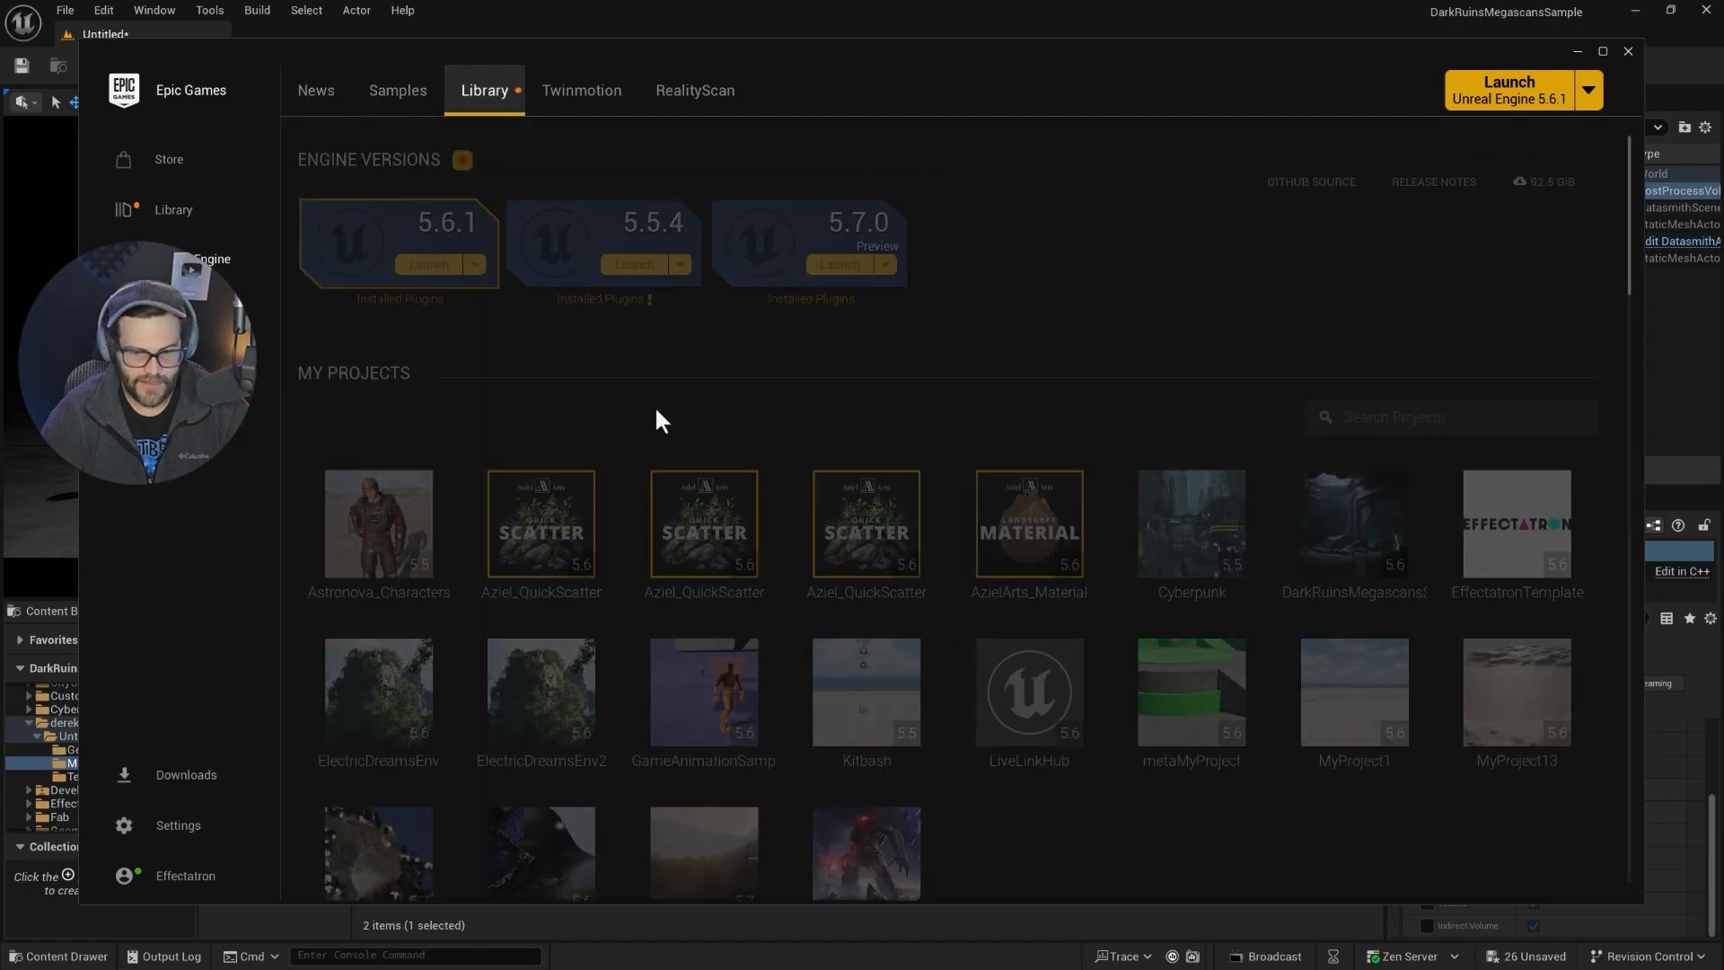
{"action": "mouse_move", "coordinate": [1517, 521]}
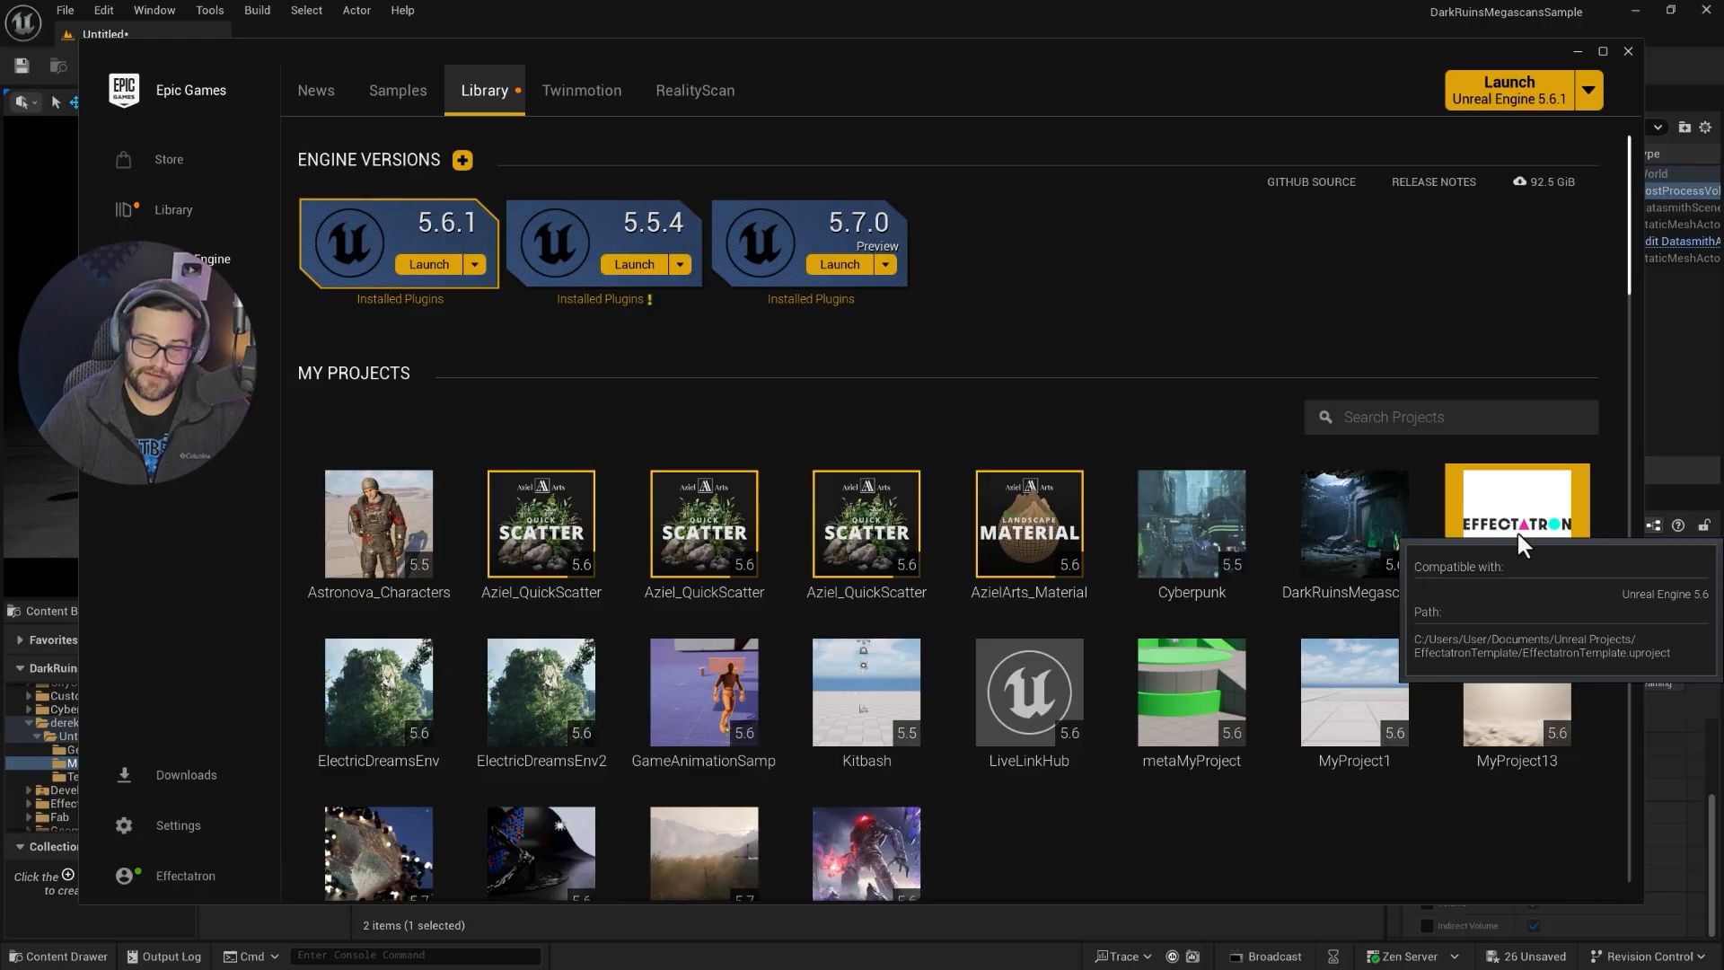
- Bring up the options for the Effectatron project in the Epic Games Launcher library
{"action": "right_click", "coordinate": [1517, 521]}
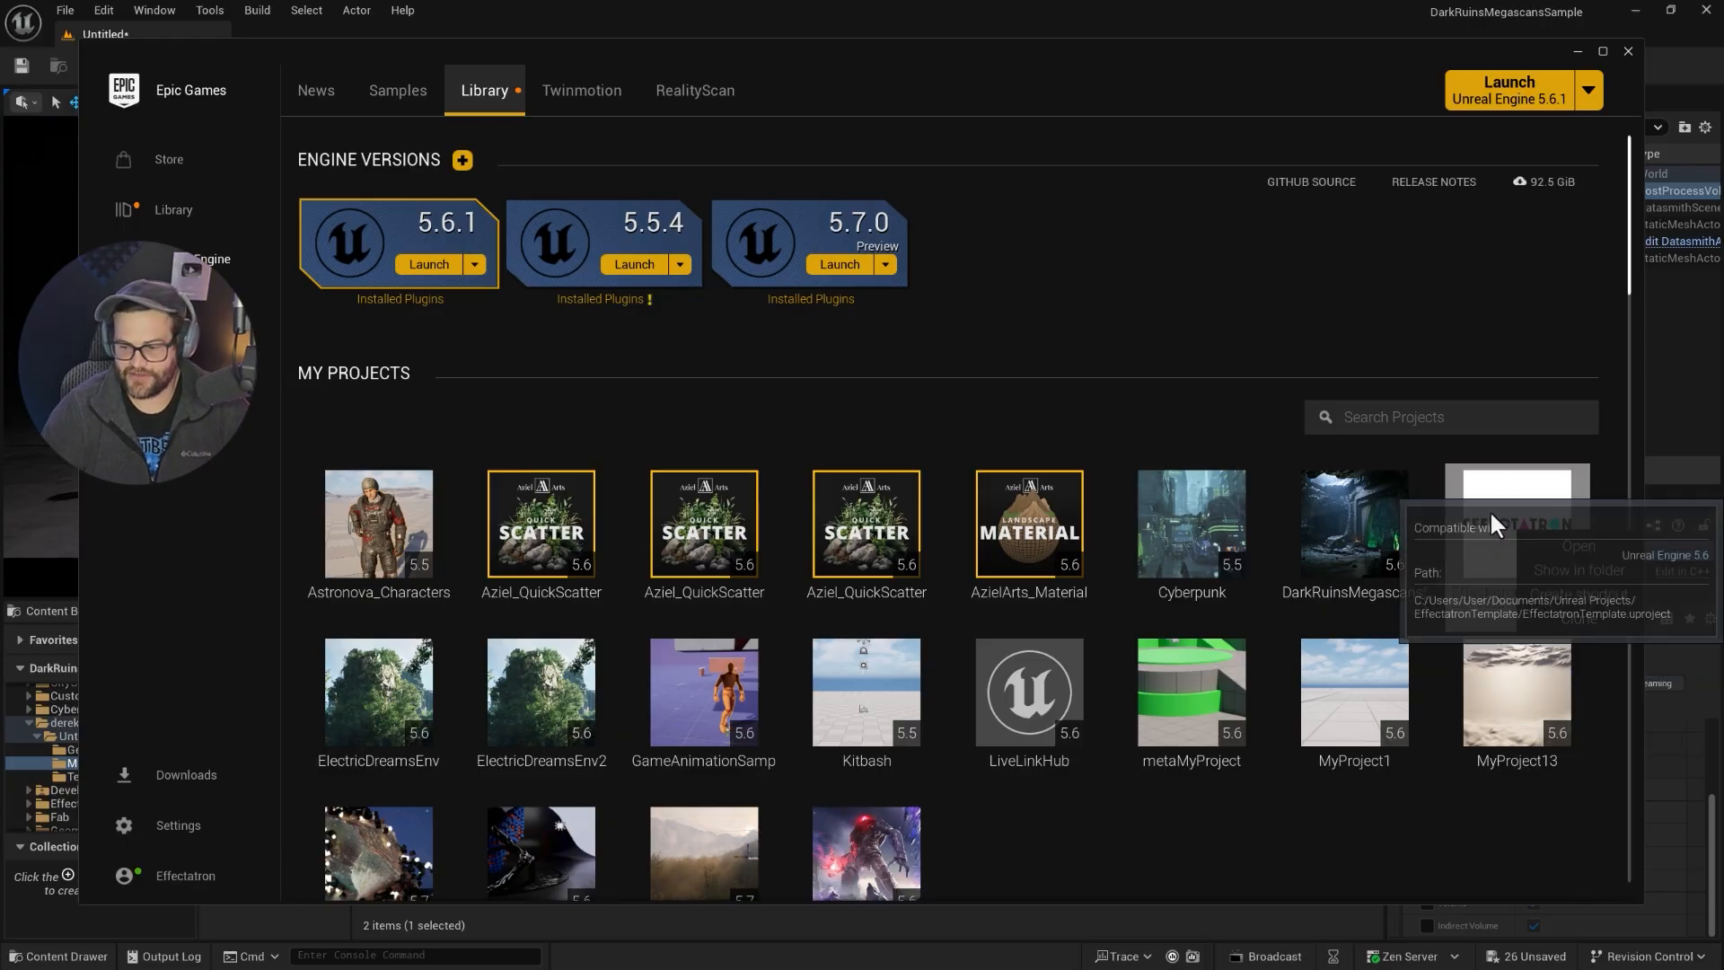
{"action": "right_click", "coordinate": [1515, 521]}
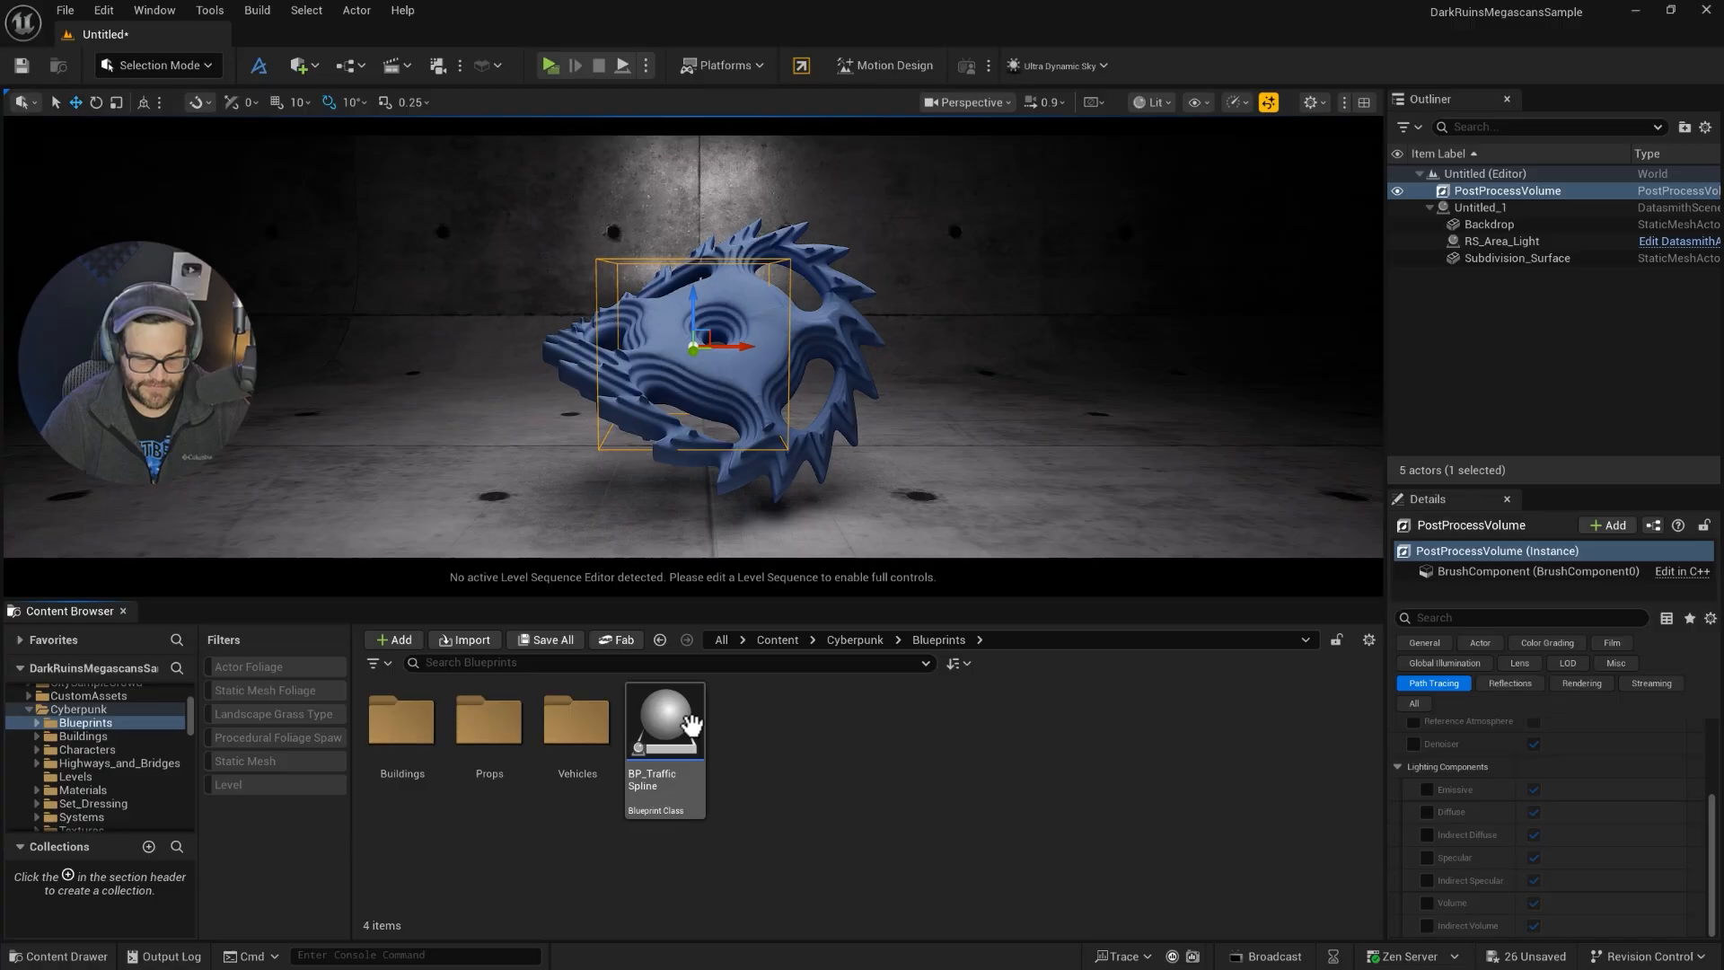
- Search the whole project content for 'ppv' to find the PPV_Level asset
{"action": "right_click", "coordinate": [690, 723]}
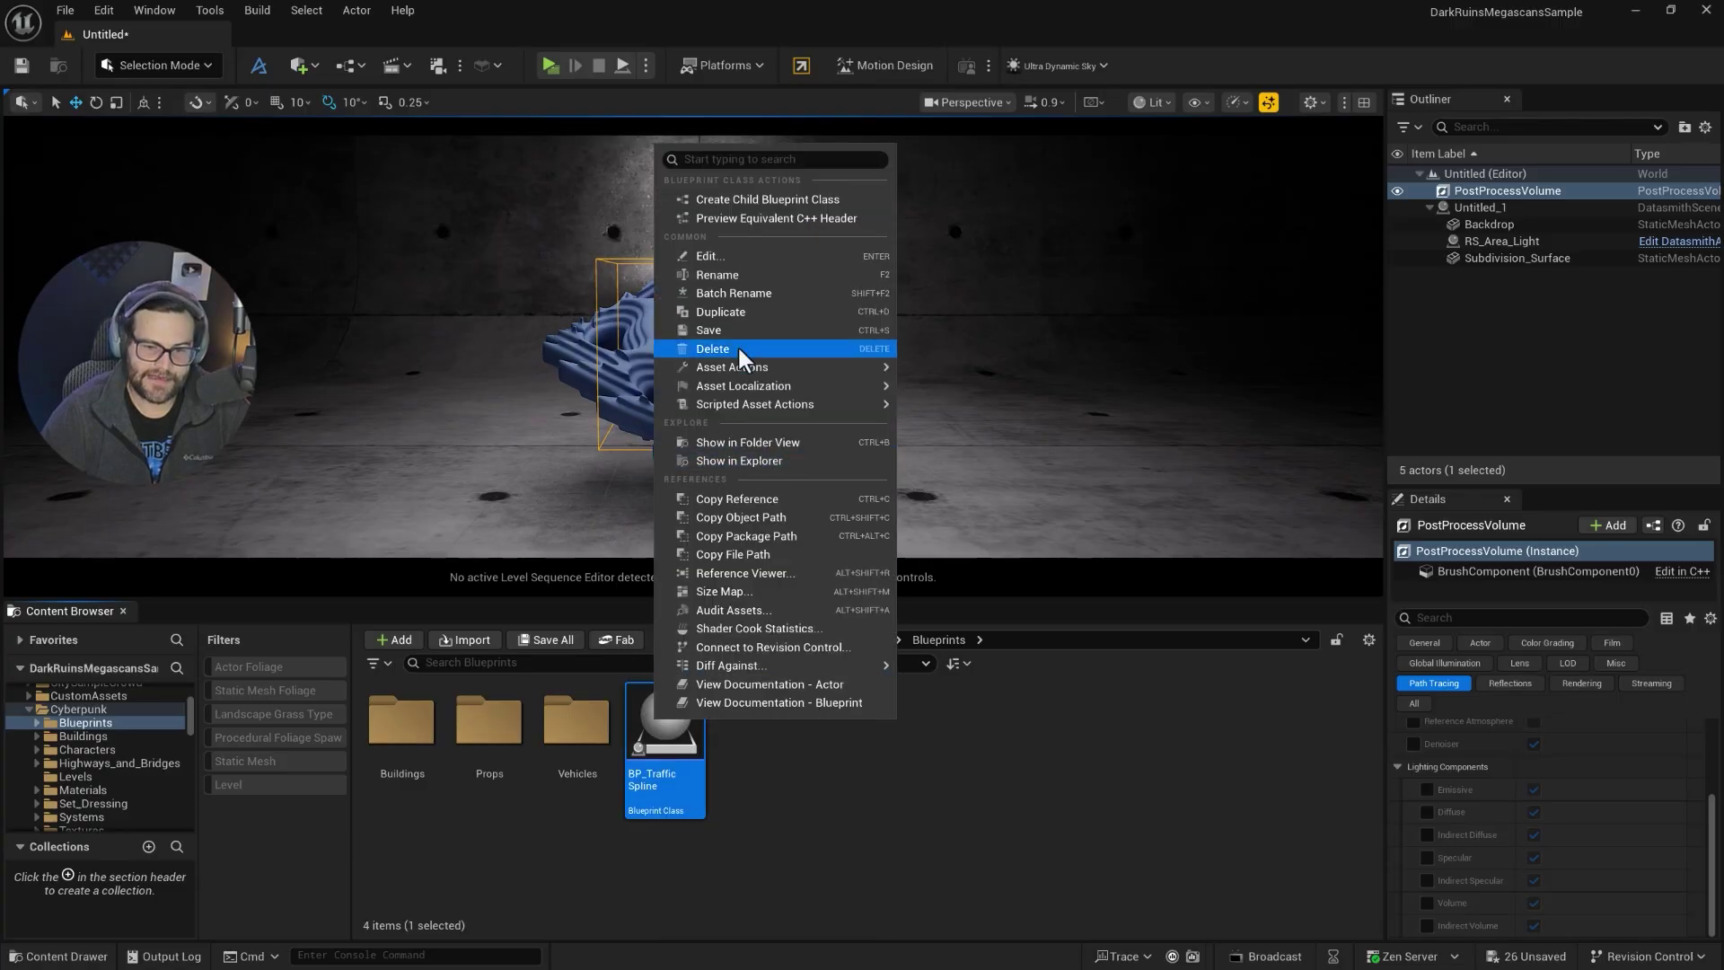
{"action": "mouse_move", "coordinate": [732, 367]}
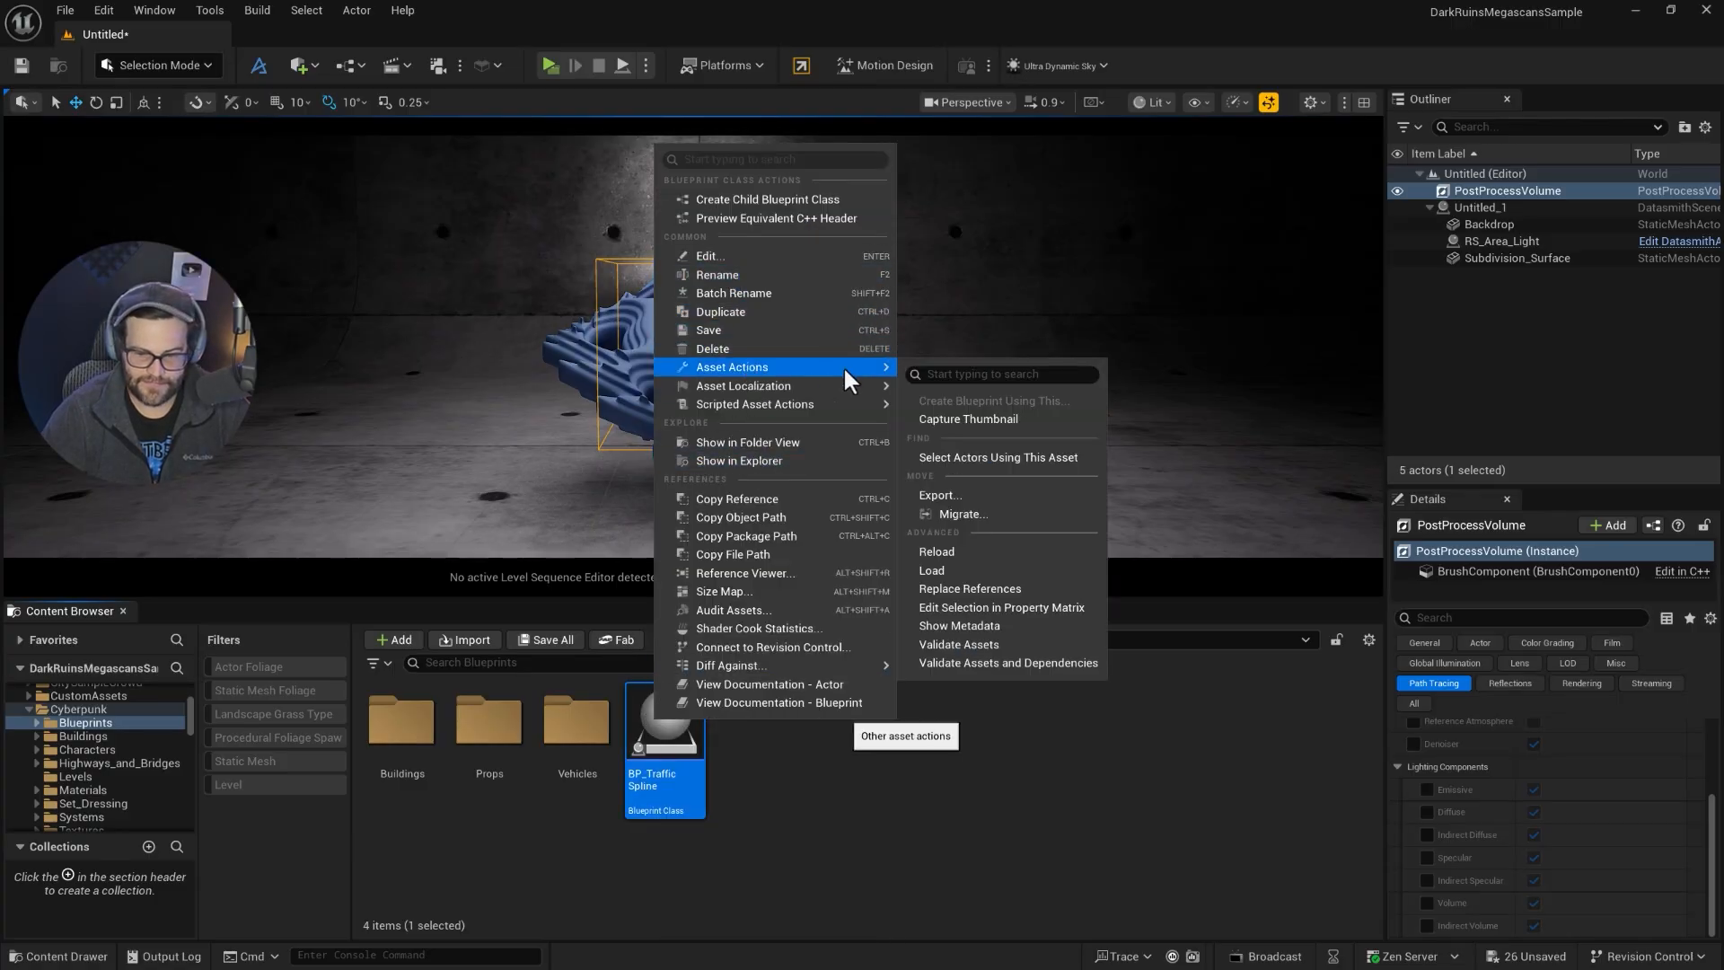
{"action": "mouse_move", "coordinate": [964, 514]}
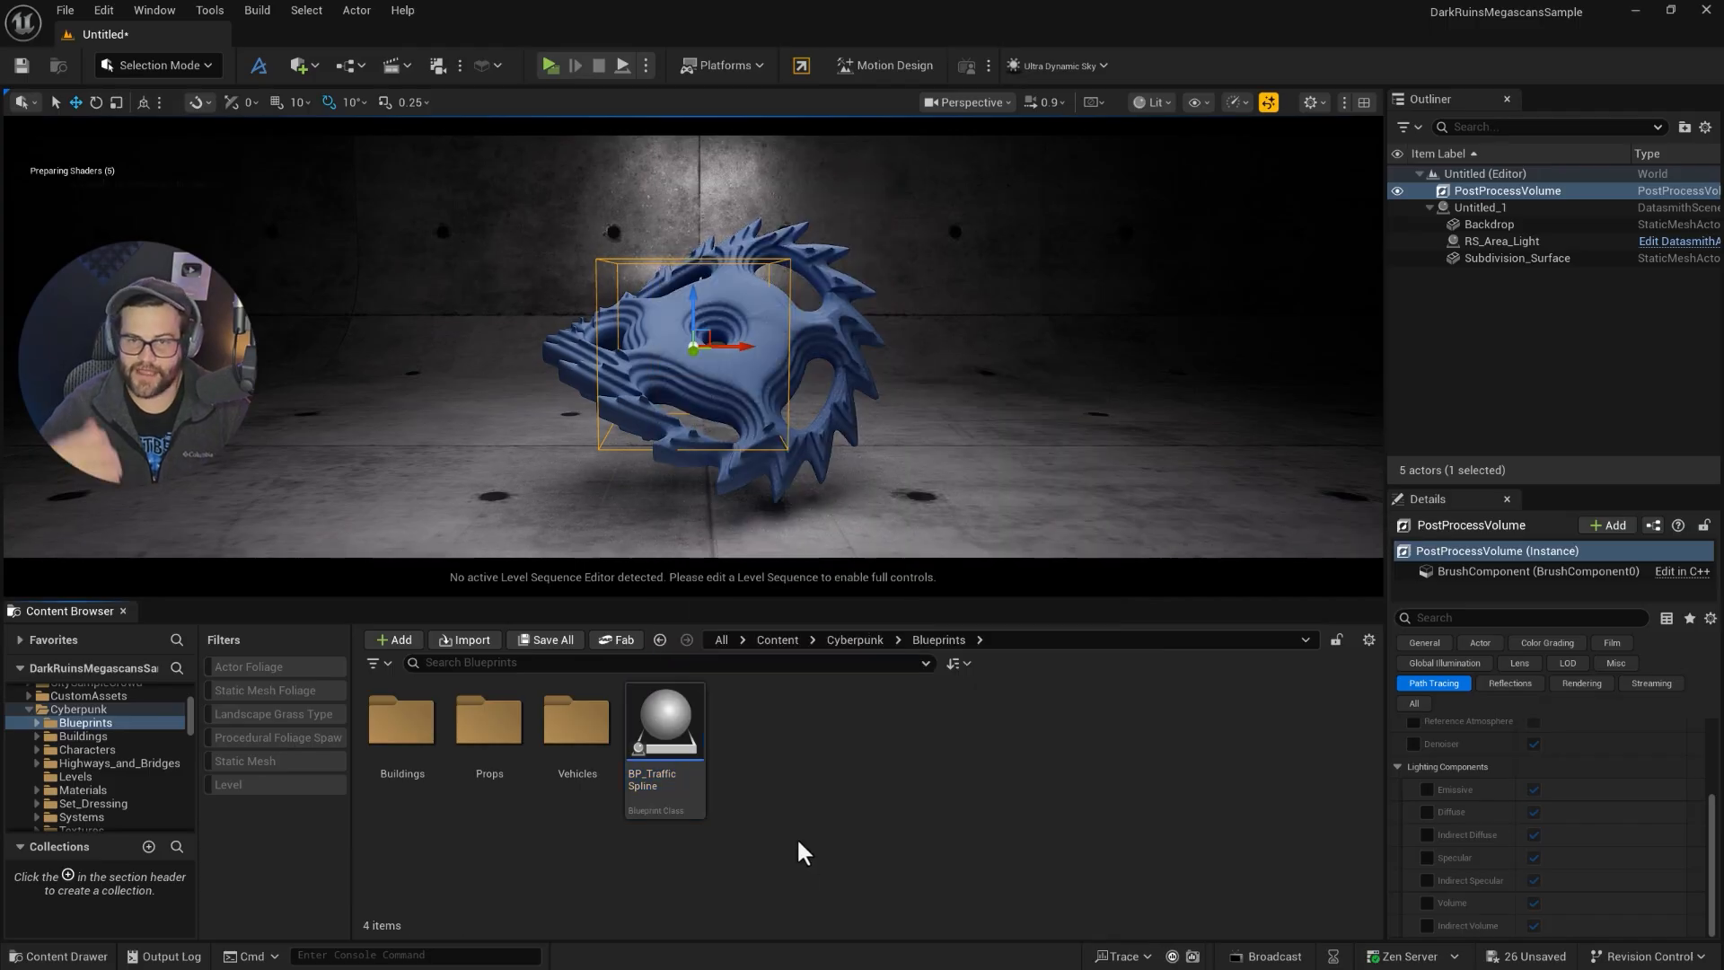
{"action": "mouse_move", "coordinate": [1049, 526]}
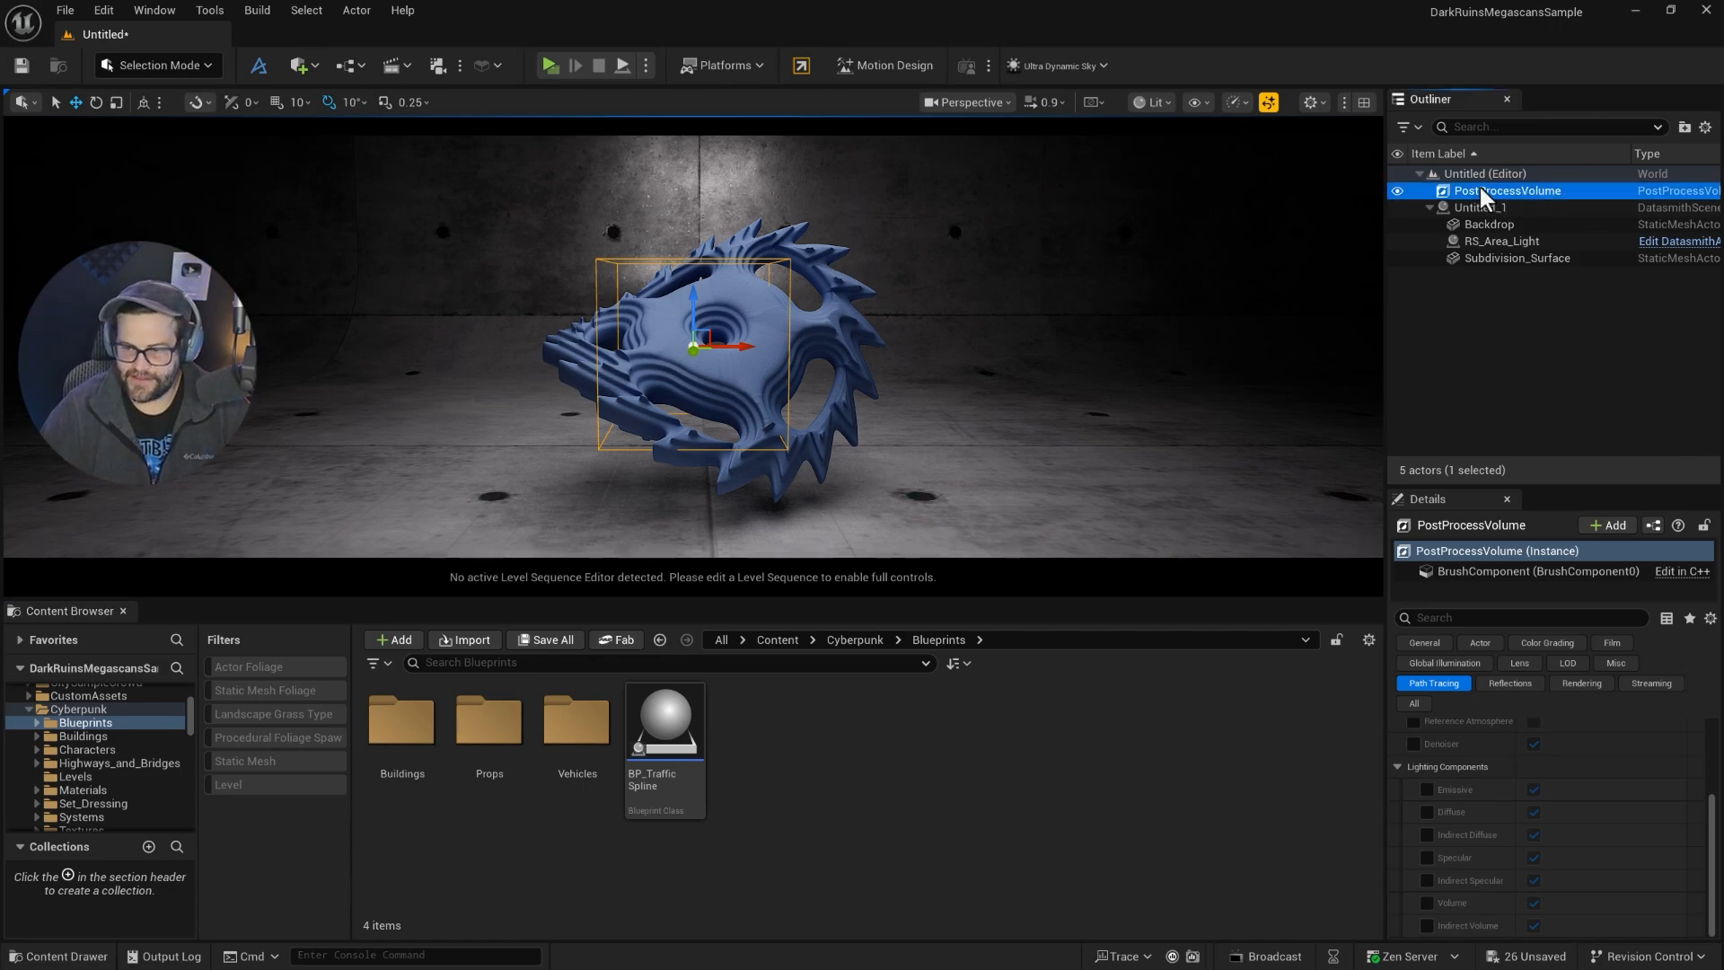
{"action": "left_click", "coordinate": [483, 662]}
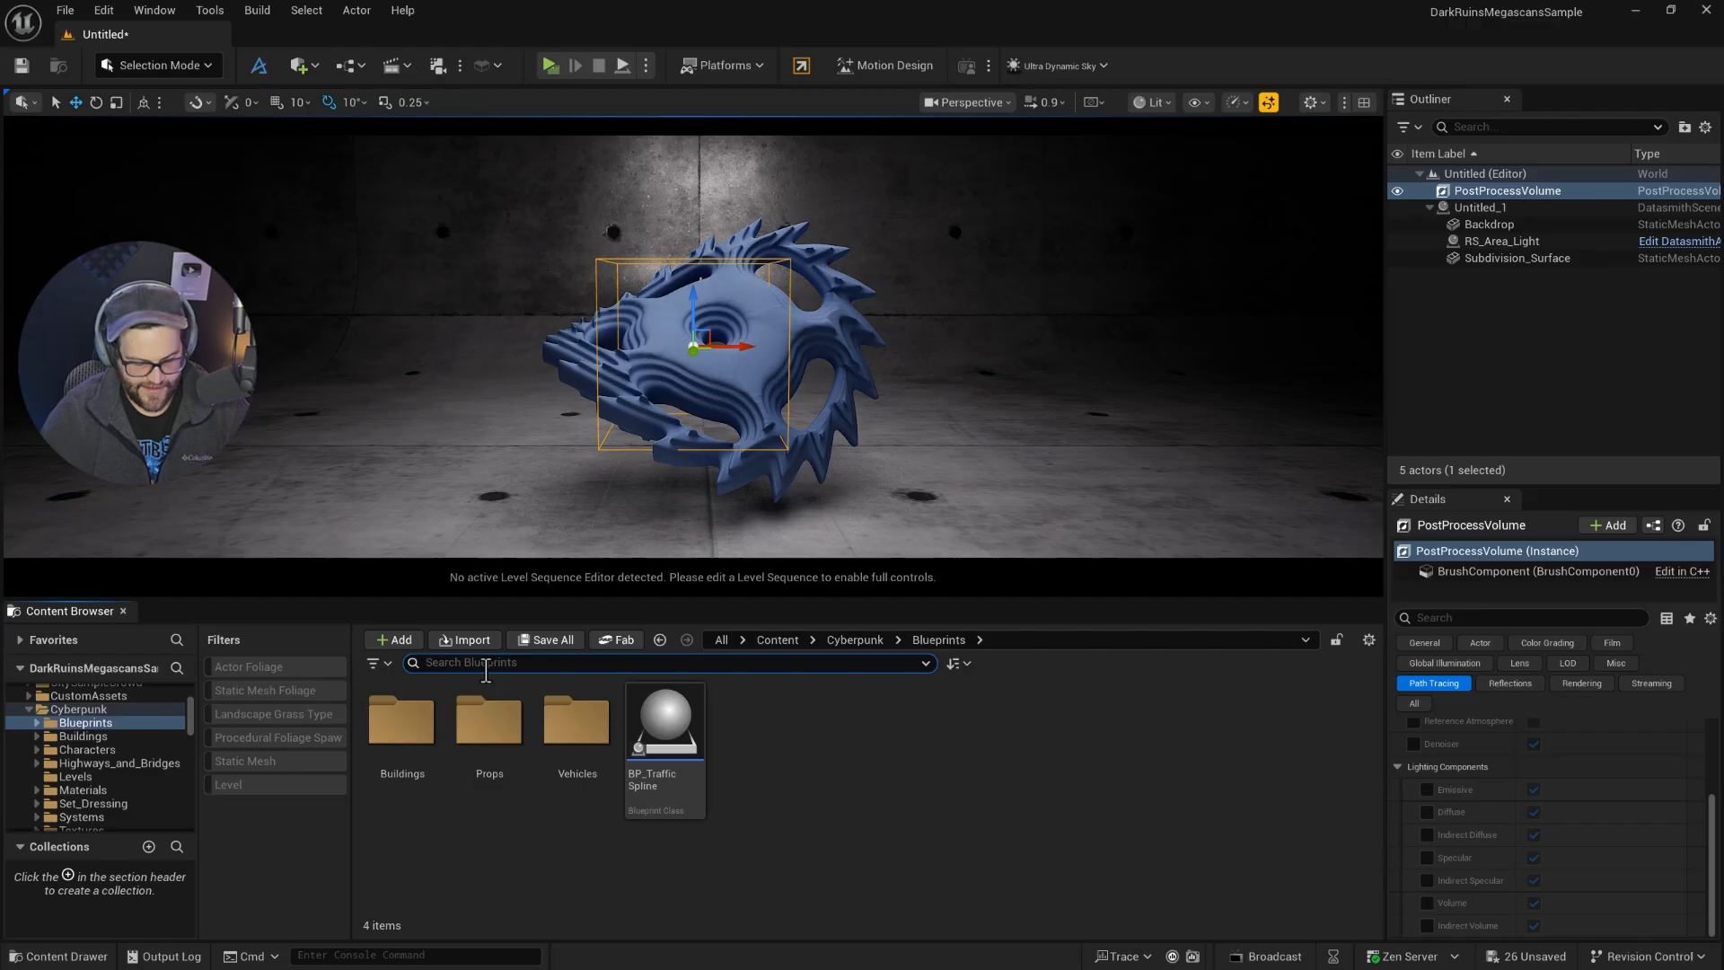
{"action": "type", "text": "ppv"}
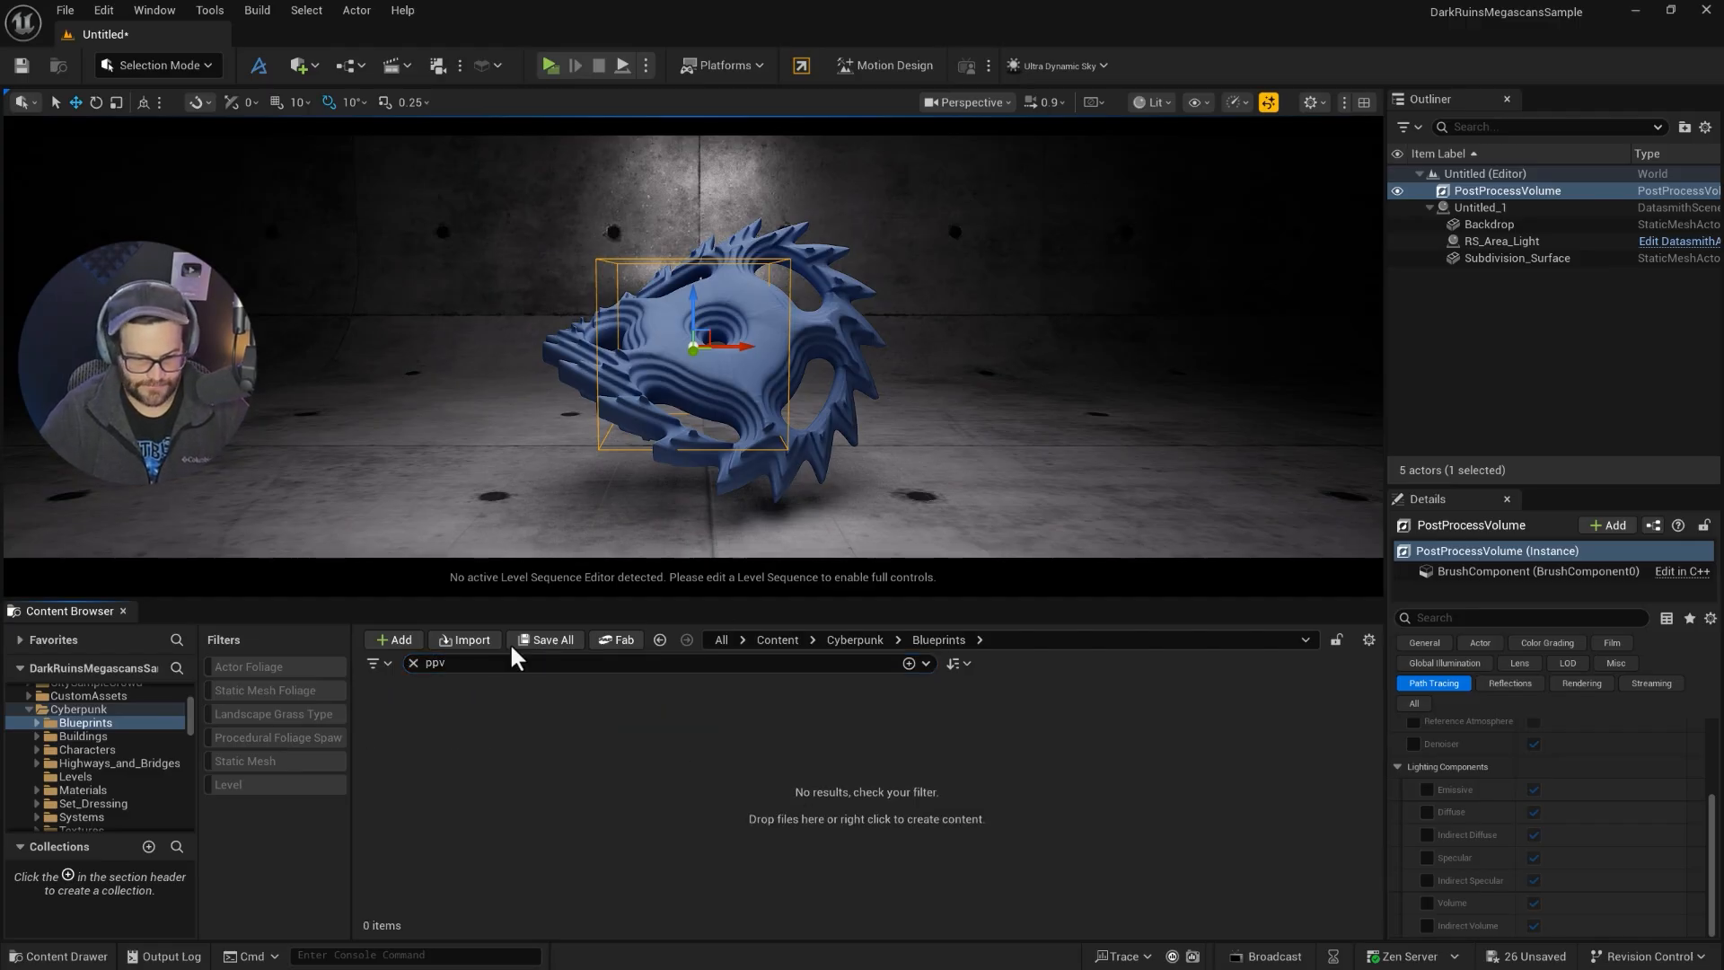
{"action": "left_click", "coordinate": [544, 639]}
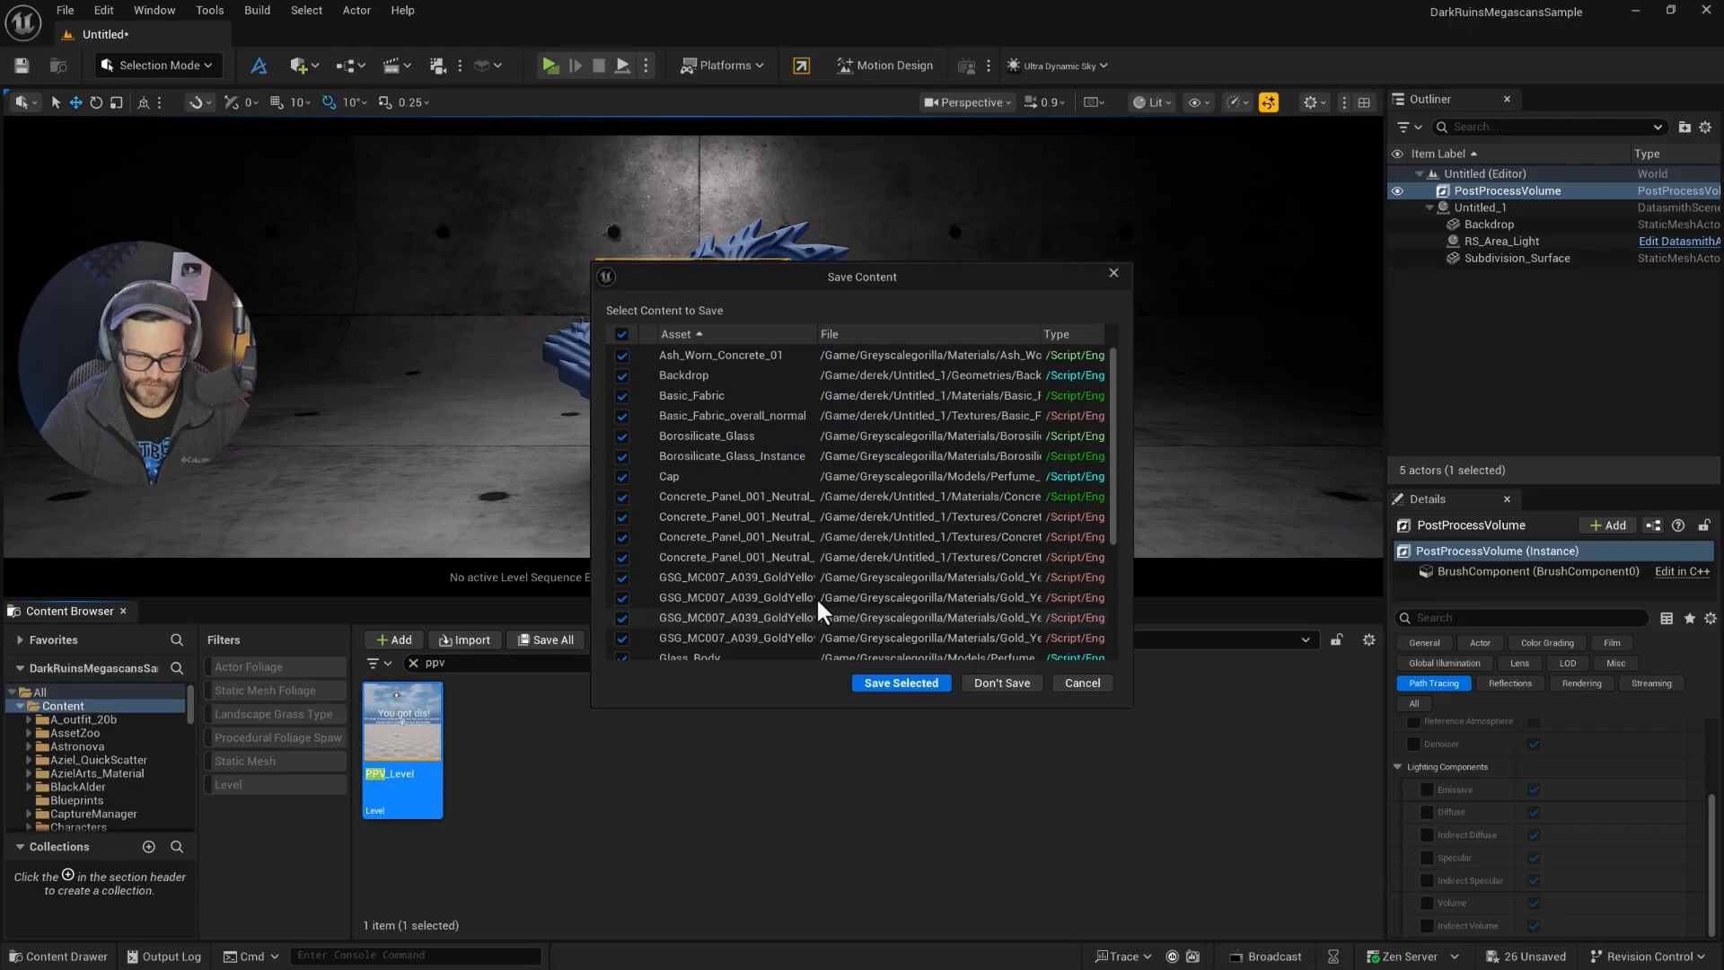
- Save pending content, copy PPV_Level's PostProcessVolume and return to the C4d level with it
{"action": "left_click", "coordinate": [901, 683]}
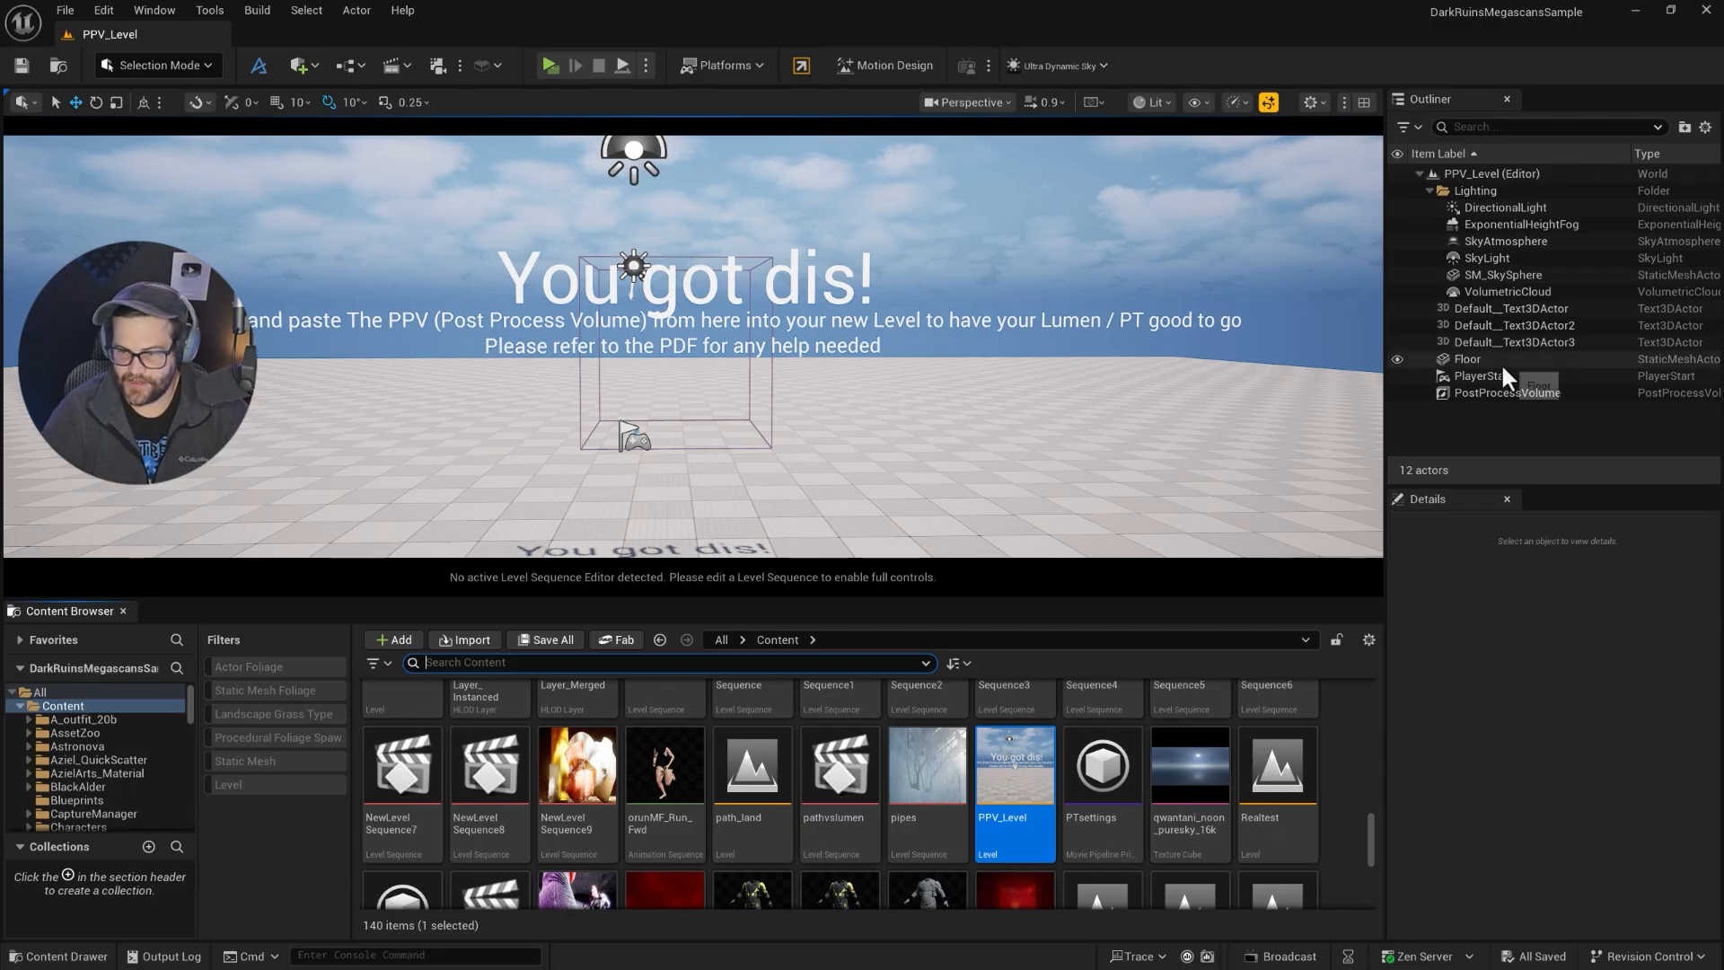
{"action": "left_click", "coordinate": [1504, 391]}
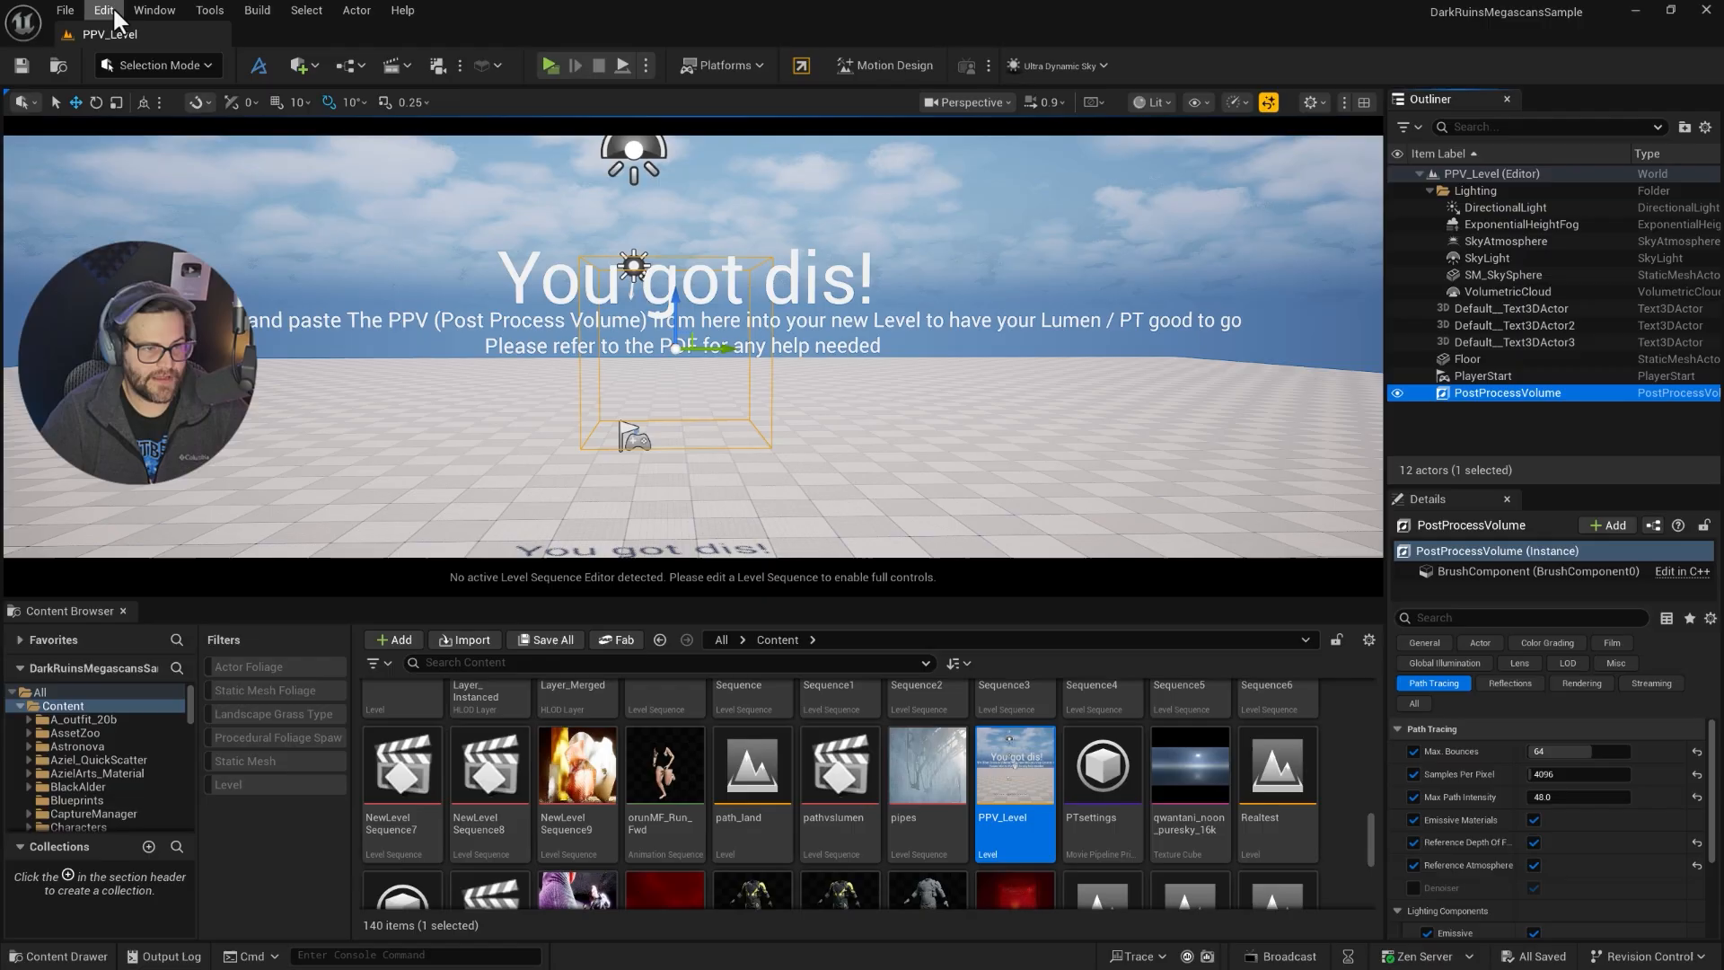
{"action": "left_click", "coordinate": [101, 10]}
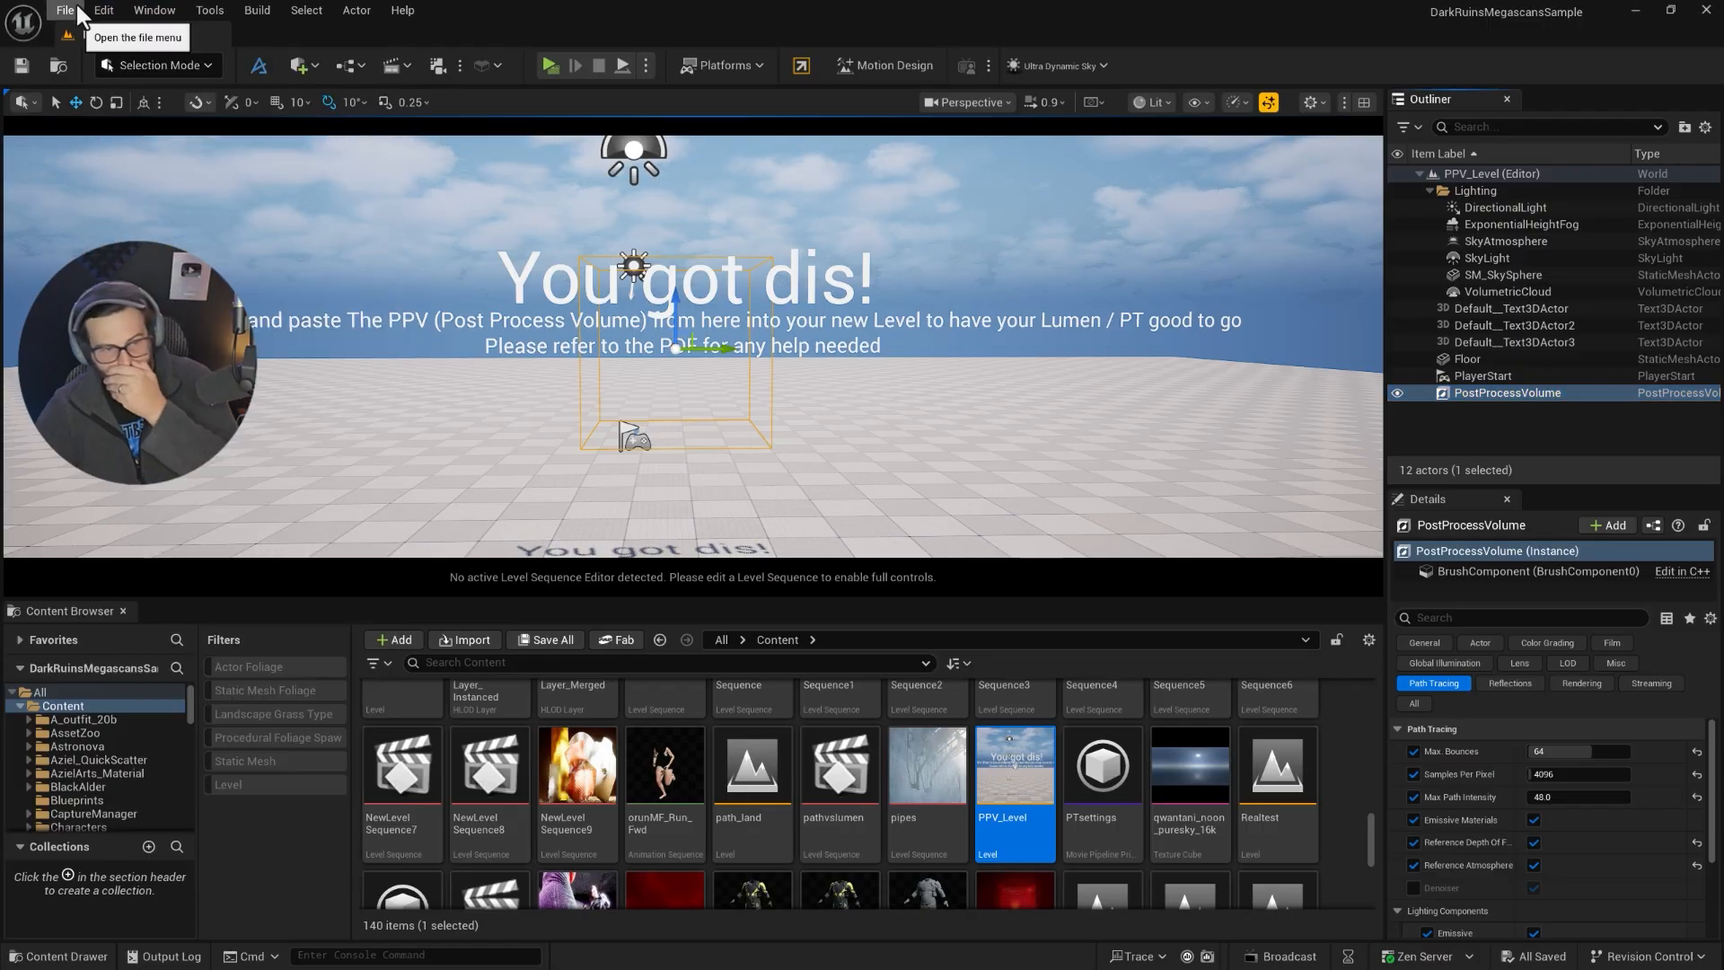
{"action": "left_click", "coordinate": [62, 9]}
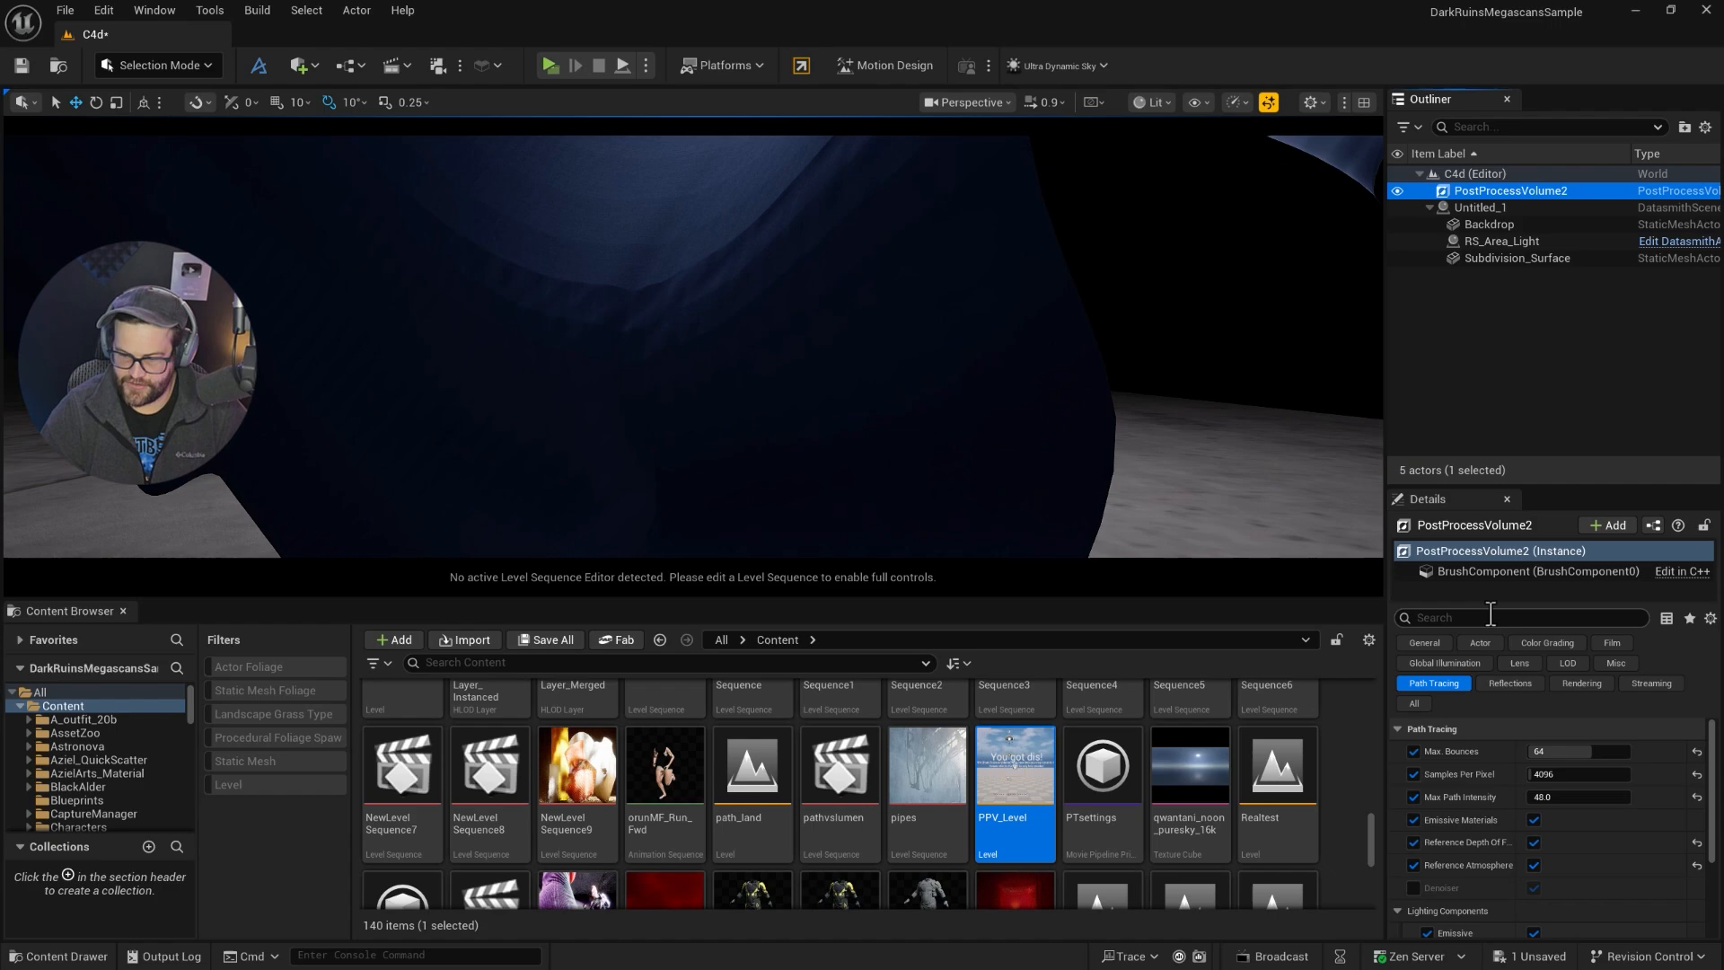
- Enable Infinite Extent (Unbound) on the pasted post process volume via the 'inf' Details search
{"action": "type", "text": "inf"}
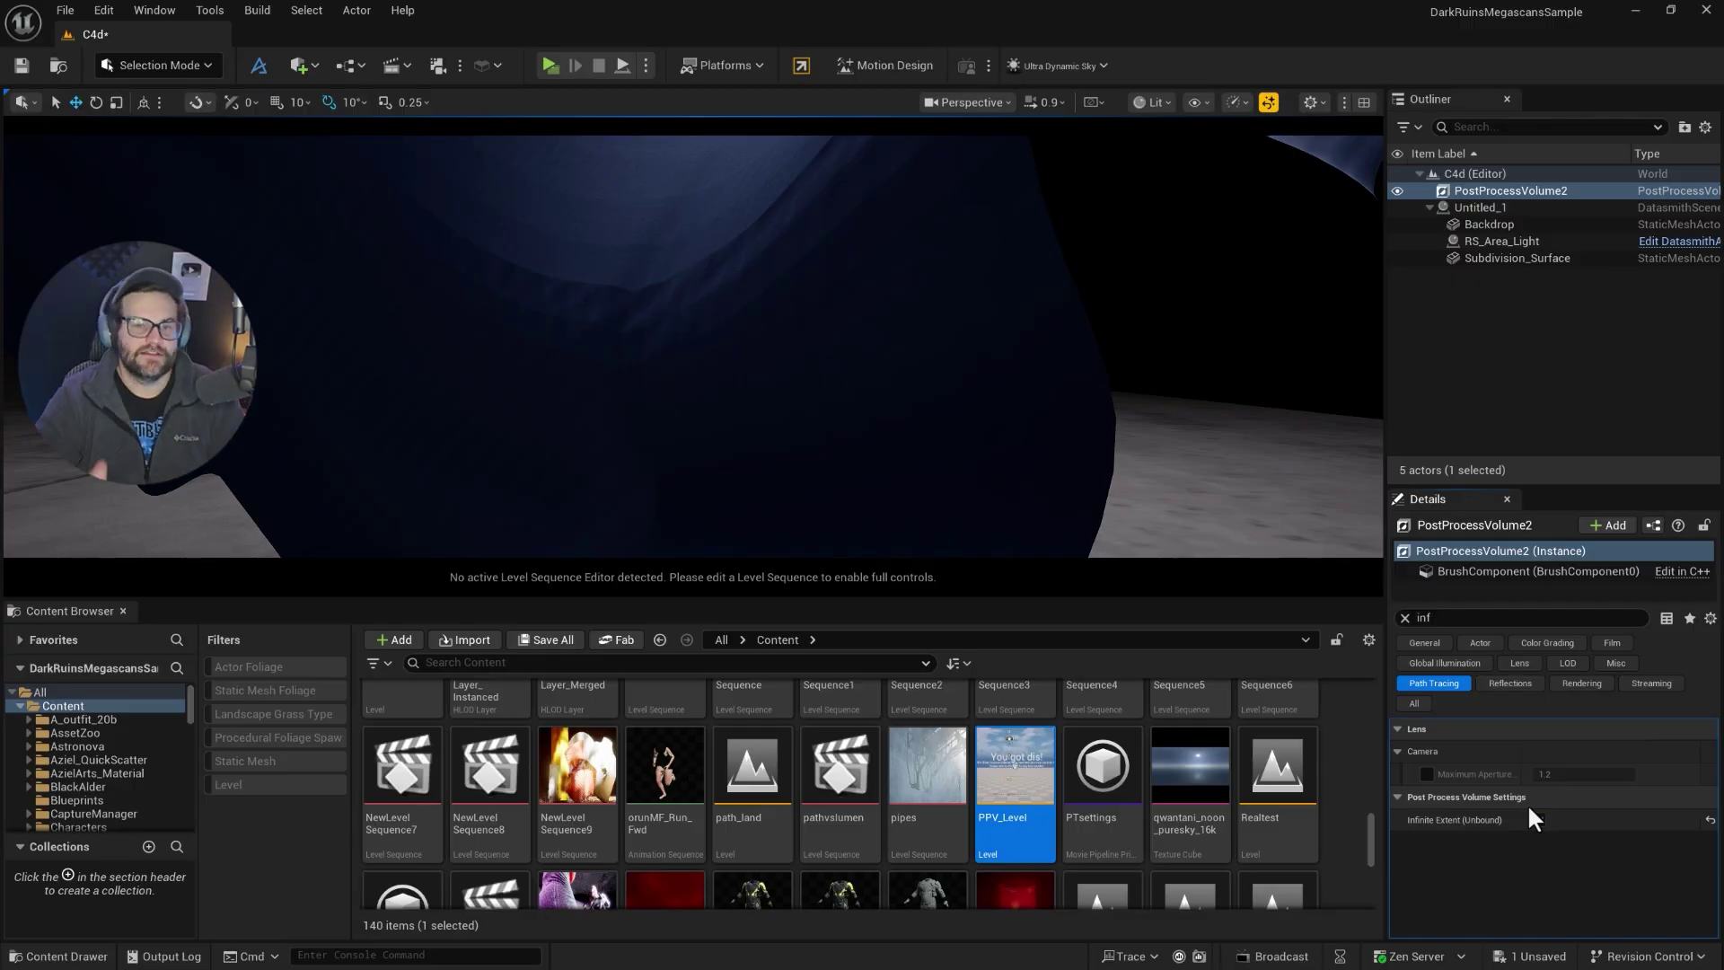
{"action": "left_click", "coordinate": [1539, 818]}
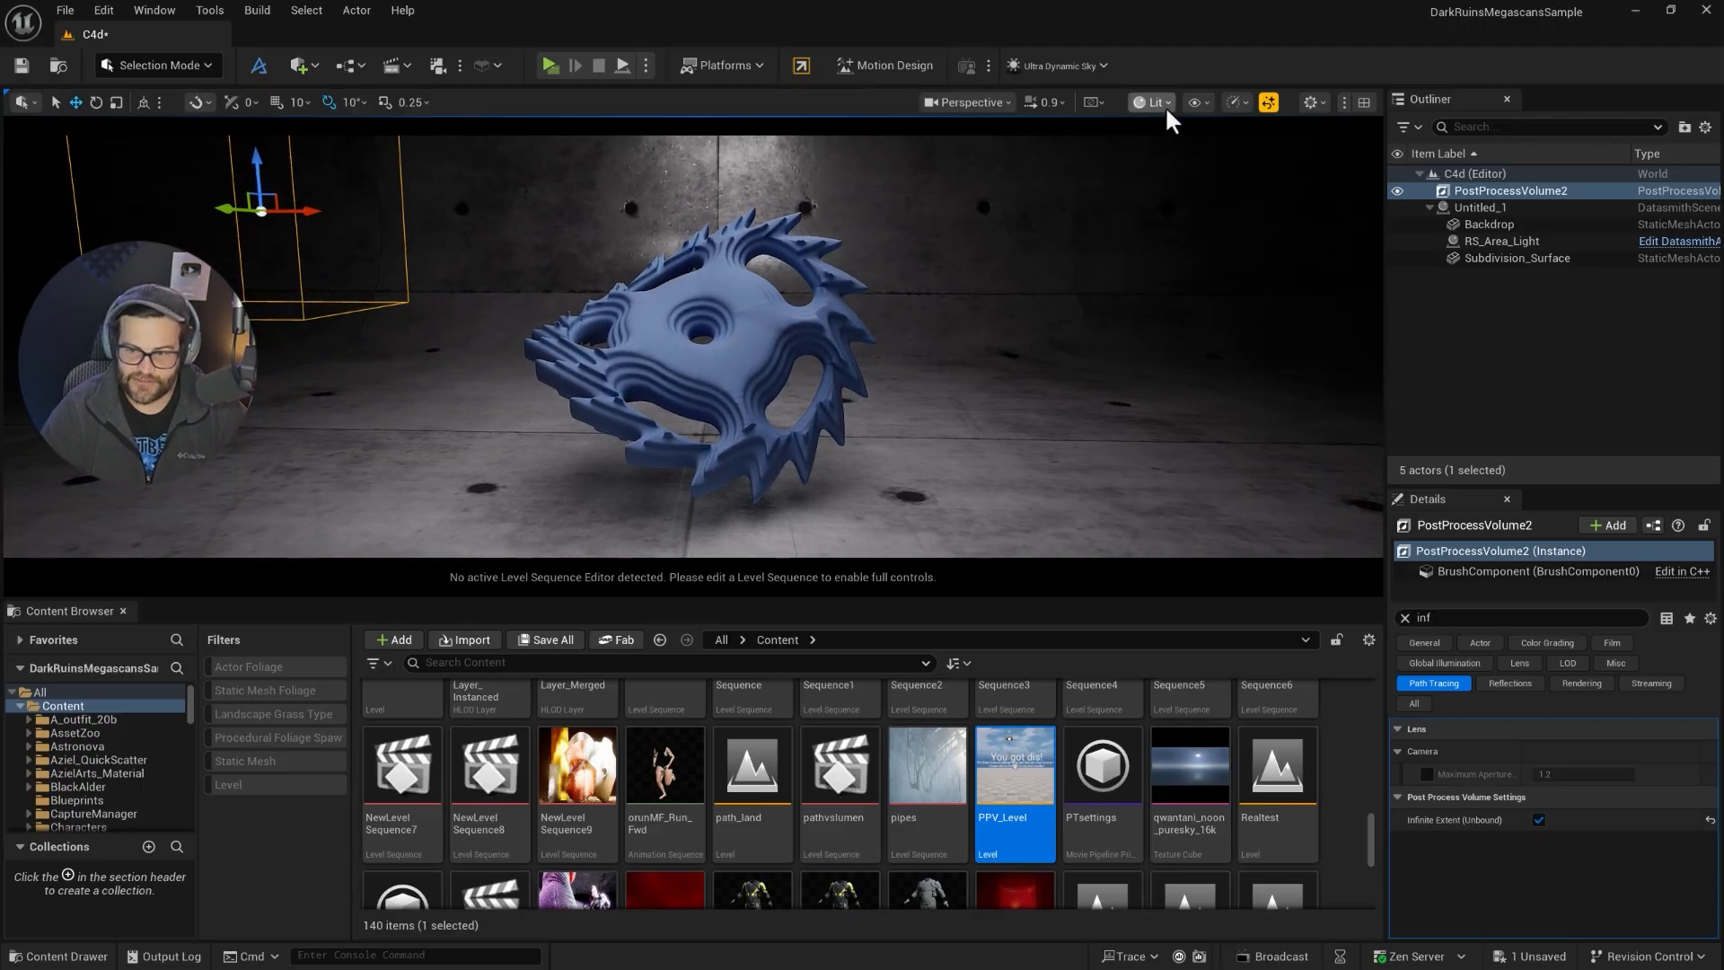
- Switch the viewport View Mode to Path Tracing
{"action": "left_click", "coordinate": [1149, 101]}
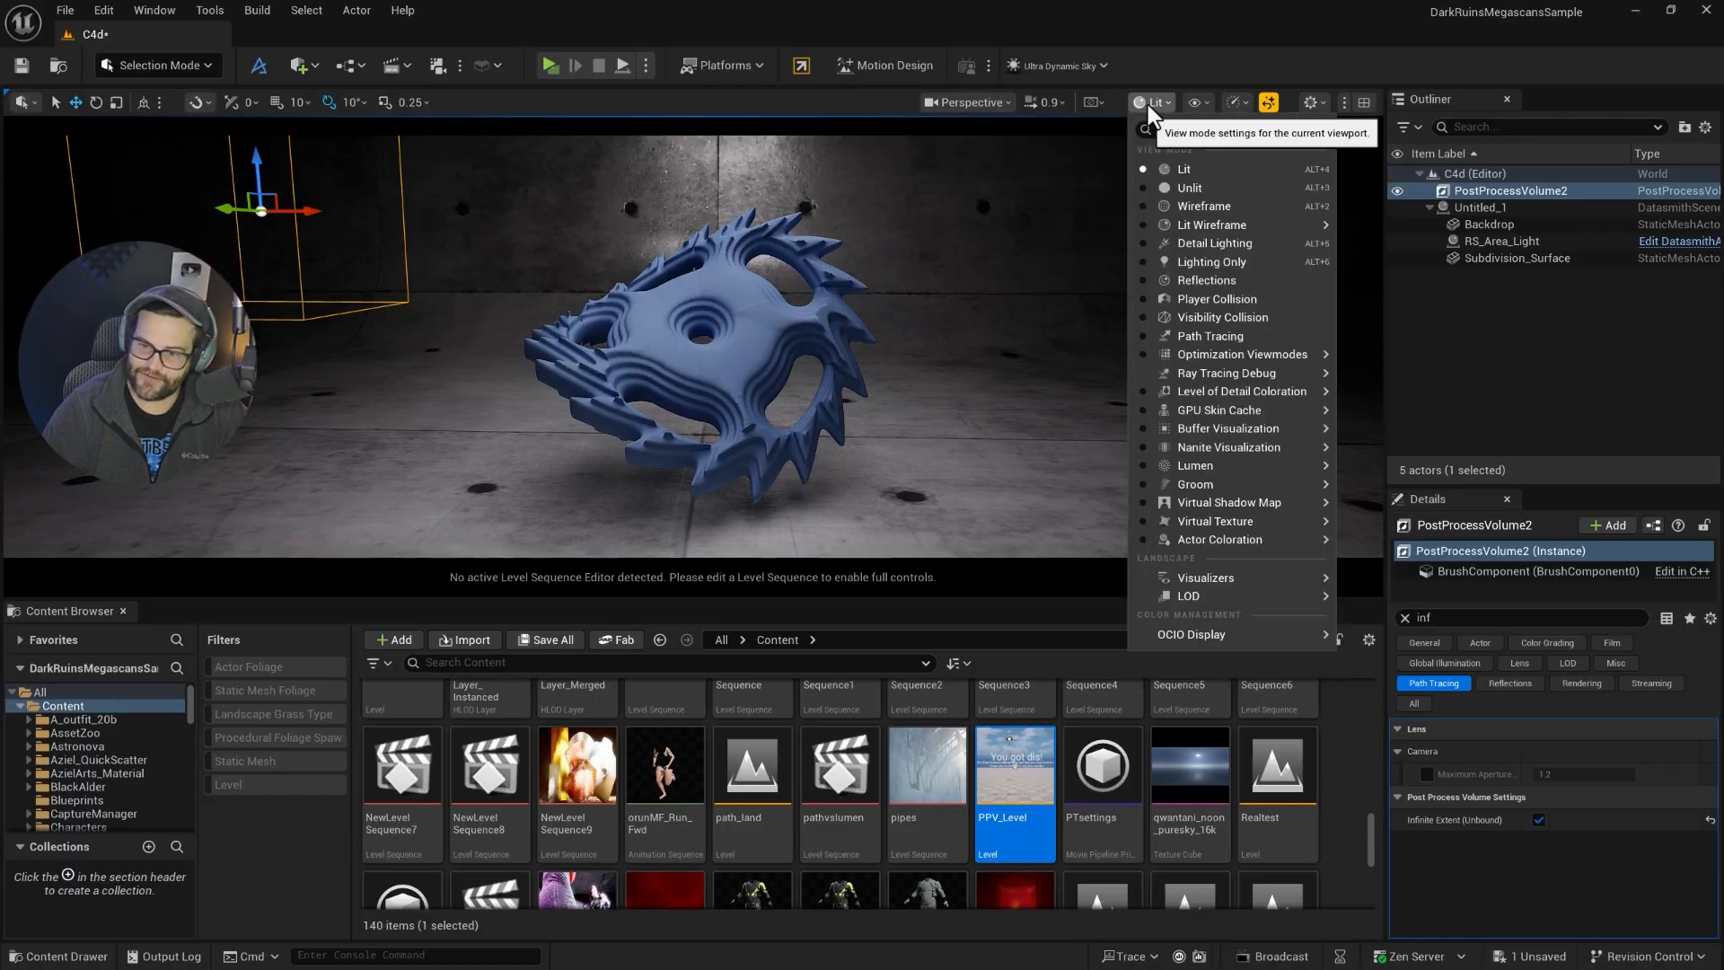
{"action": "left_click", "coordinate": [1210, 336]}
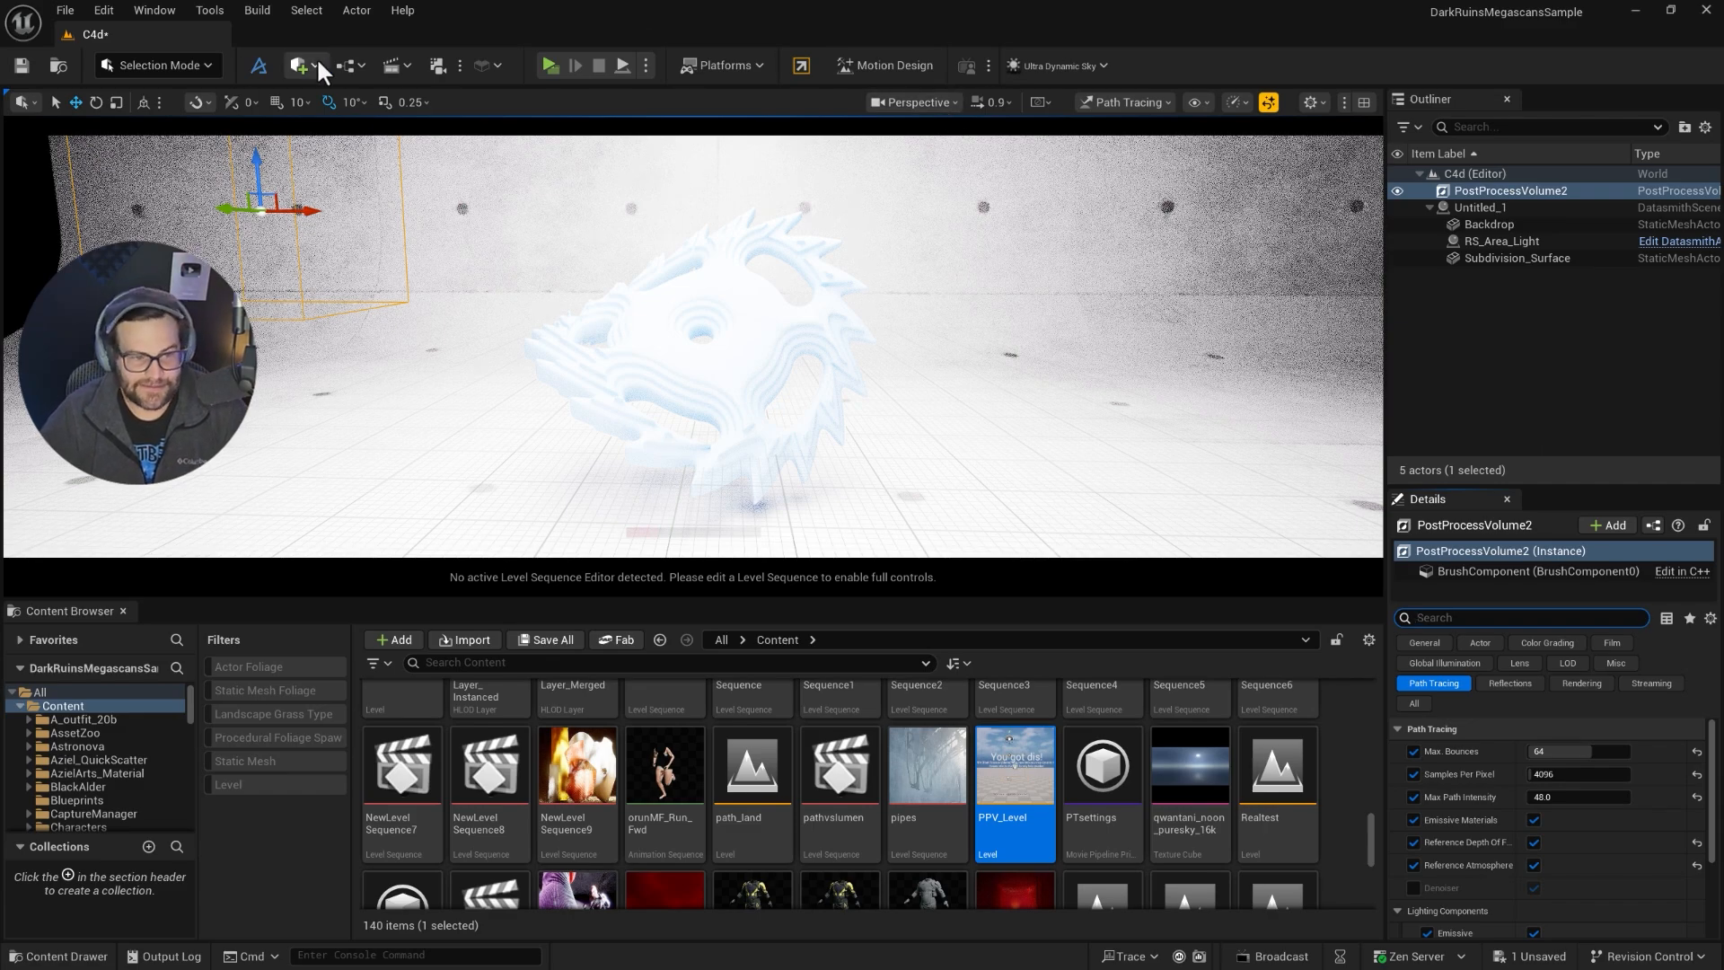
- Add a Cine Camera Actor on the gear with Manual metering and raised Exposure Compensation
{"action": "left_click", "coordinate": [298, 65]}
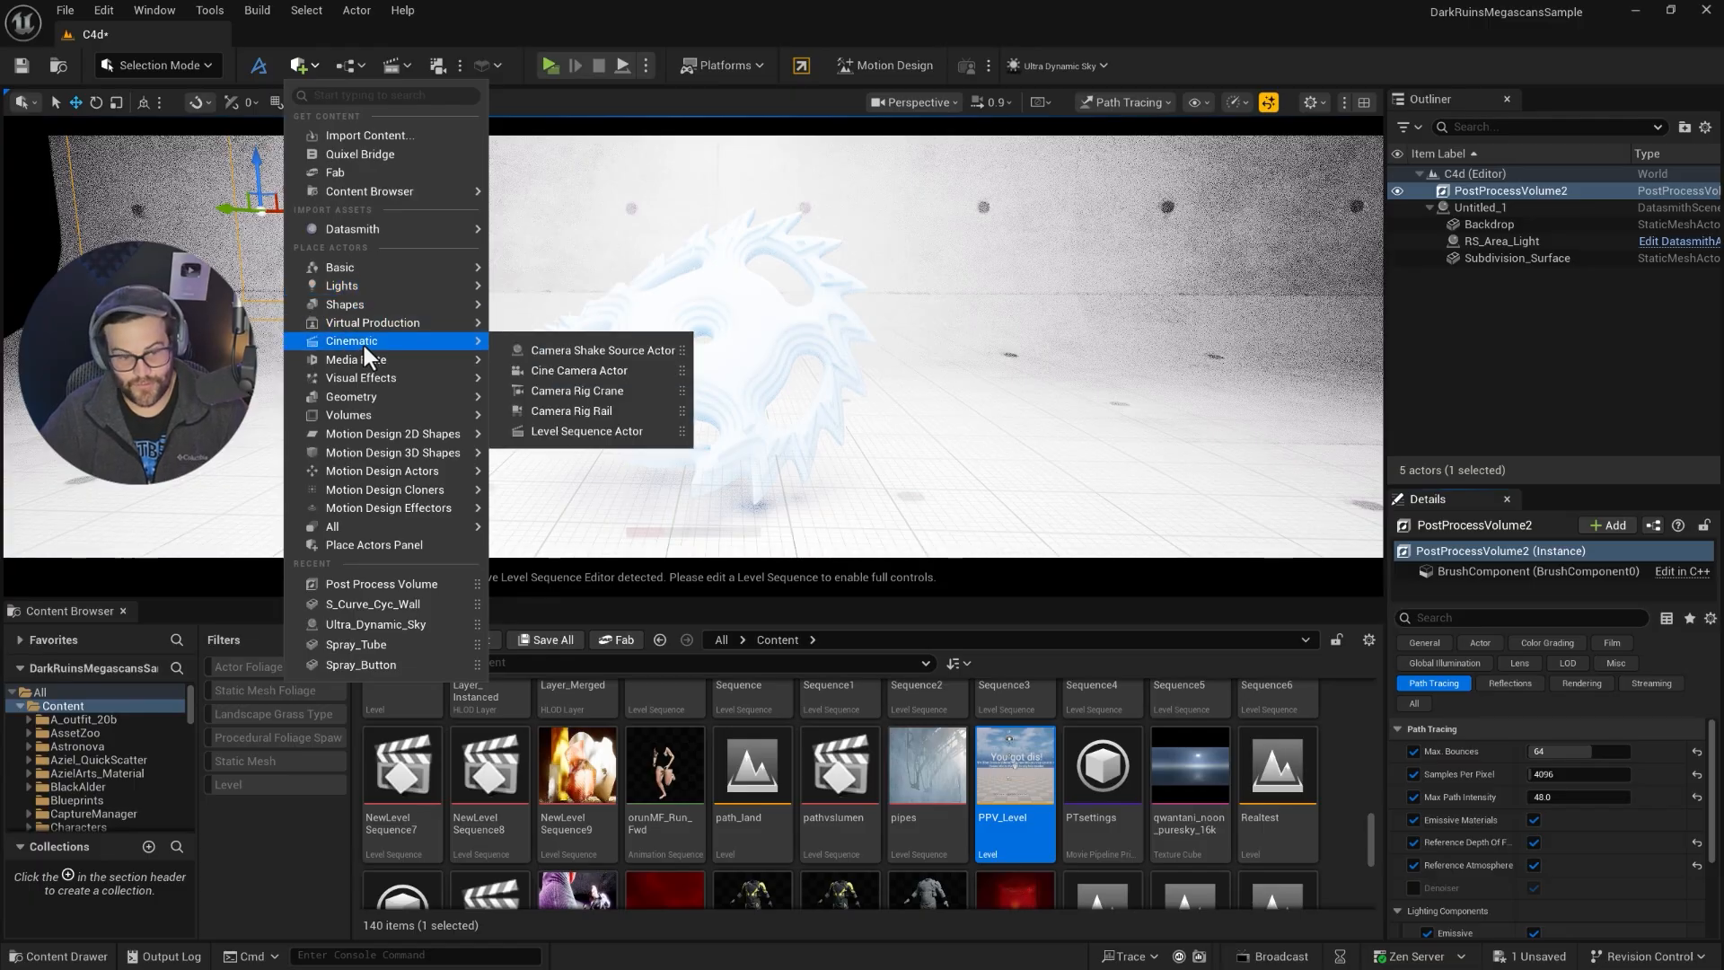
{"action": "mouse_move", "coordinate": [356, 359]}
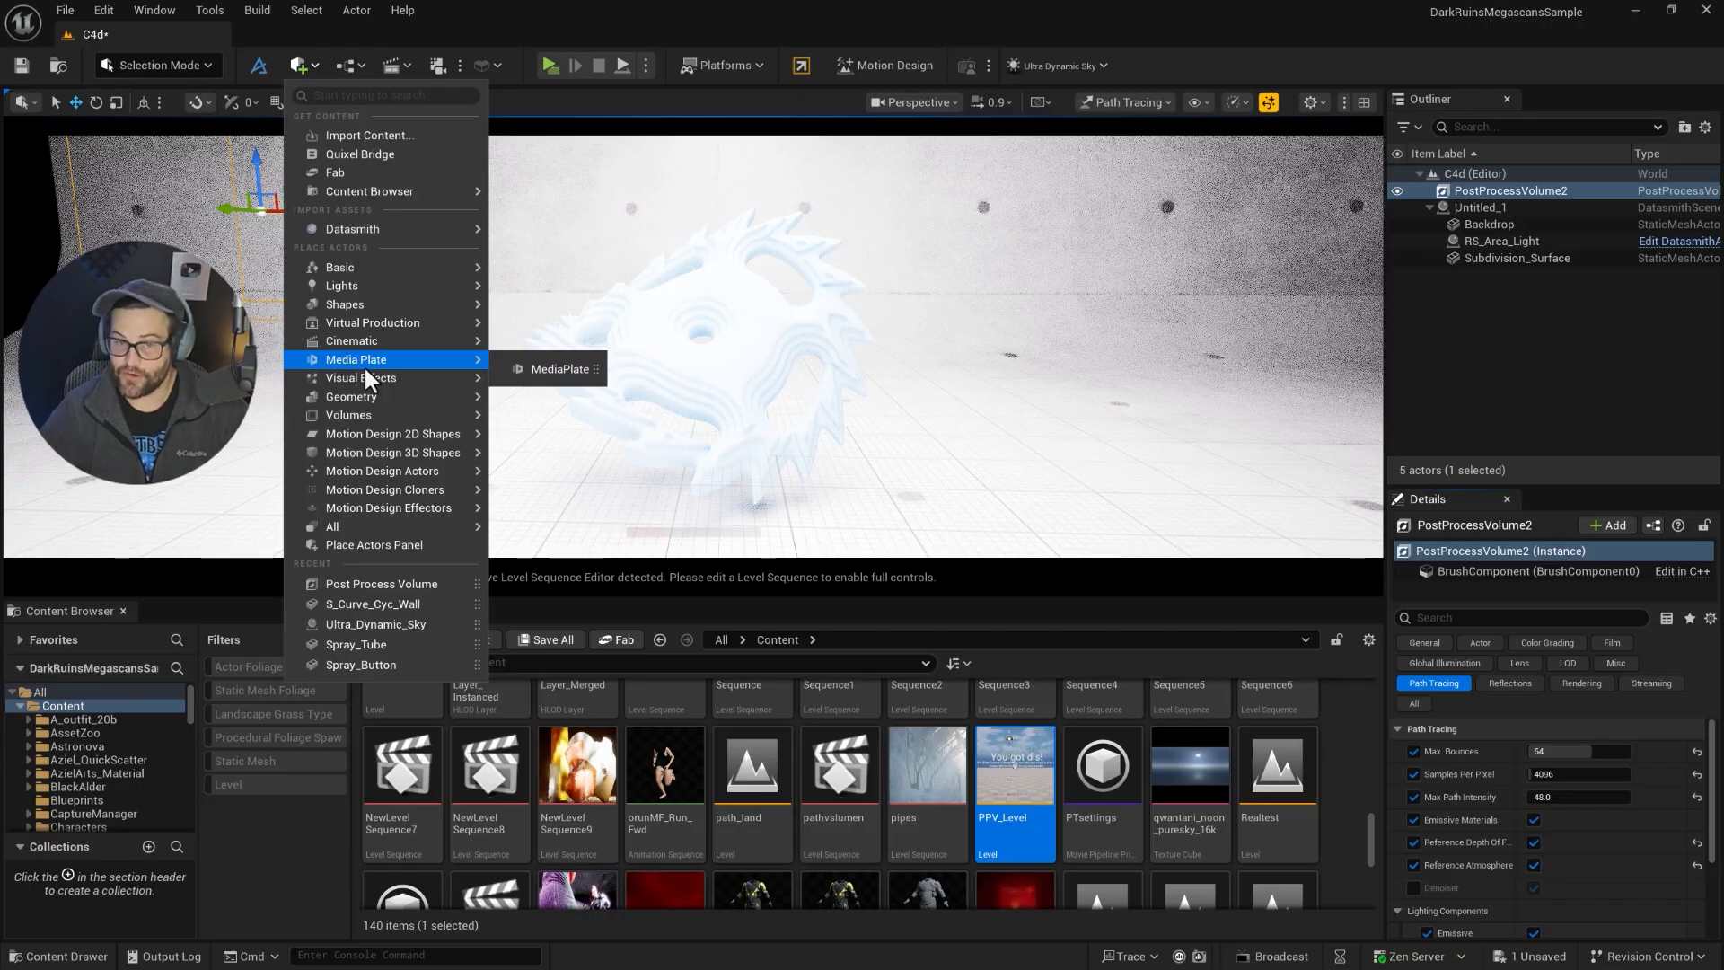
{"action": "mouse_move", "coordinate": [372, 135]}
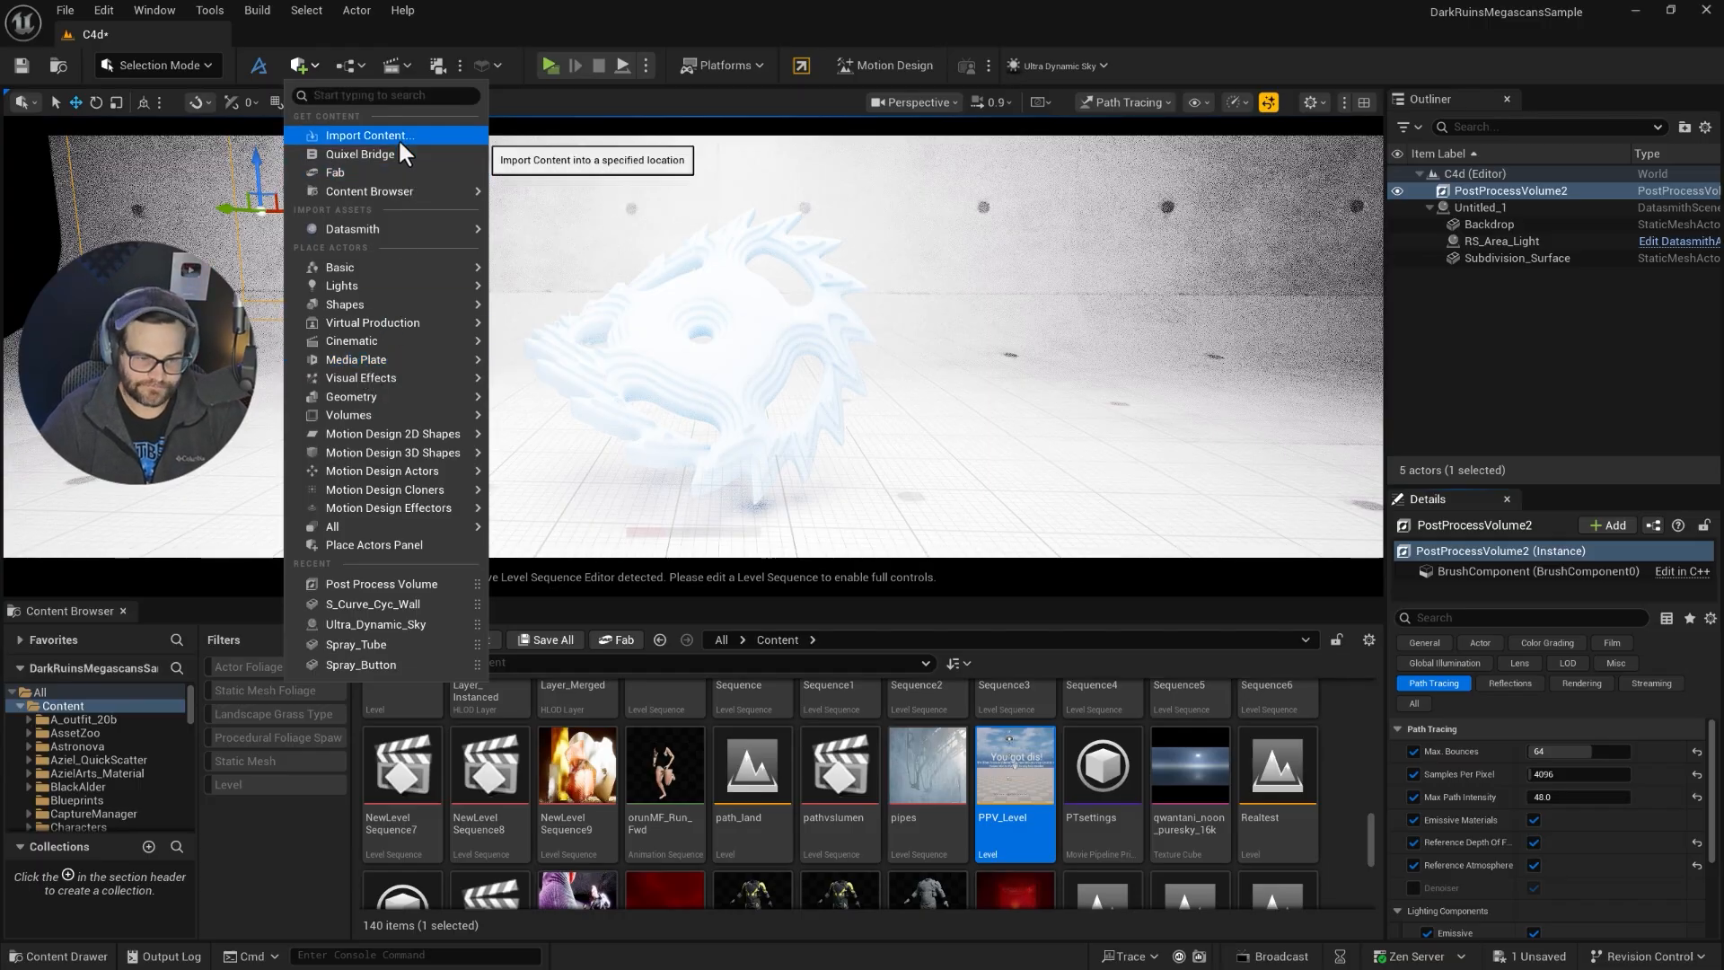
{"action": "mouse_move", "coordinate": [368, 359]}
{"action": "type", "text": "e"}
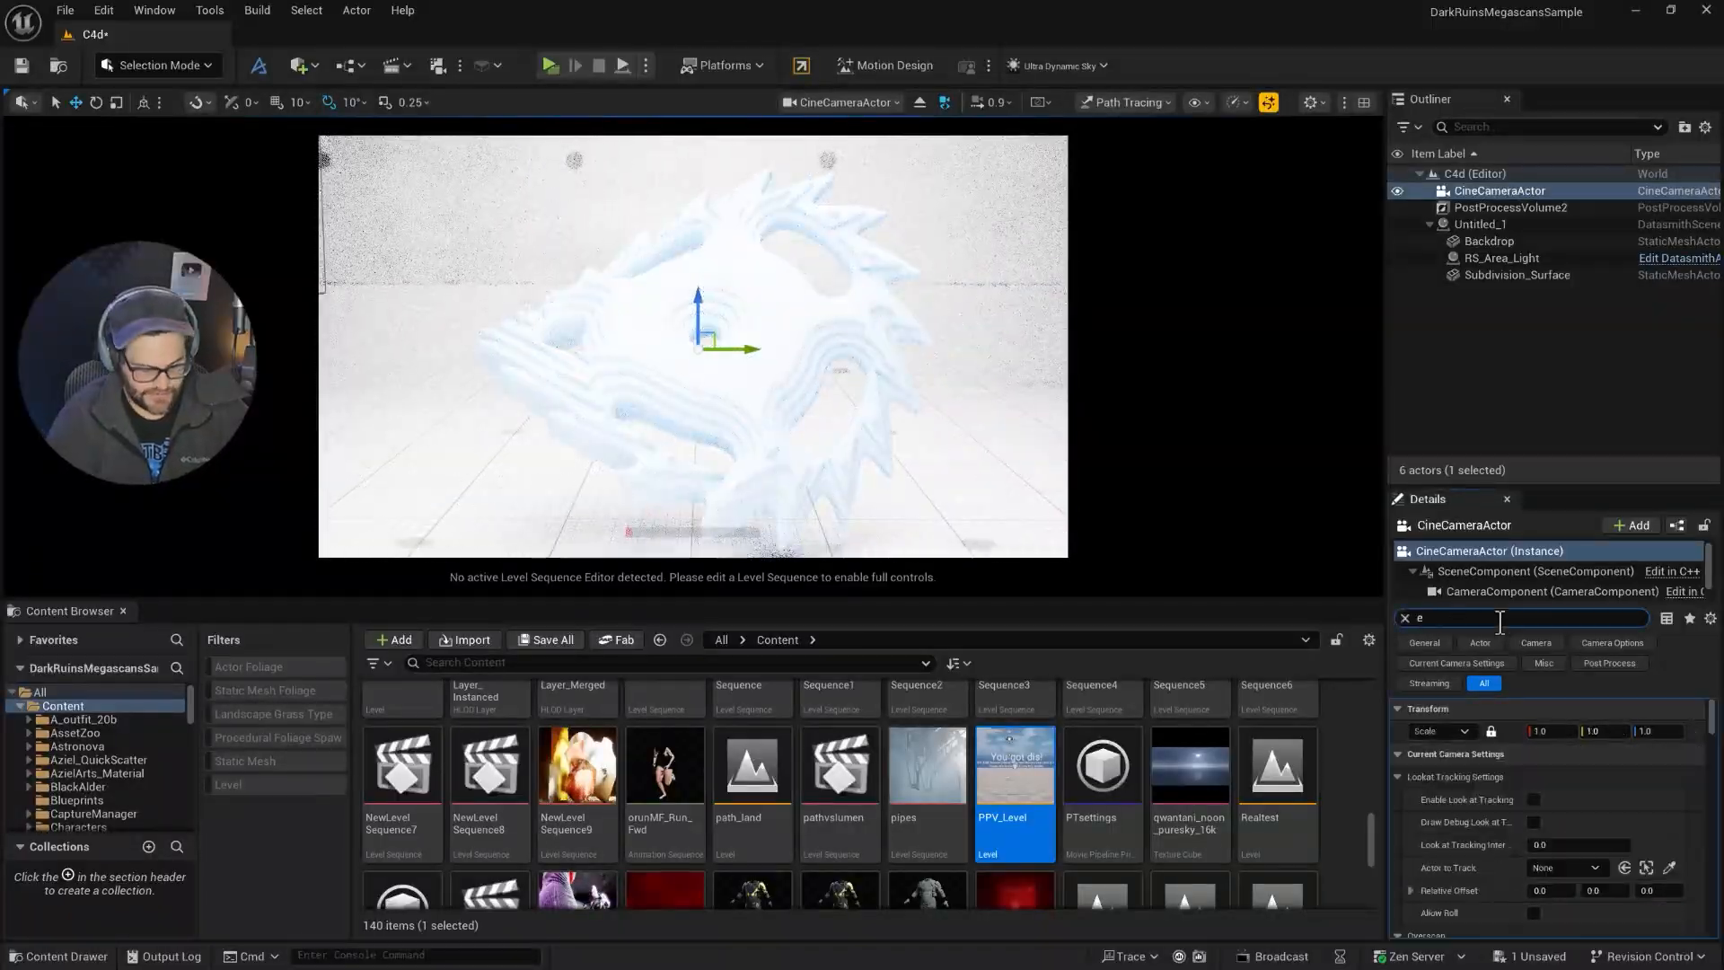
{"action": "type", "text": "xp"}
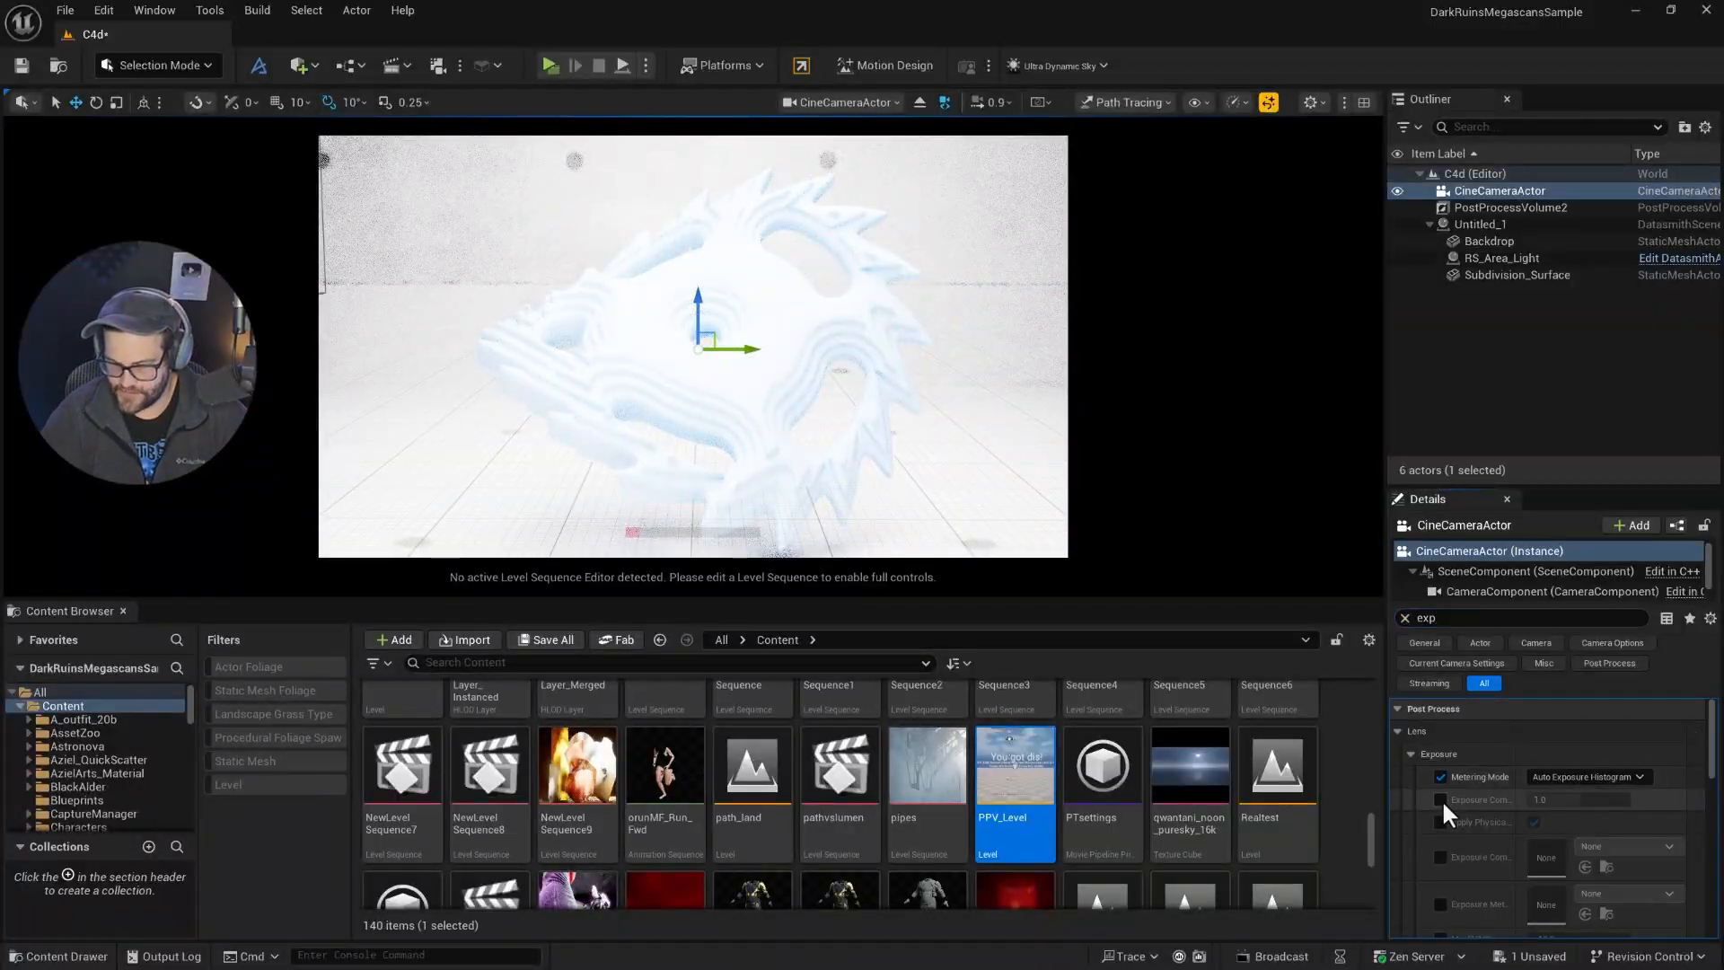
{"action": "left_click", "coordinate": [1587, 776]}
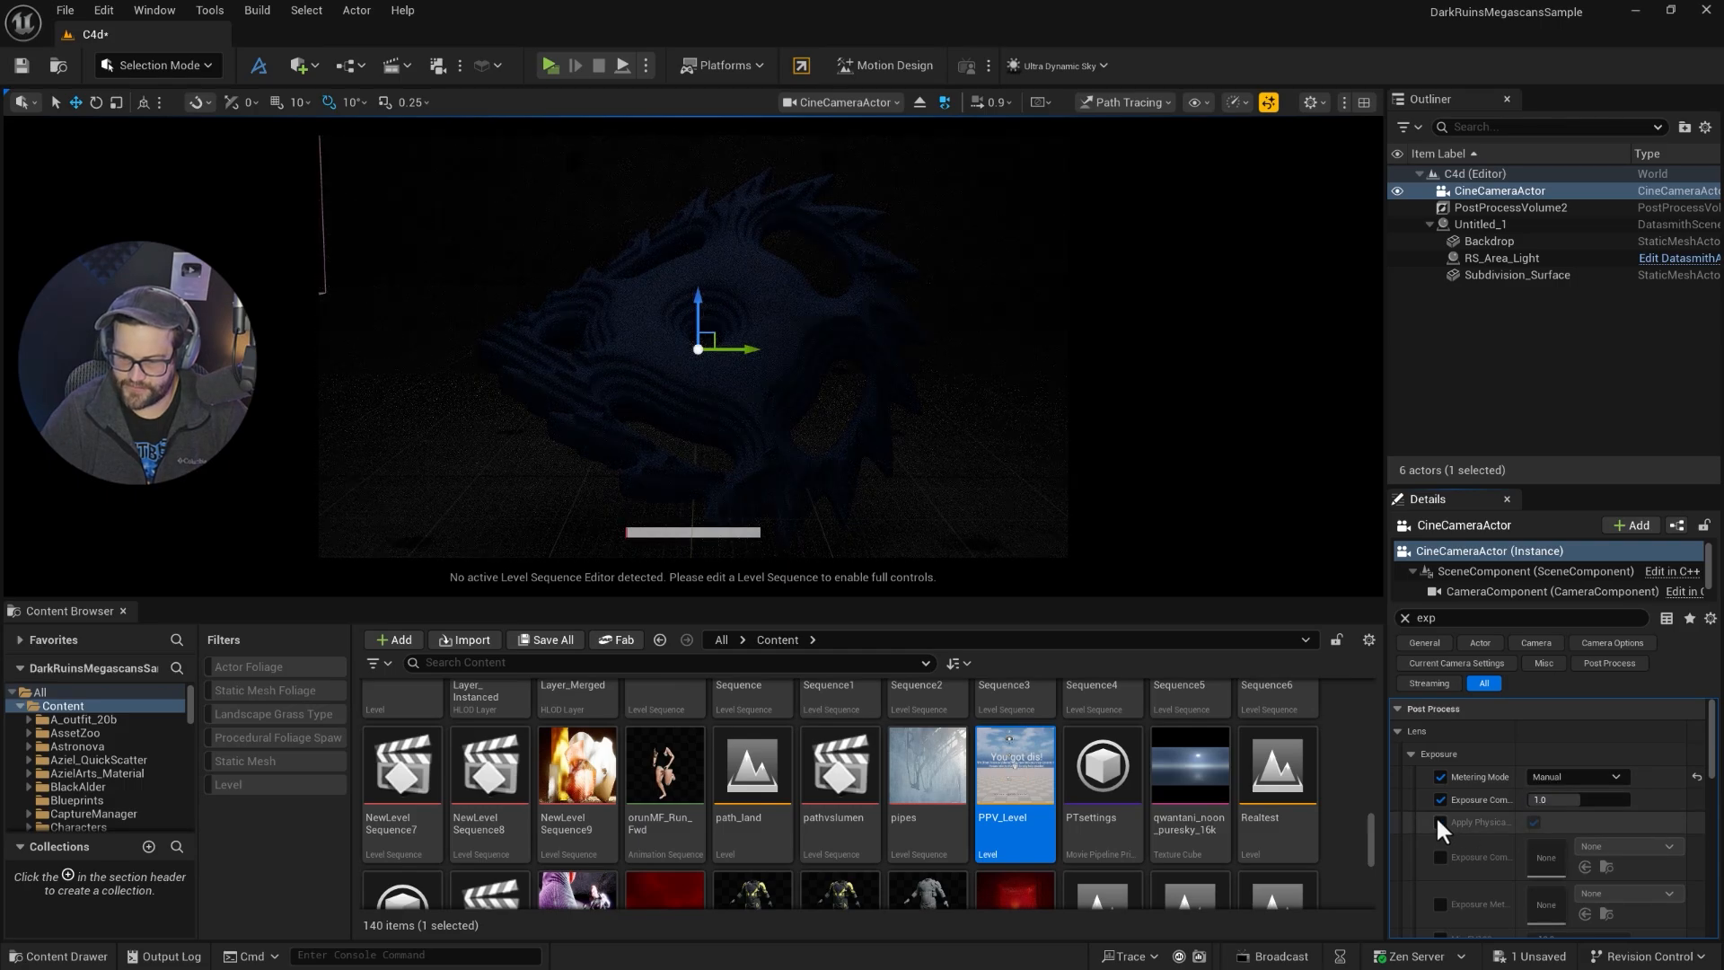
{"action": "left_click_drag", "start_coordinate": [1566, 799], "coordinate": [1599, 799]}
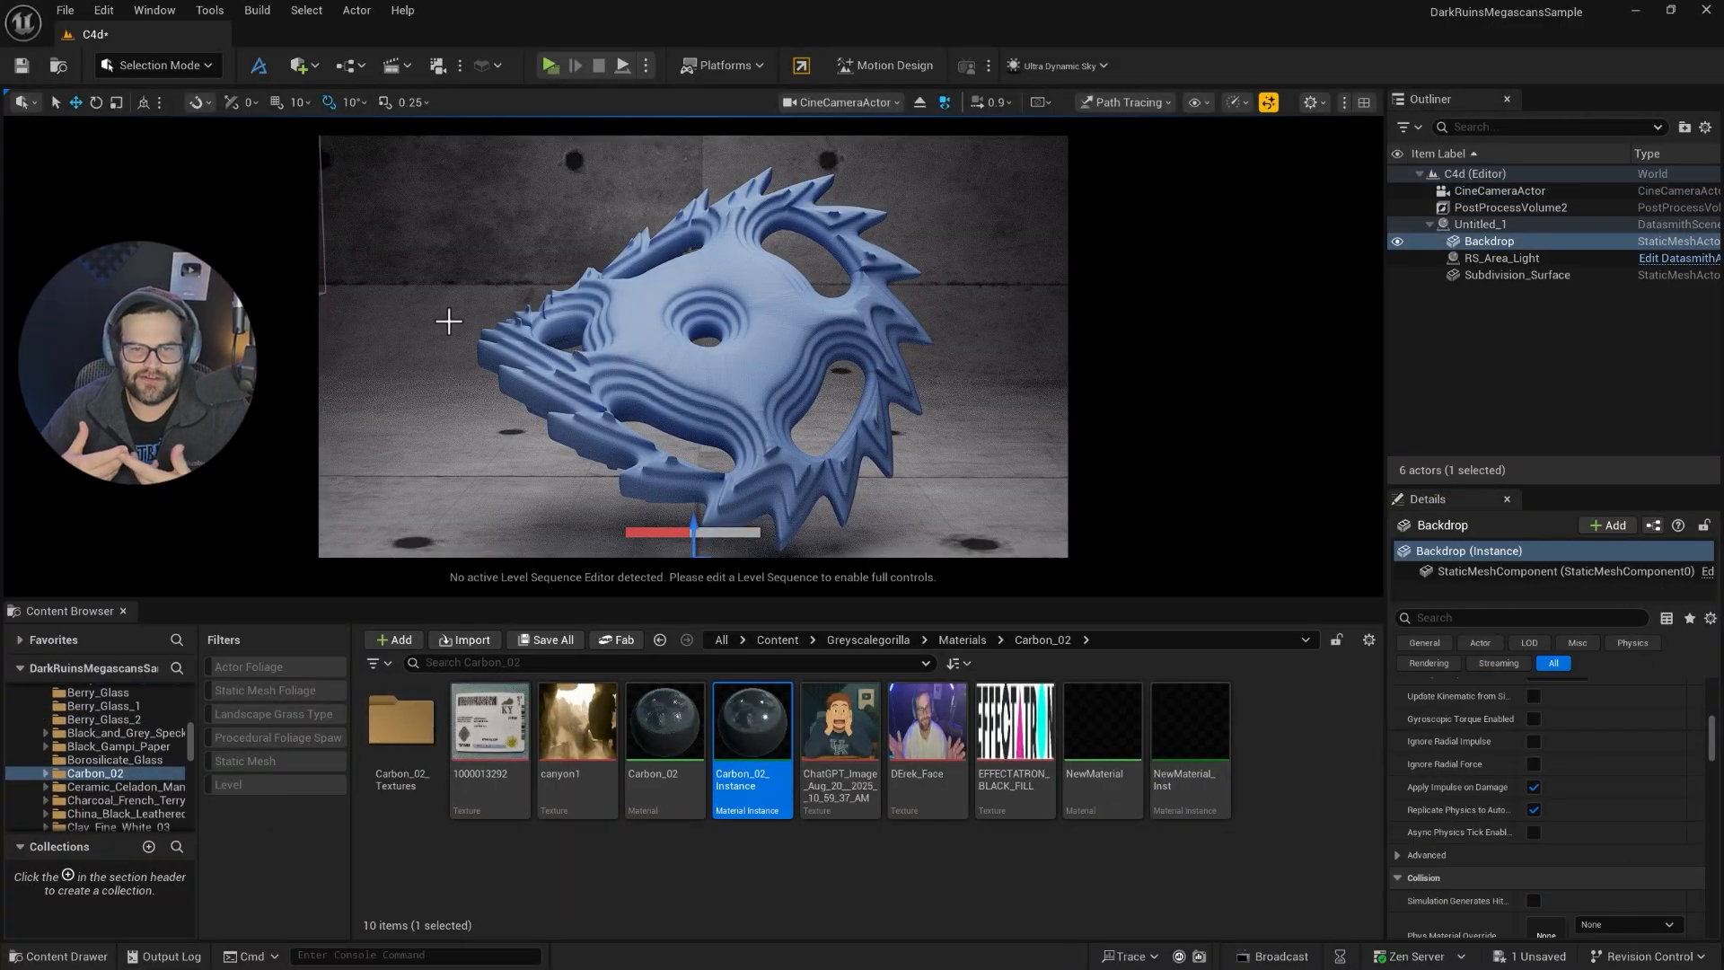
- Select the concrete backdrop and bring up its concrete panel material for editing
{"action": "left_click", "coordinate": [1516, 275]}
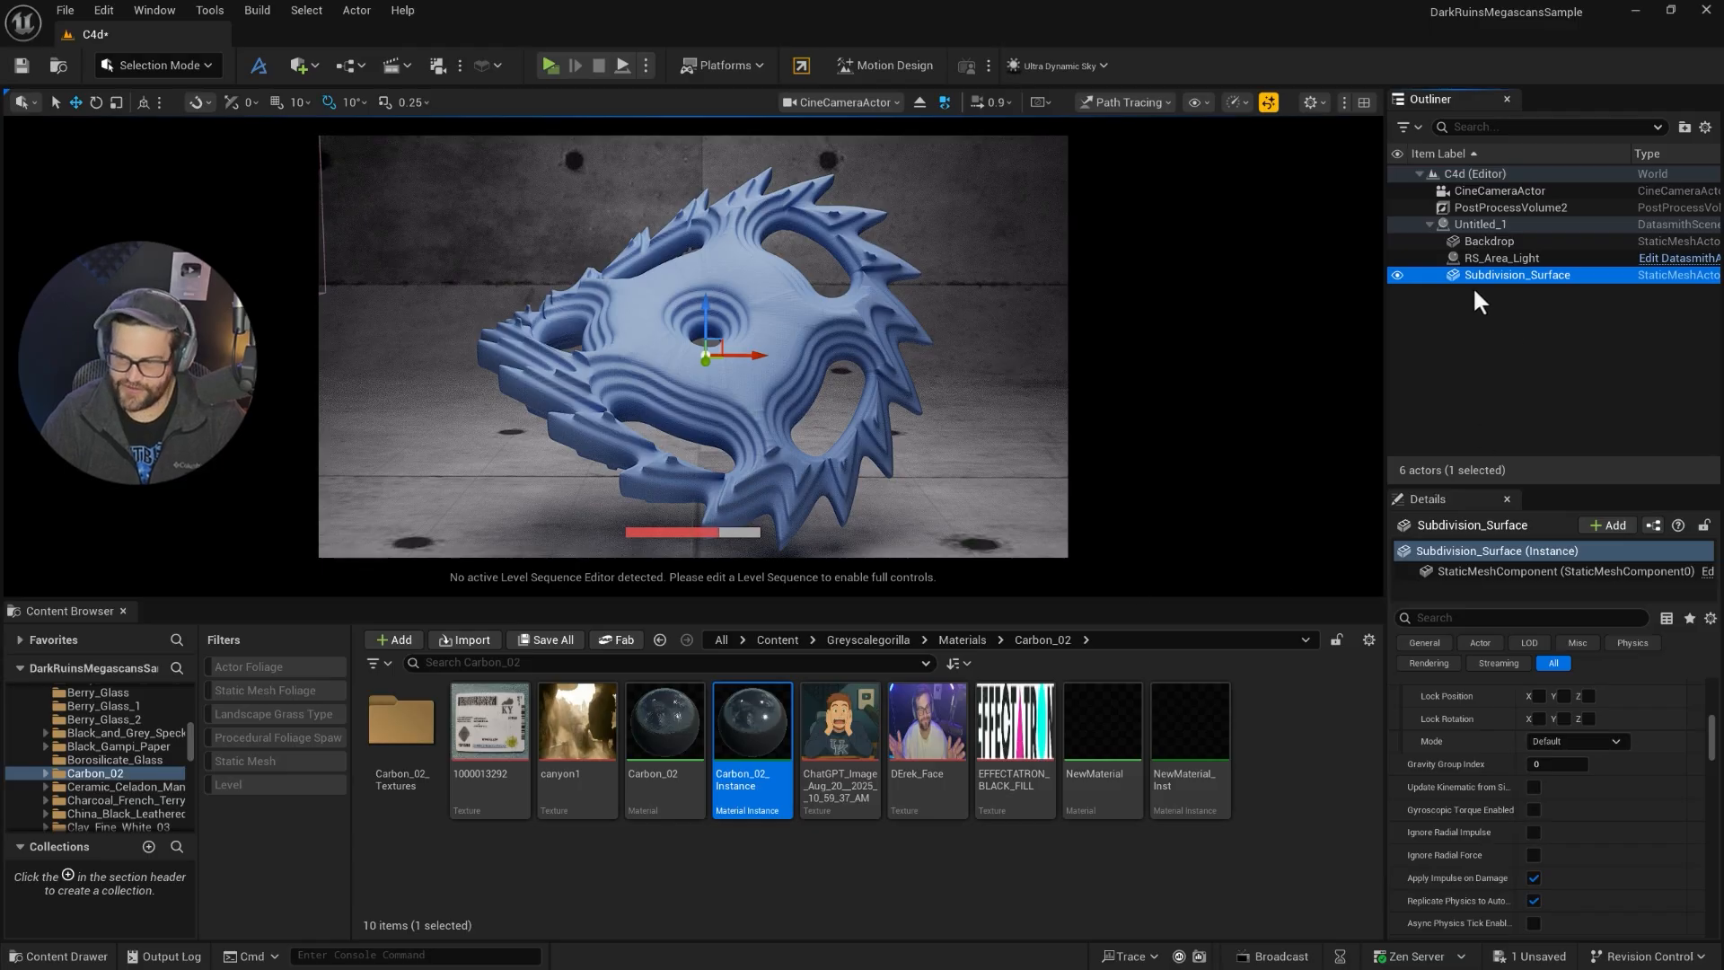
{"action": "left_click", "coordinate": [1489, 240]}
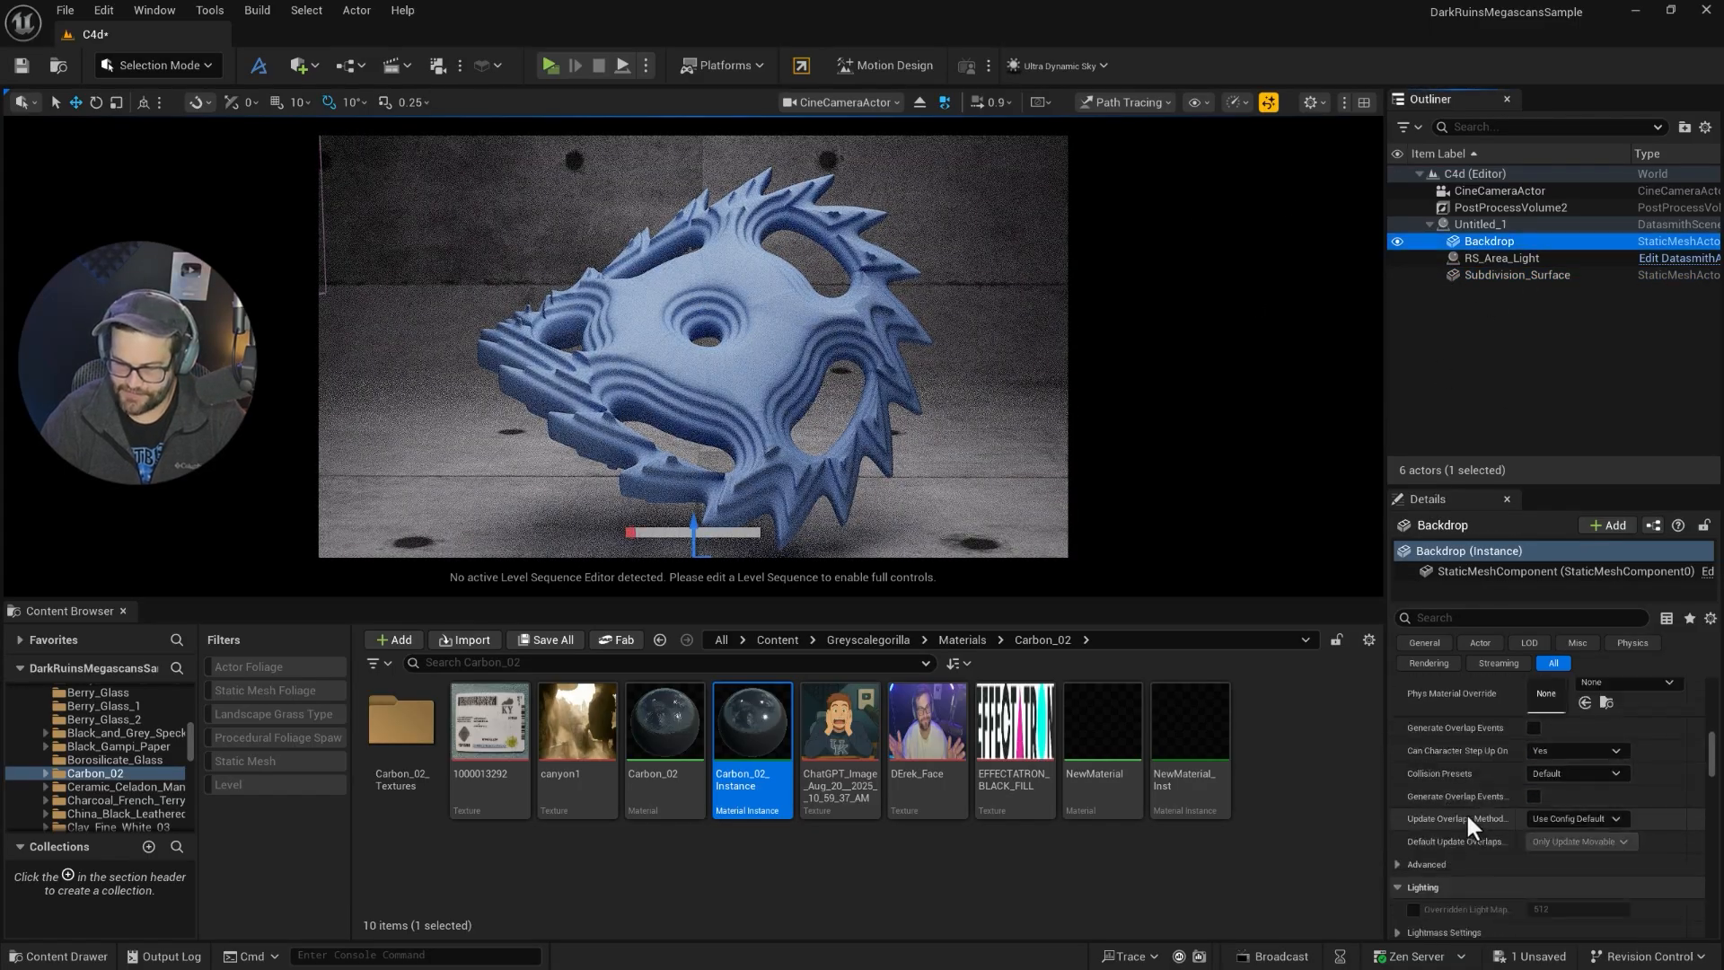
{"action": "scroll", "scroll_direction": "down", "scroll_amount": 3}
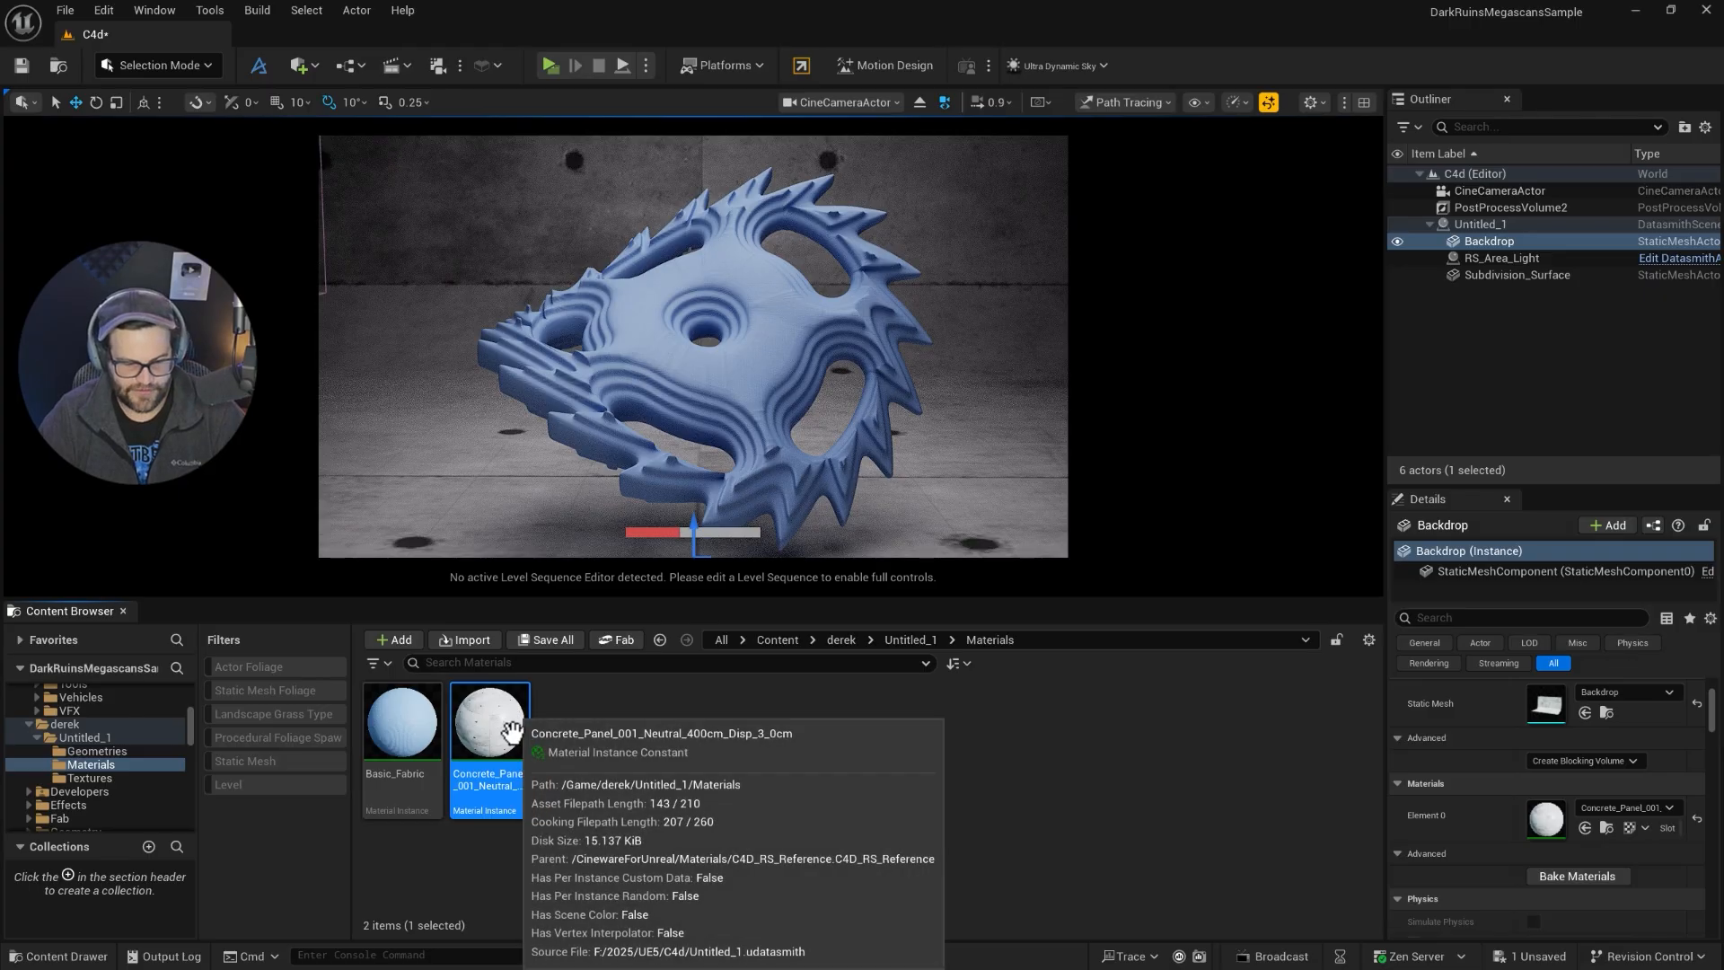
{"action": "double_click", "coordinate": [489, 723]}
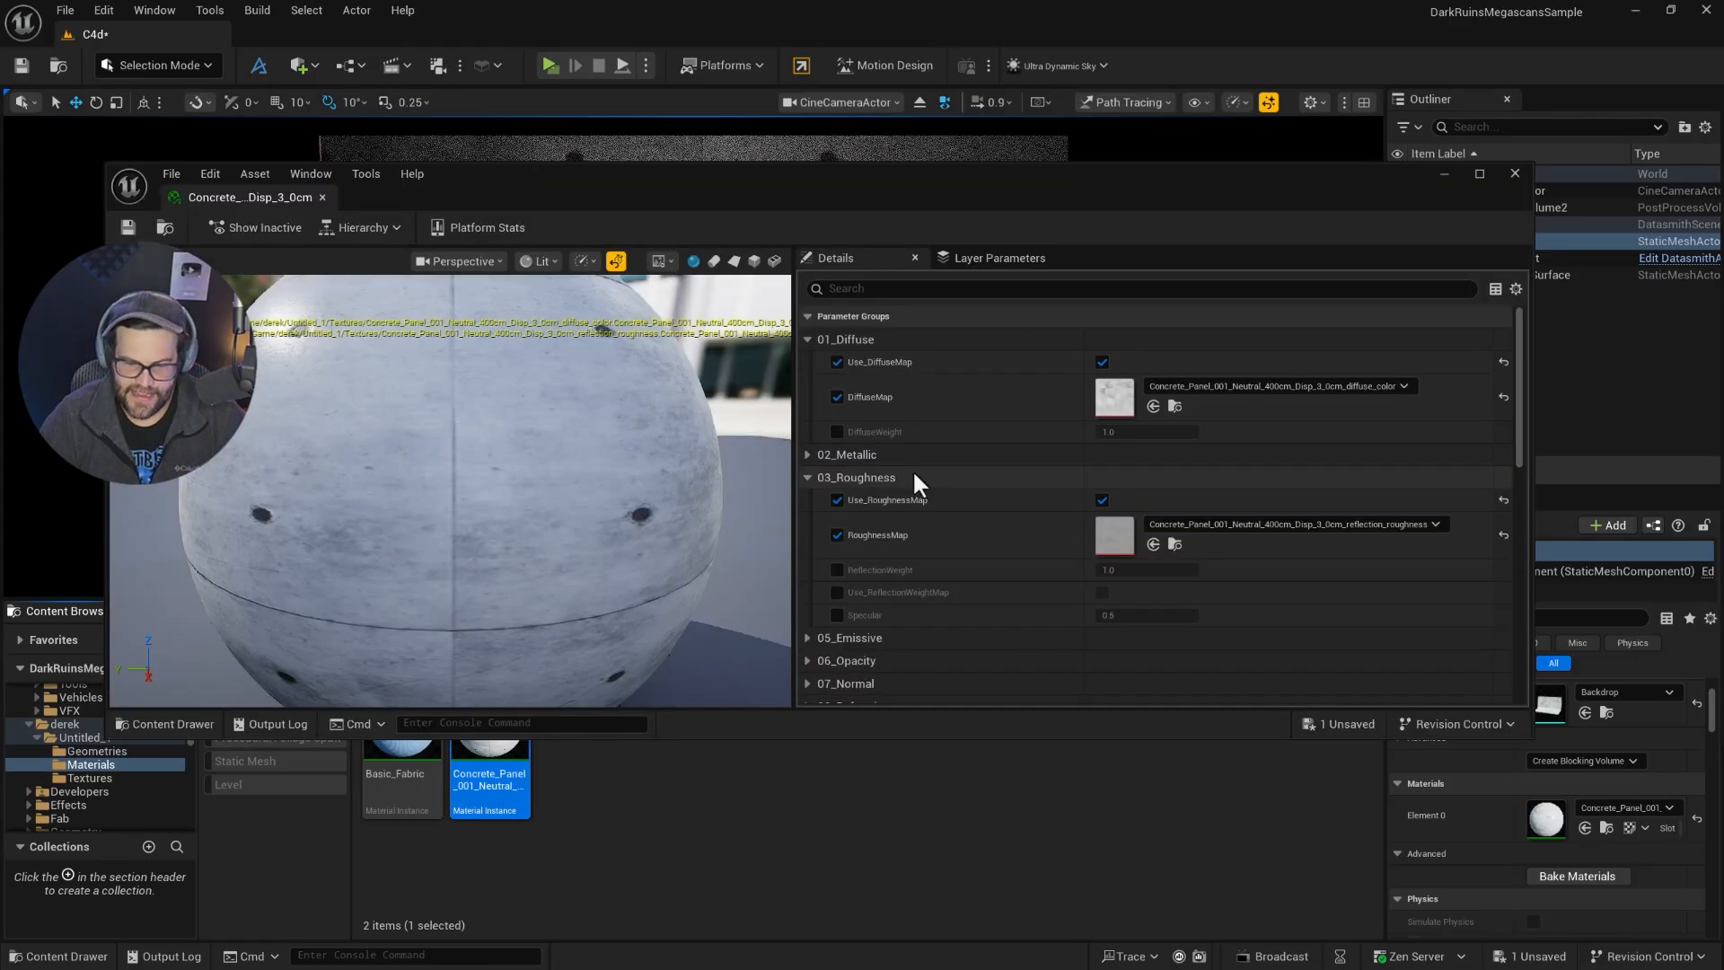
- Set the concrete material's UV tiling to 6 in each direction for a finer panel pattern
{"action": "scroll", "scroll_direction": "down", "scroll_amount": 3}
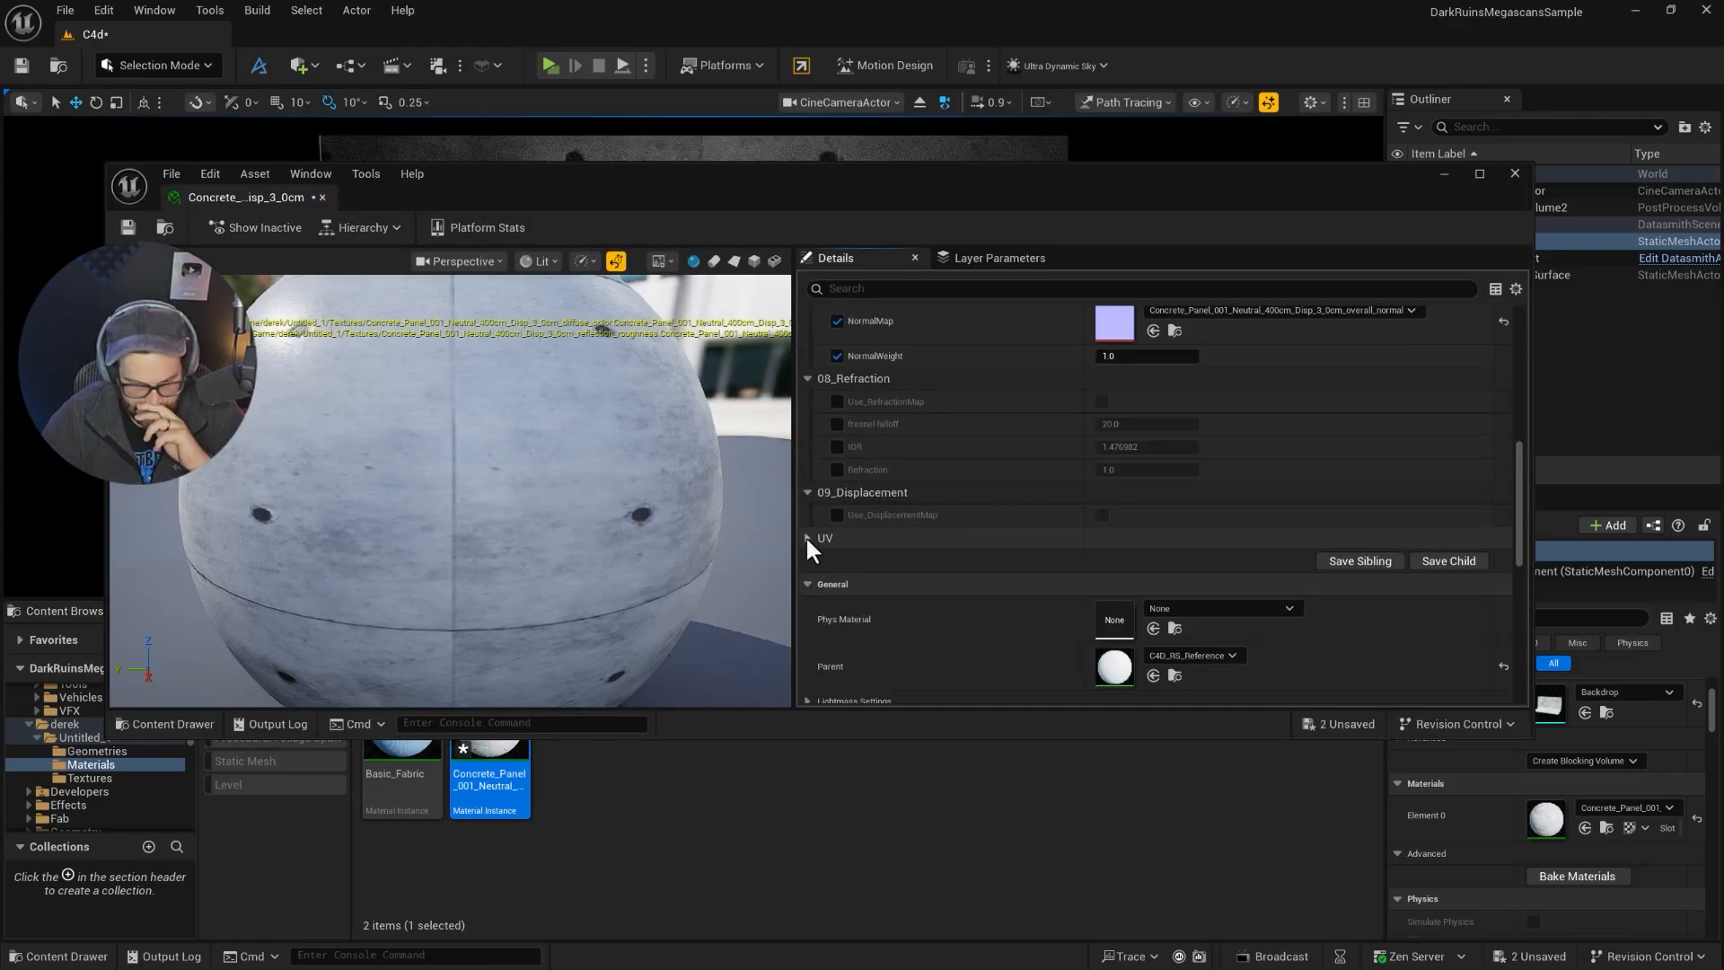
{"action": "left_click", "coordinate": [808, 539]}
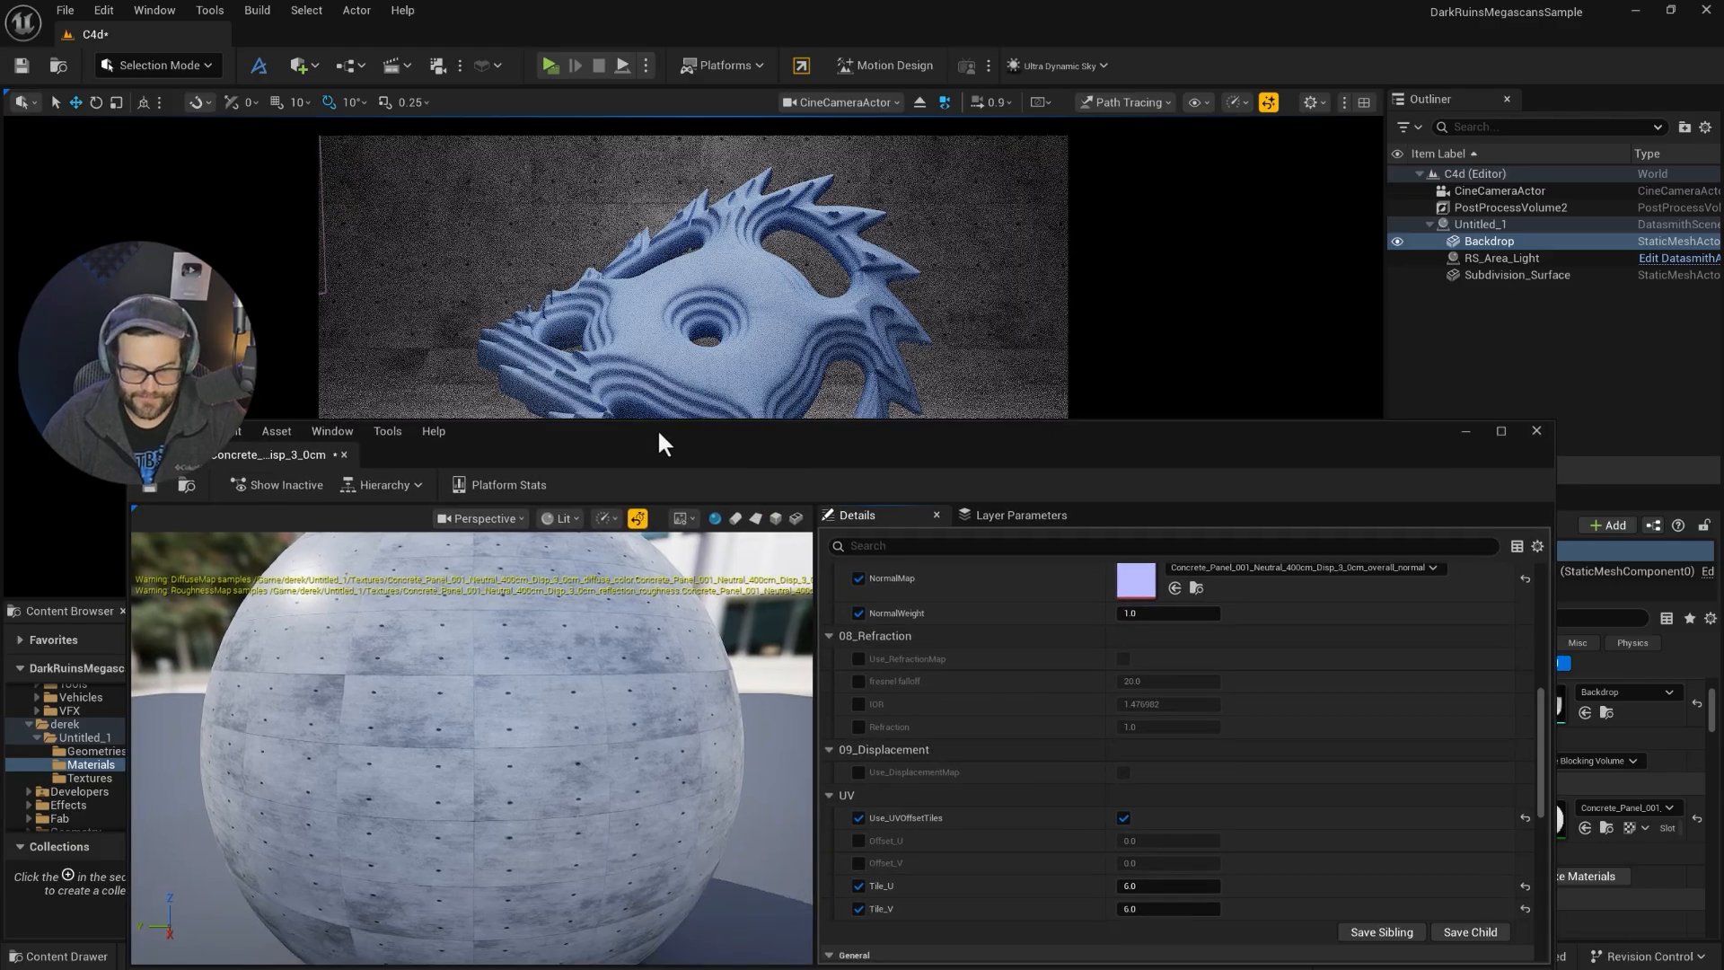
{"action": "left_click", "coordinate": [1537, 431]}
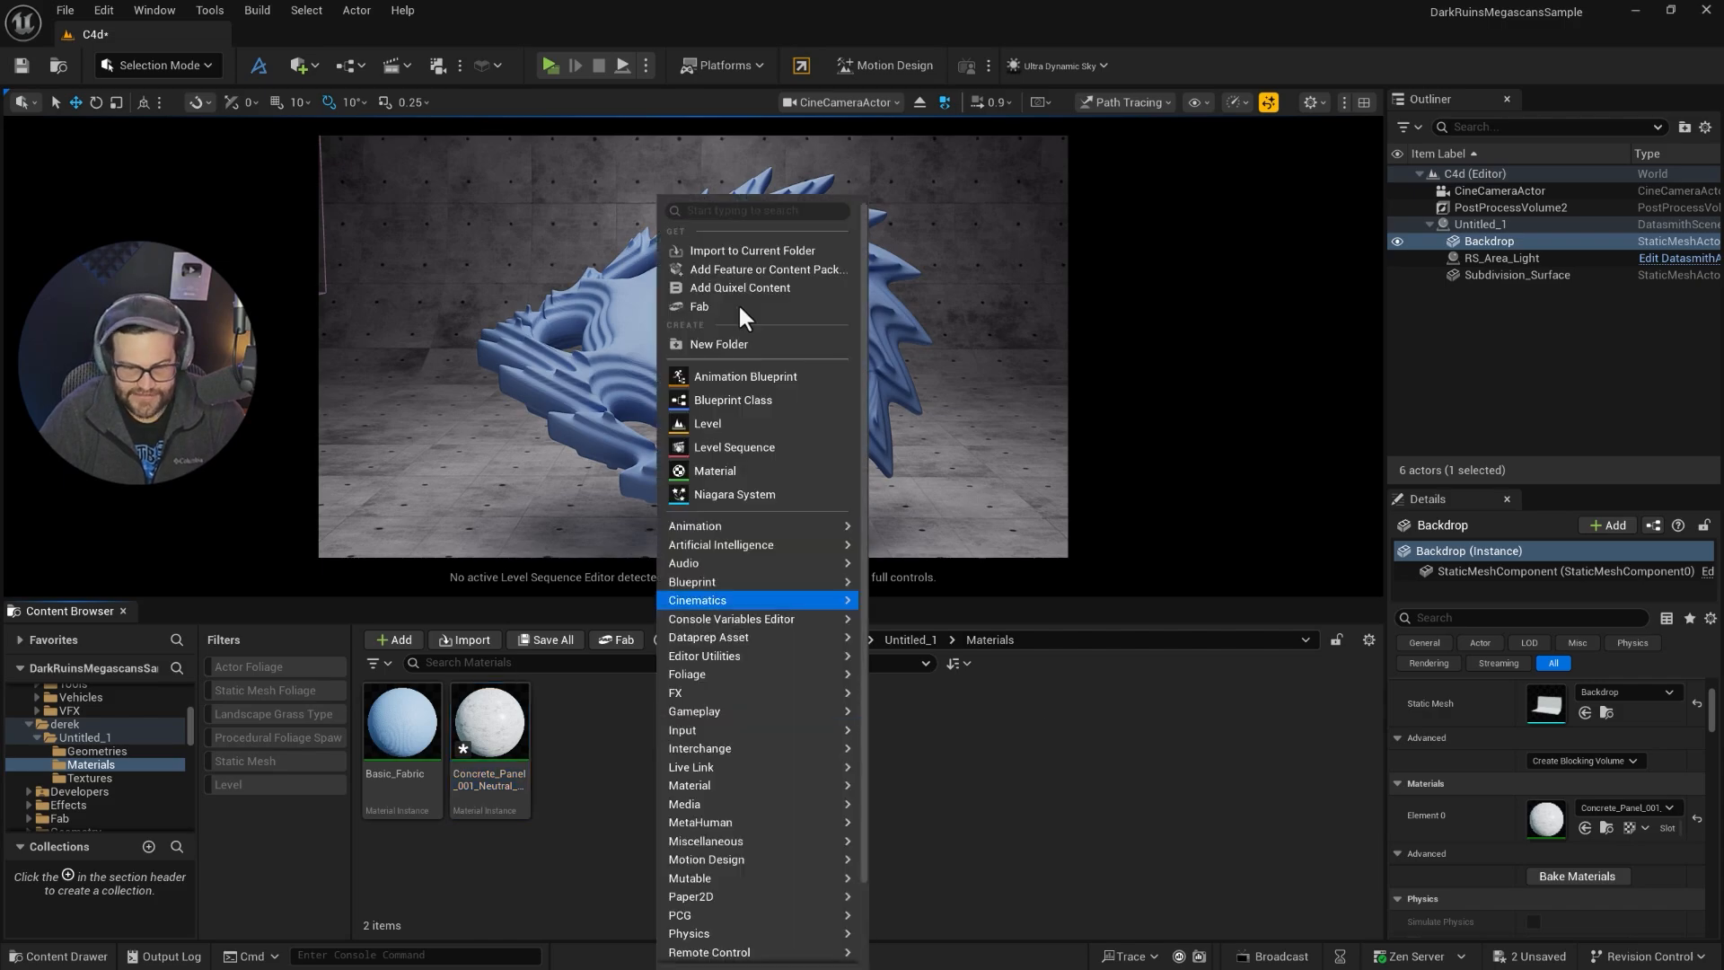
- Add a blank NewMaterial to the Materials folder and inspect it in the material editor
{"action": "left_click", "coordinate": [714, 470]}
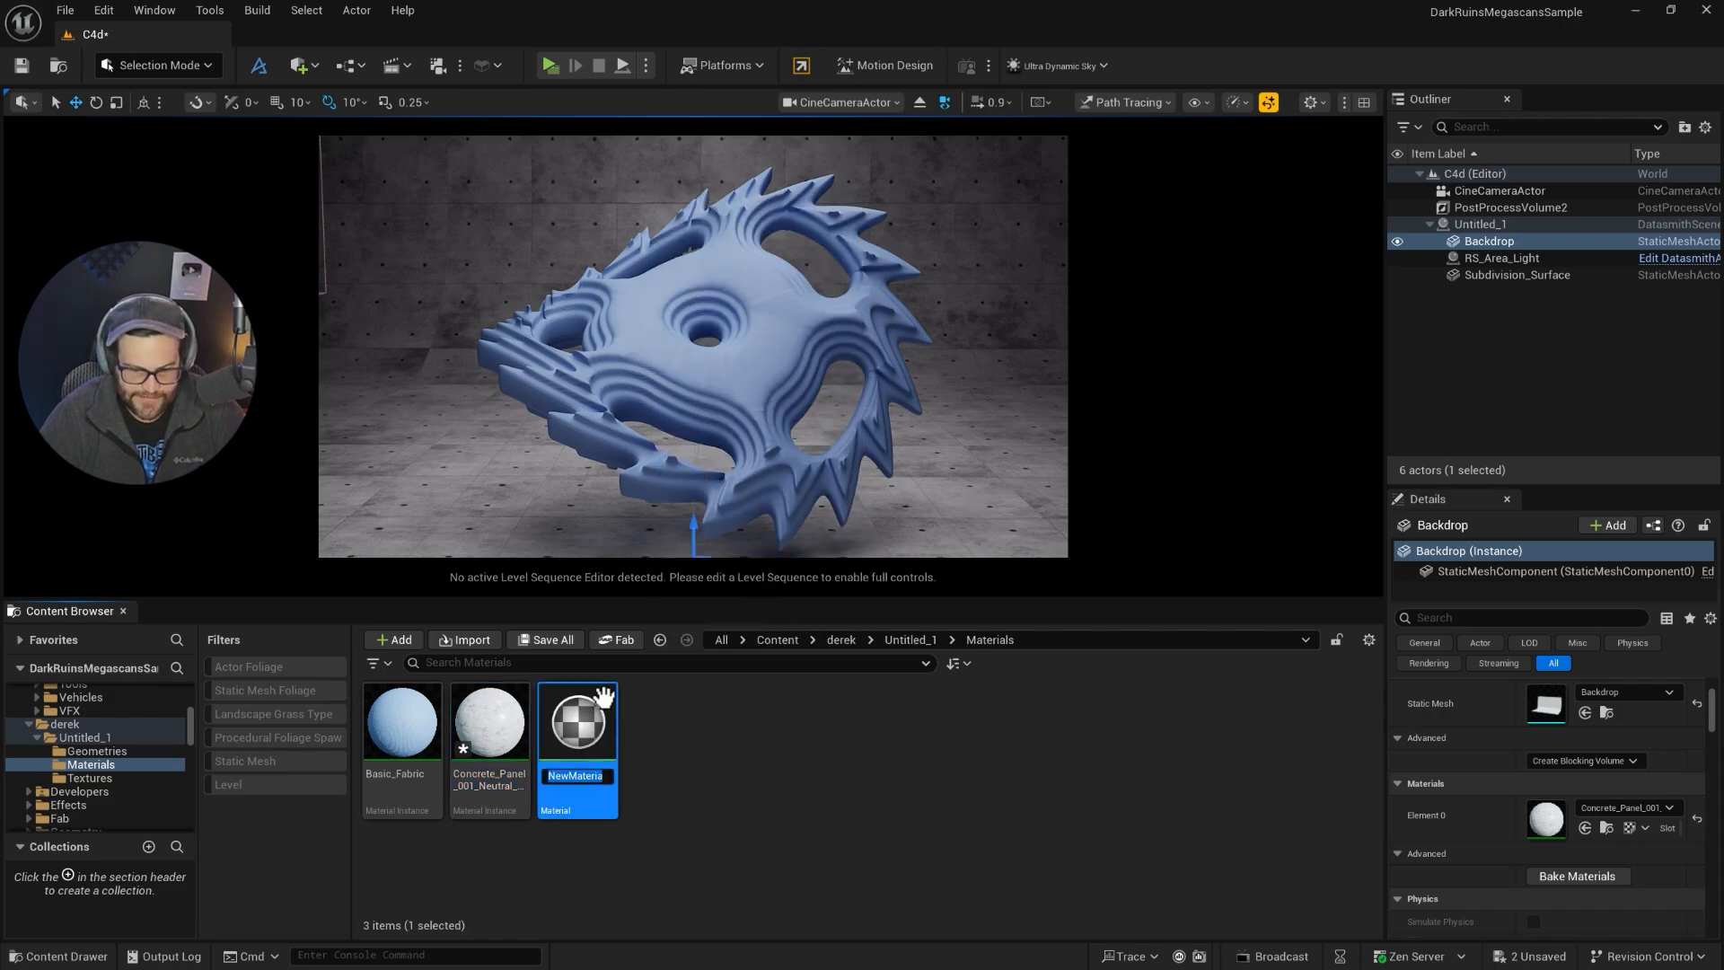
{"action": "double_click", "coordinate": [578, 721]}
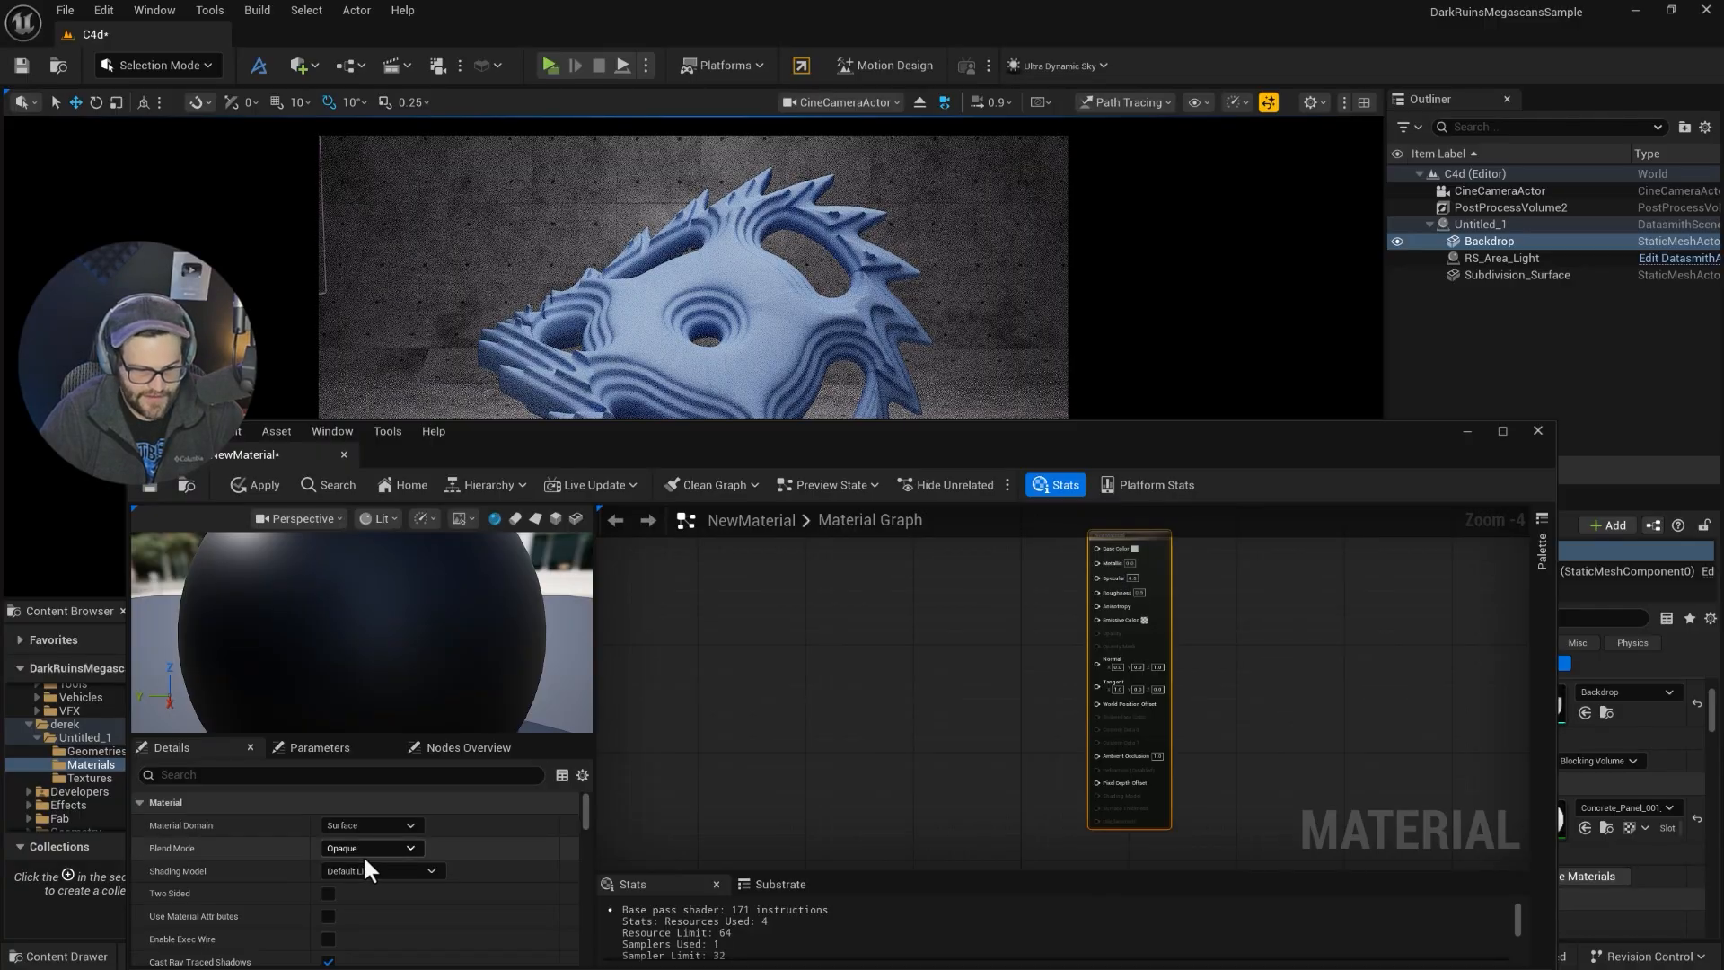
{"action": "left_click", "coordinate": [370, 848]}
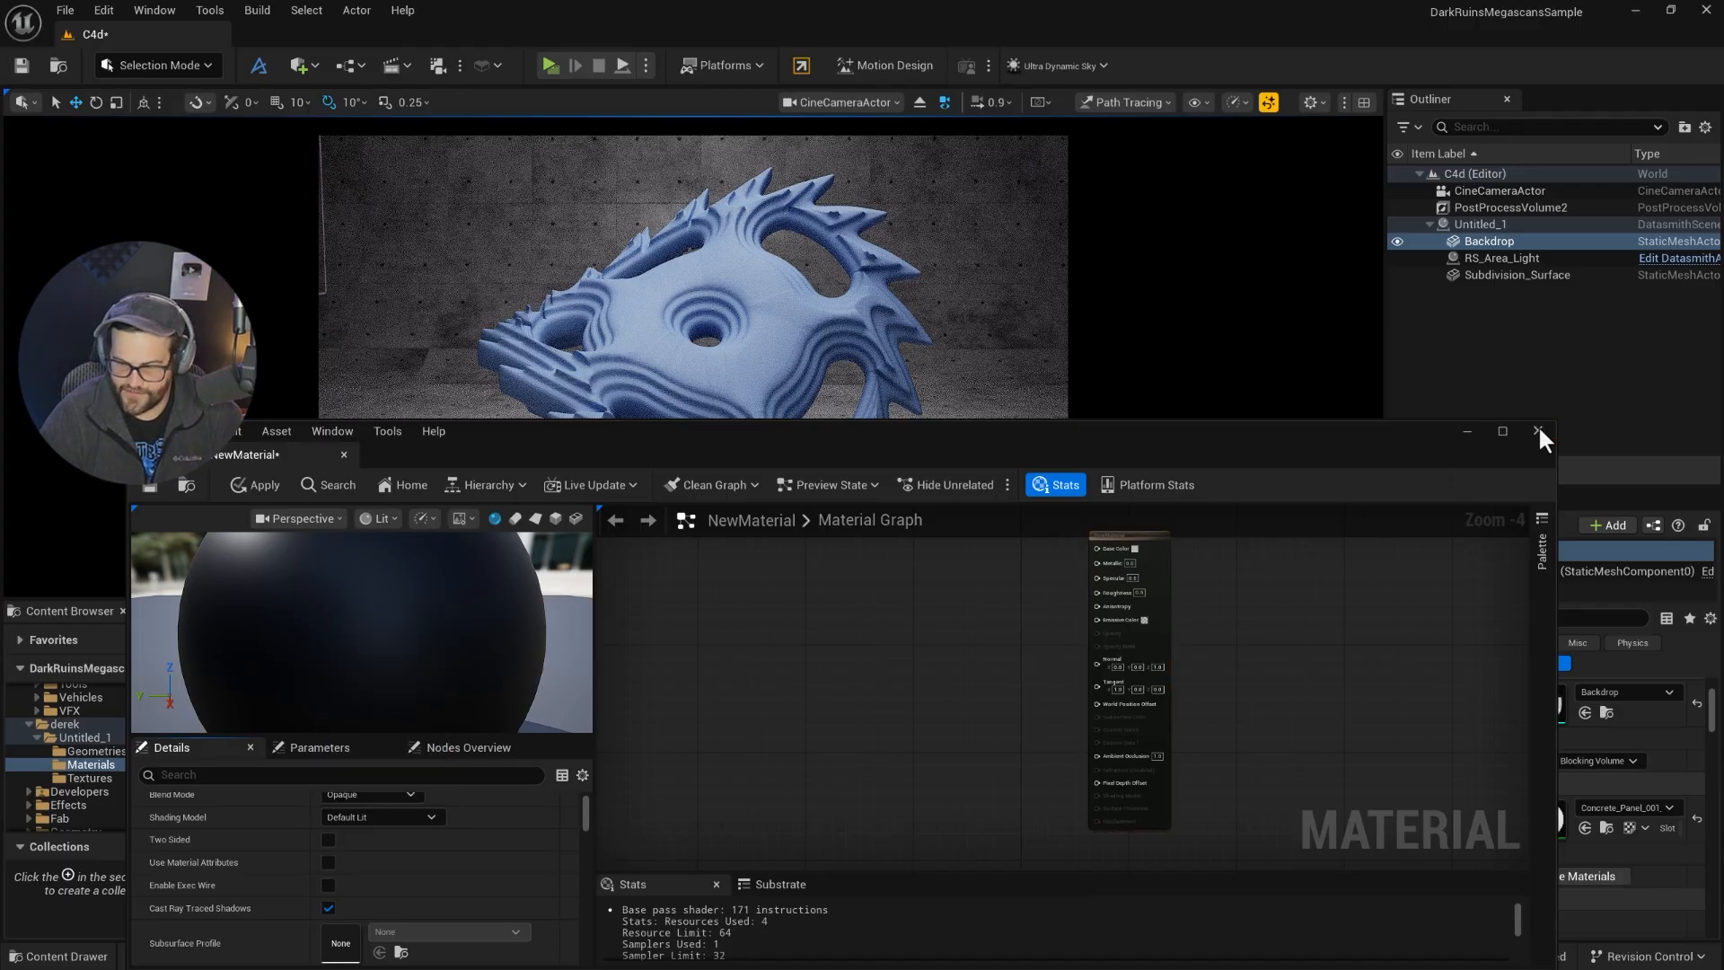
{"action": "left_click", "coordinate": [1537, 431]}
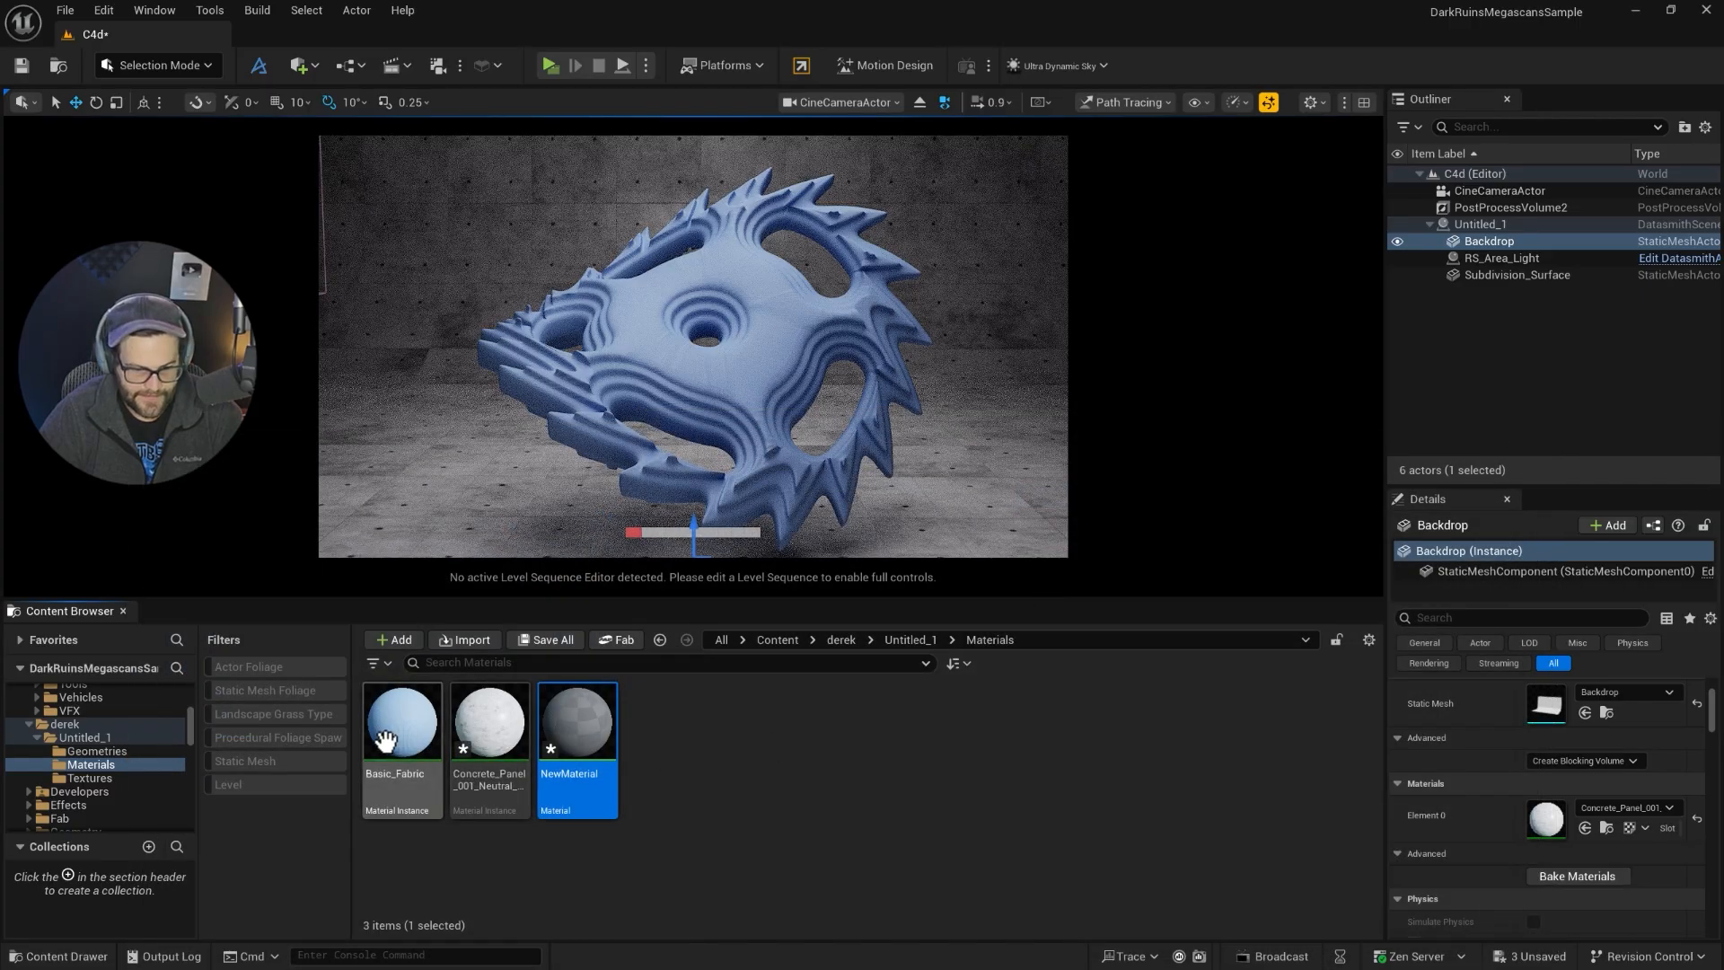
- Locate Basic_Fabric's parent C4D_RS_Reference among the Cineware by Maxon plugin materials
{"action": "double_click", "coordinate": [402, 720]}
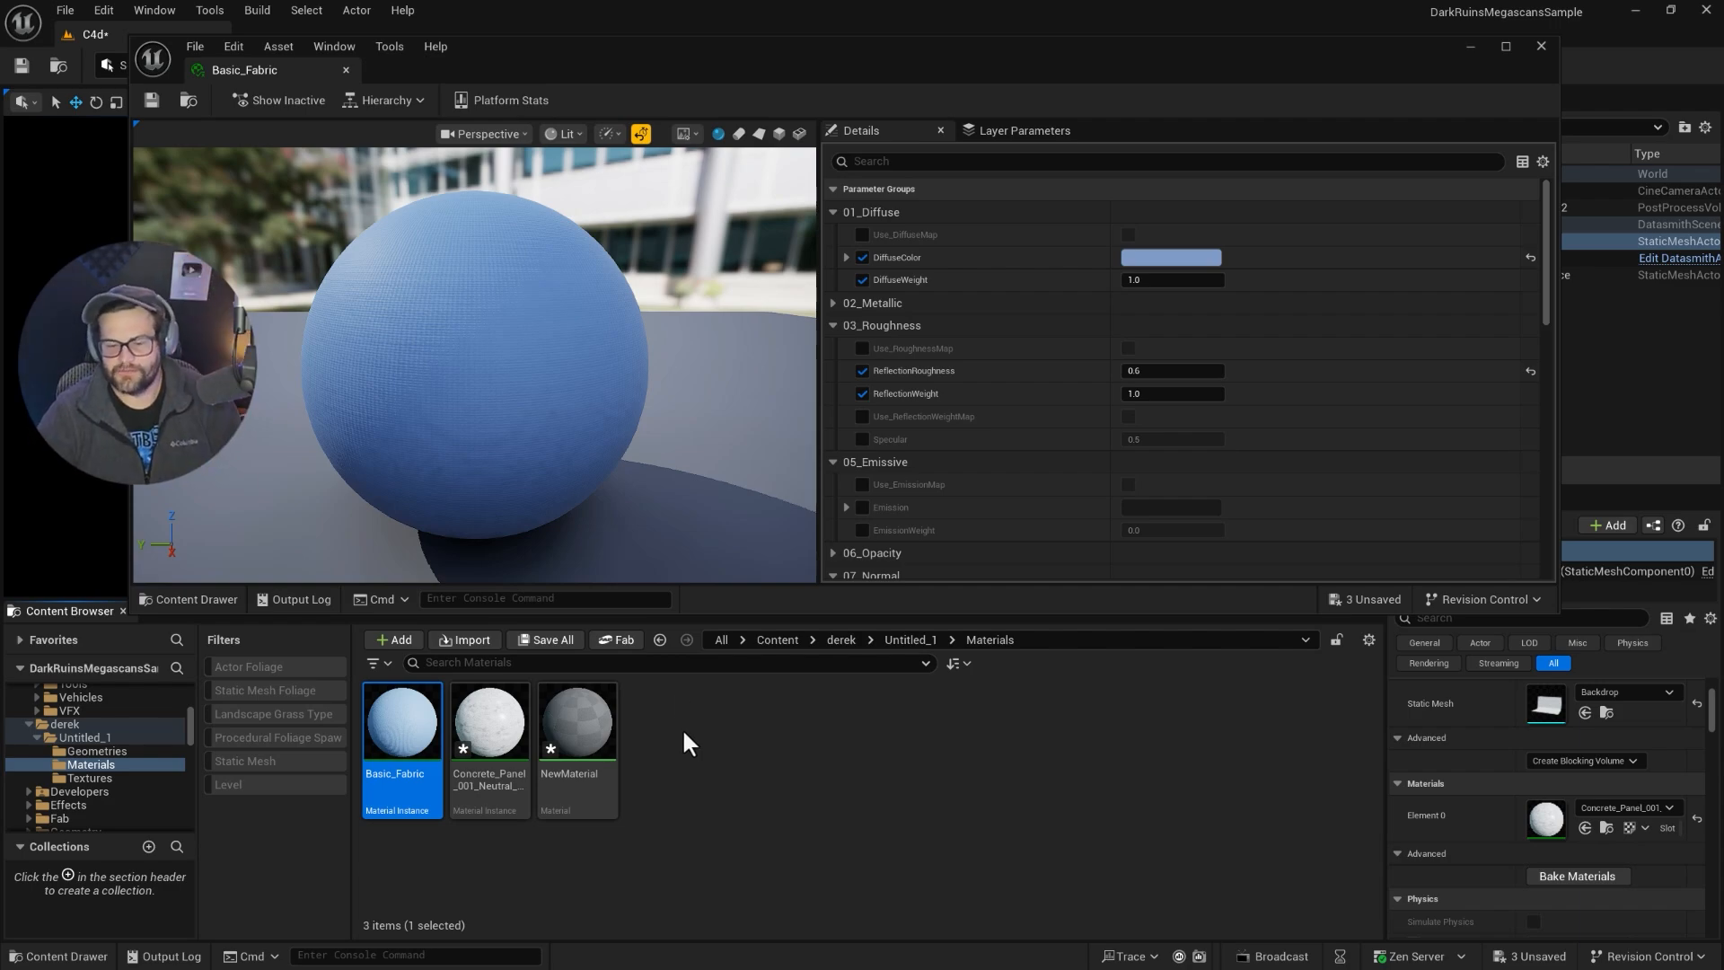
{"action": "scroll", "scroll_direction": "down", "scroll_amount": 3}
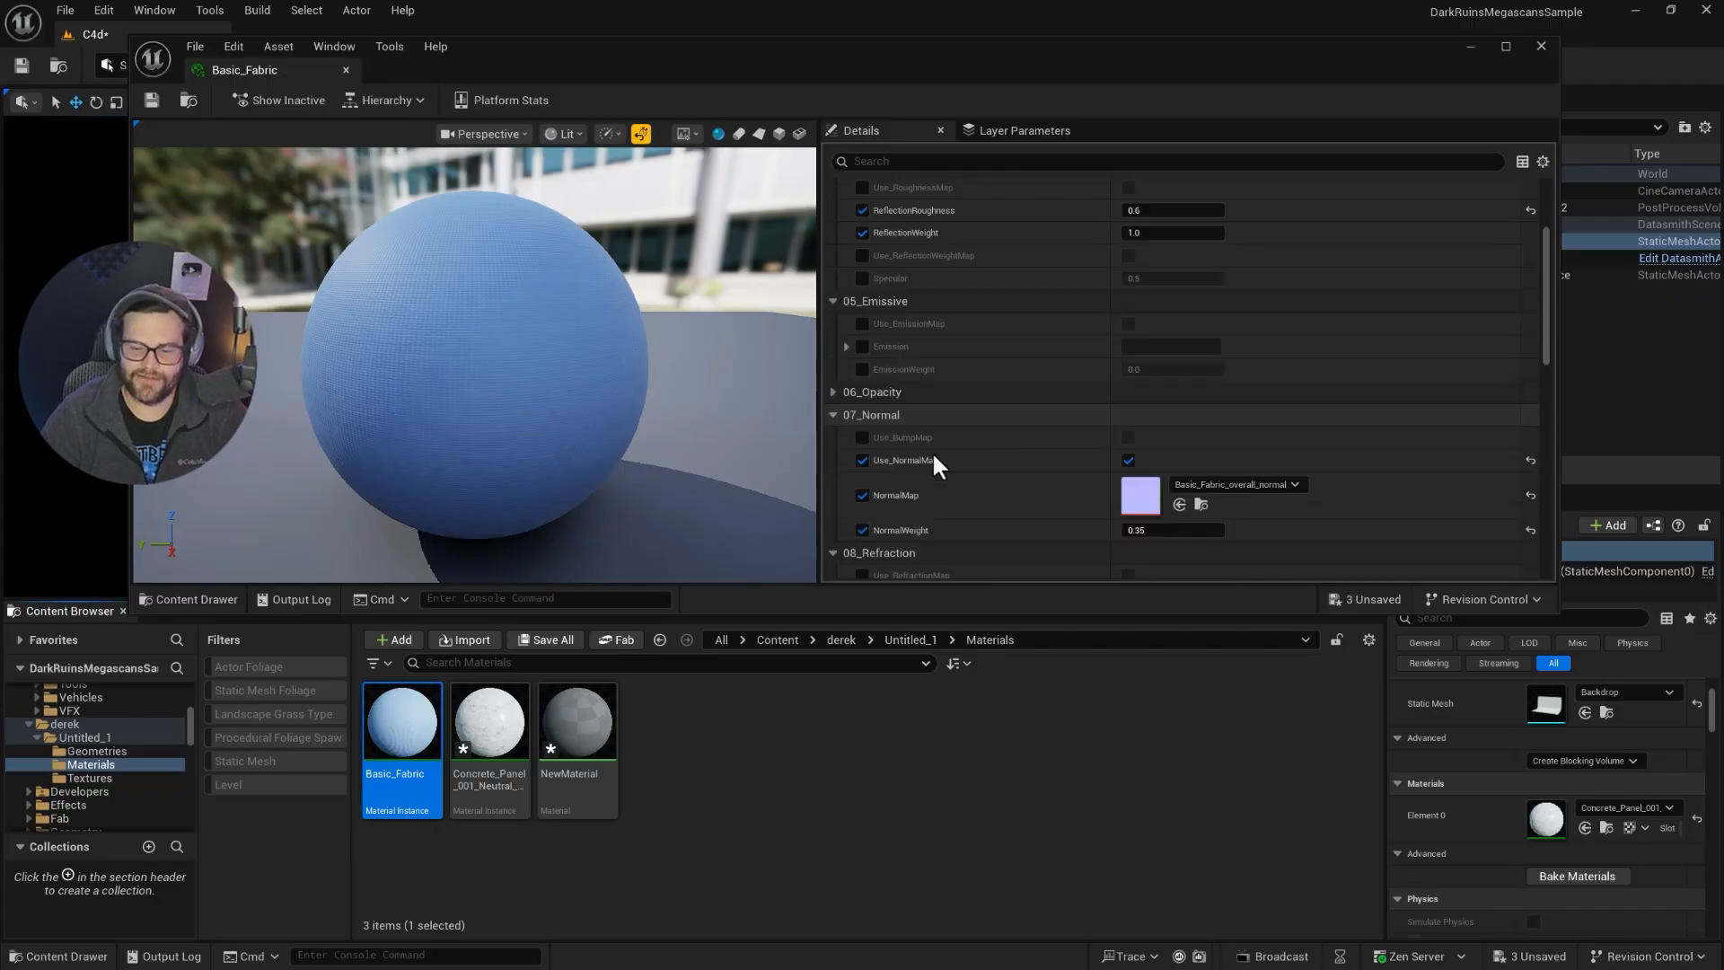
{"action": "scroll", "scroll_direction": "down", "scroll_amount": 3}
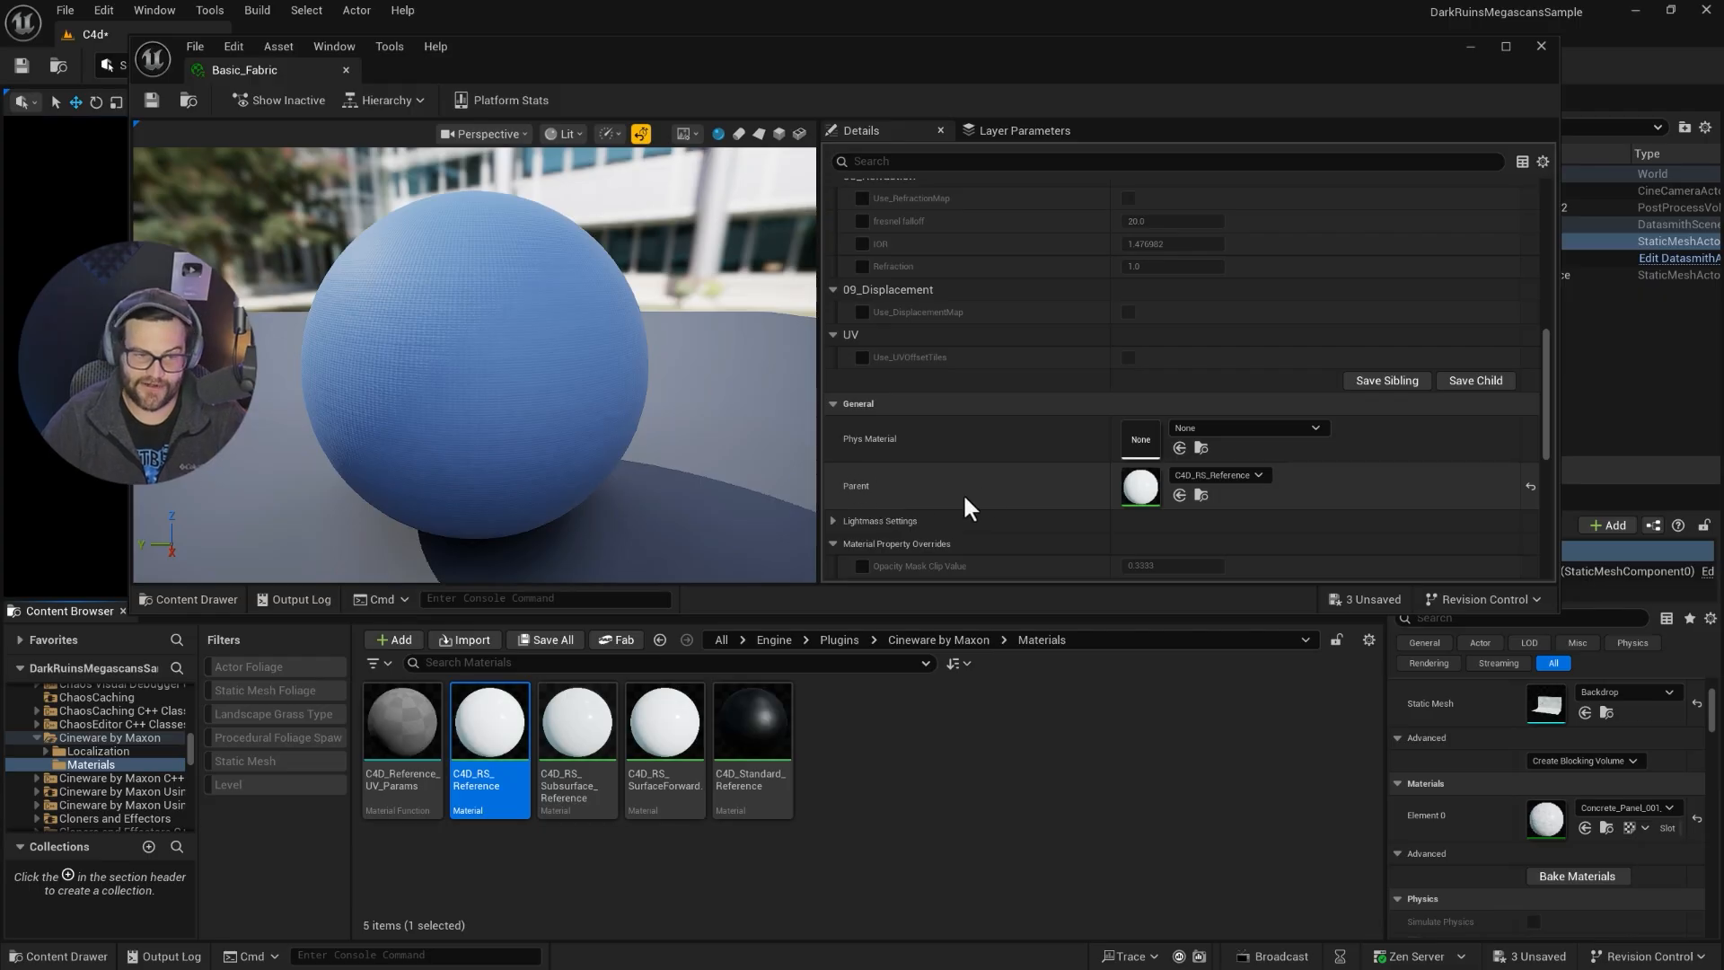
- Duplicate C4D_RS_Reference as C4D_RS_Reference1 and switch its shading model to Cloth
{"action": "double_click", "coordinate": [488, 722]}
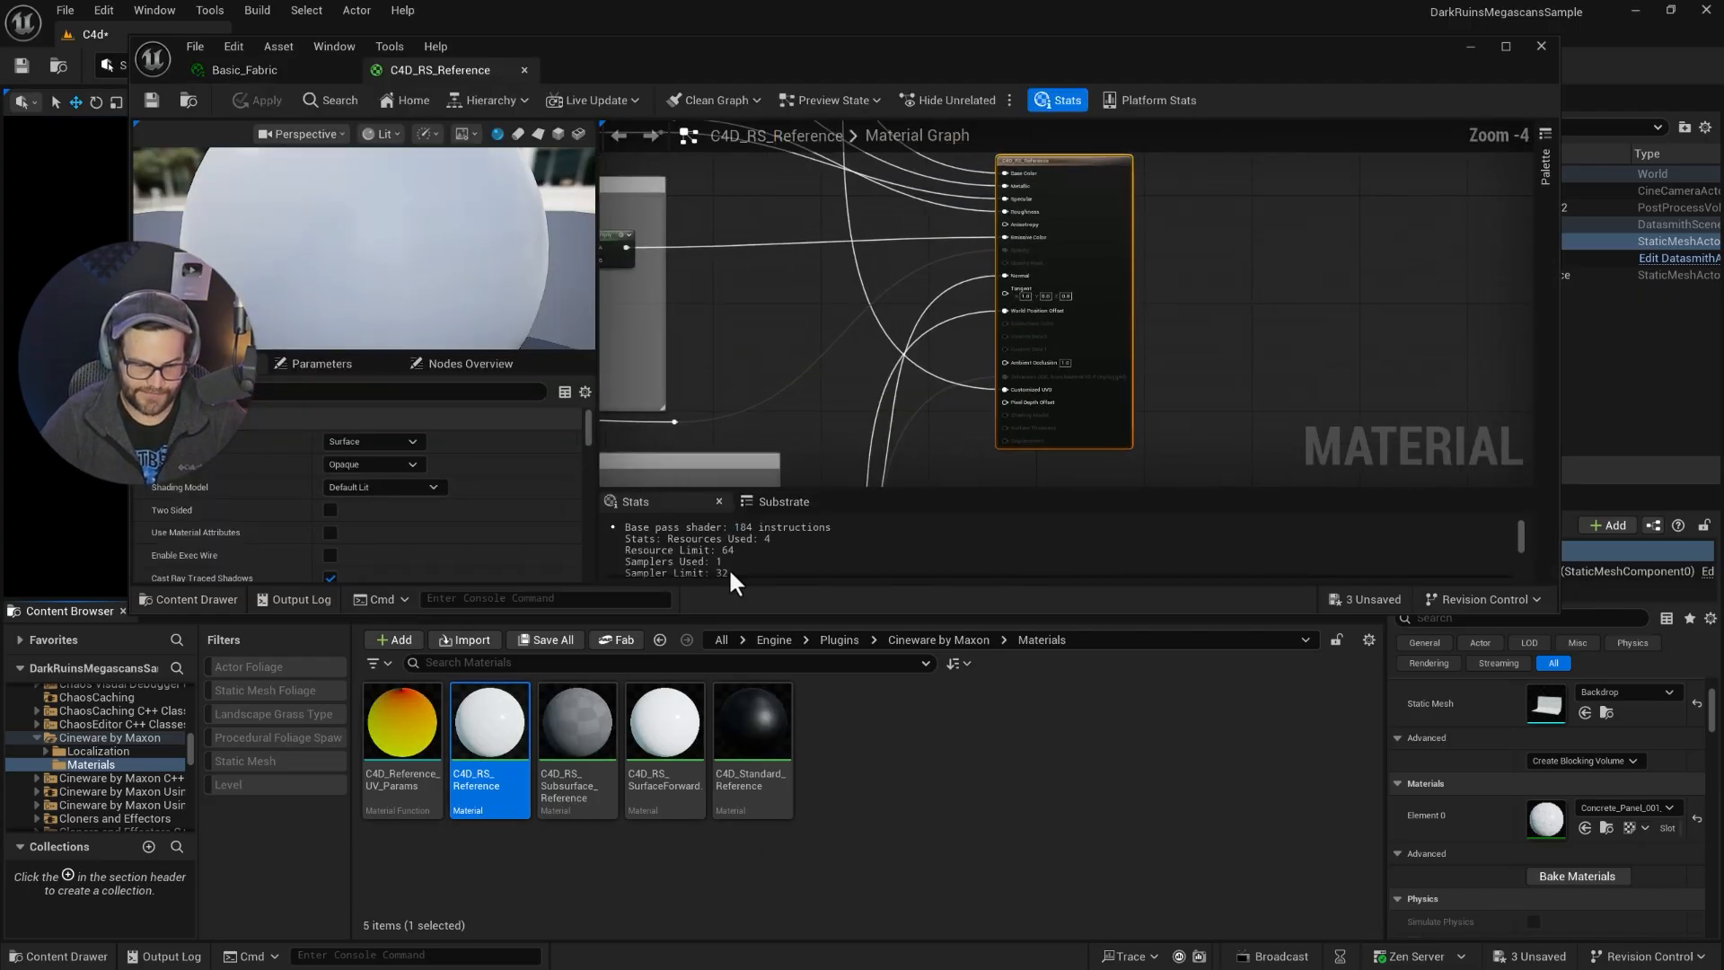
{"action": "mouse_move", "coordinate": [1079, 206]}
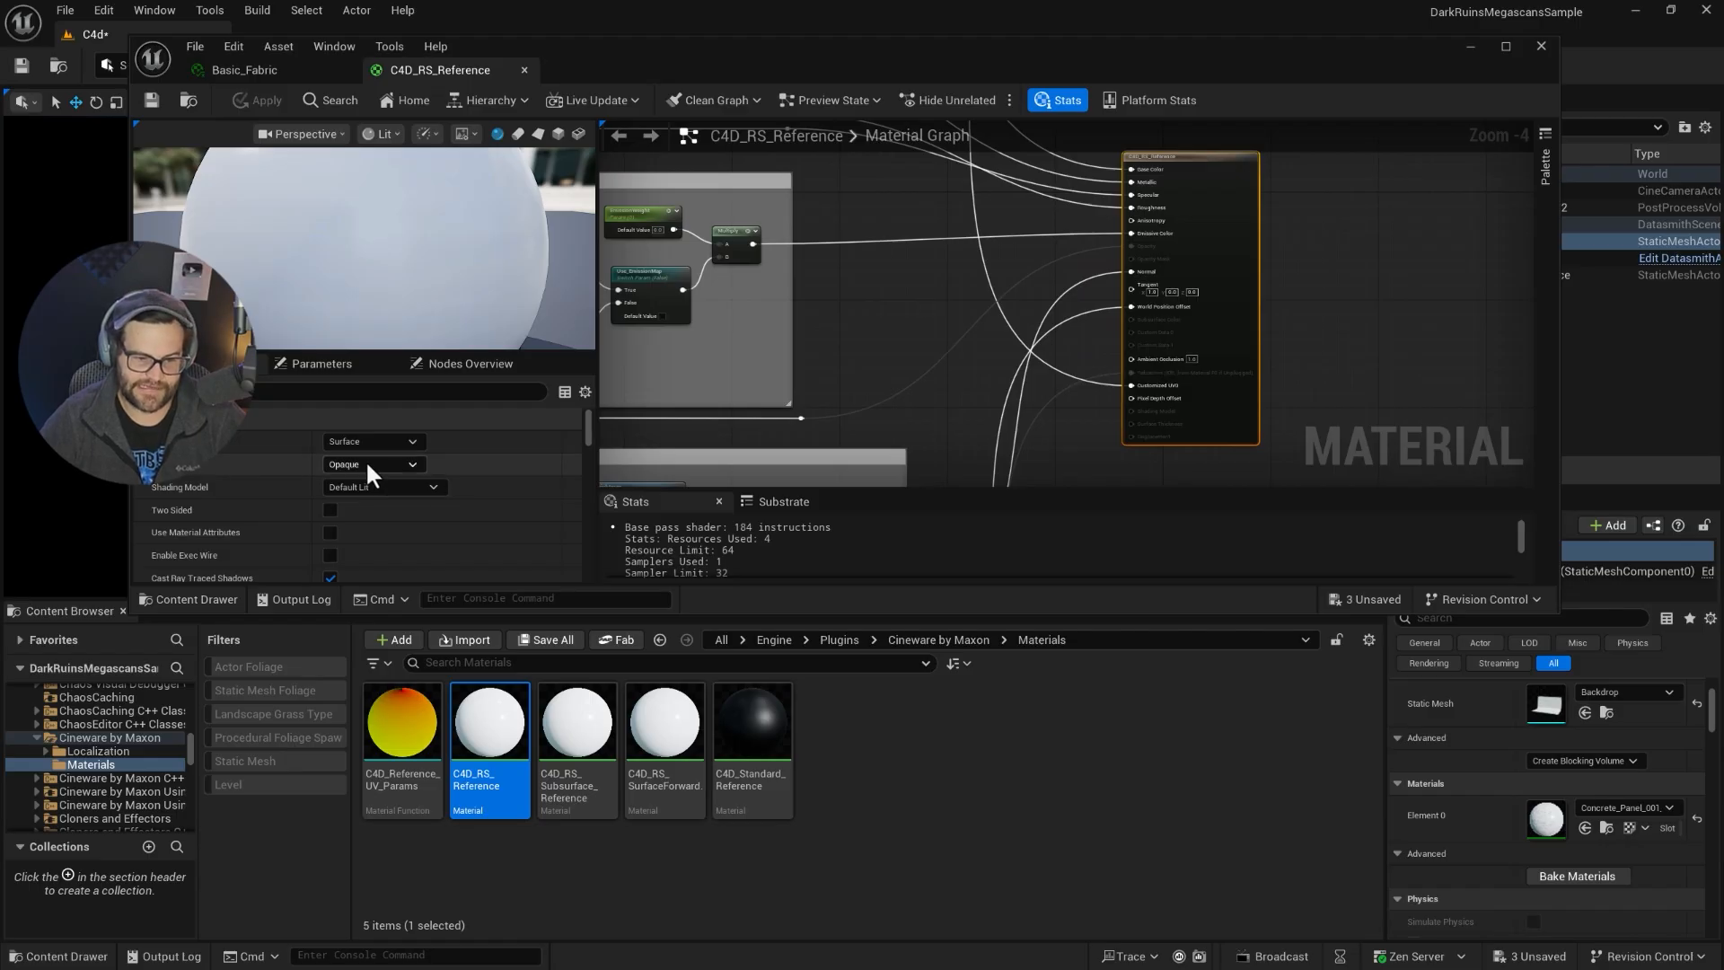
{"action": "left_click", "coordinate": [383, 487]}
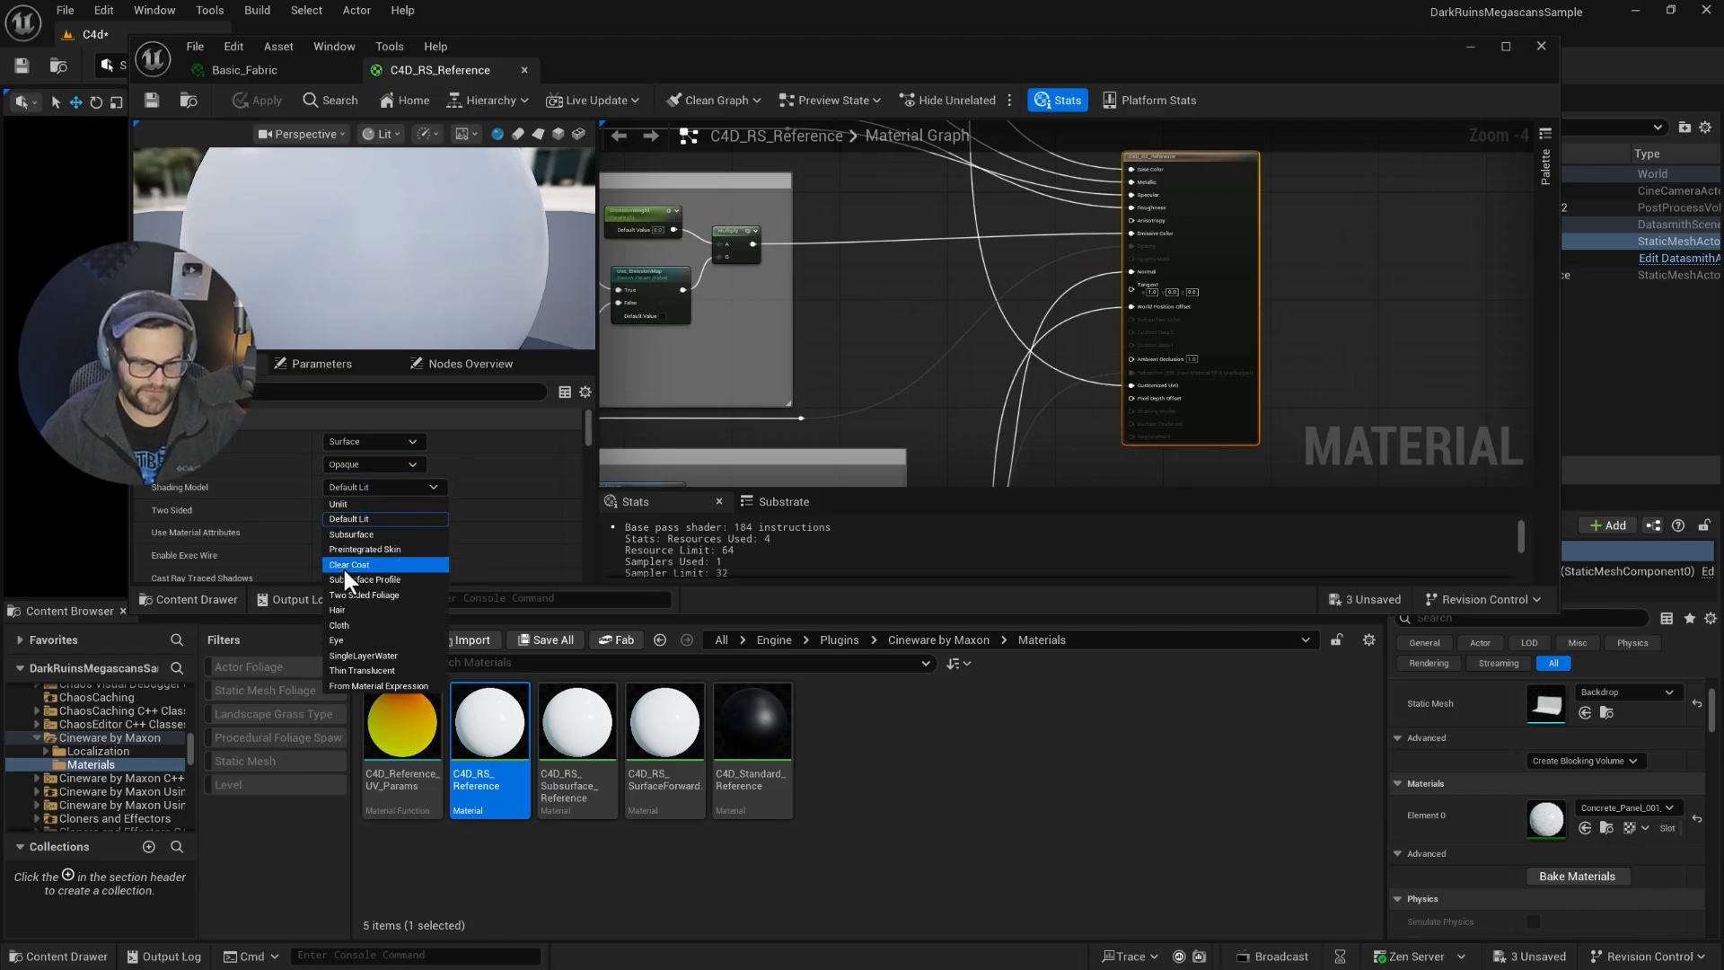
{"action": "mouse_move", "coordinate": [357, 636]}
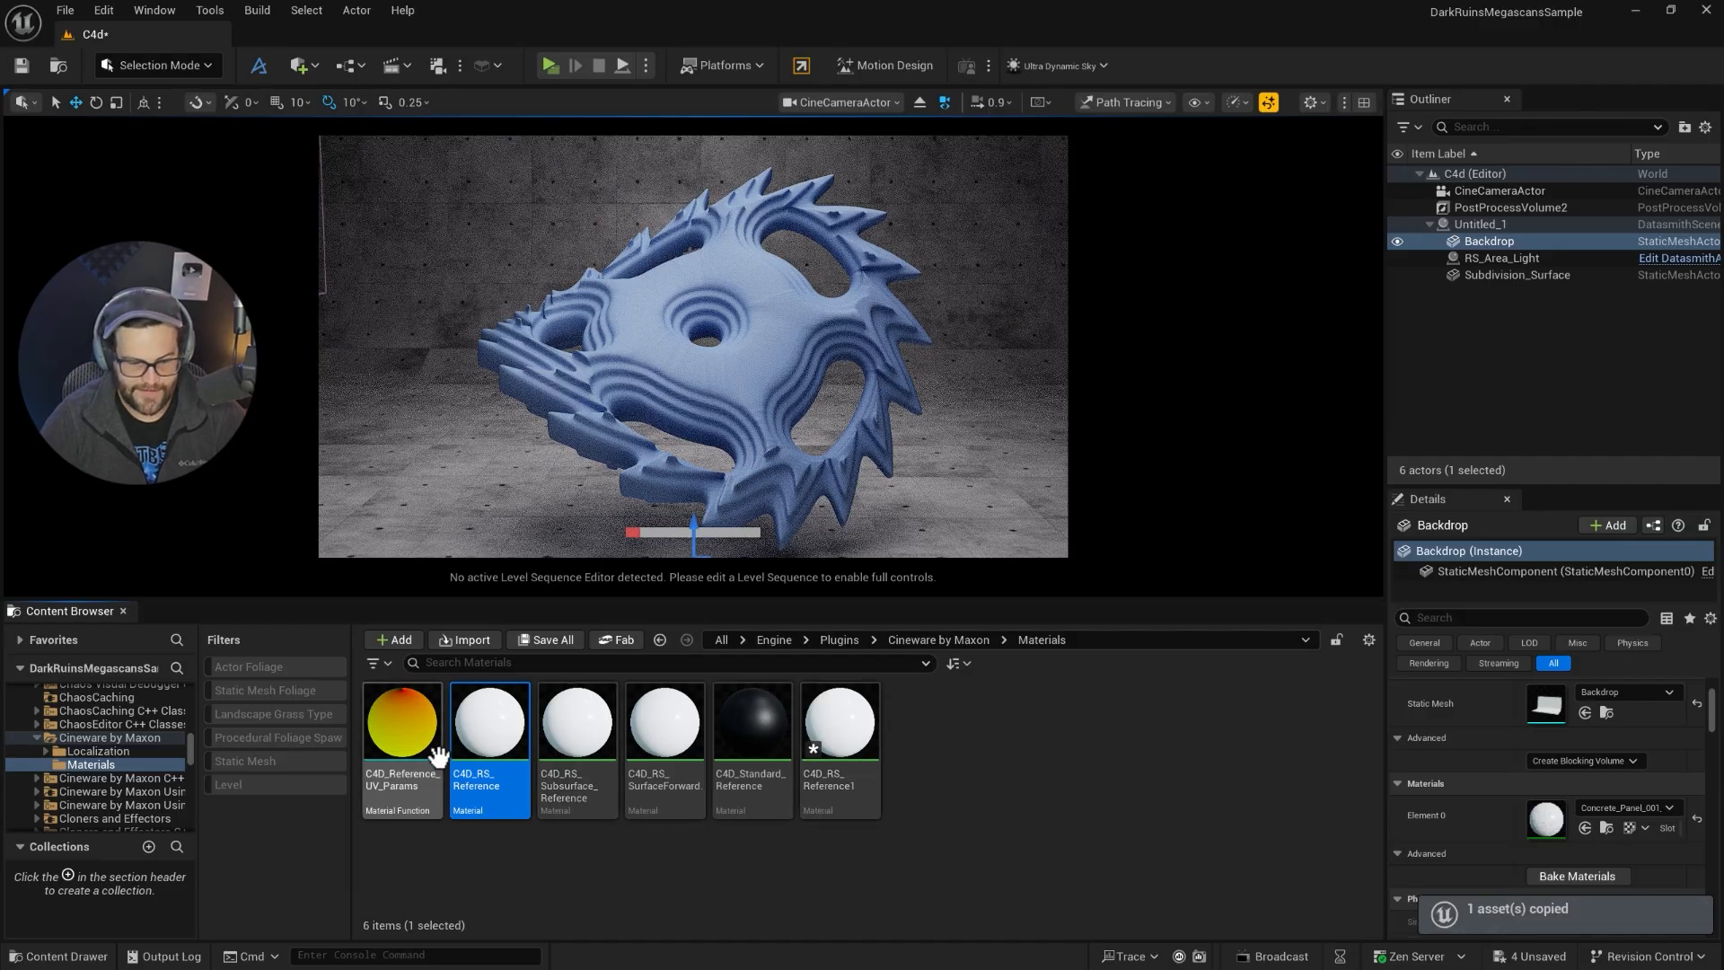
{"action": "left_click", "coordinate": [840, 725]}
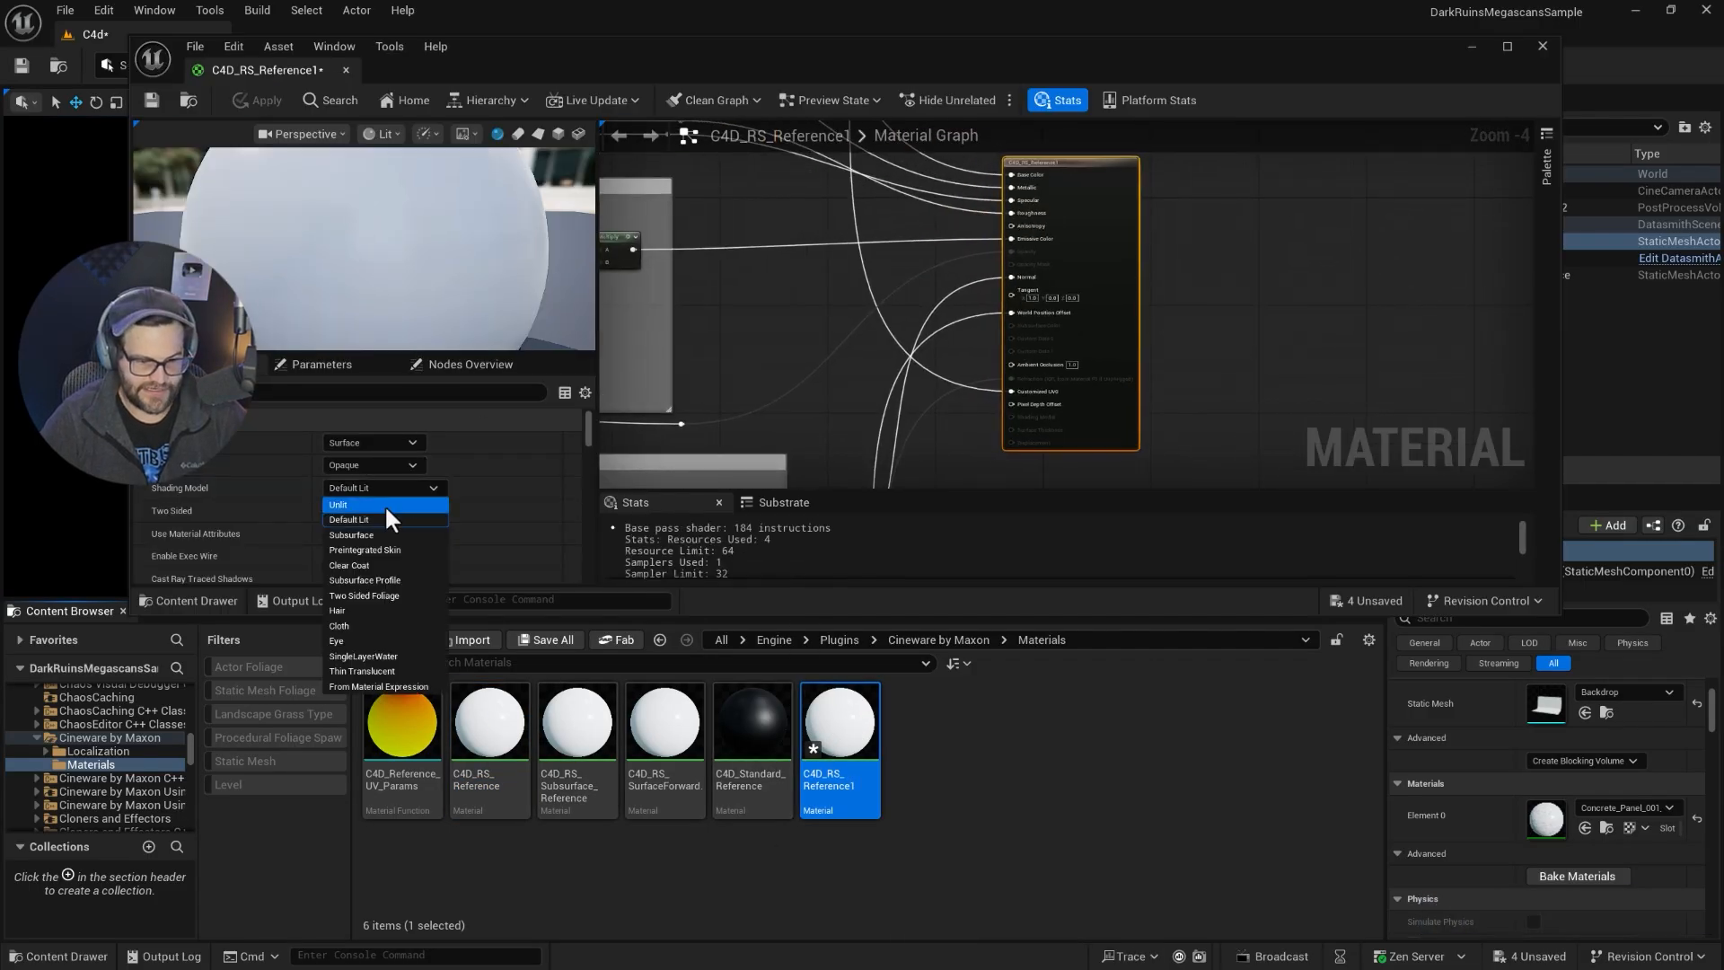
{"action": "left_click", "coordinate": [338, 625]}
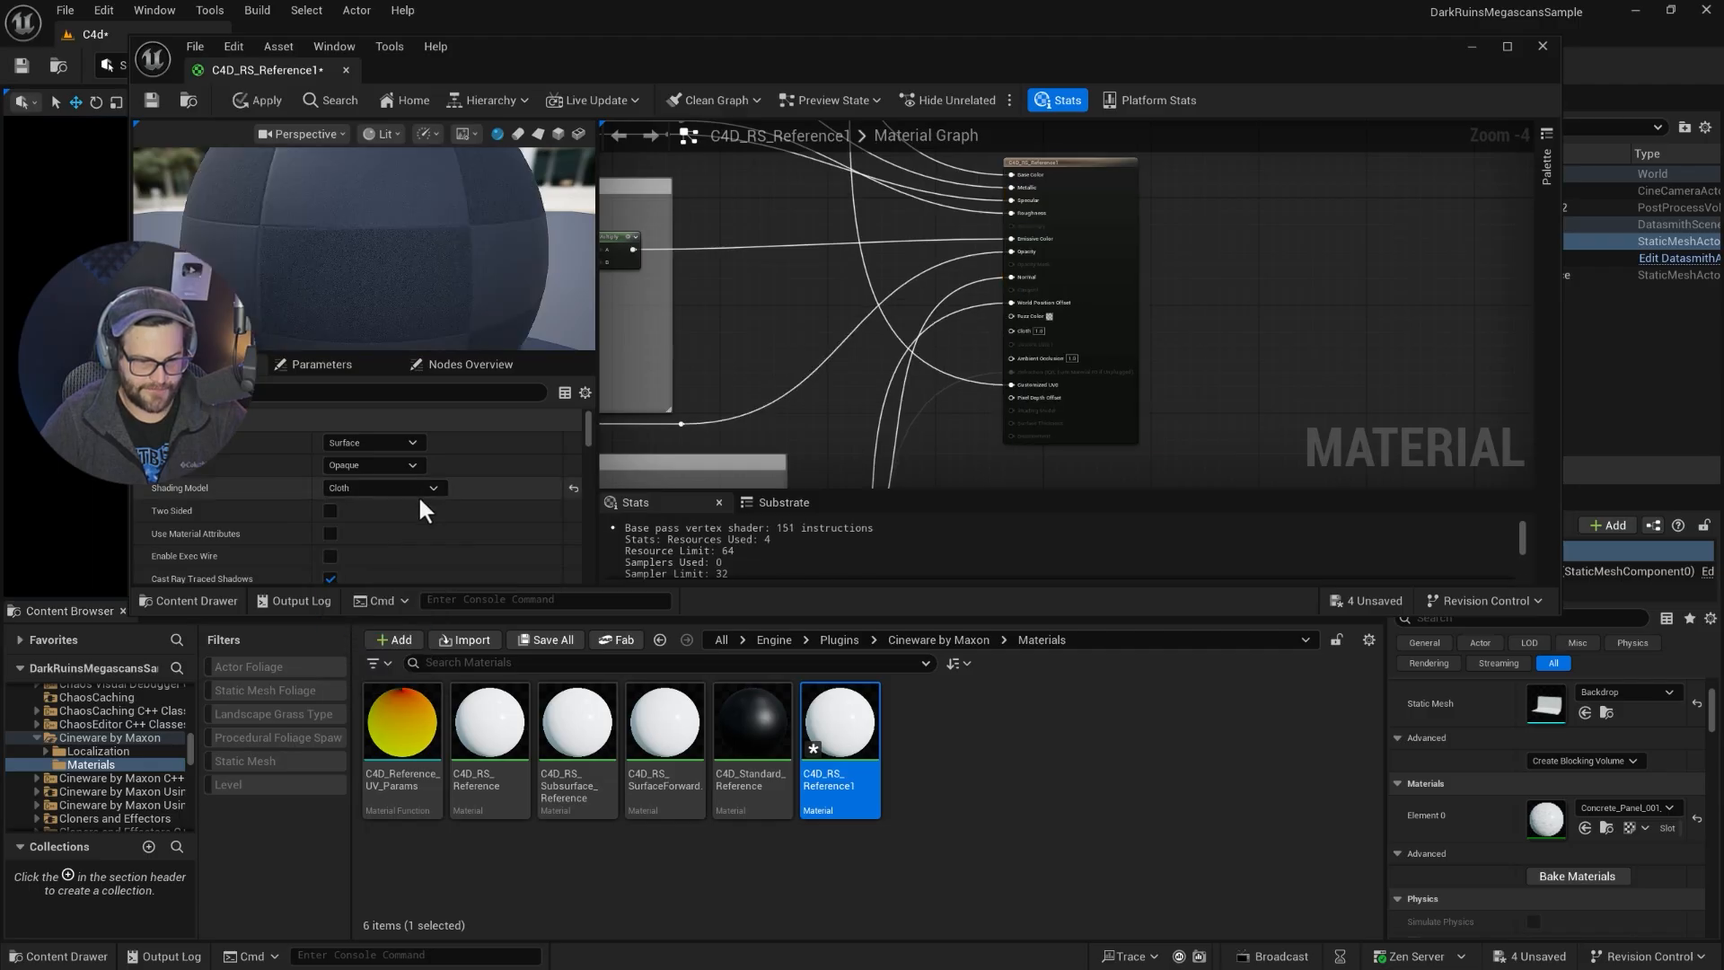
{"action": "left_click", "coordinate": [257, 100]}
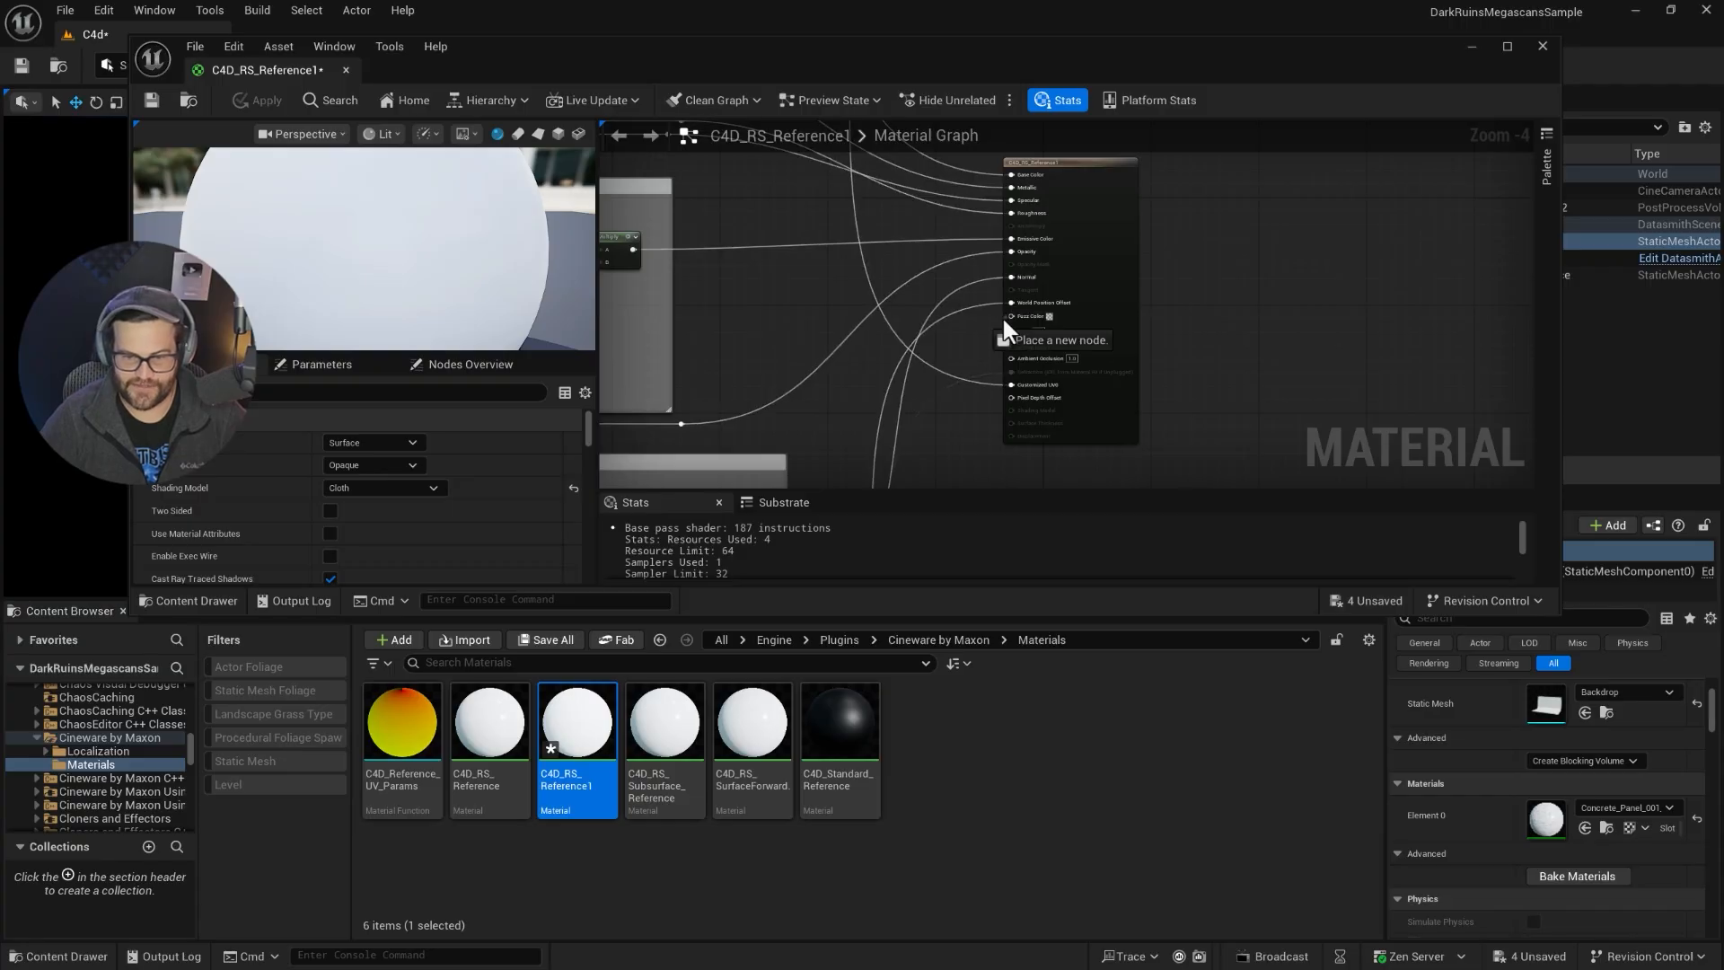
- Wire a pale light-blue Constant3Vector into the material's Fuzz Color input
{"action": "left_click", "coordinate": [1052, 340]}
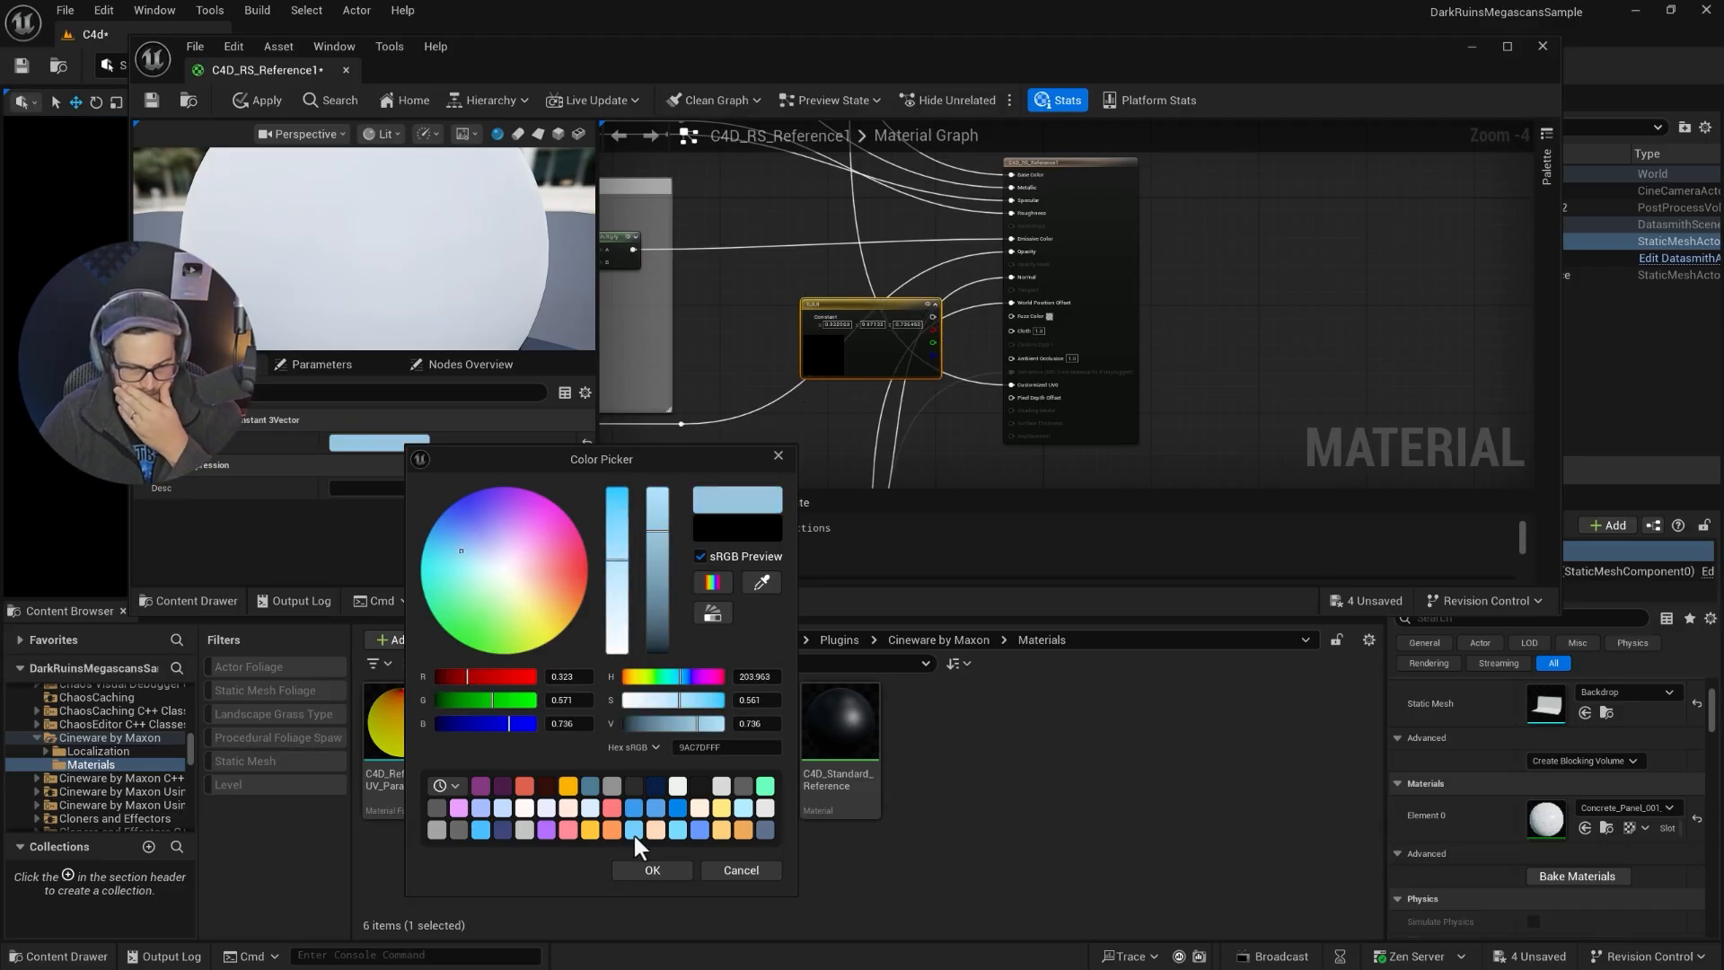
{"action": "left_click", "coordinate": [652, 869]}
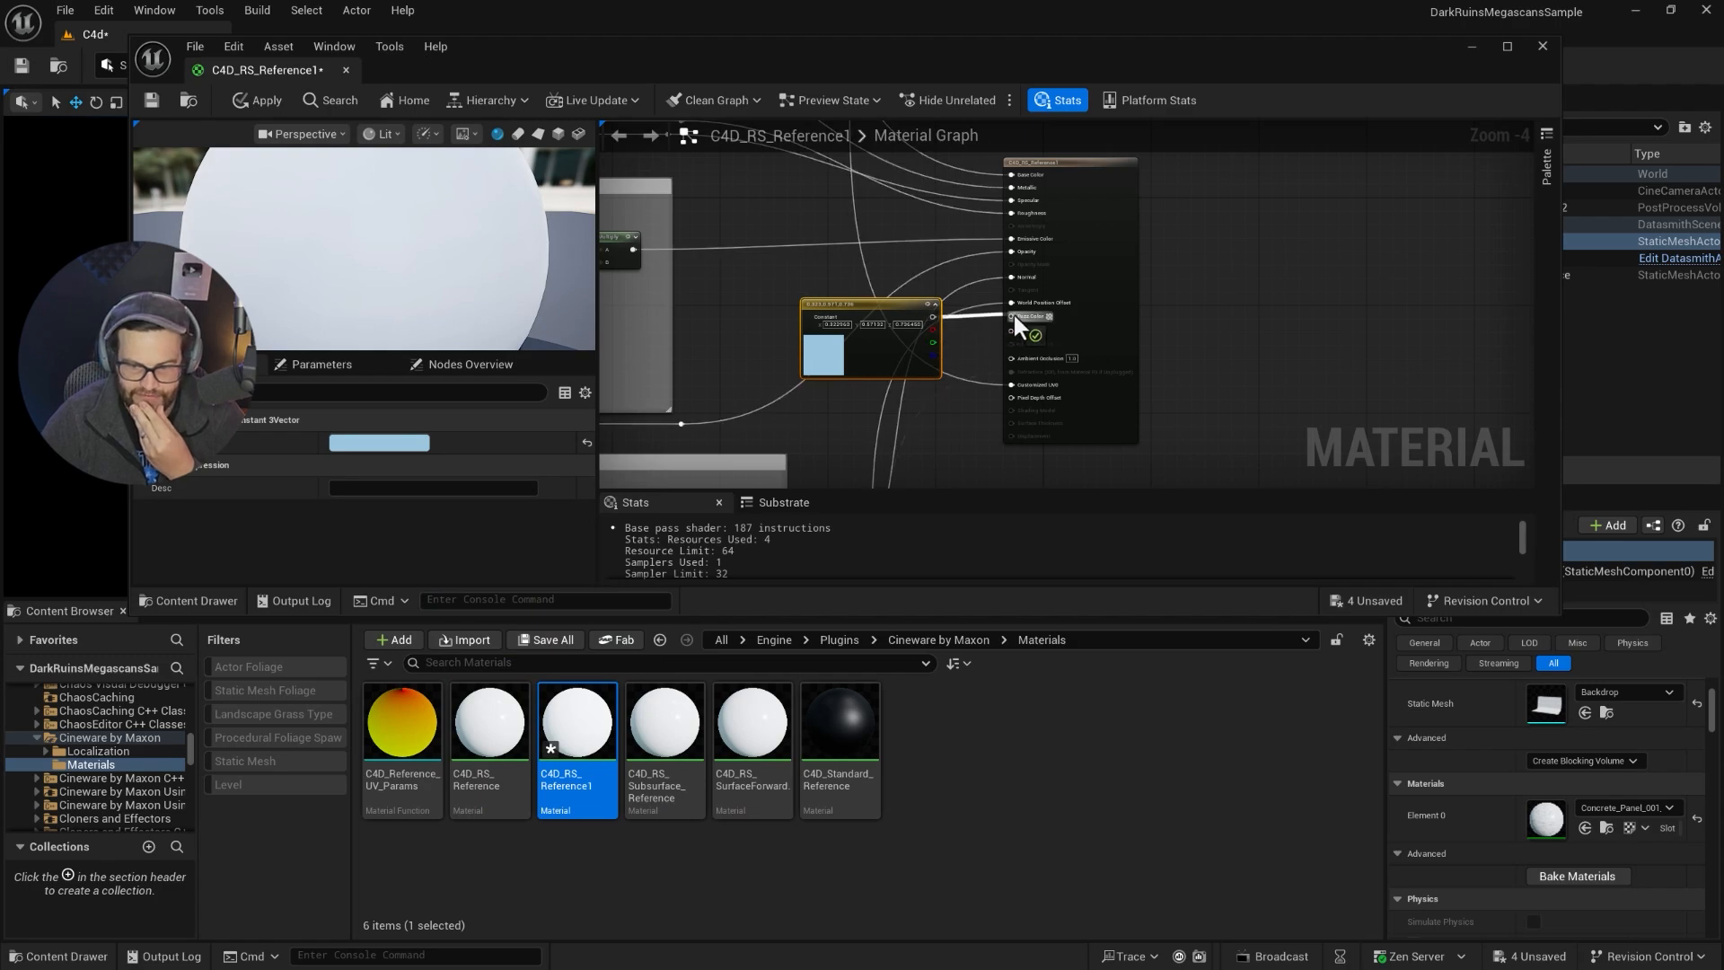
{"action": "left_click", "coordinate": [259, 101]}
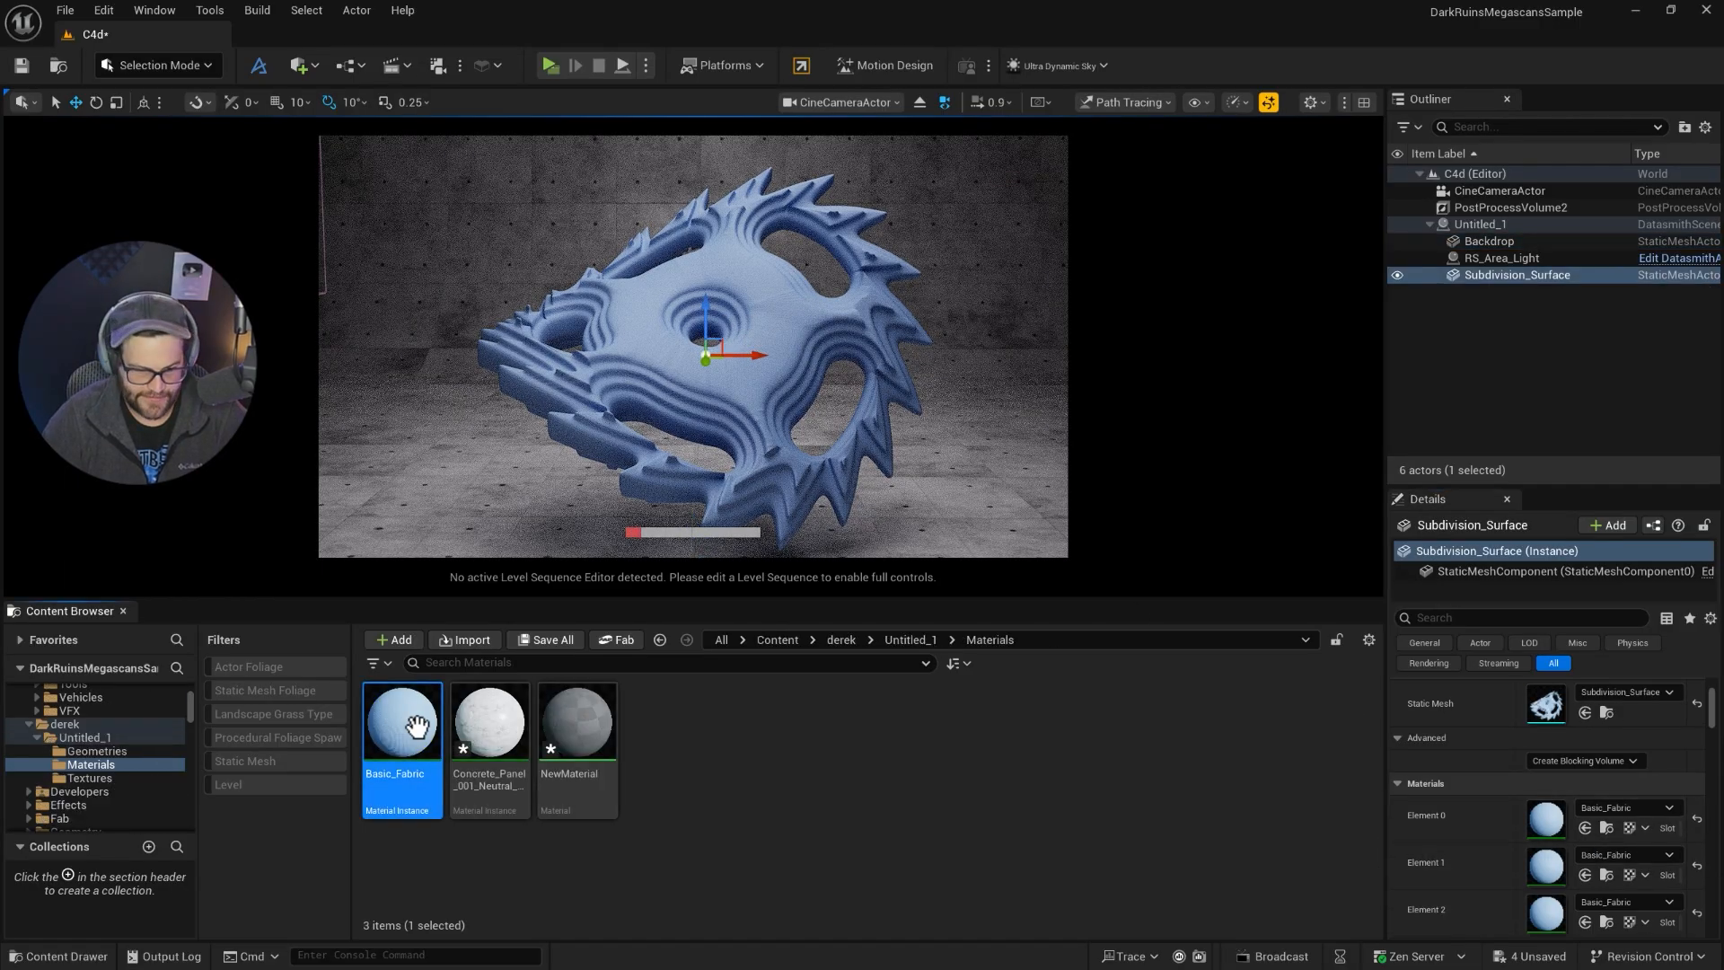
- Reparent Basic_Fabric to the cloth-shaded C4D_RS_Reference1 and save it
{"action": "double_click", "coordinate": [402, 722]}
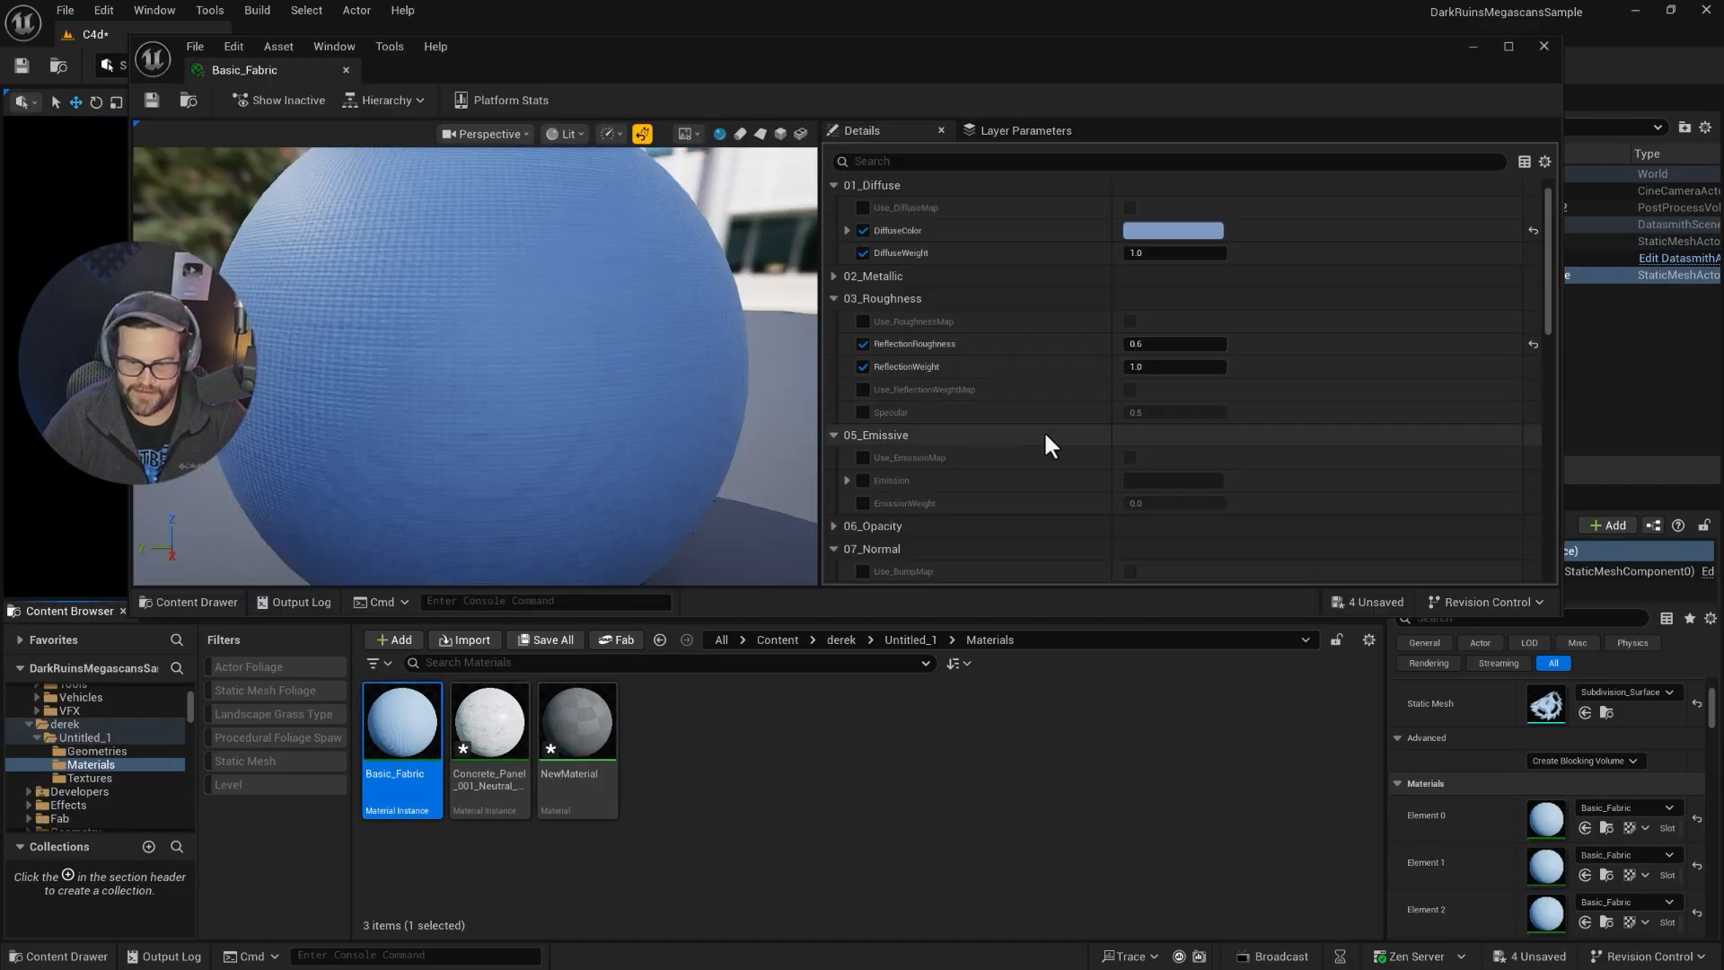
{"action": "scroll", "scroll_direction": "down", "scroll_amount": 3}
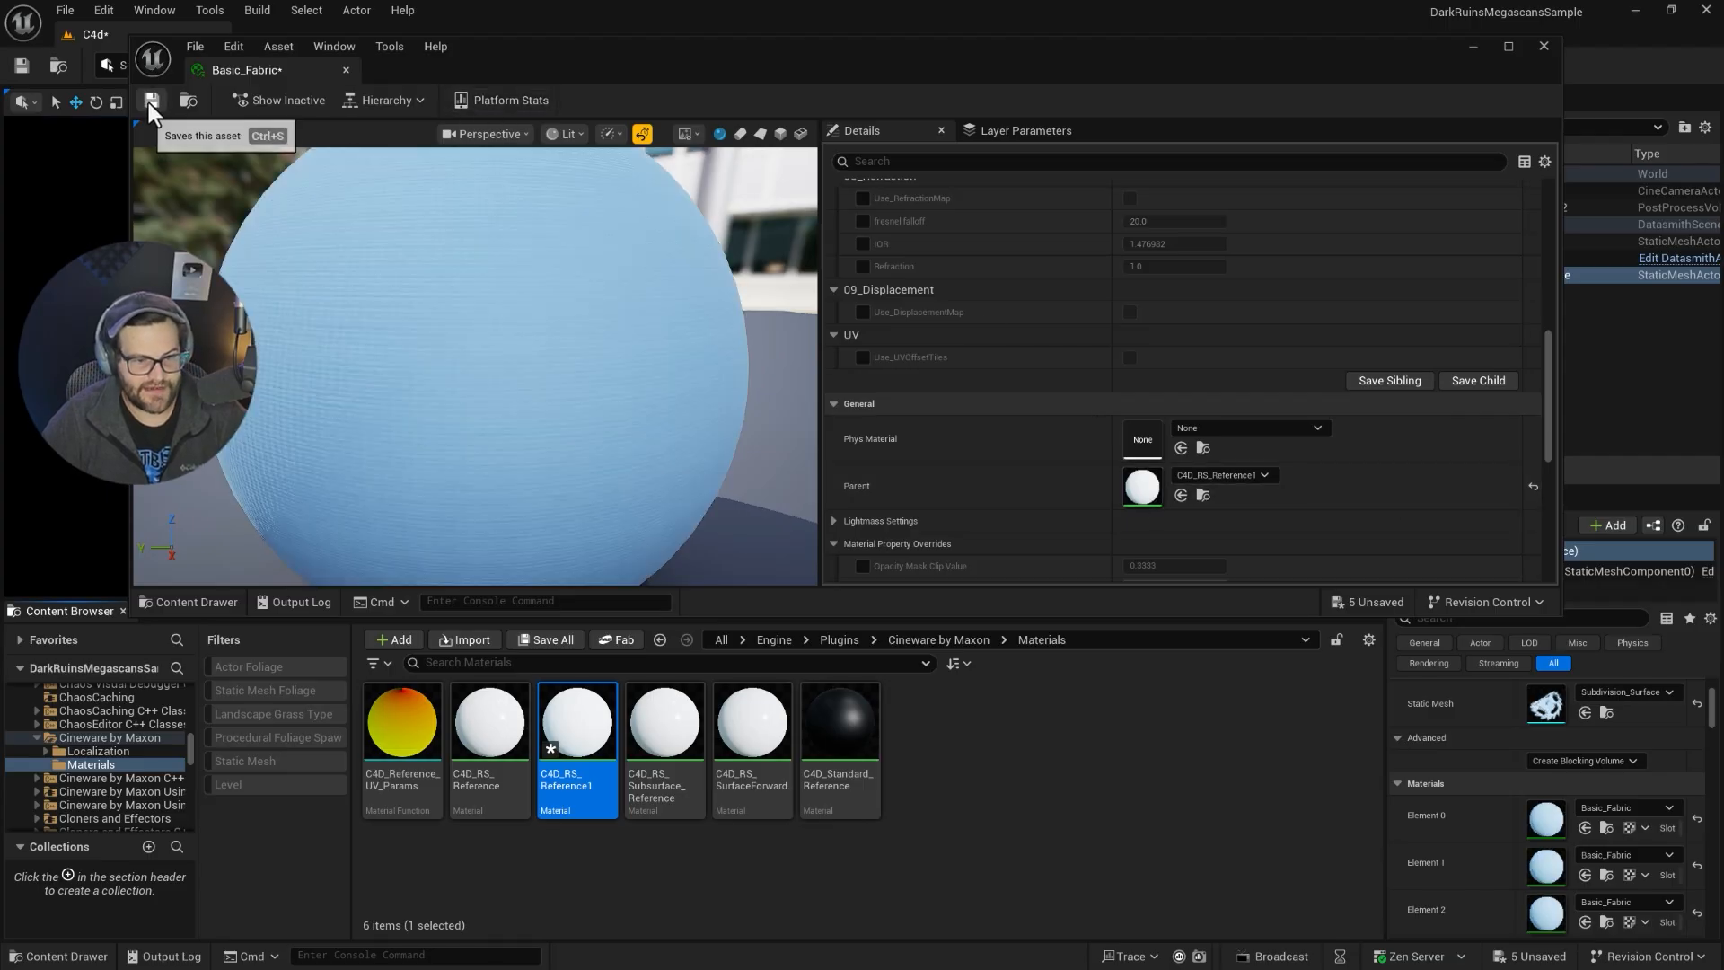
{"action": "mouse_move", "coordinate": [638, 463]}
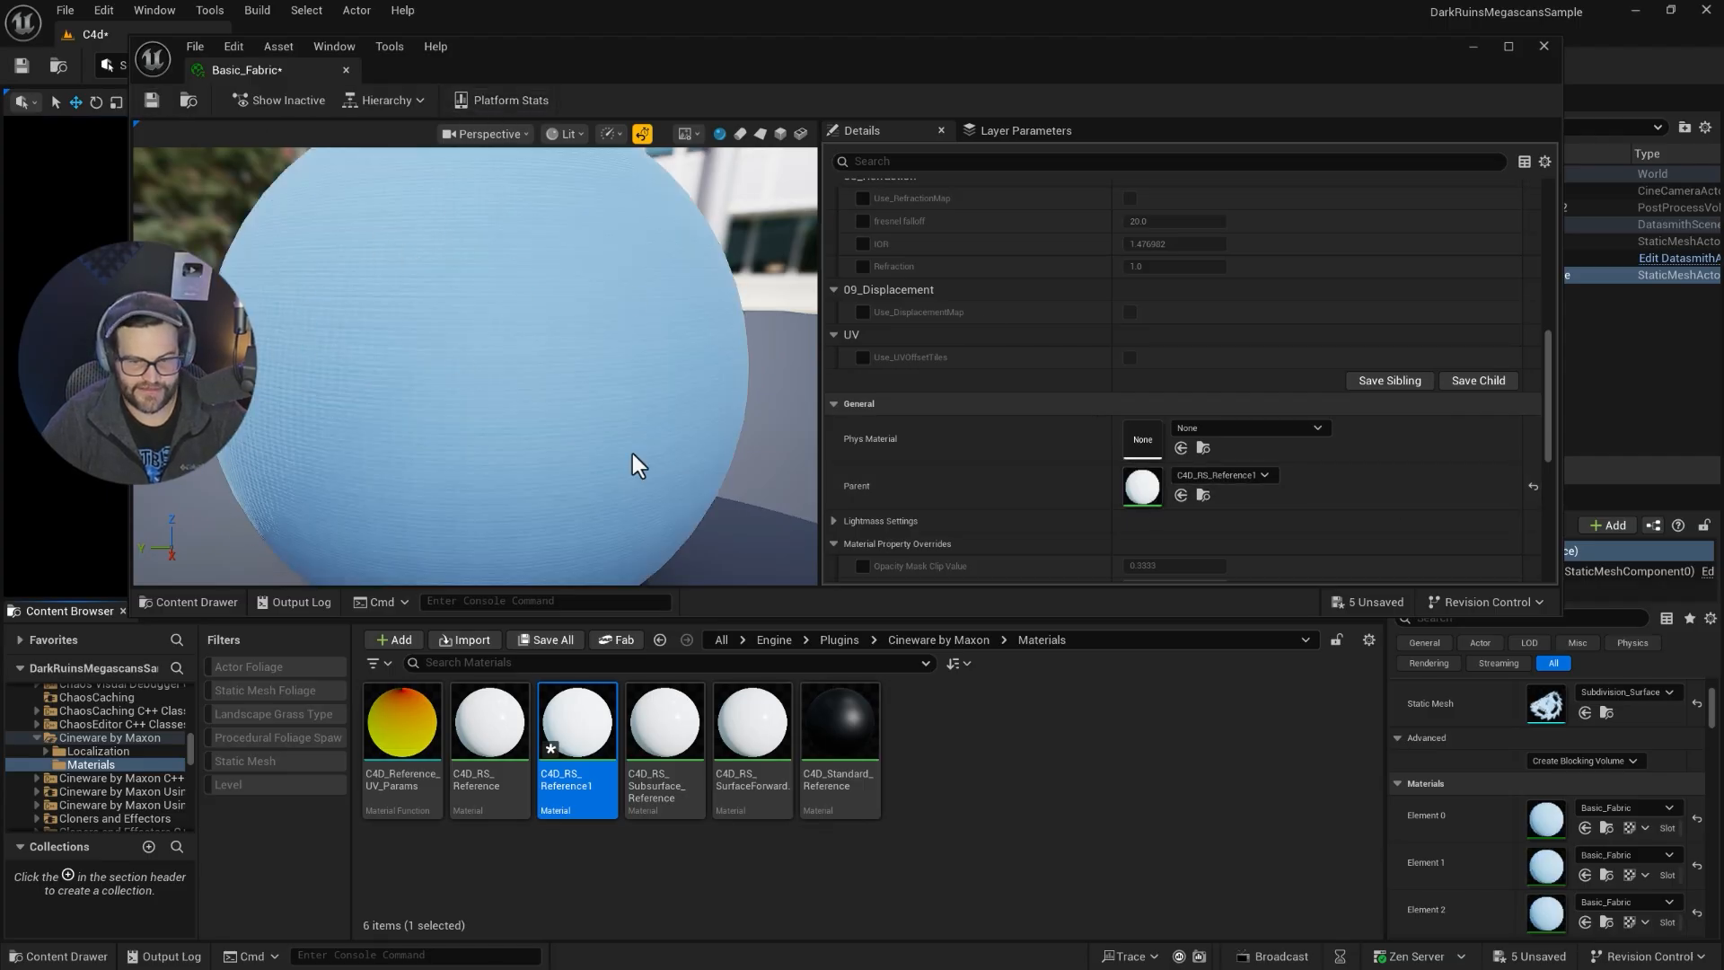
{"action": "mouse_move", "coordinate": [88, 106]}
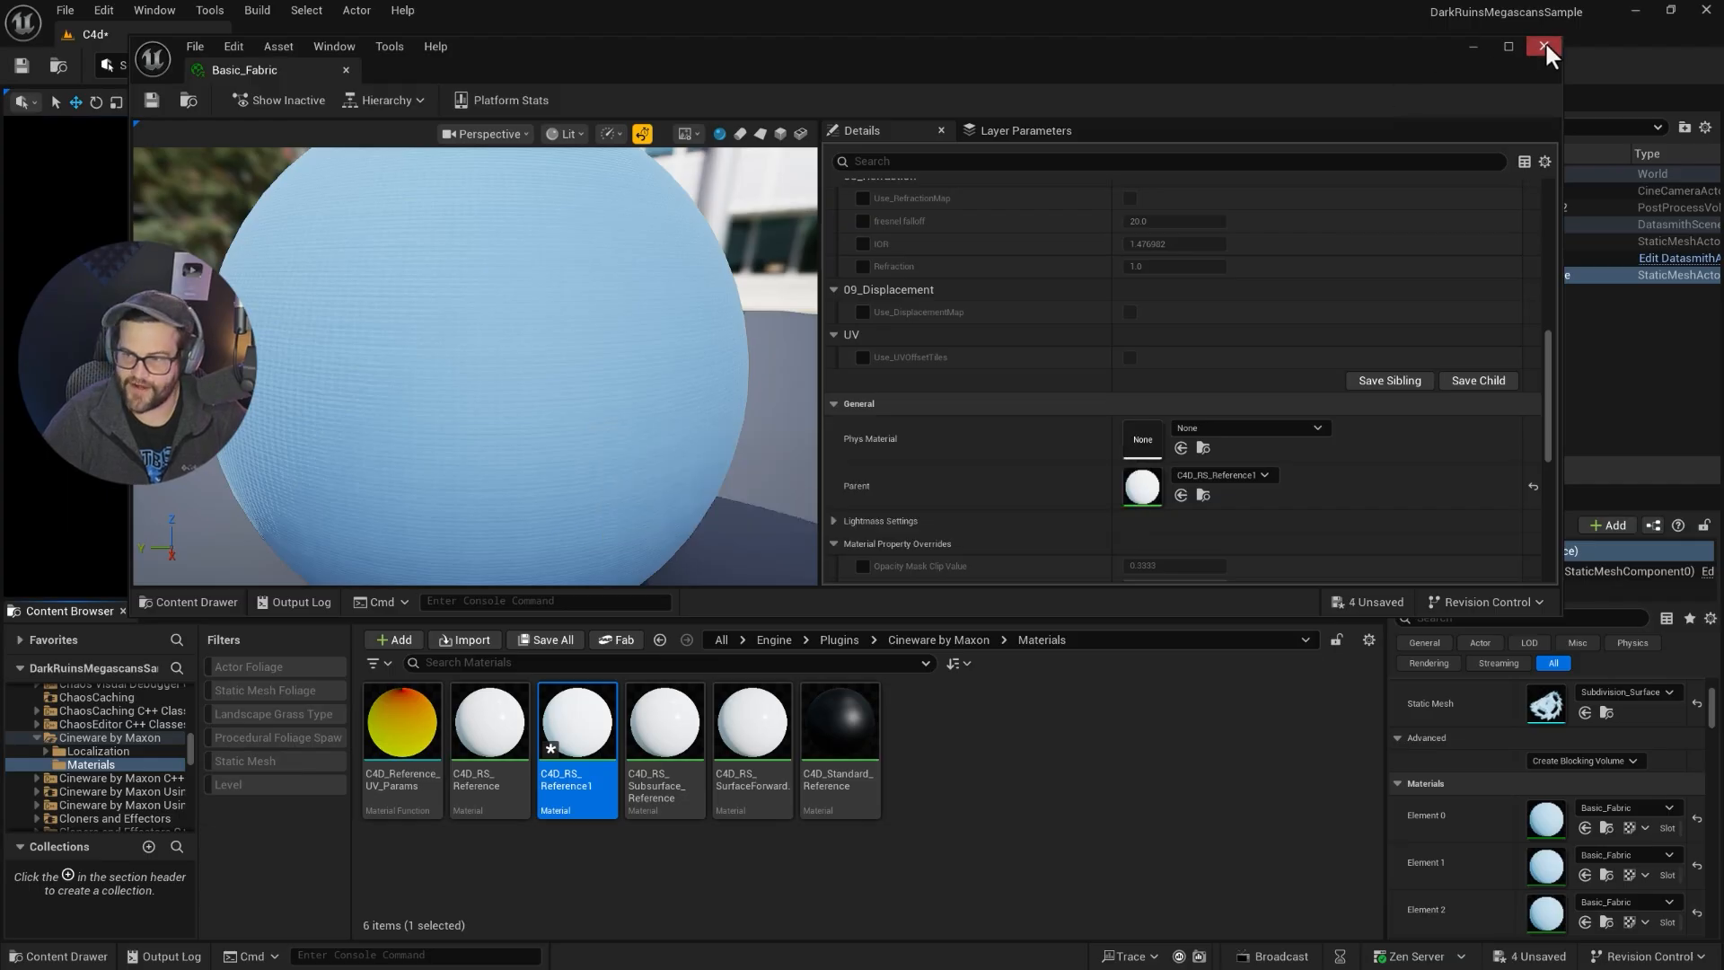
{"action": "left_click", "coordinate": [1538, 47]}
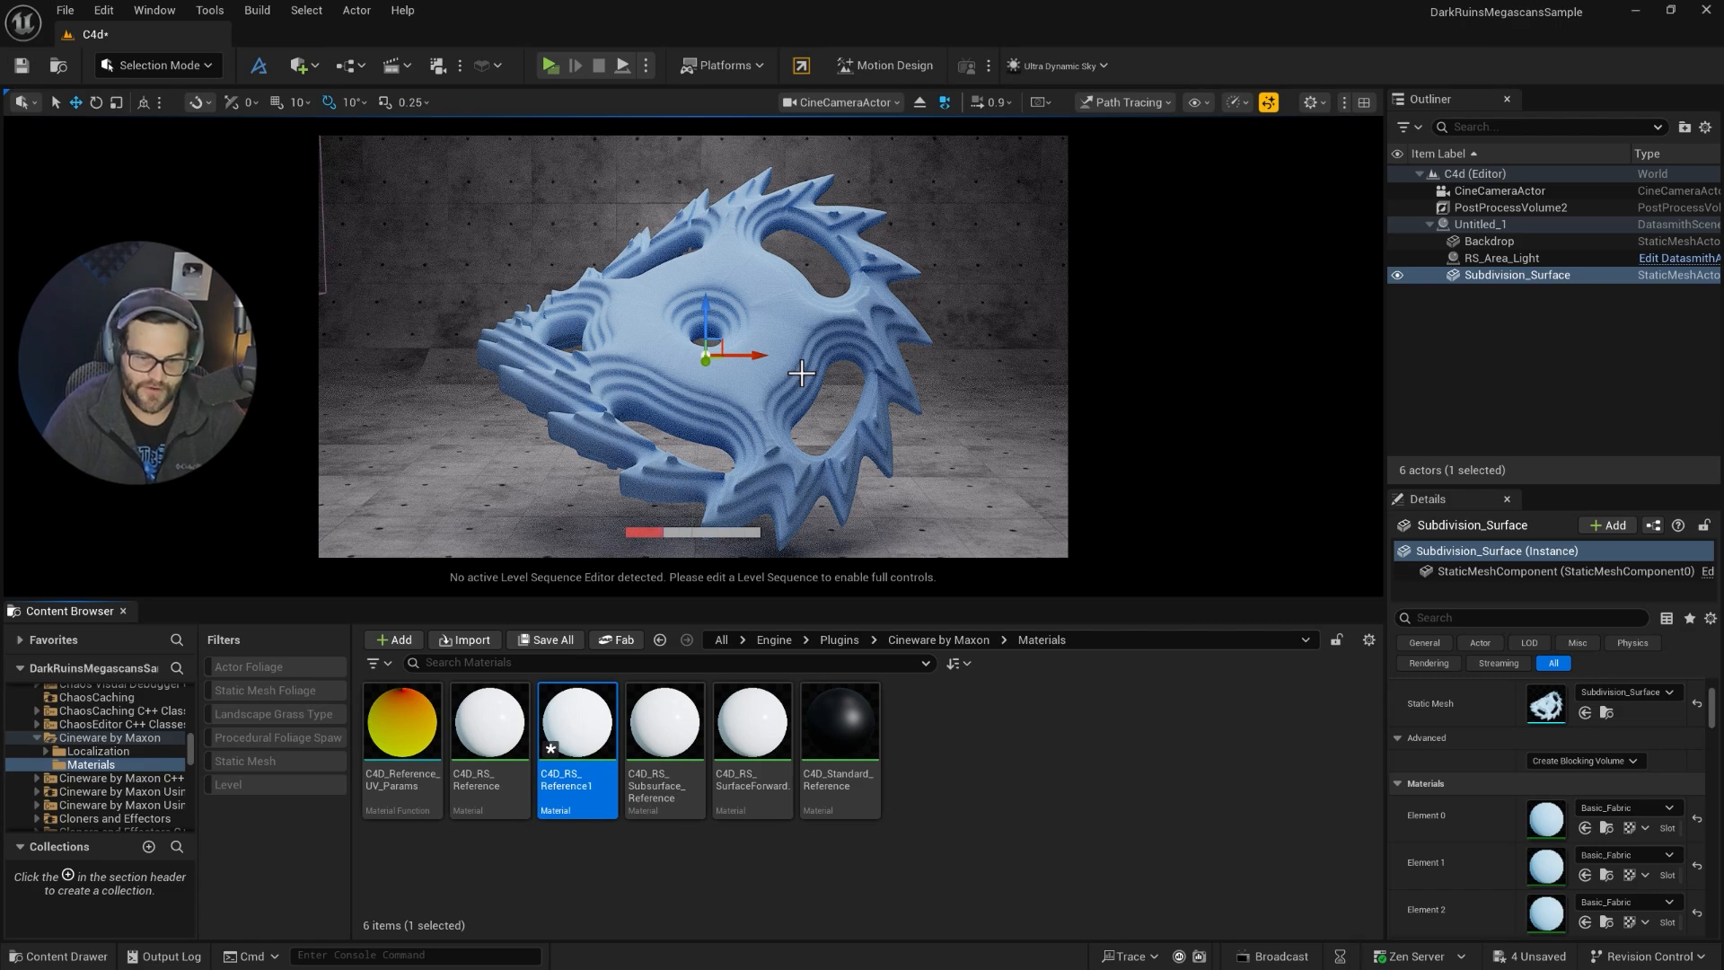
{"action": "mouse_move", "coordinate": [1477, 263]}
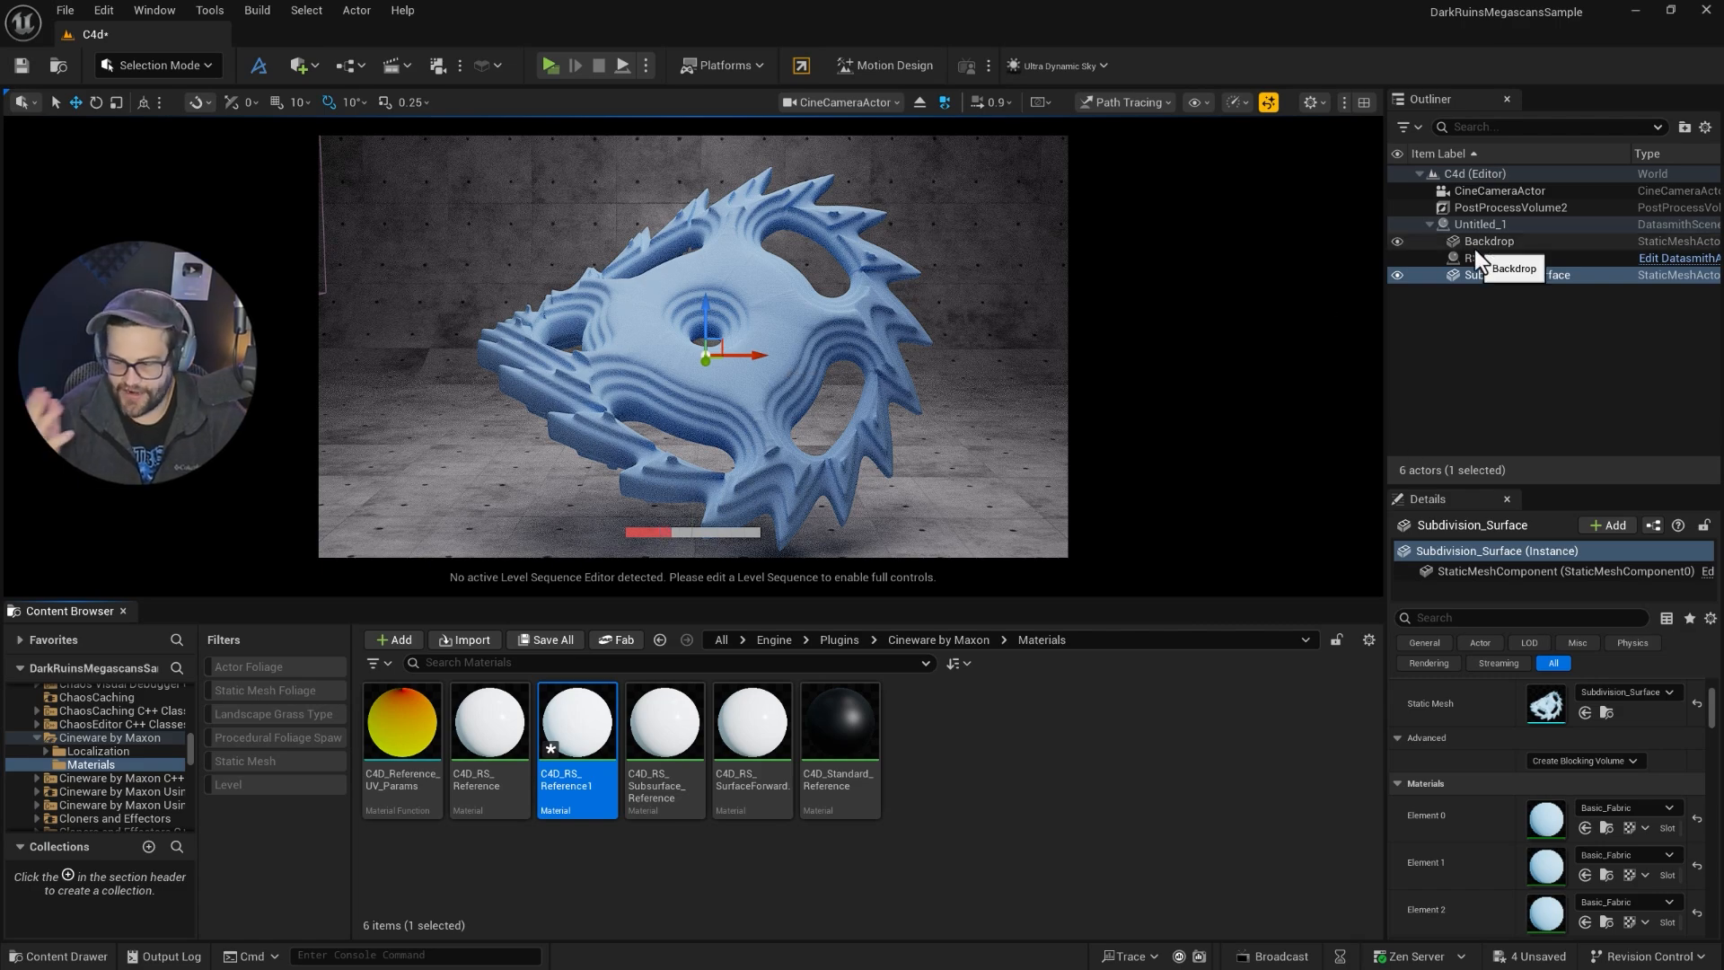